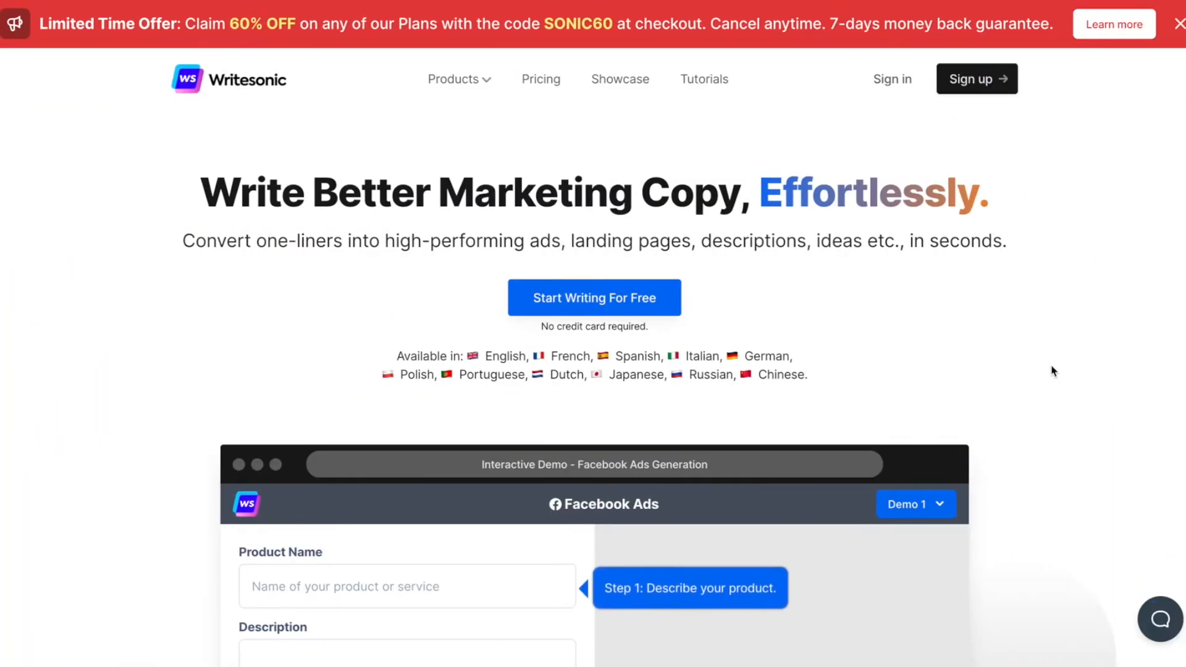
pyautogui.moveTo(1036, 368)
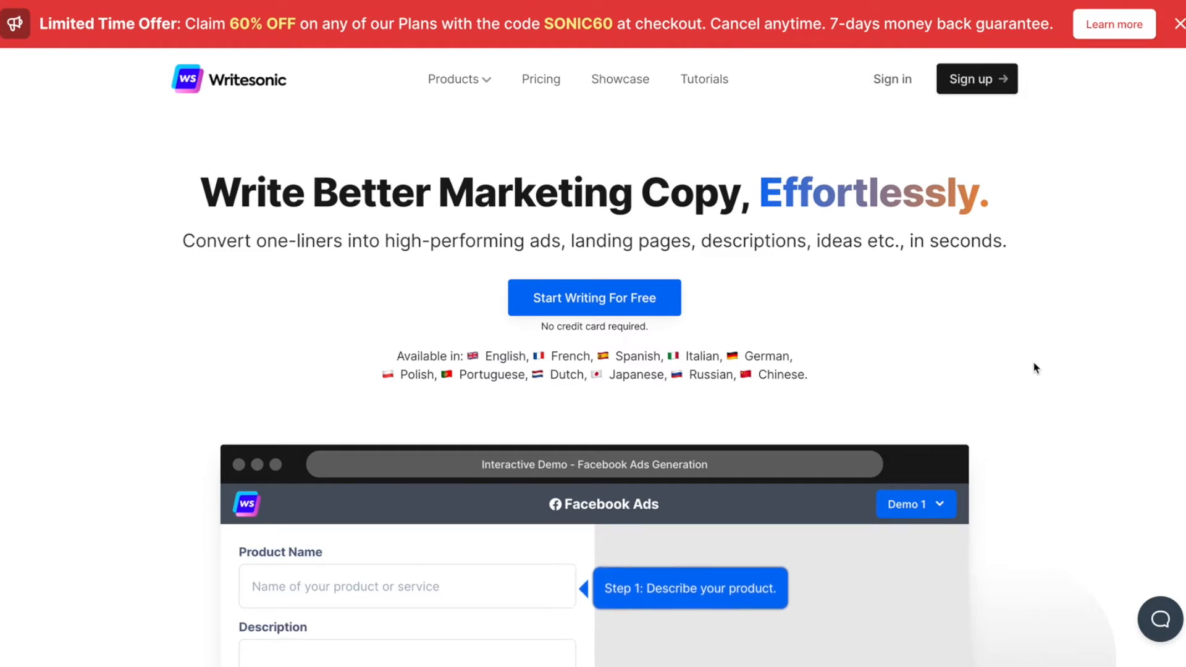
# Scroll down the homepage to the 'What you can create with Writesonic' categories.
pyautogui.scroll(-3)
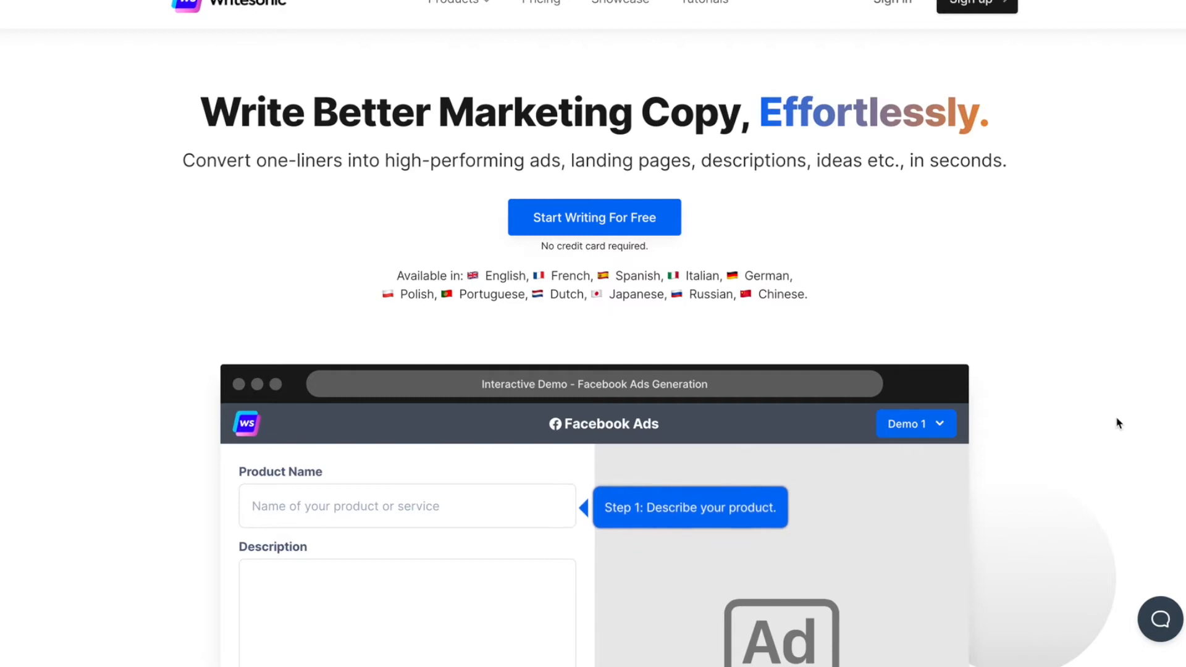
pyautogui.moveTo(1113, 412)
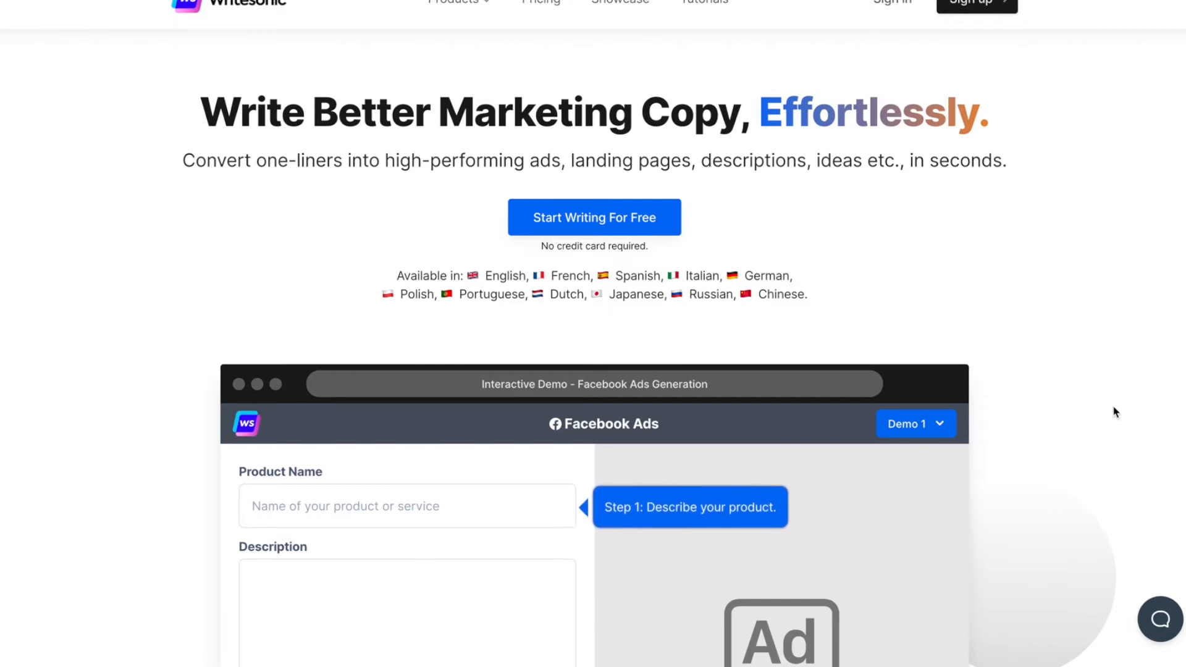
pyautogui.moveTo(995, 206)
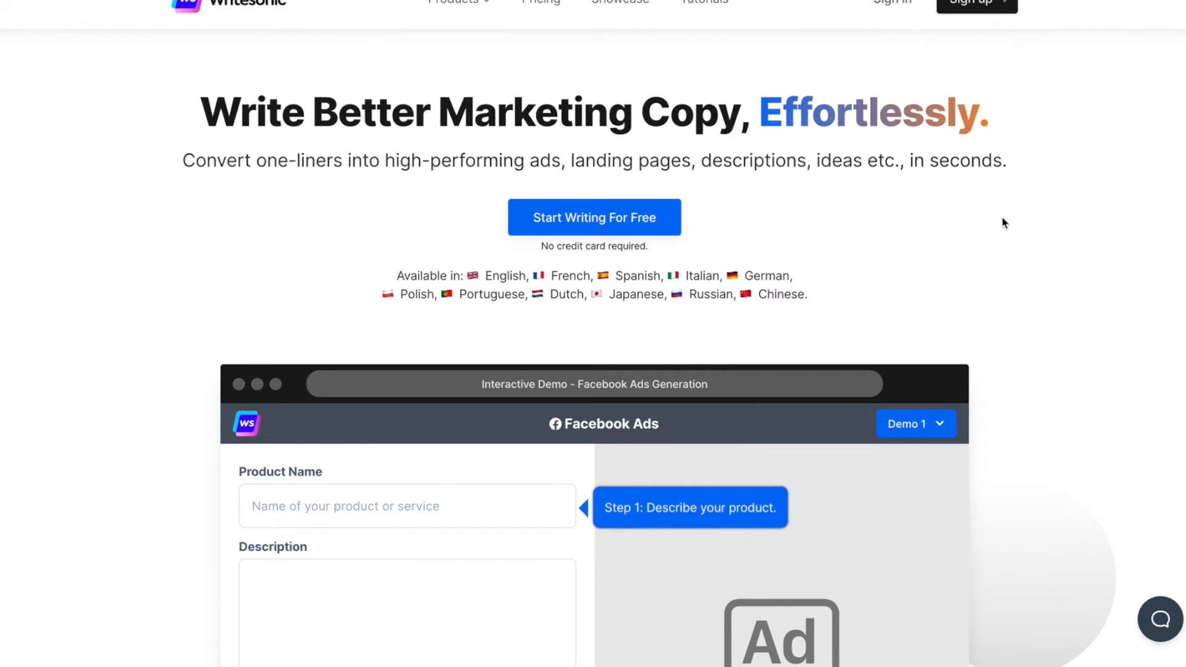
pyautogui.scroll(-3)
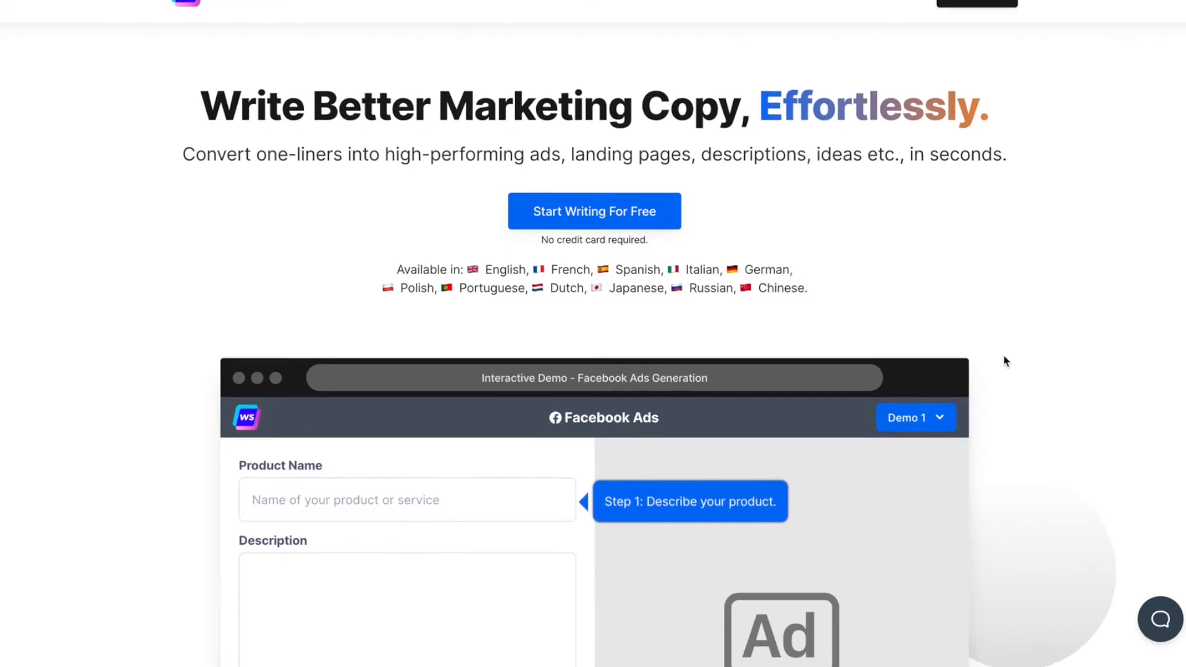
pyautogui.moveTo(975, 274)
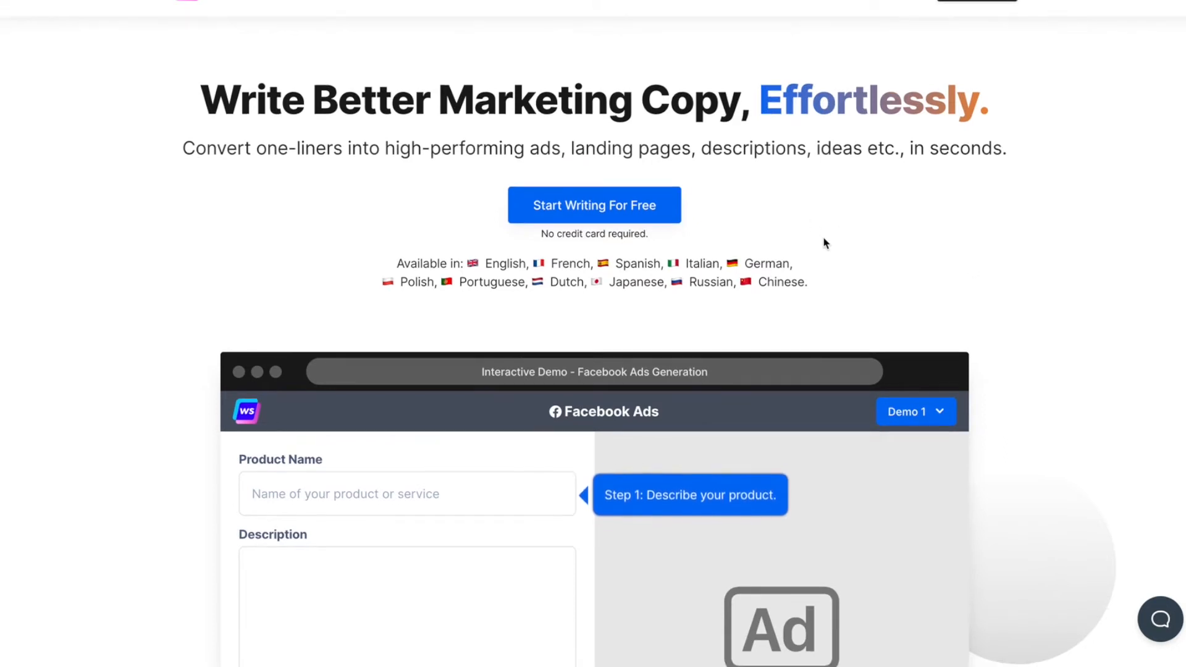
pyautogui.moveTo(1010, 288)
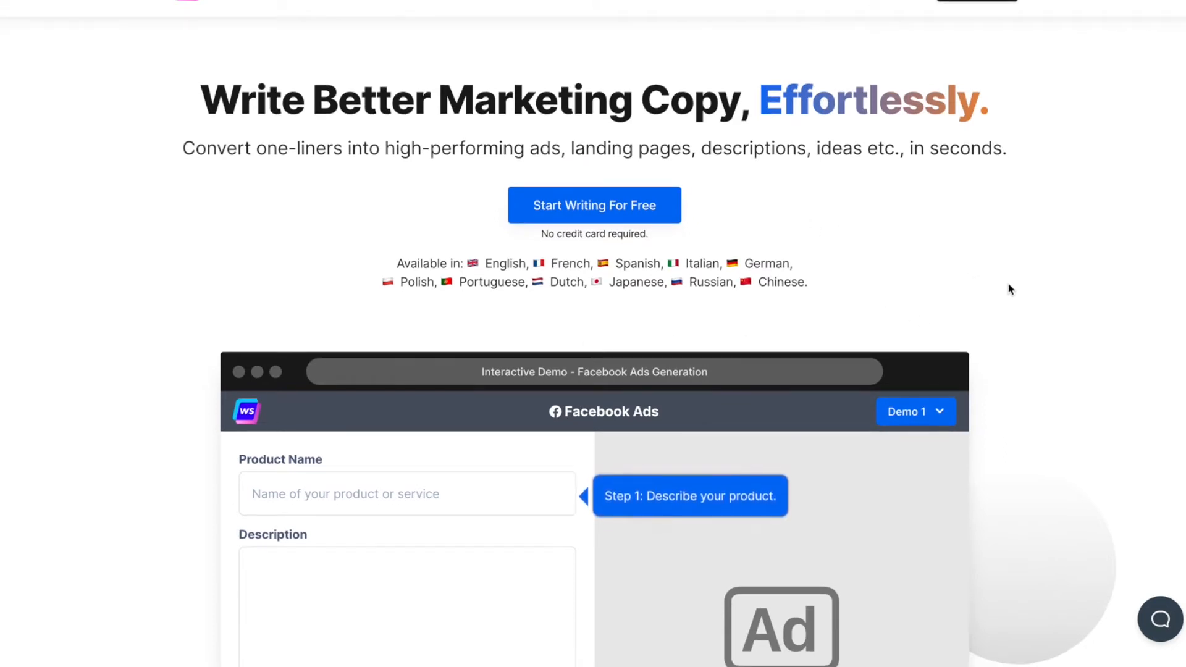
pyautogui.moveTo(1007, 273)
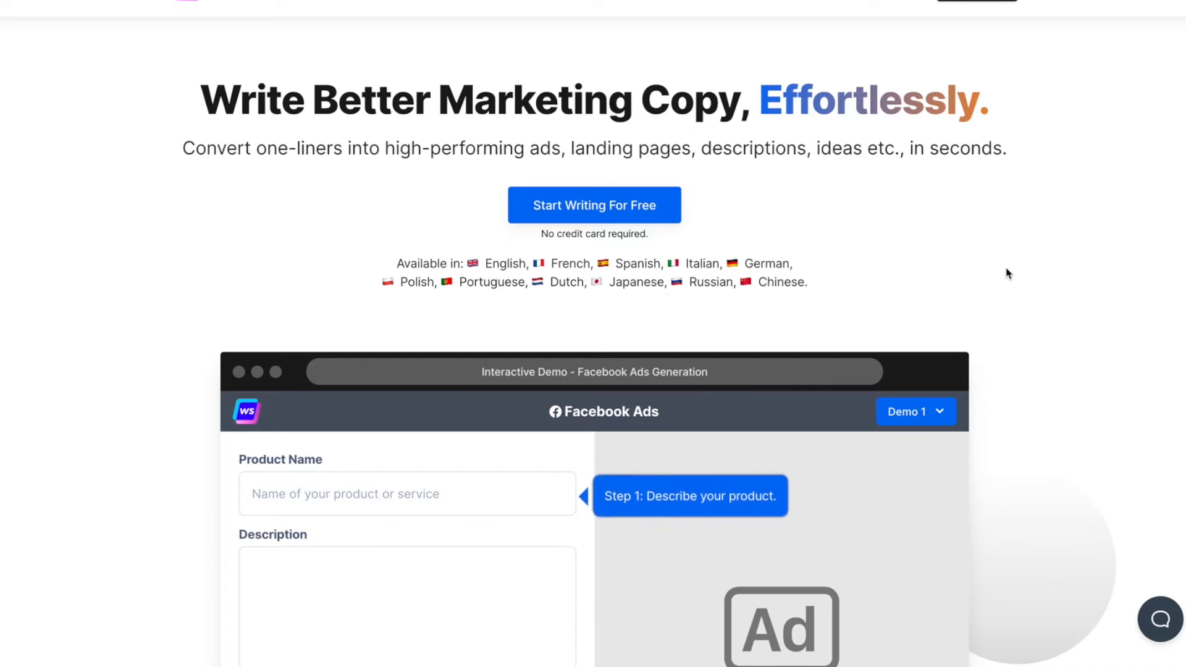
pyautogui.moveTo(998, 270)
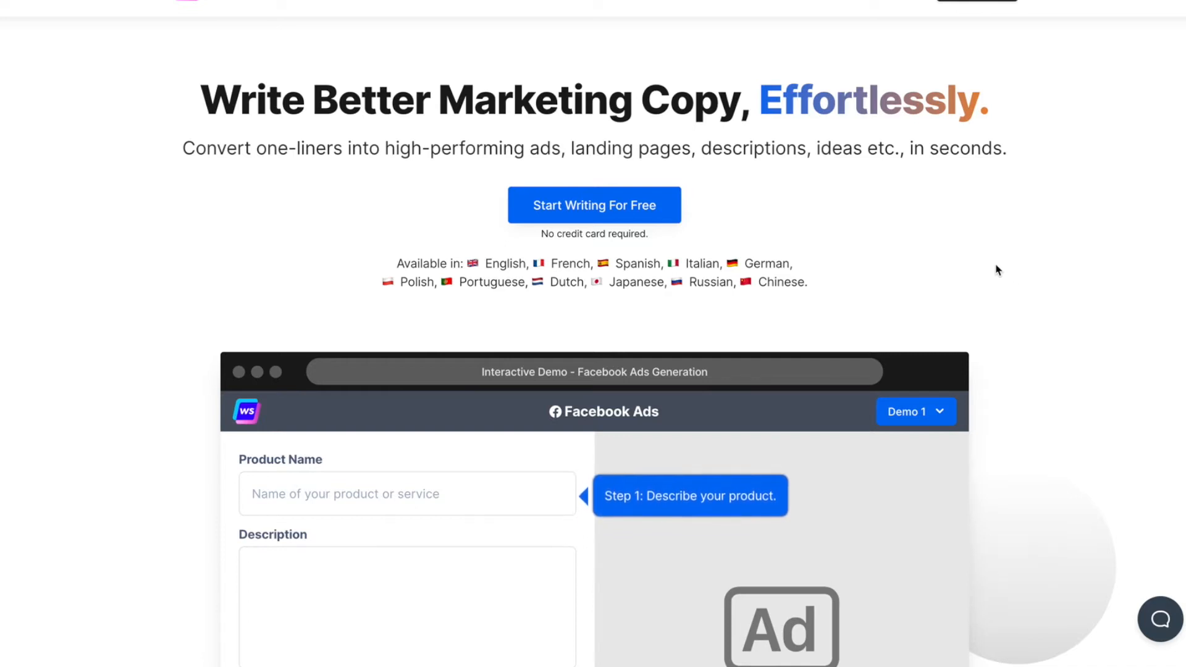
pyautogui.moveTo(915, 329)
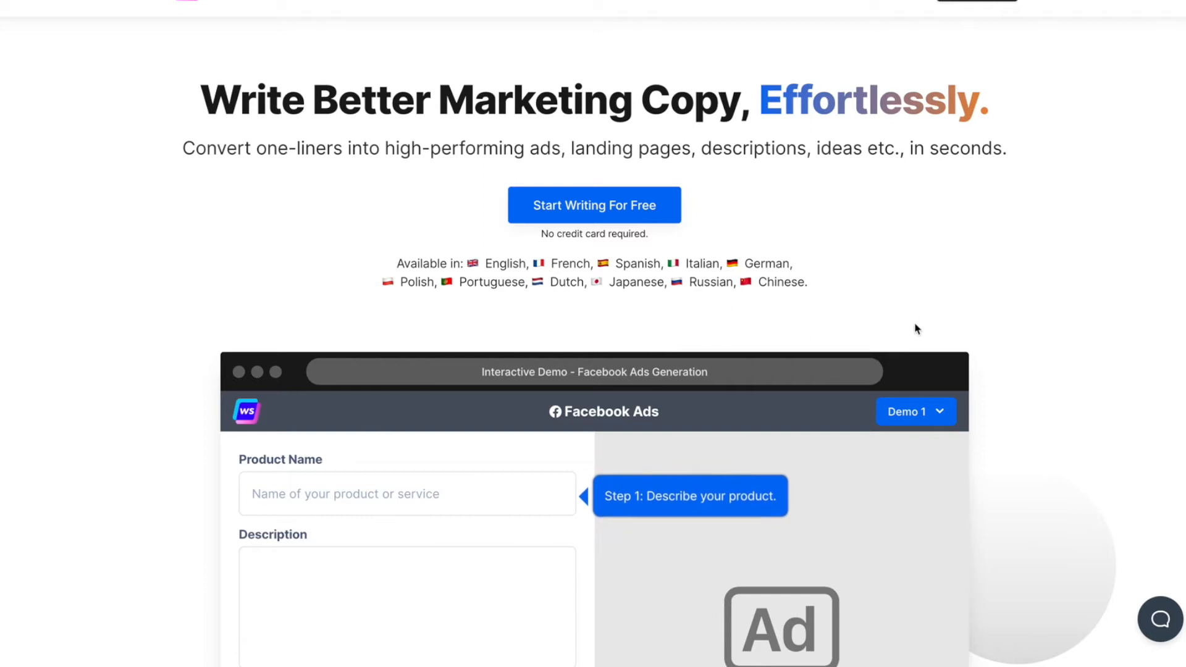
pyautogui.scroll(-3)
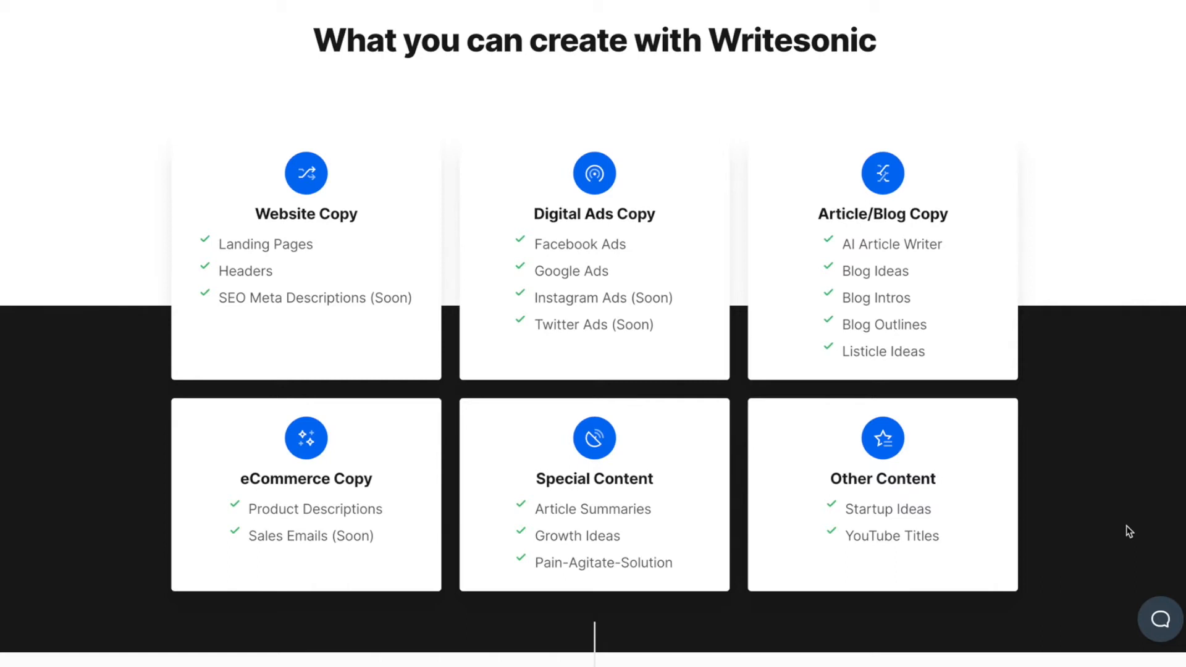
pyautogui.moveTo(680, 246)
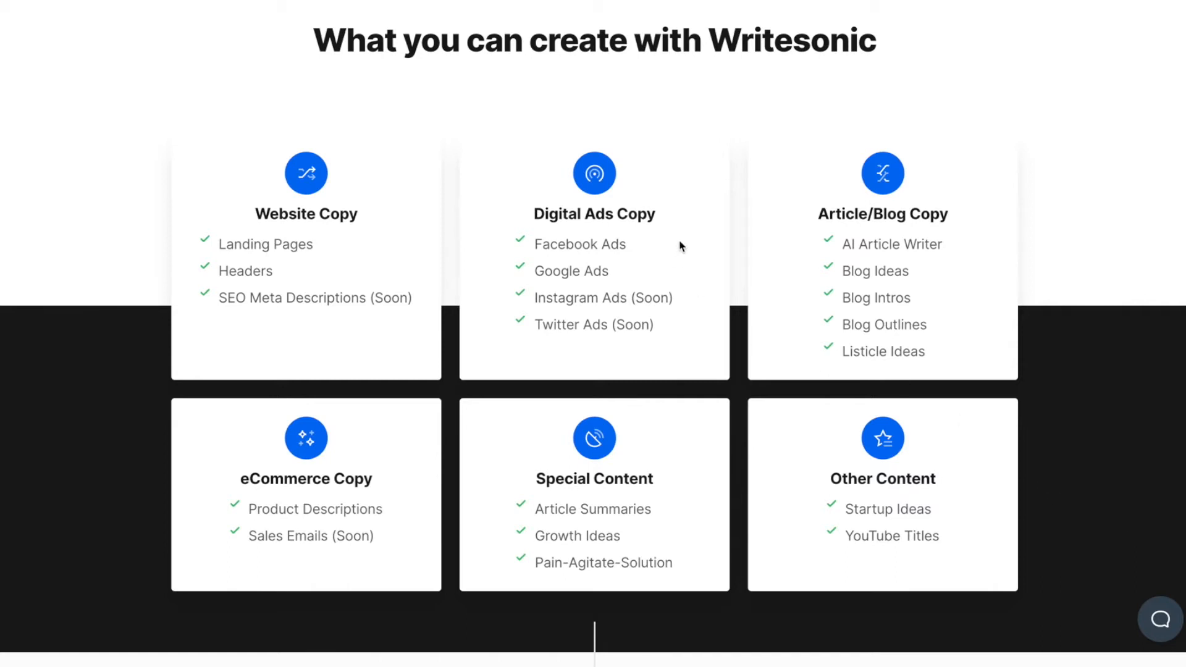
pyautogui.moveTo(964, 243)
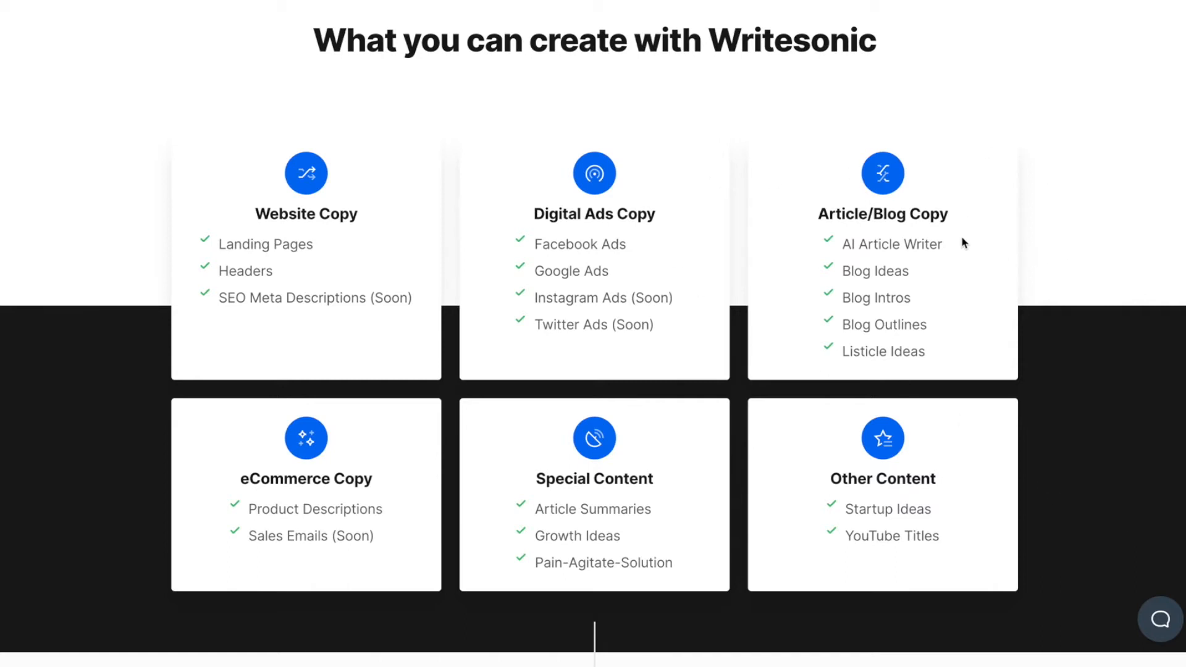
pyautogui.moveTo(937, 322)
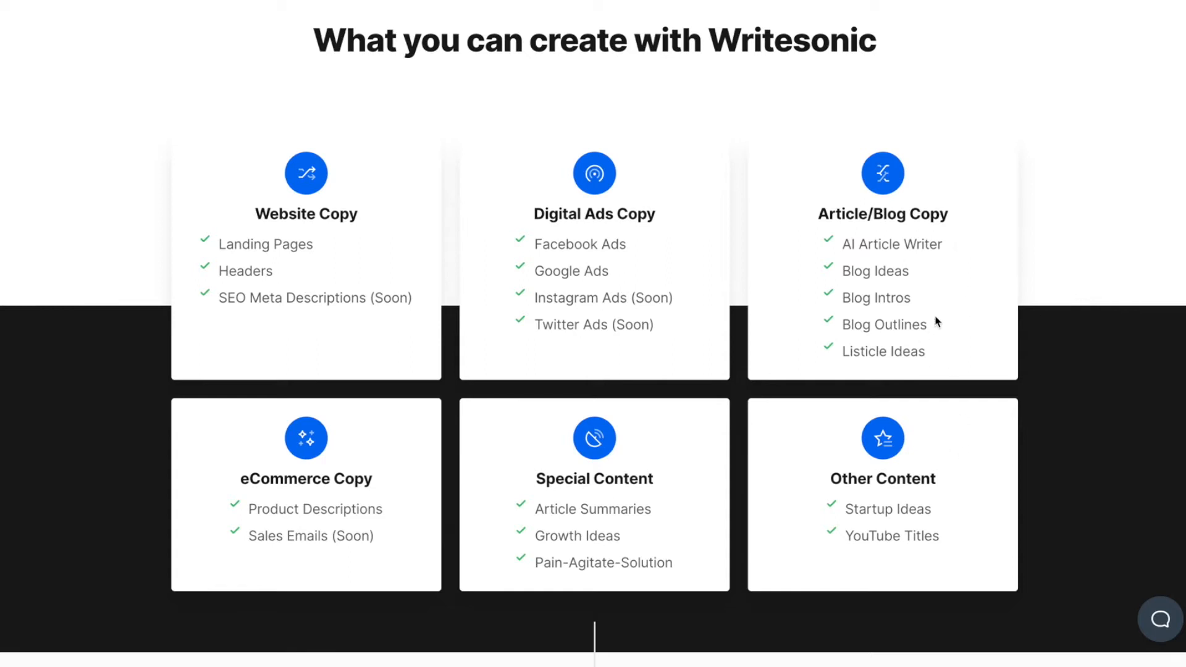
pyautogui.moveTo(322, 664)
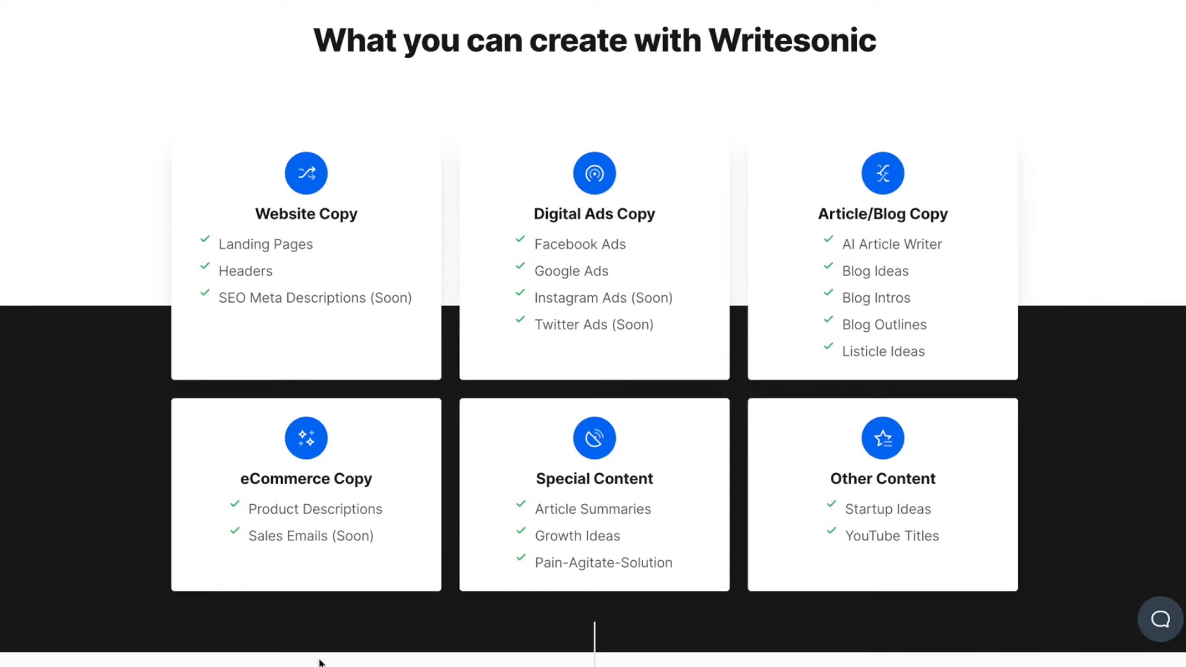
pyautogui.moveTo(983, 543)
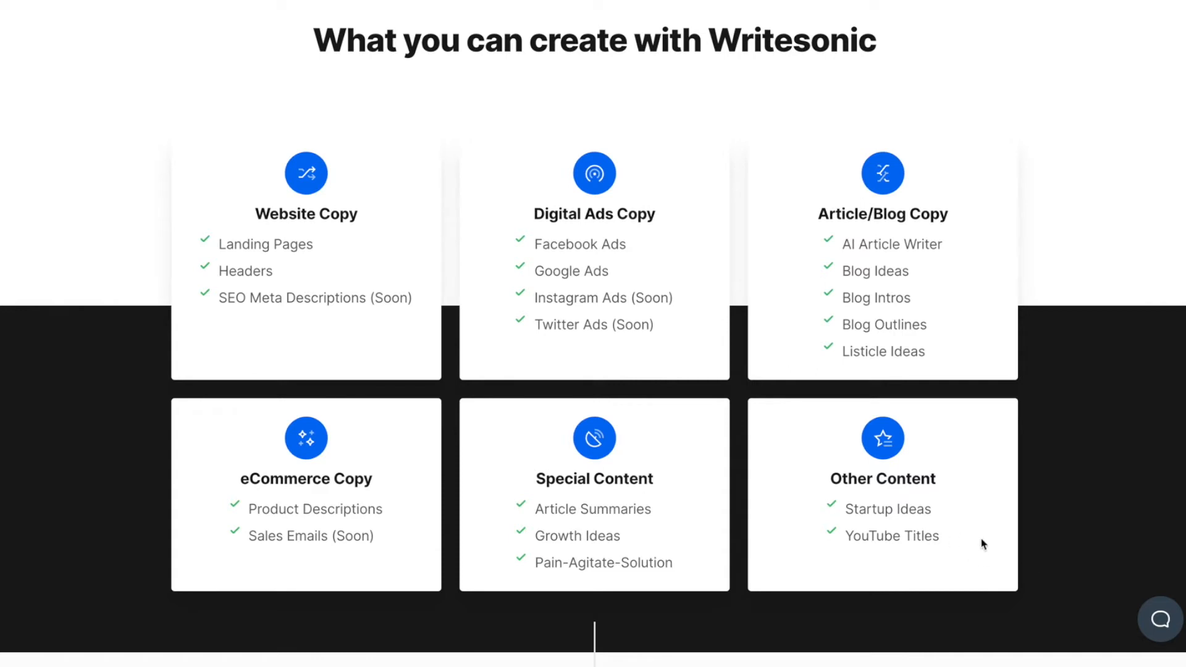
pyautogui.moveTo(1040, 547)
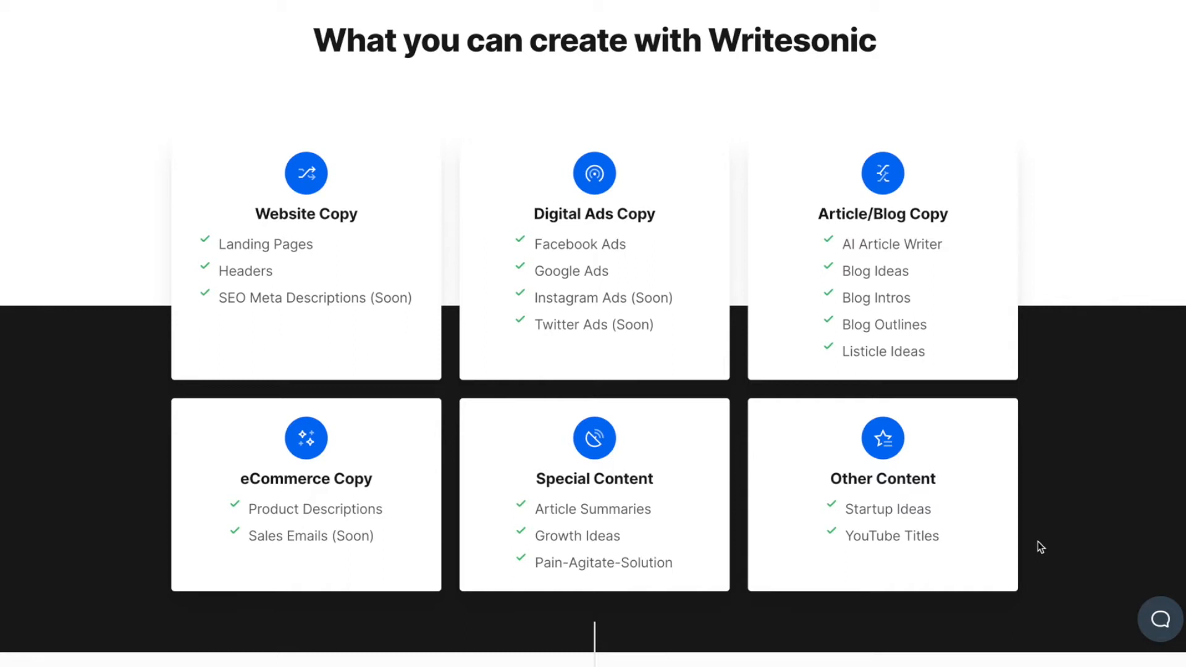
pyautogui.moveTo(1026, 524)
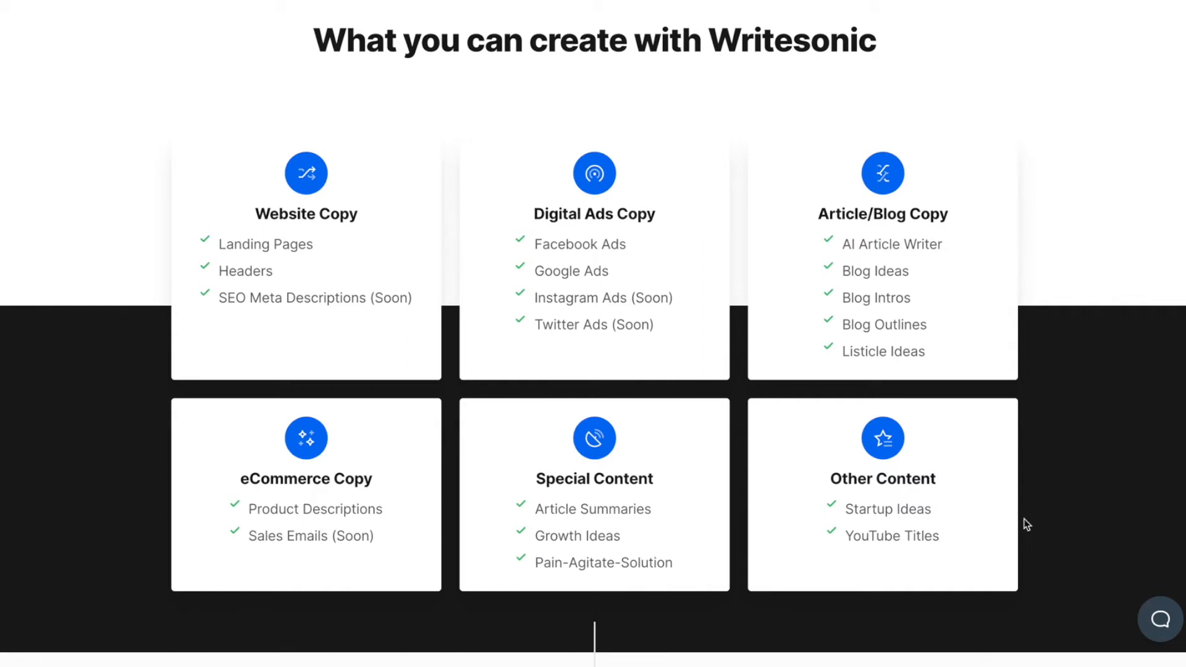
# Create a new project named 'Book demo' from the Projects dashboard.
pyautogui.scroll(-3)
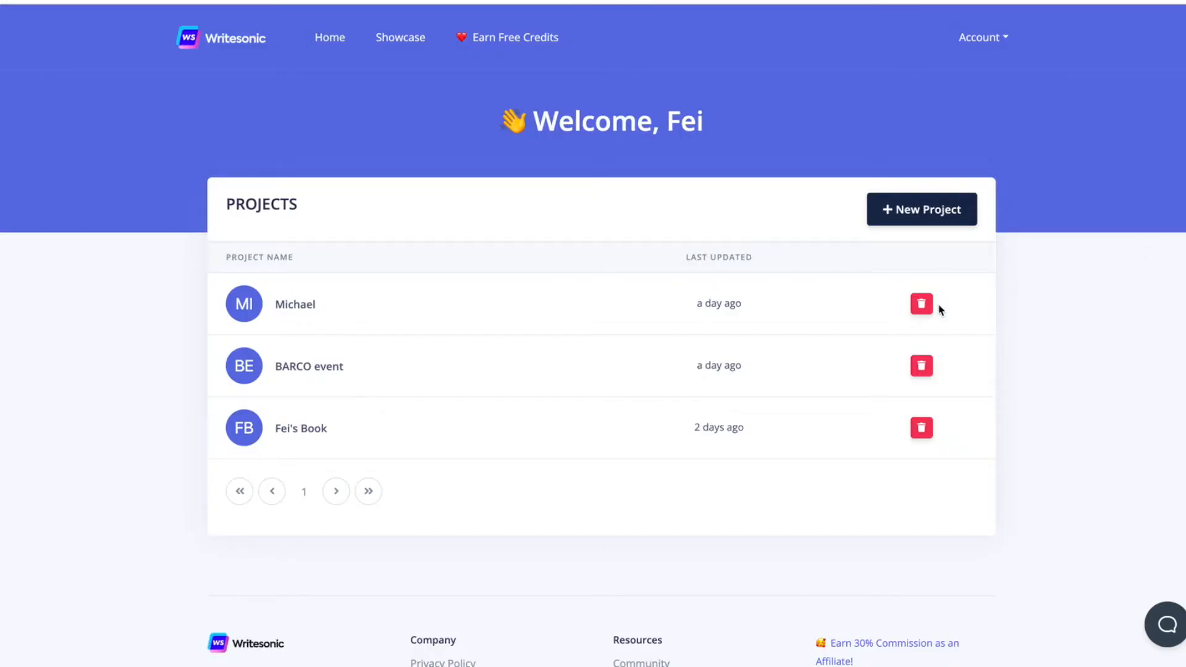
pyautogui.scroll(-3)
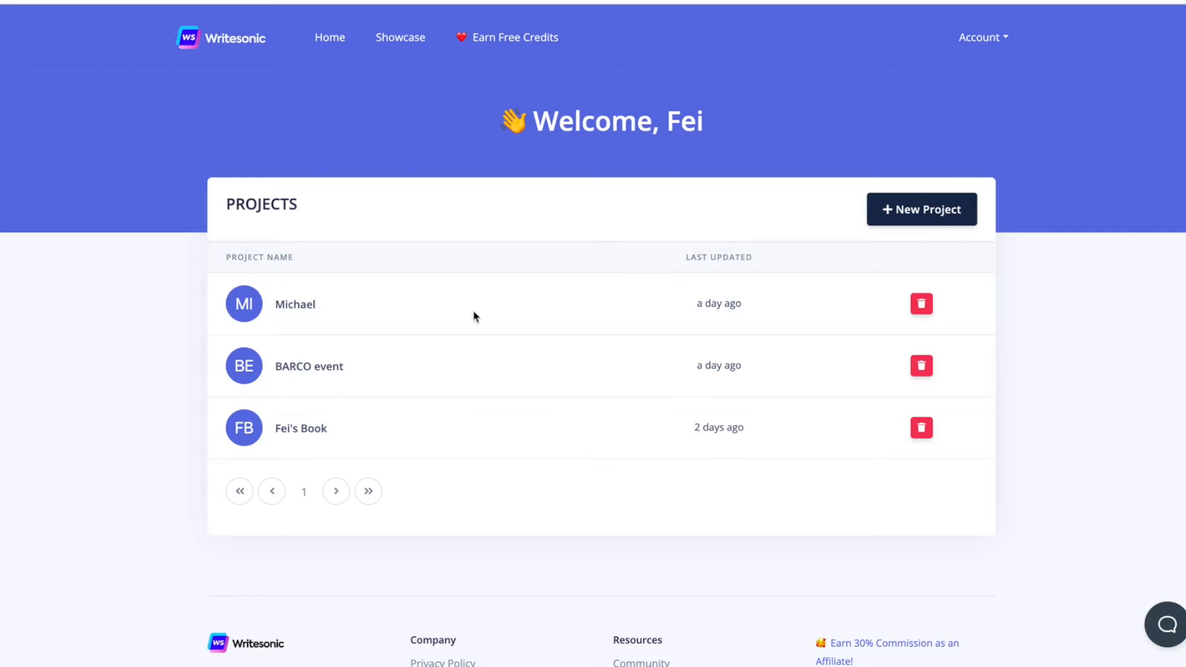
pyautogui.moveTo(1072, 276)
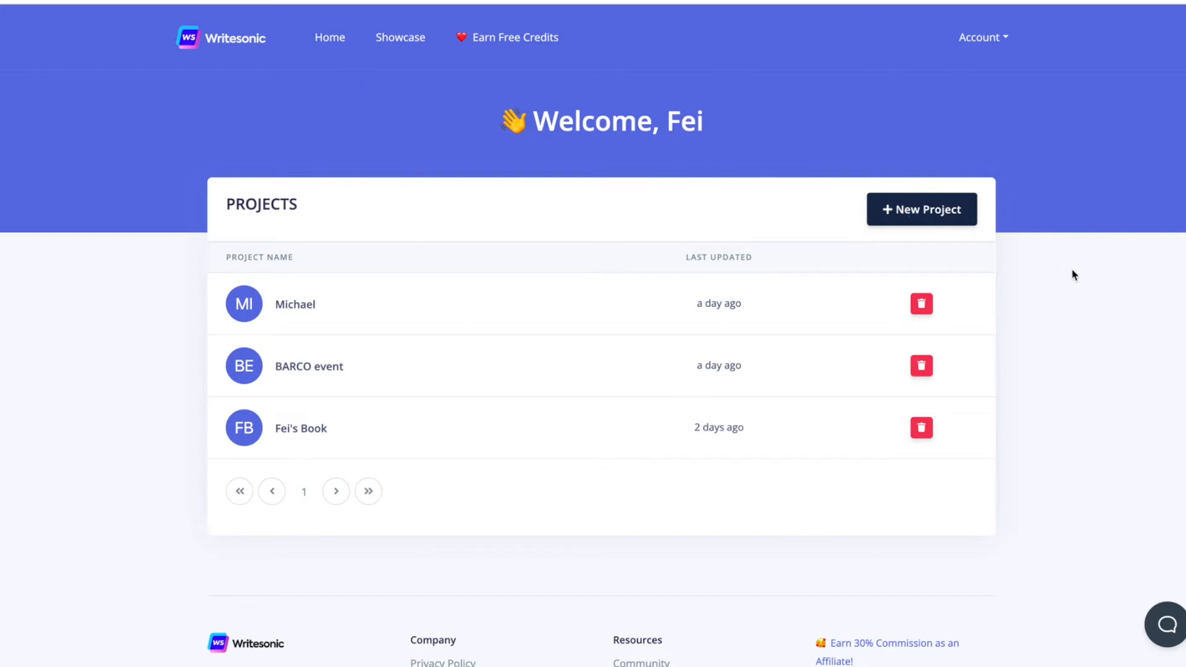
pyautogui.moveTo(947, 217)
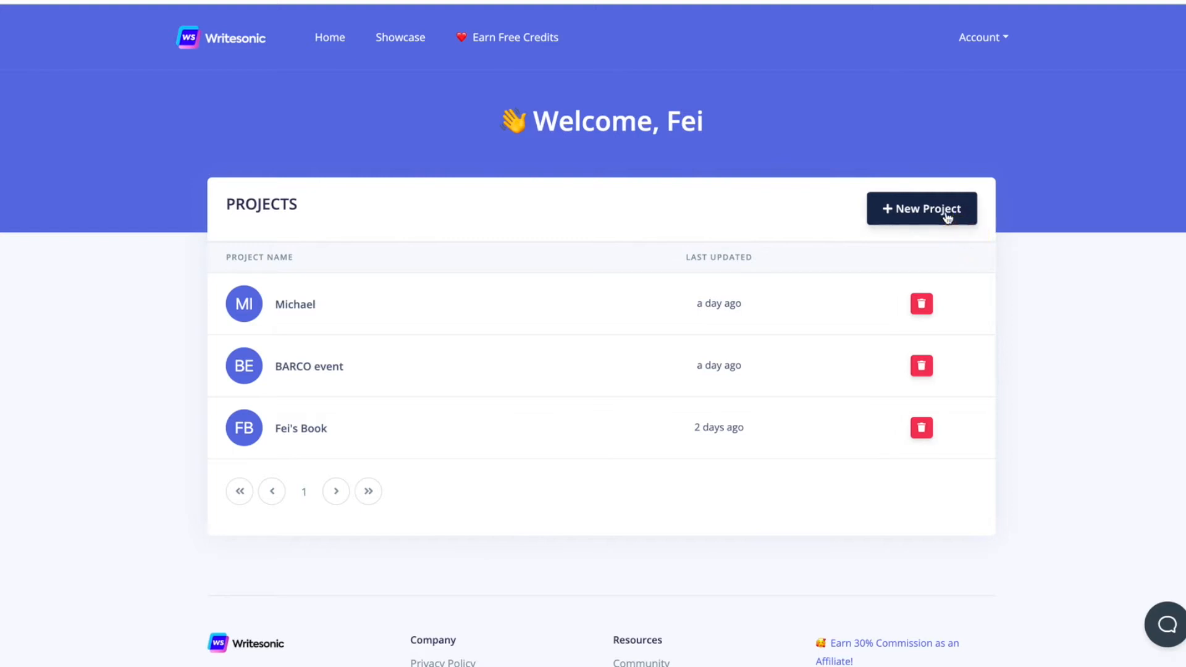
pyautogui.moveTo(451, 322)
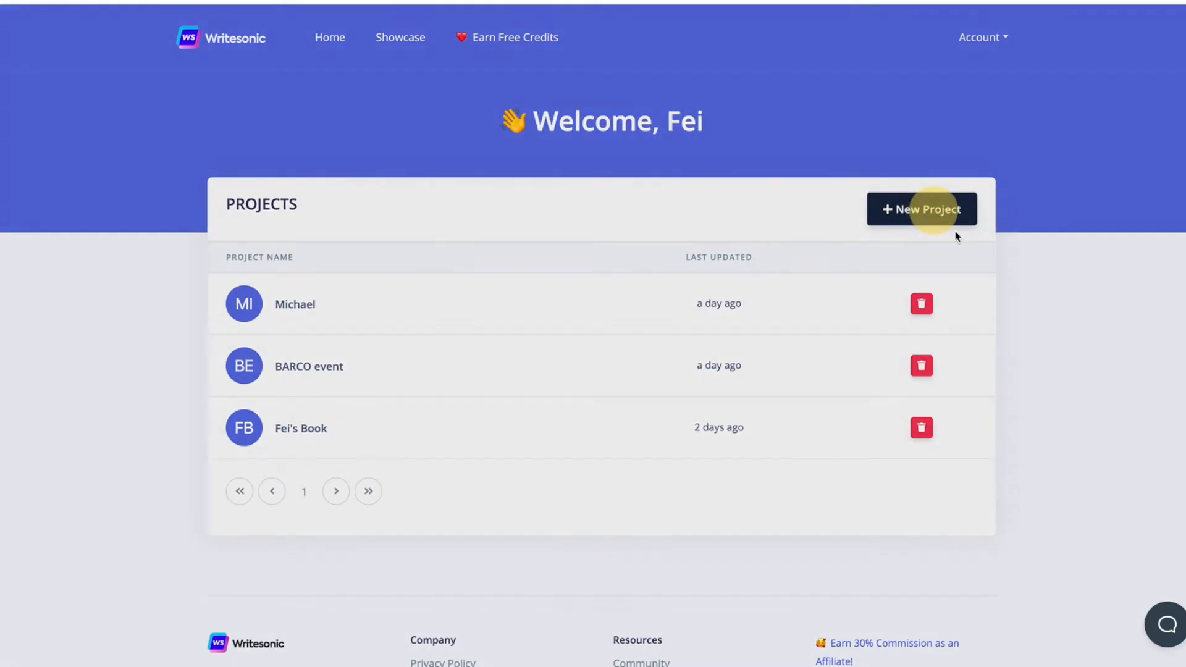
pyautogui.click(922, 209)
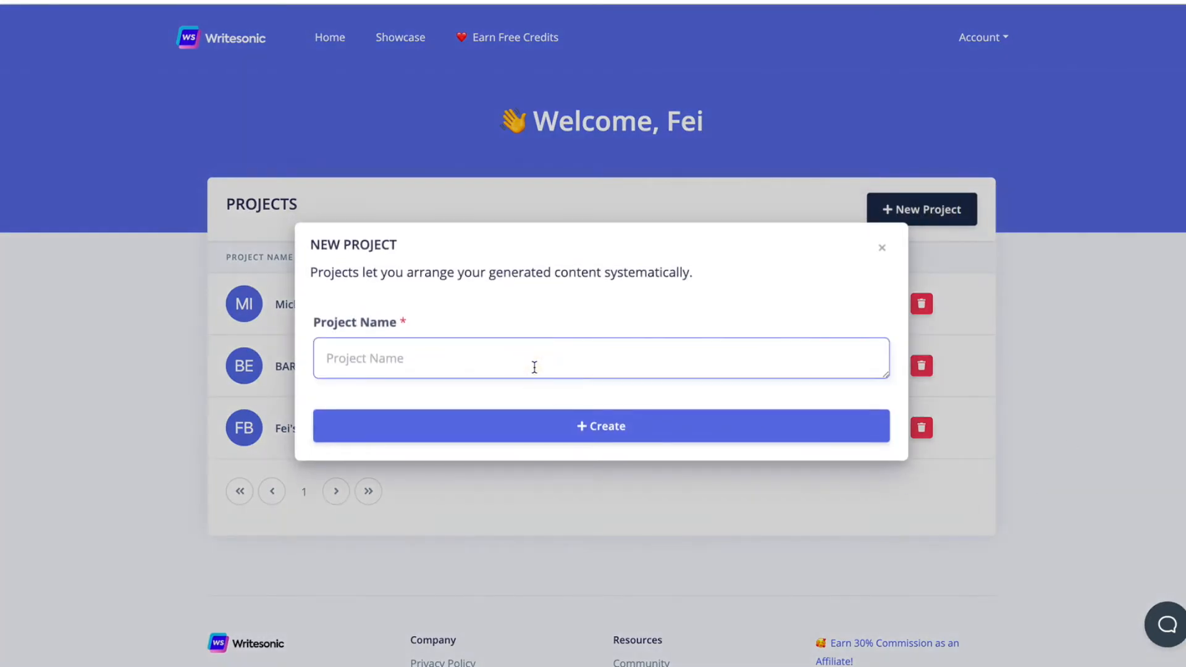
pyautogui.write('Book demo')
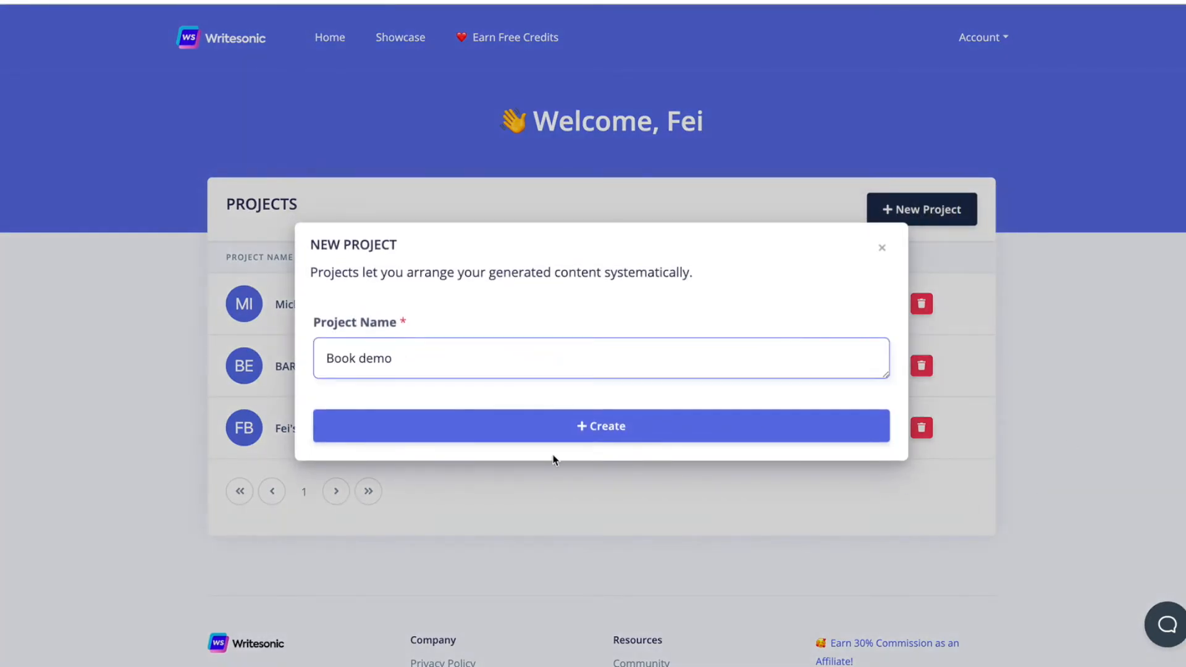
pyautogui.click(601, 426)
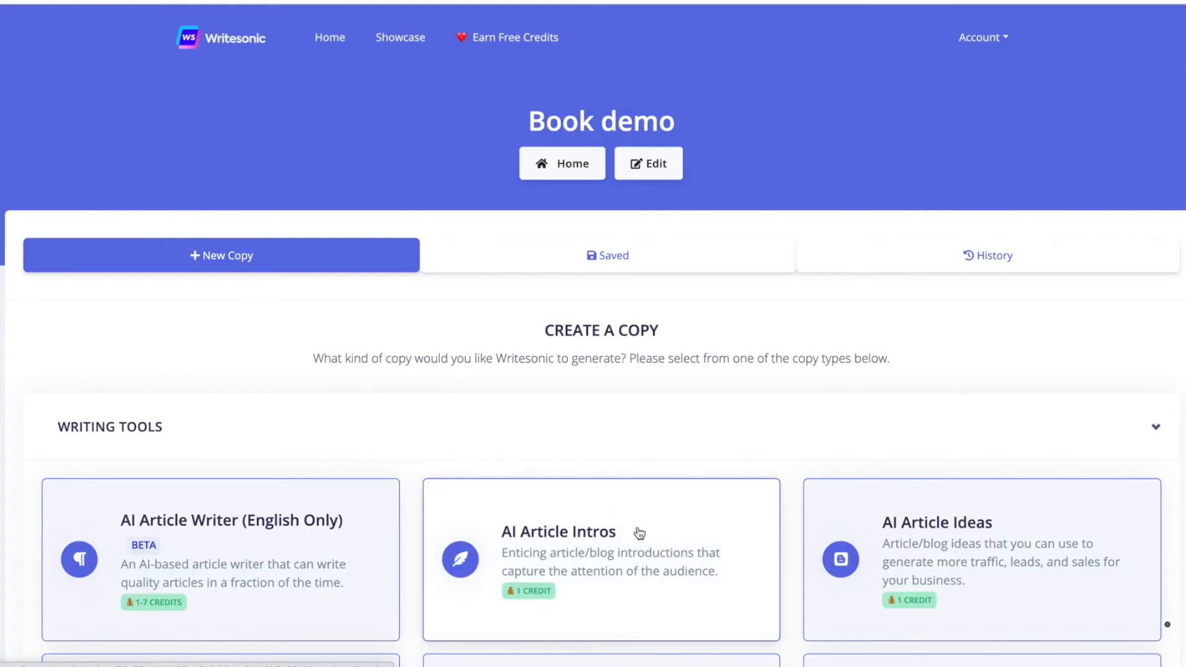
pyautogui.moveTo(800, 76)
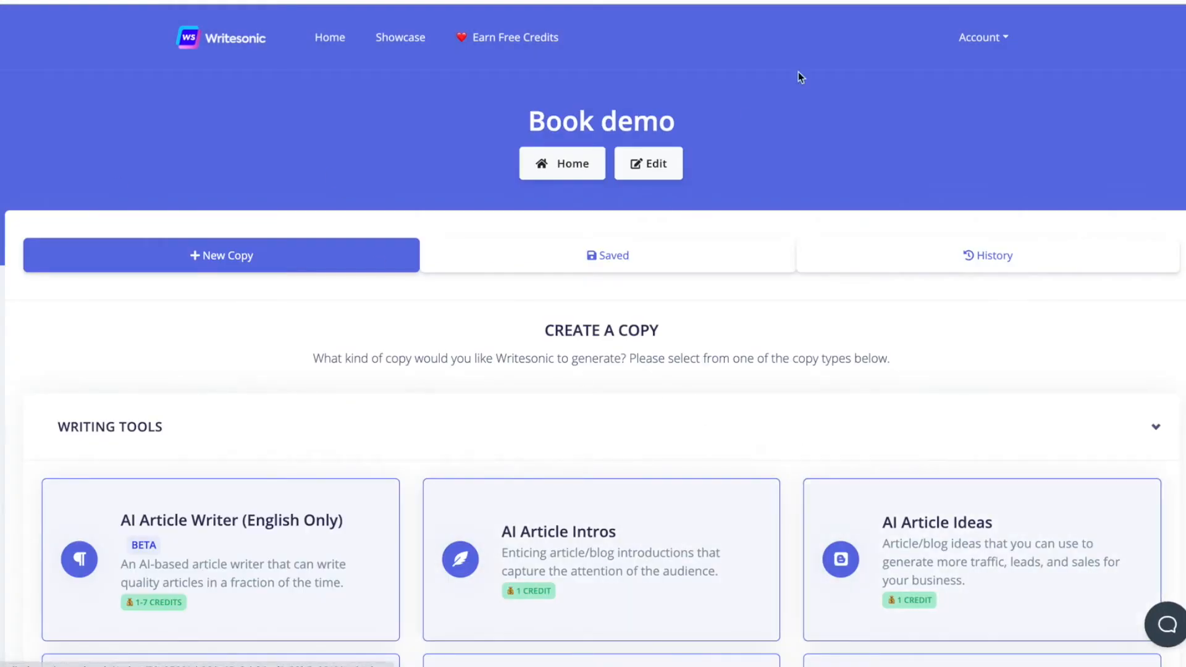
# Scroll the Book demo tool list to reveal Text Summary, Emails and Listicle Ideas.
pyautogui.scroll(-3)
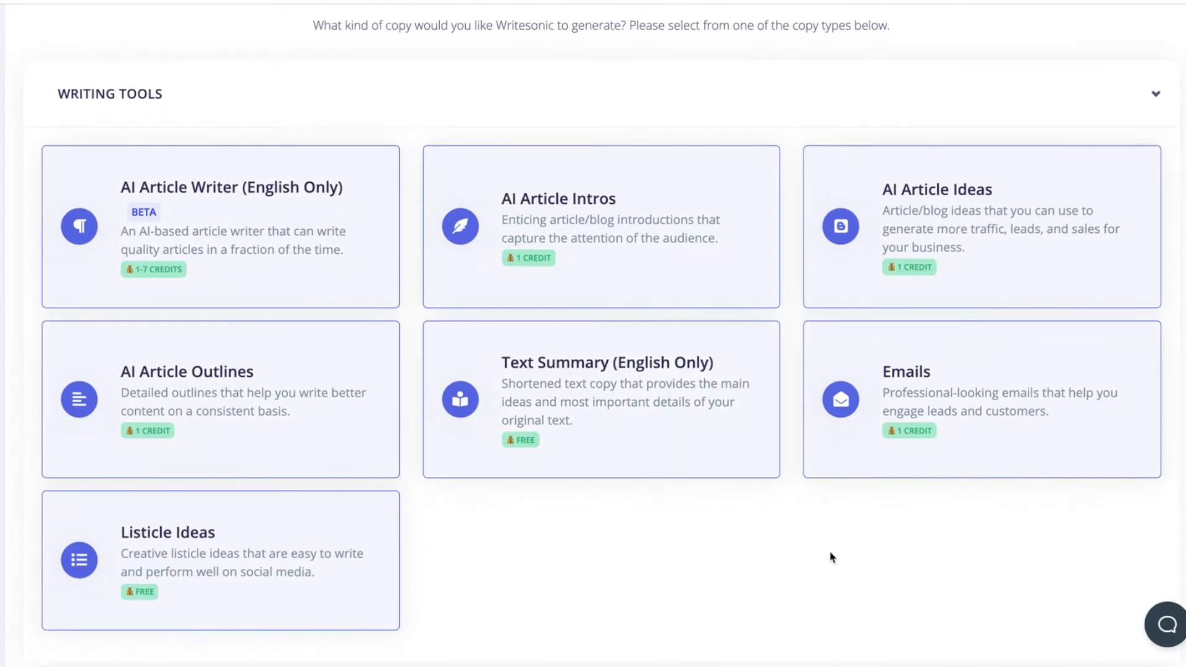
pyautogui.moveTo(1091, 467)
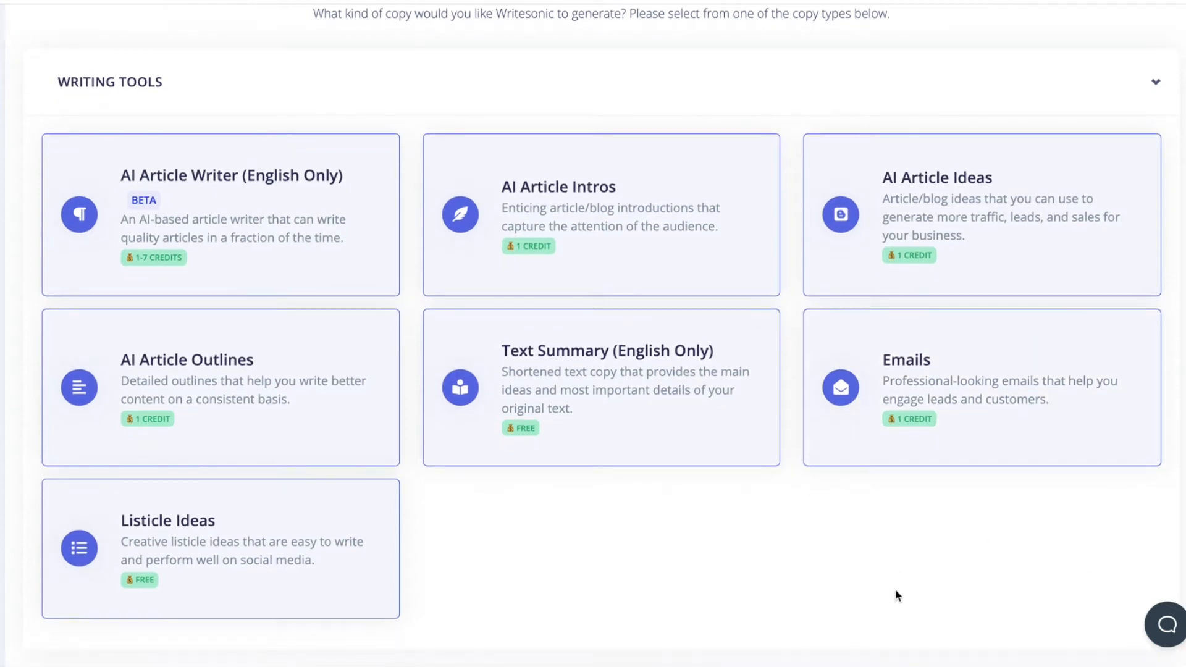
pyautogui.moveTo(920, 625)
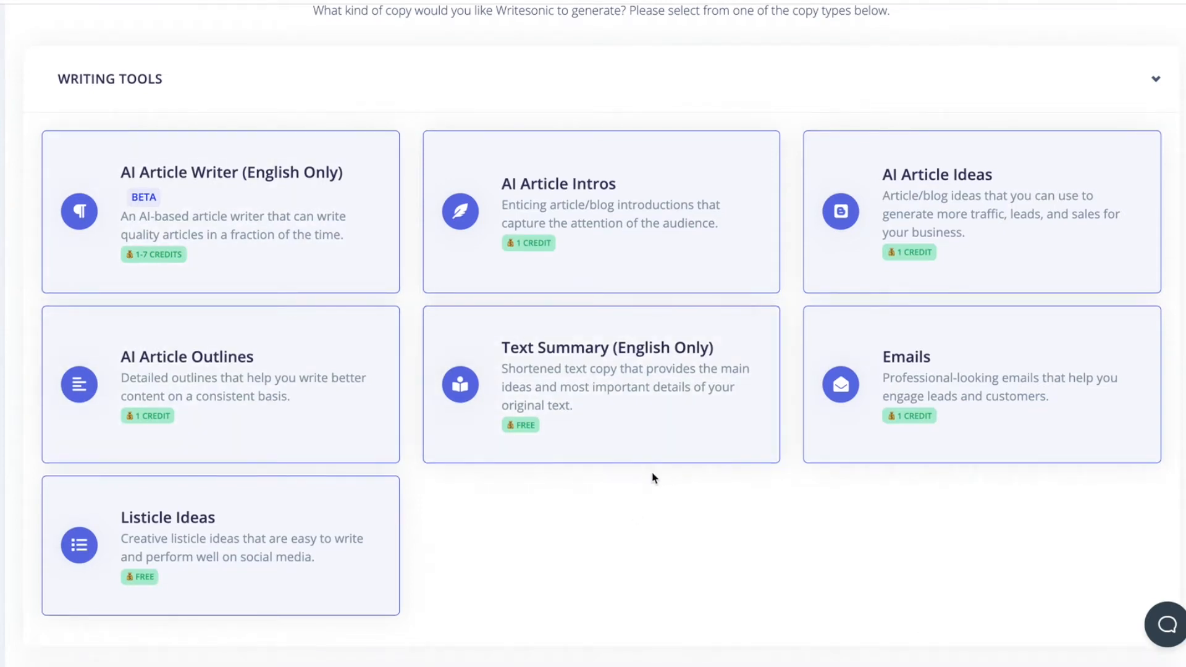
pyautogui.moveTo(638, 302)
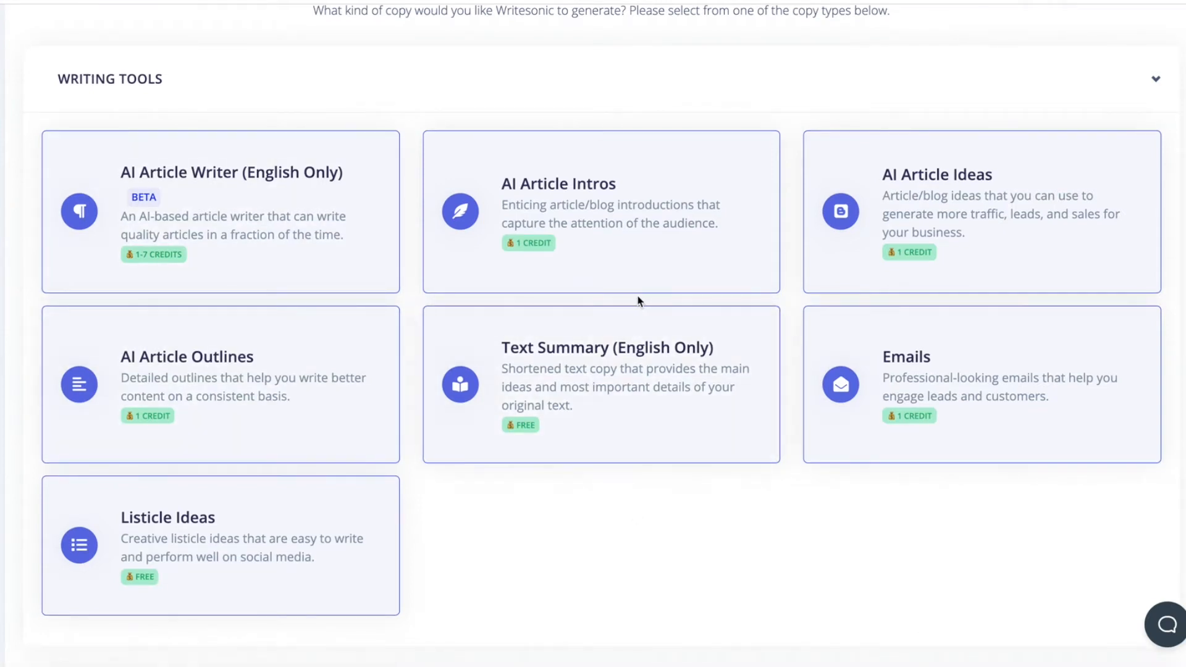
pyautogui.moveTo(781, 299)
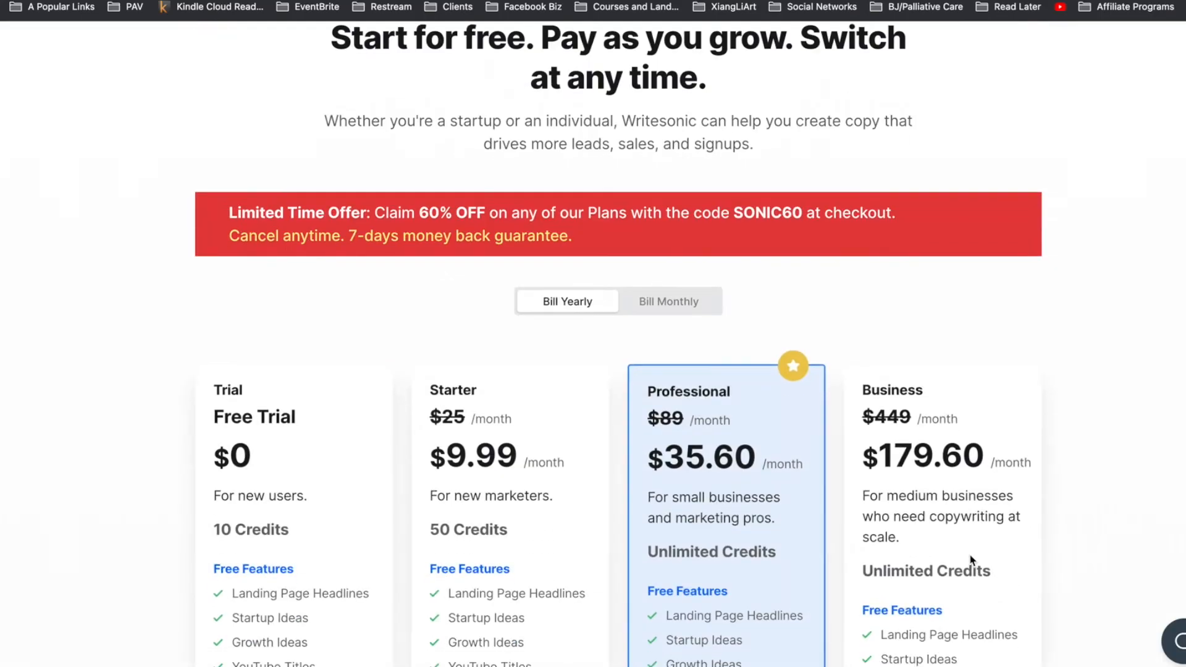
pyautogui.scroll(-3)
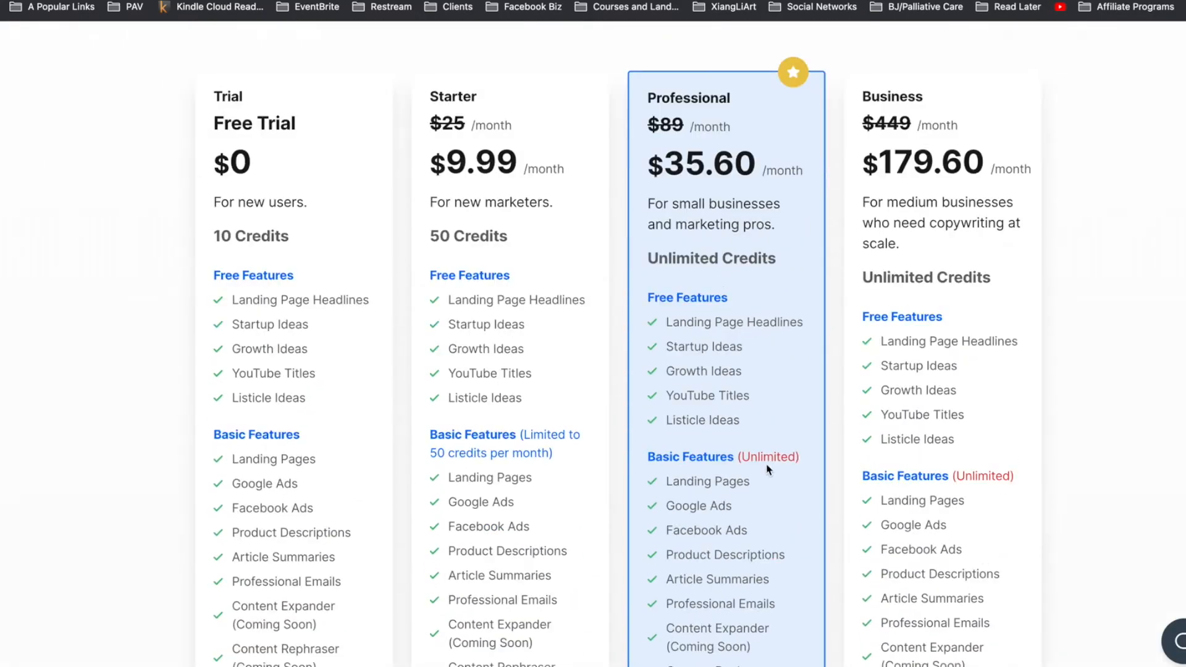
pyautogui.moveTo(299, 271)
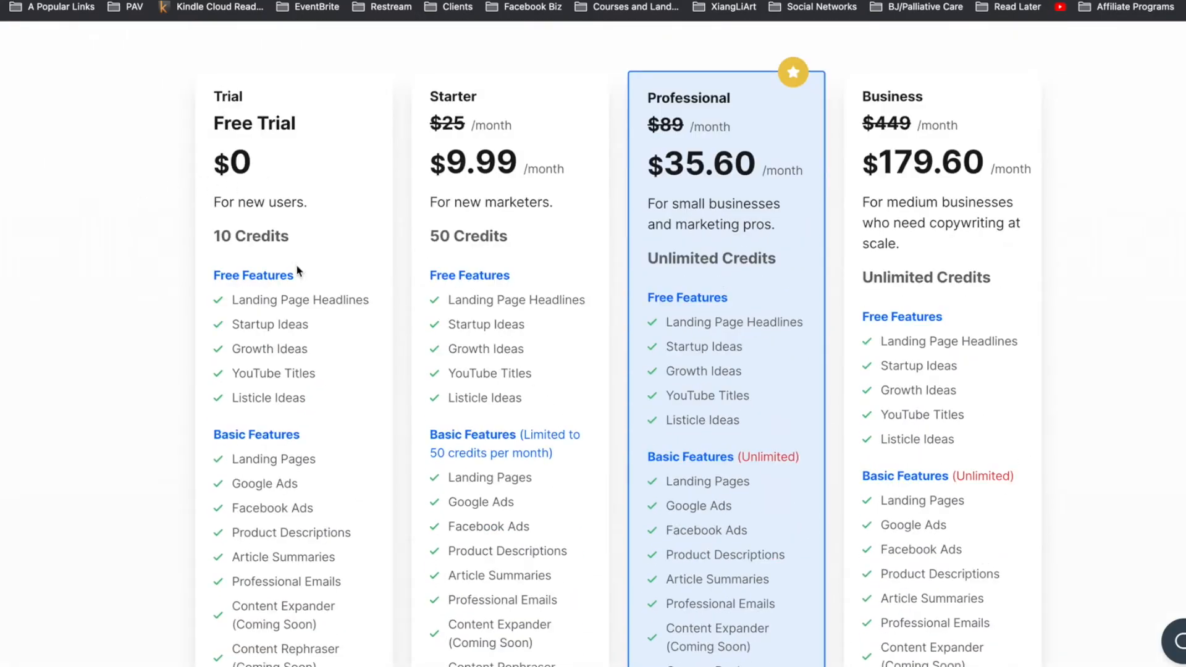
pyautogui.moveTo(310, 501)
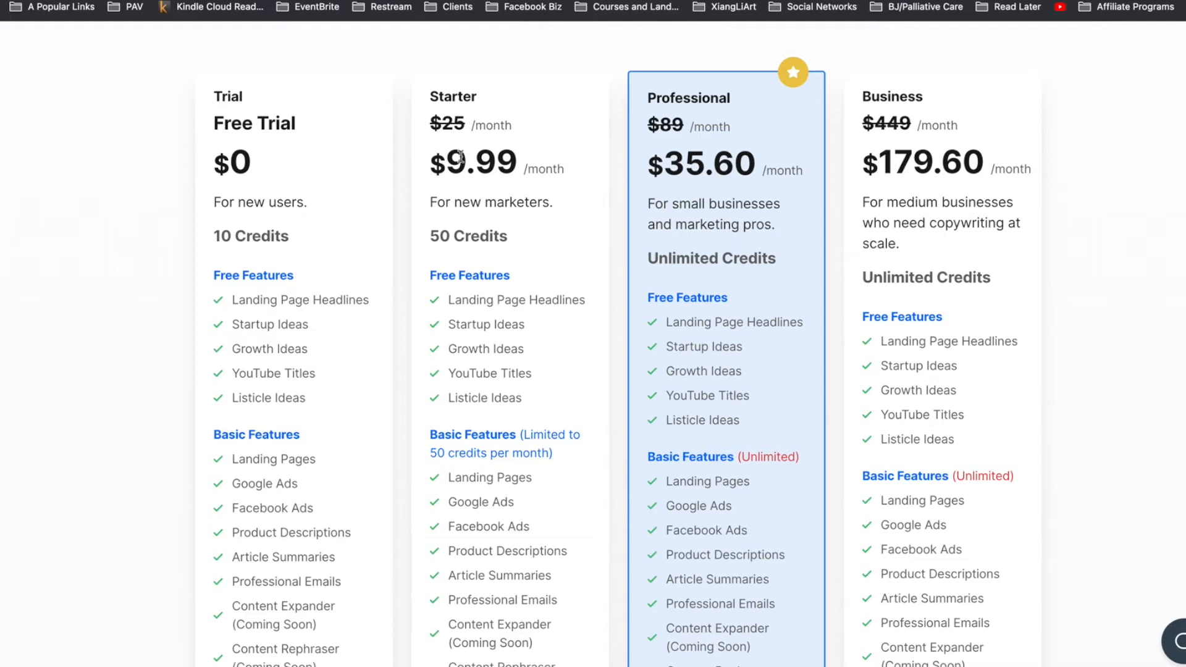
pyautogui.moveTo(542, 196)
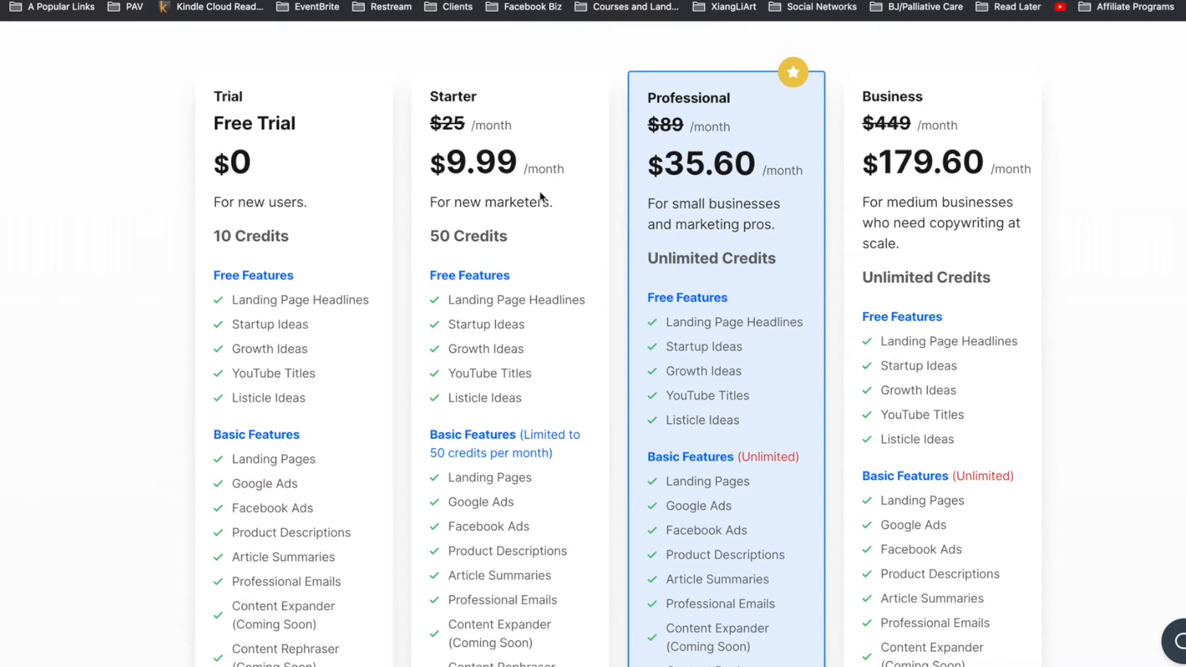
pyautogui.moveTo(522, 123)
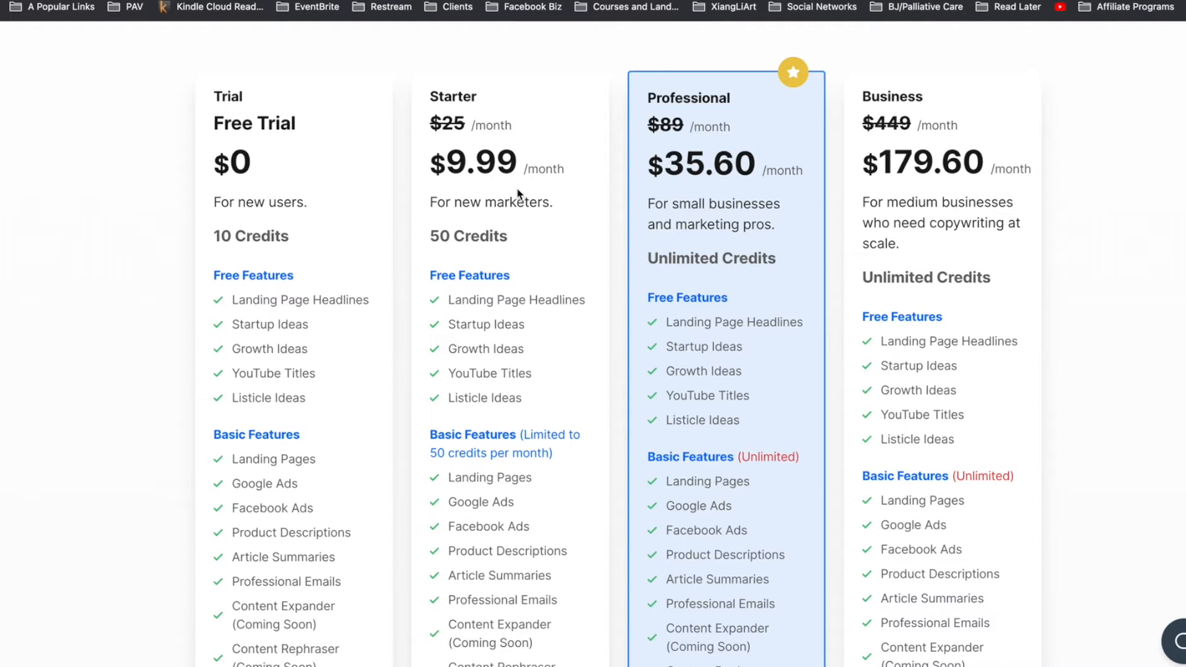
pyautogui.moveTo(552, 207)
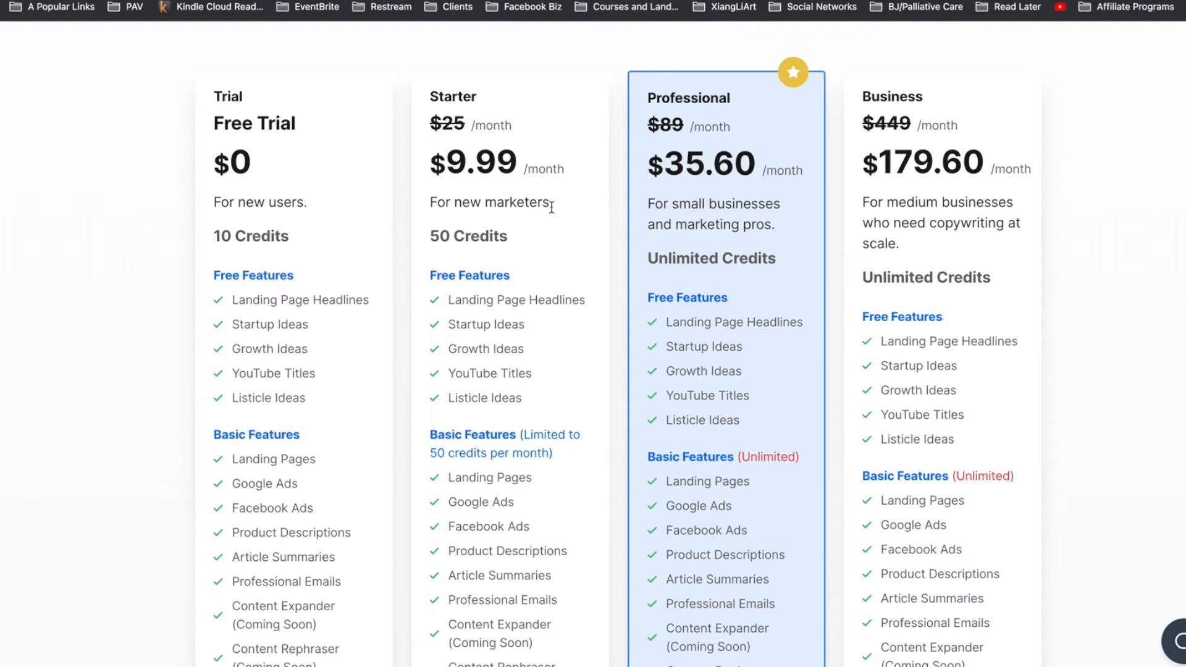
pyautogui.moveTo(565, 514)
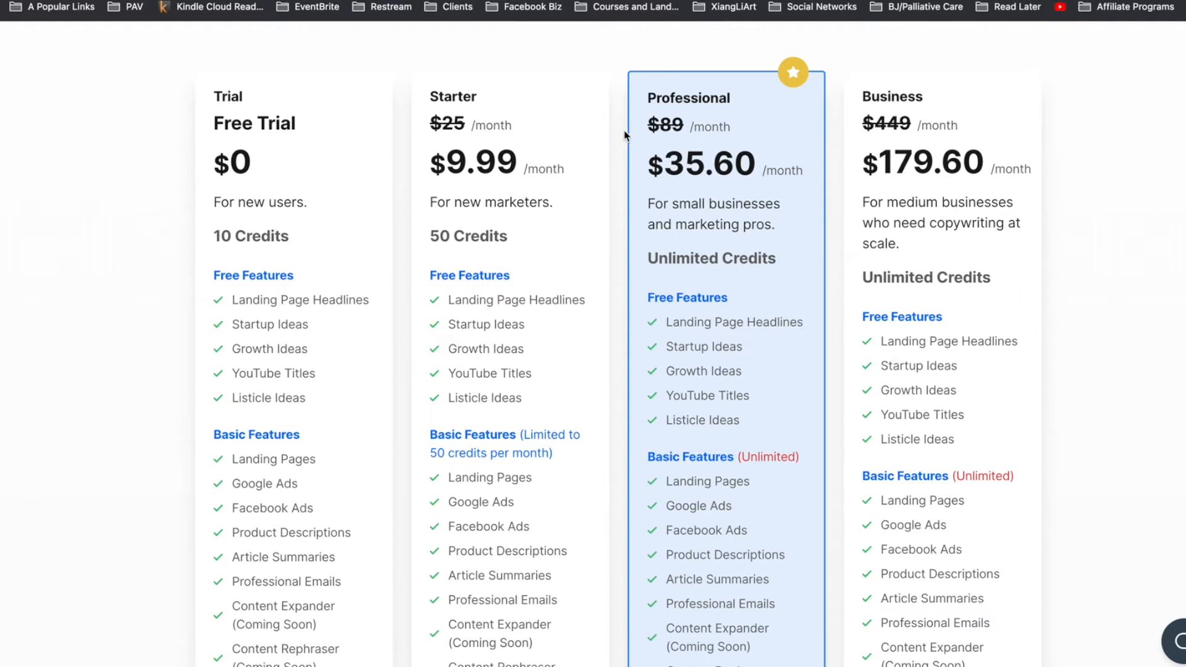
pyautogui.moveTo(624, 134)
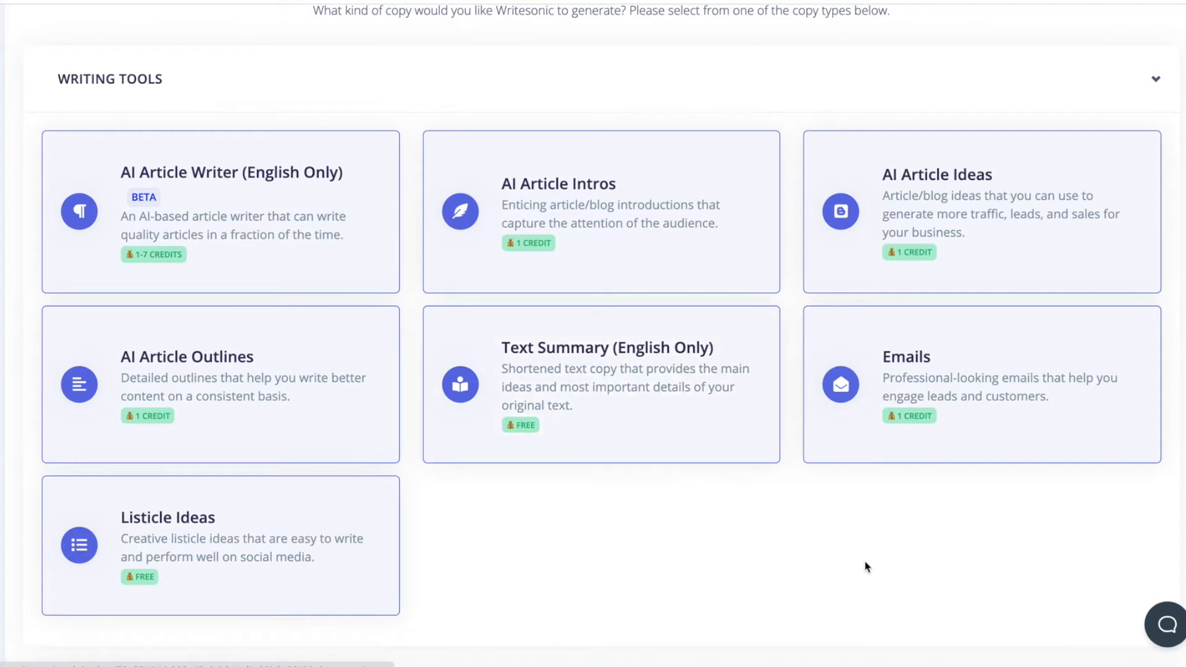
pyautogui.moveTo(785, 534)
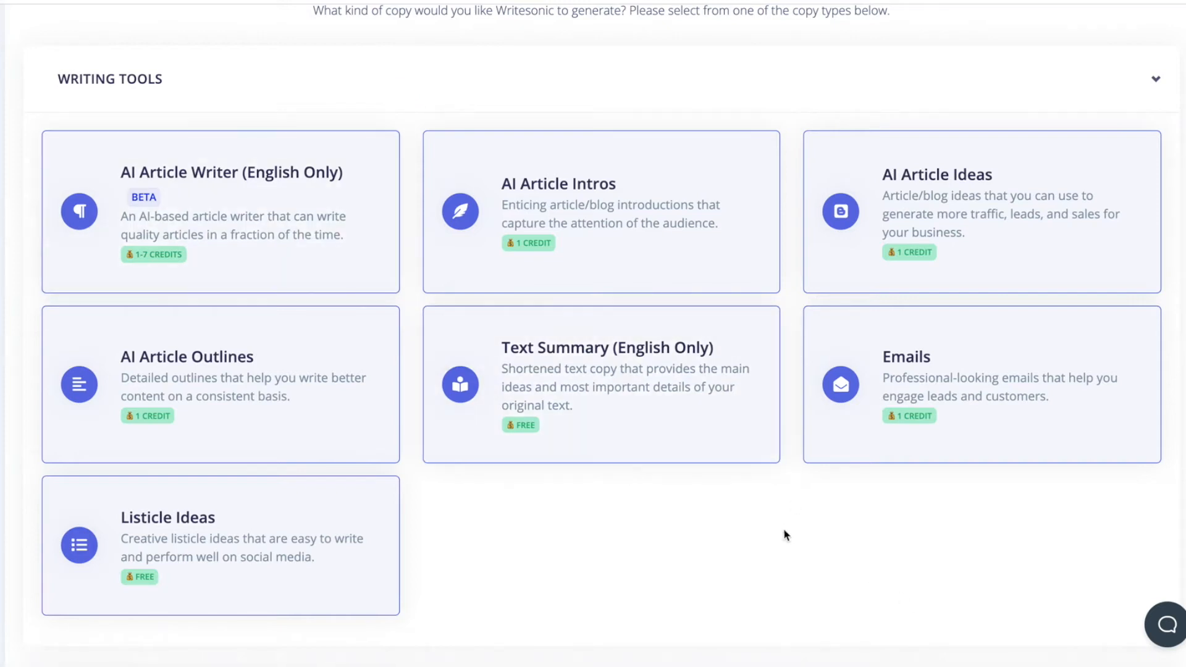
pyautogui.moveTo(372, 196)
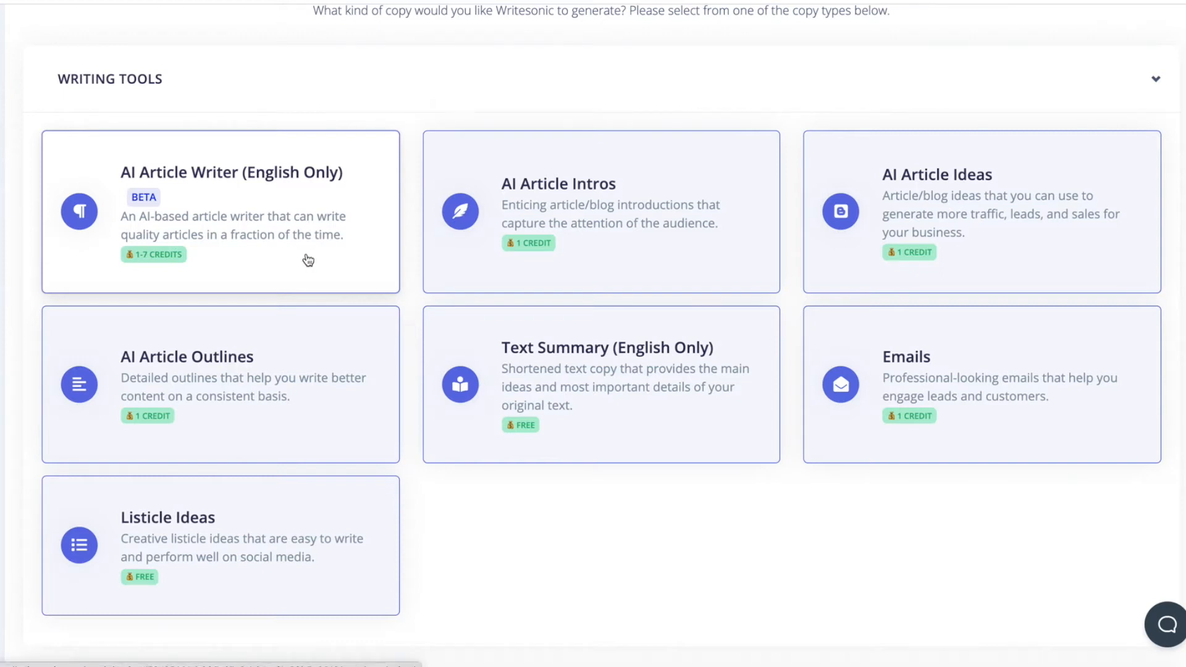
pyautogui.moveTo(313, 260)
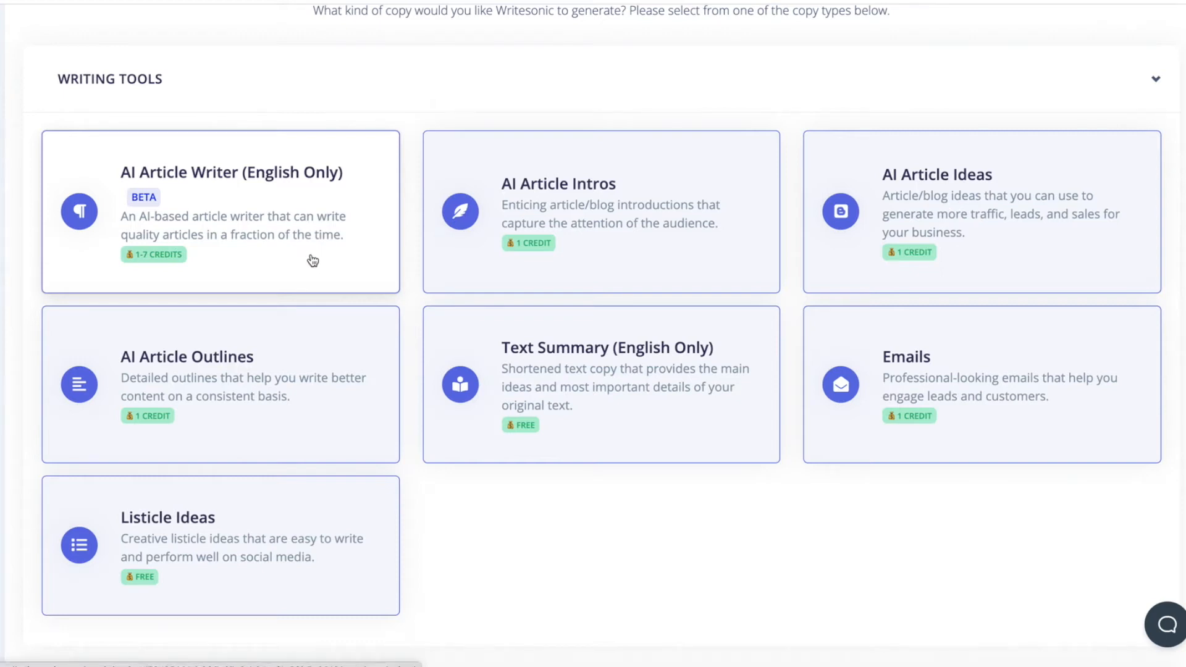
pyautogui.moveTo(691, 612)
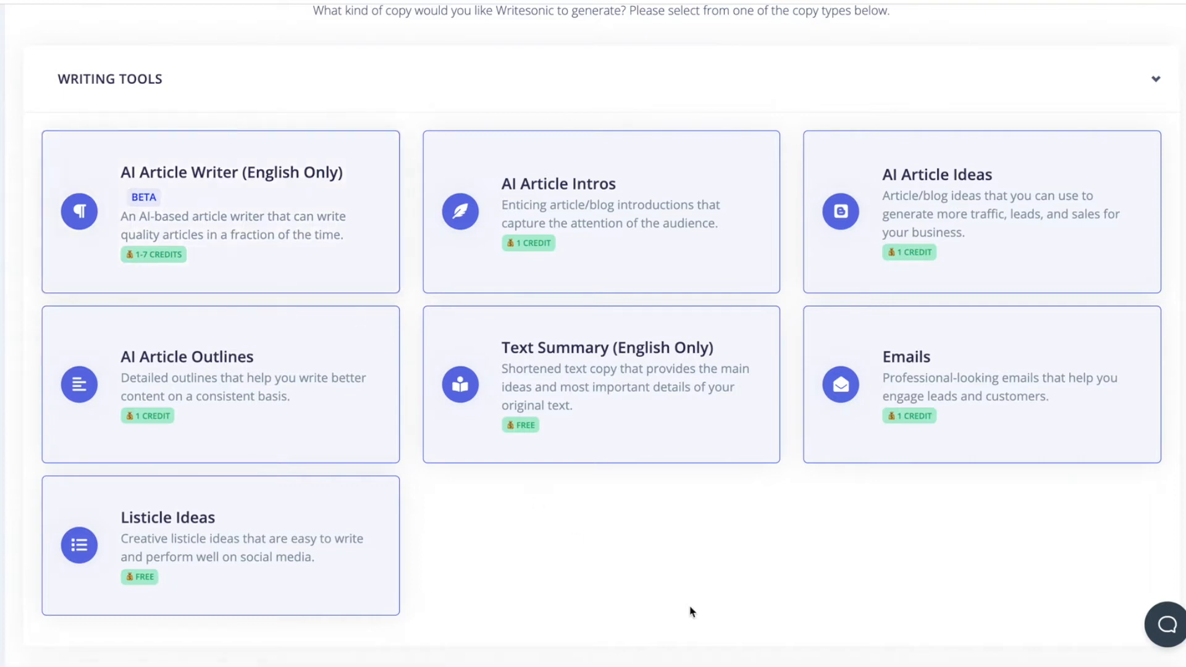
# Scroll past Writing Tools to the Digital Ad Copy and Website Copy sections.
pyautogui.scroll(-3)
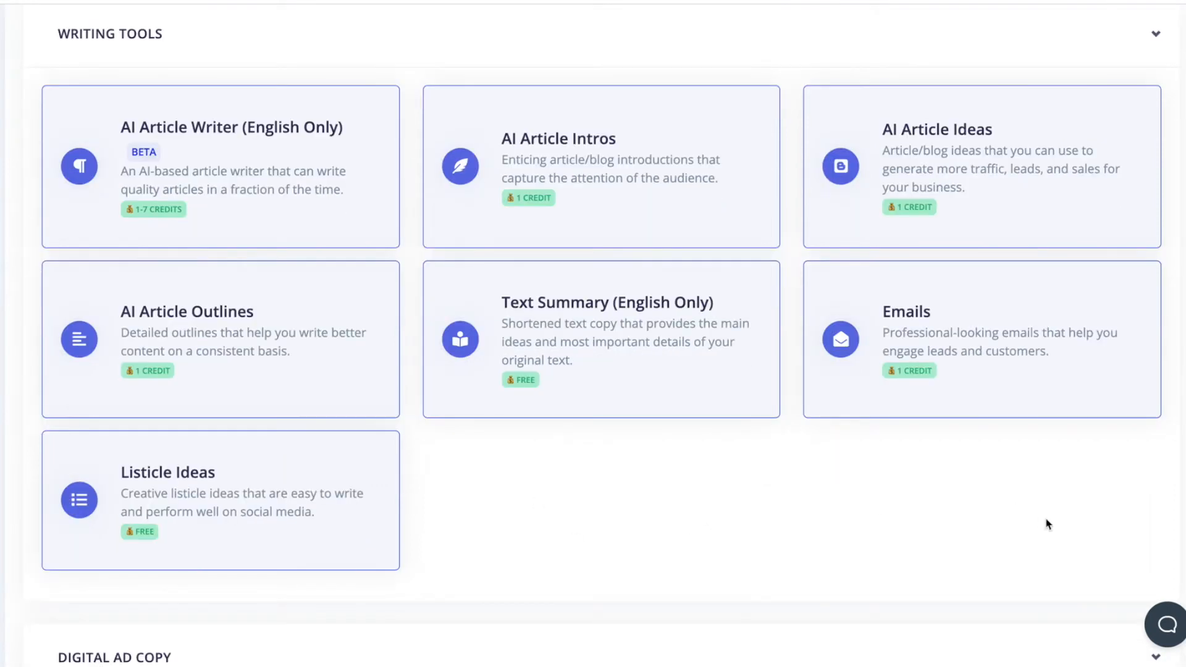
pyautogui.moveTo(1041, 527)
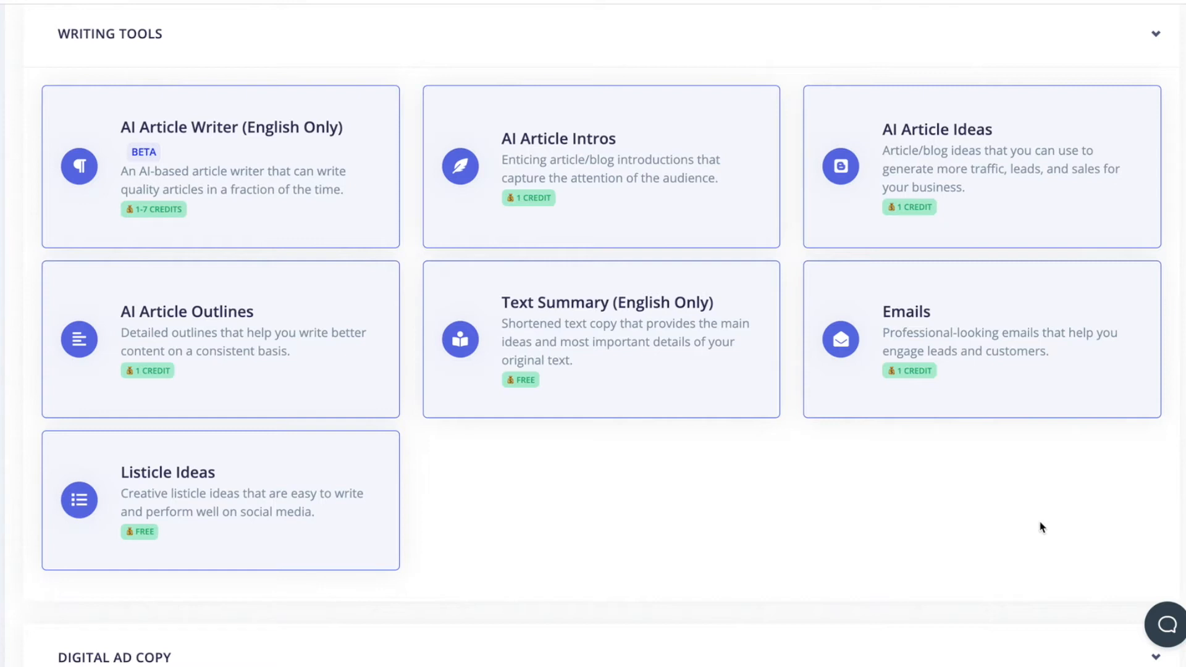
pyautogui.moveTo(1031, 598)
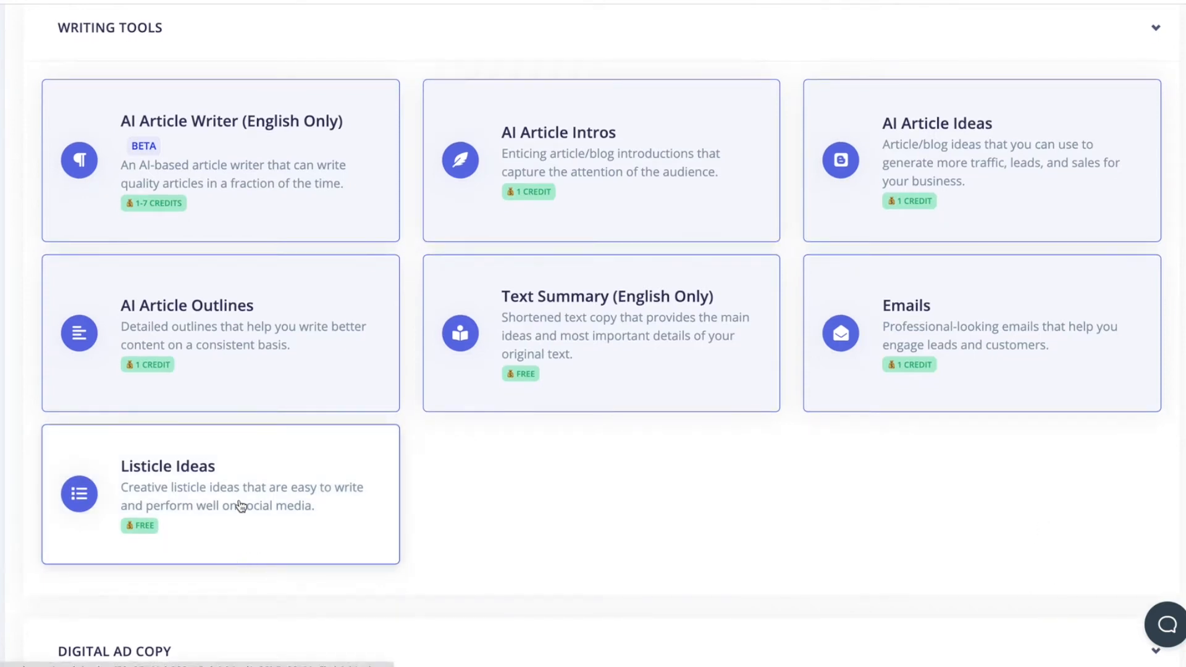
pyautogui.moveTo(665, 321)
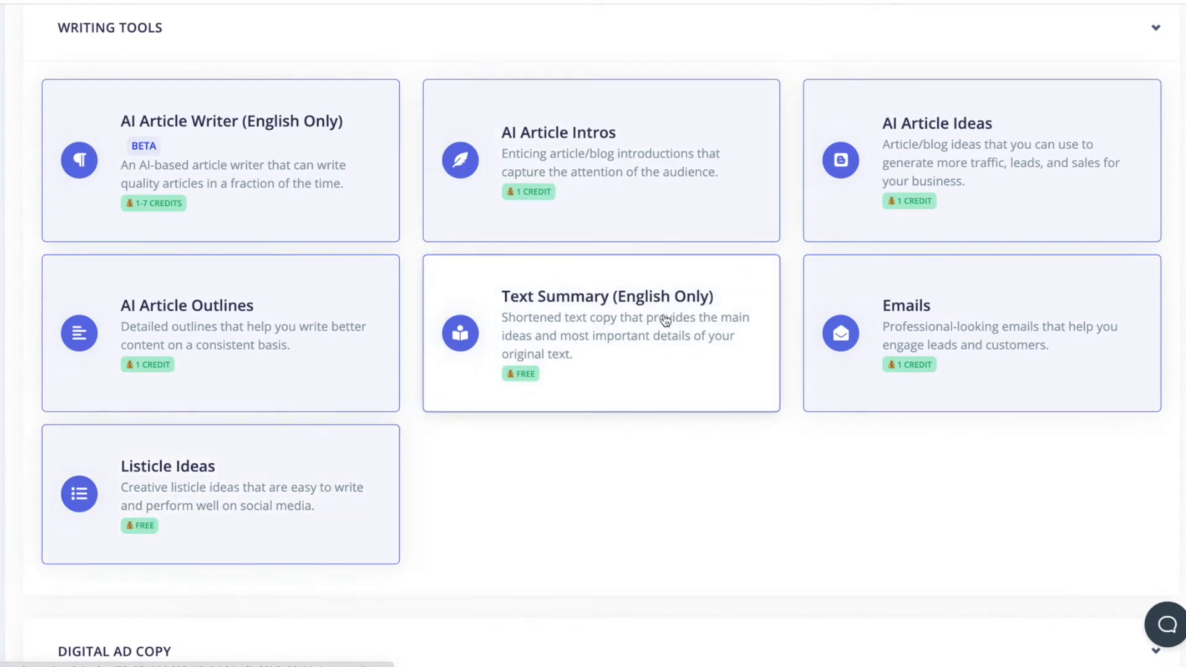
pyautogui.moveTo(748, 321)
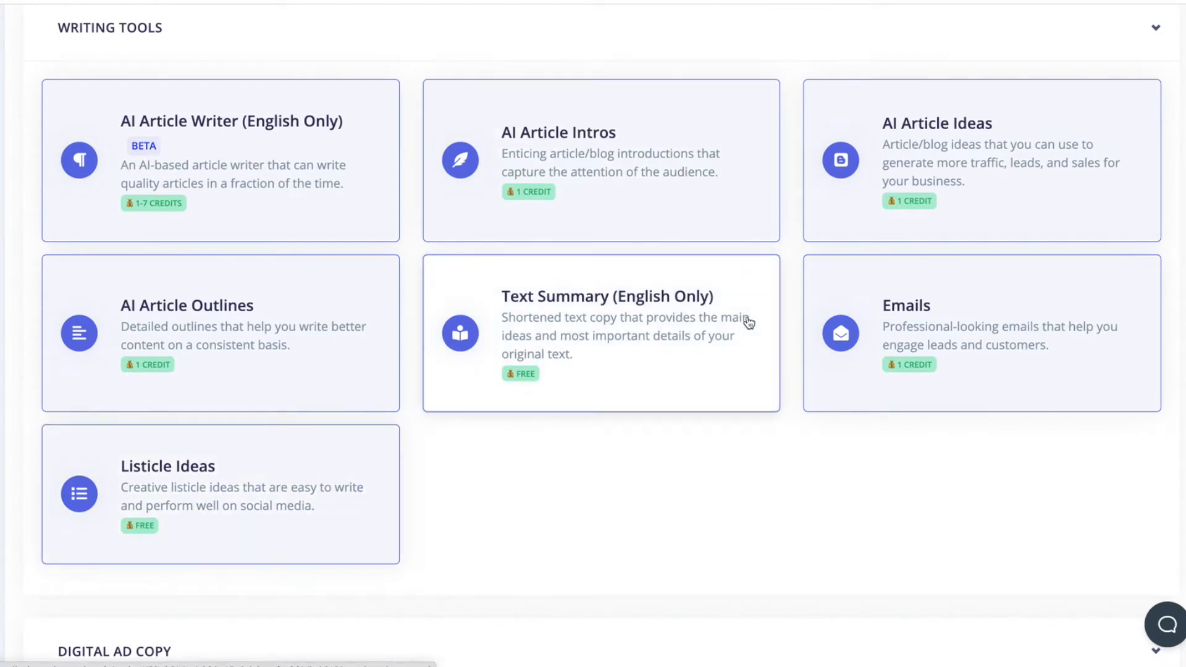
pyautogui.moveTo(750, 330)
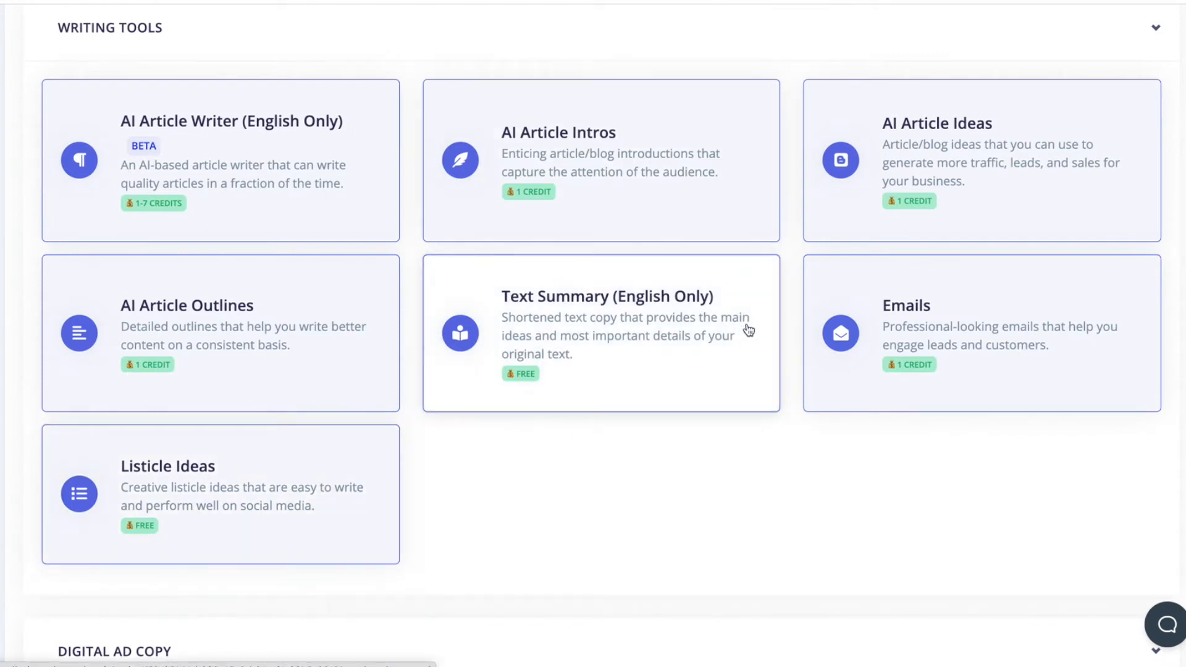
pyautogui.moveTo(871, 532)
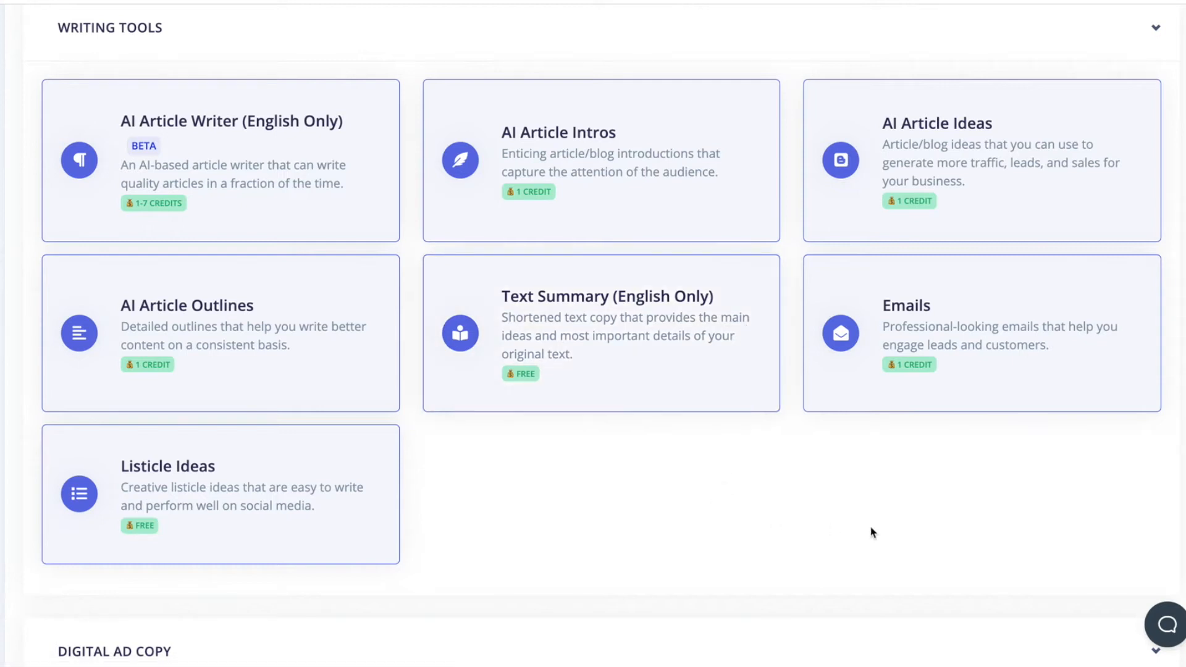
pyautogui.scroll(-3)
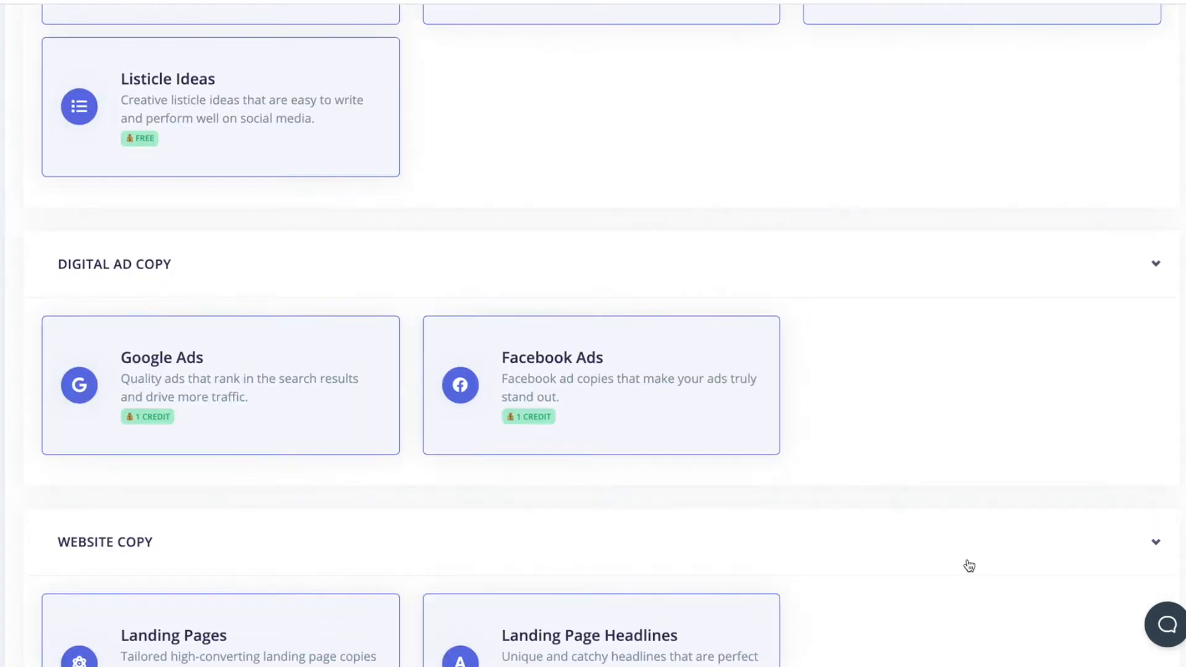
pyautogui.scroll(-3)
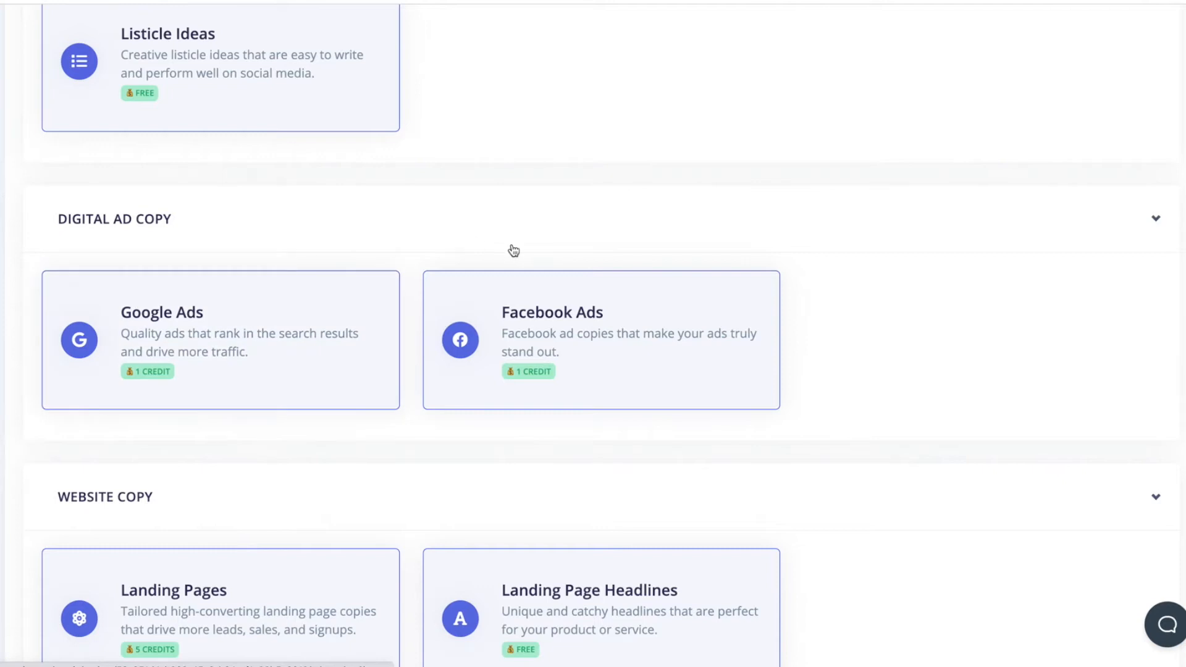
pyautogui.moveTo(1008, 280)
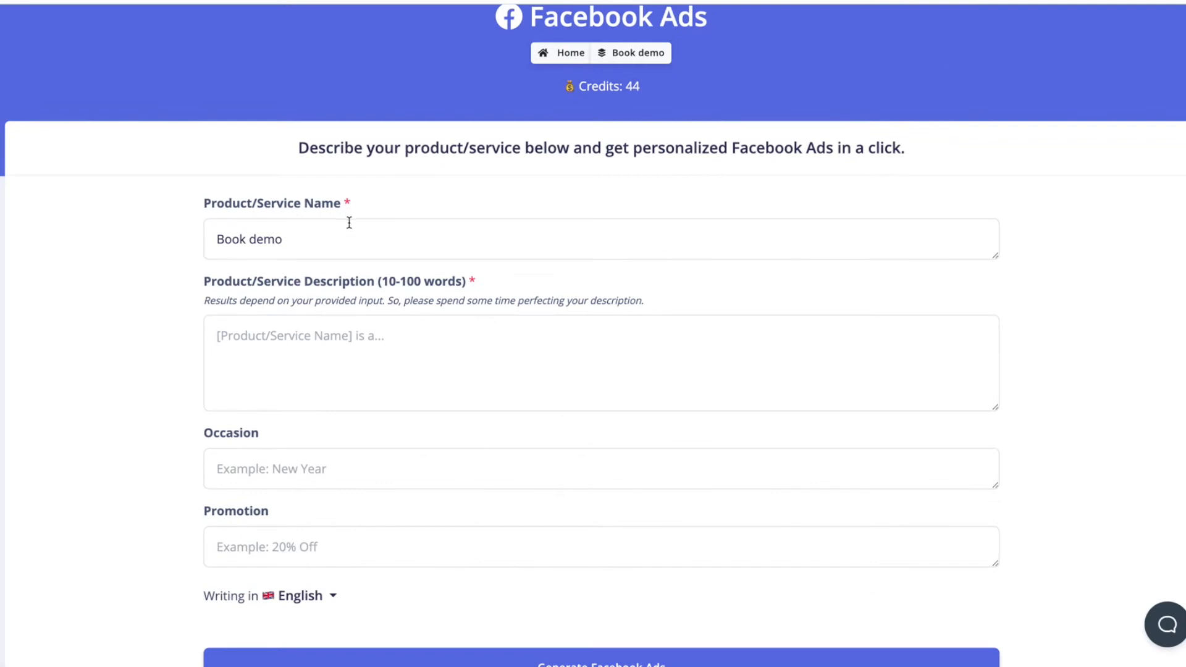
pyautogui.moveTo(359, 240)
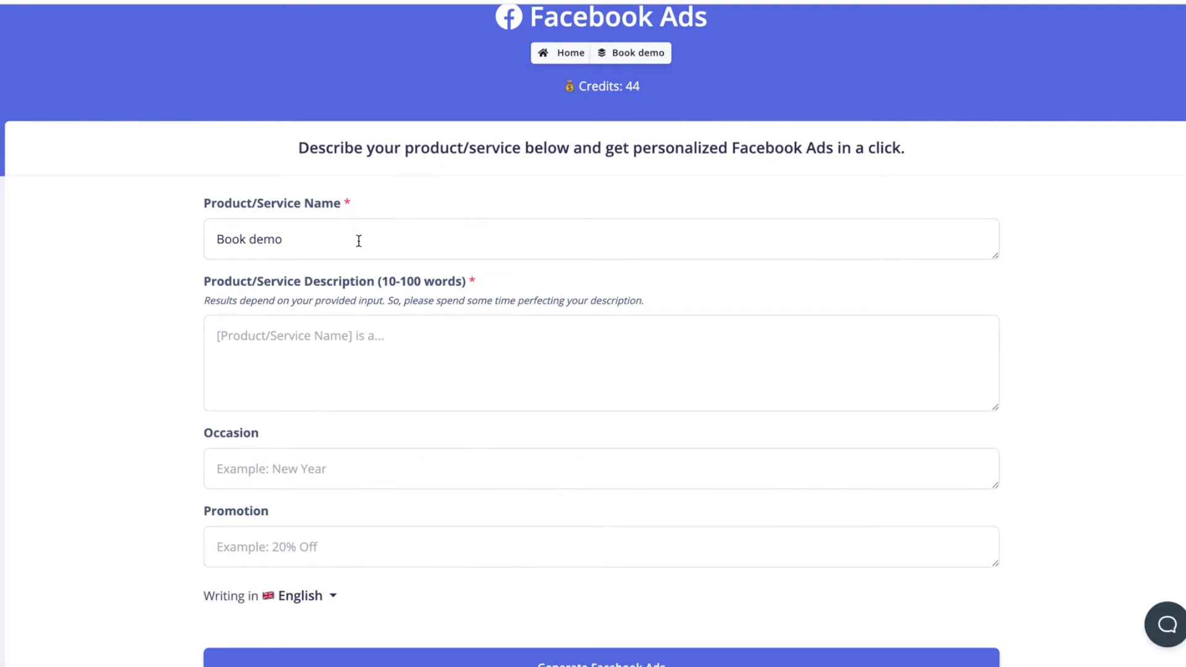
pyautogui.moveTo(420, 391)
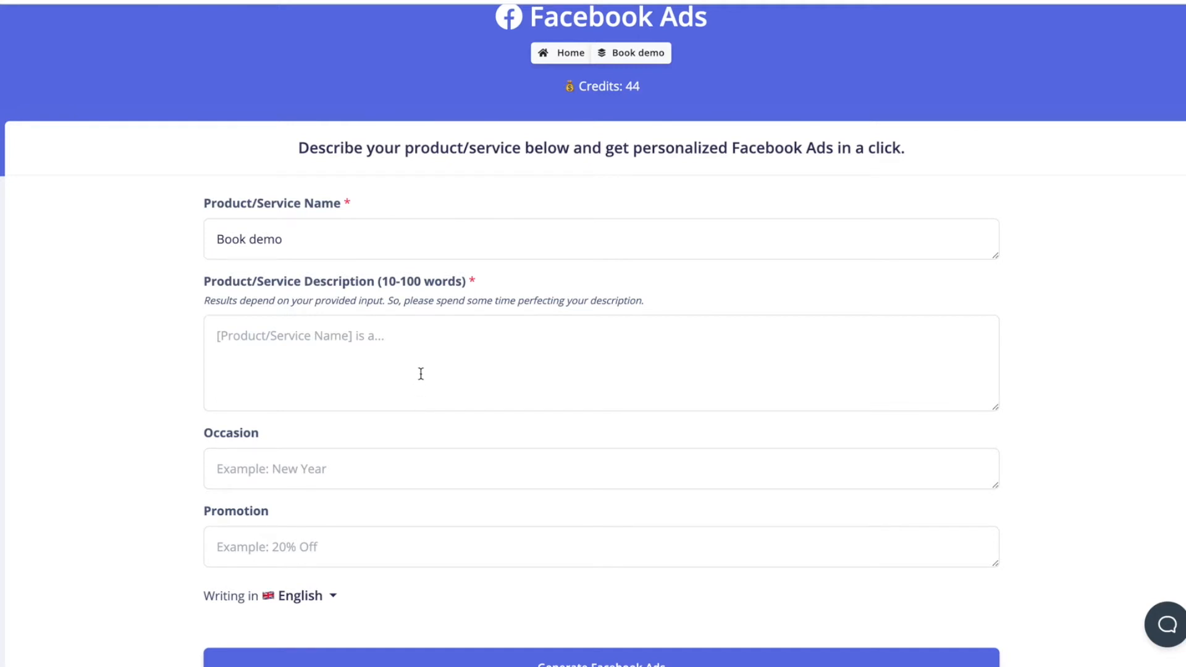
# Scroll through the Book demo Facebook Ads form to review its fields.
pyautogui.scroll(-3)
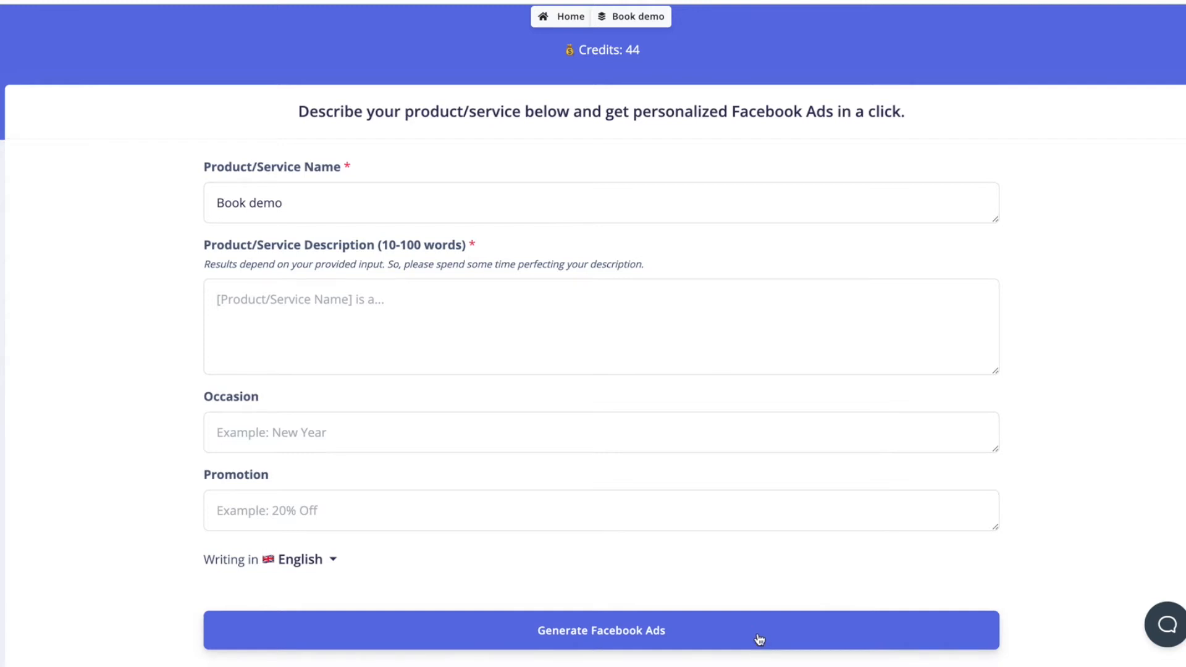
pyautogui.moveTo(721, 336)
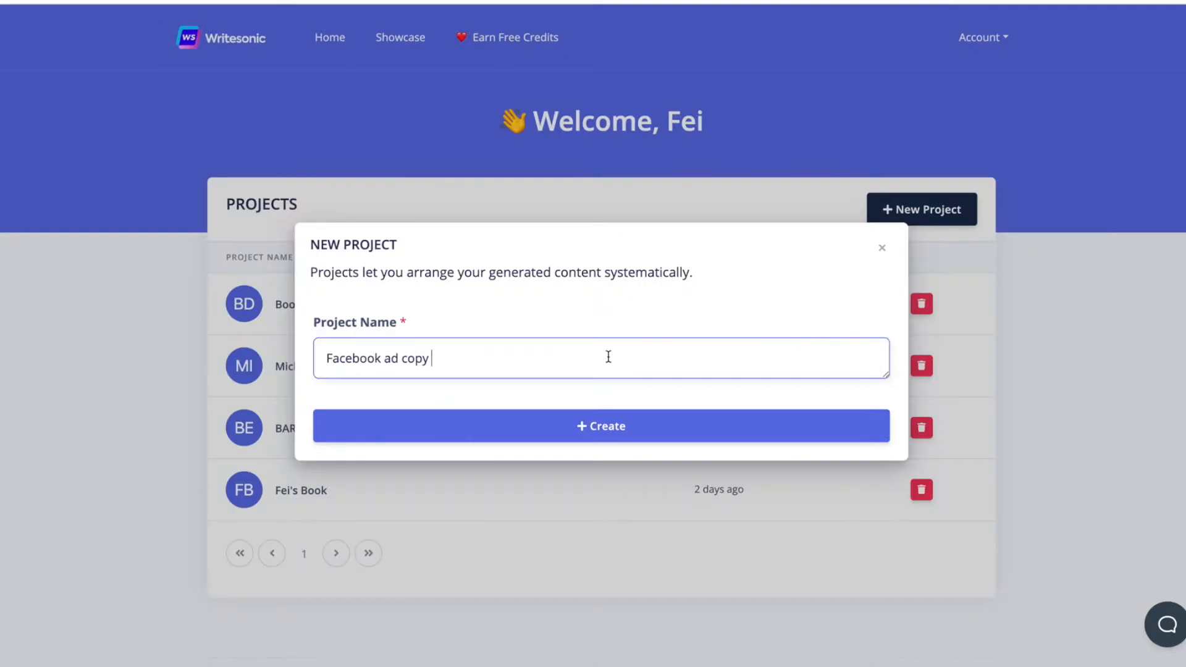
# Confirm creation of the 'Facebook ad copy' project.
pyautogui.click(608, 425)
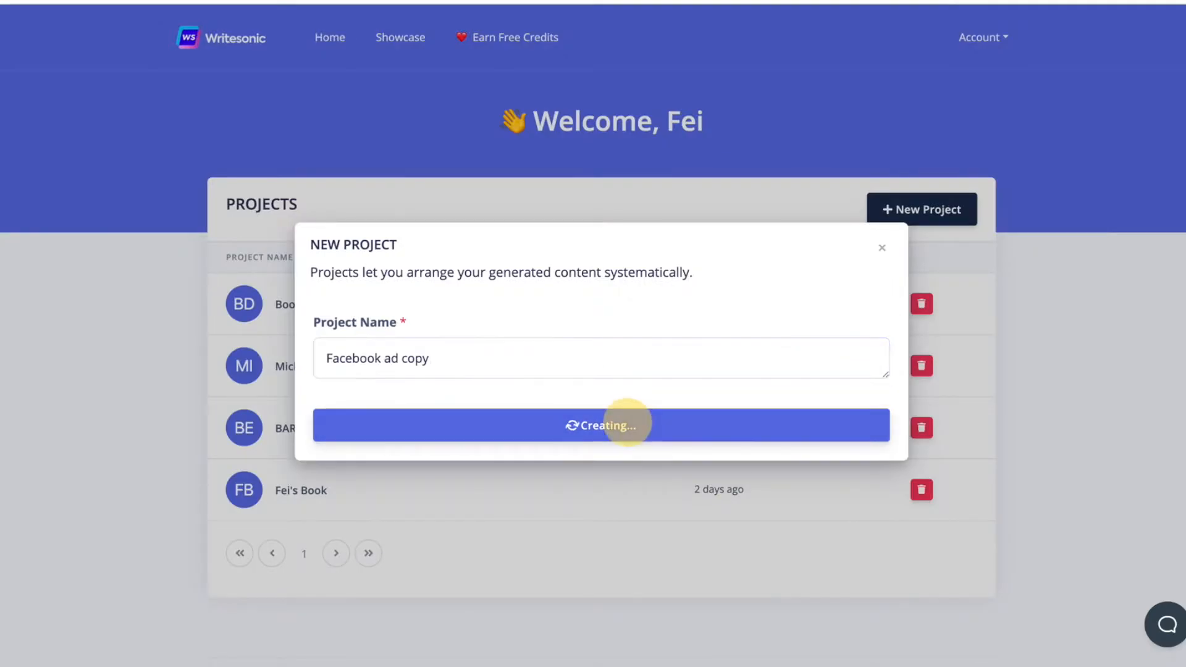
pyautogui.click(613, 426)
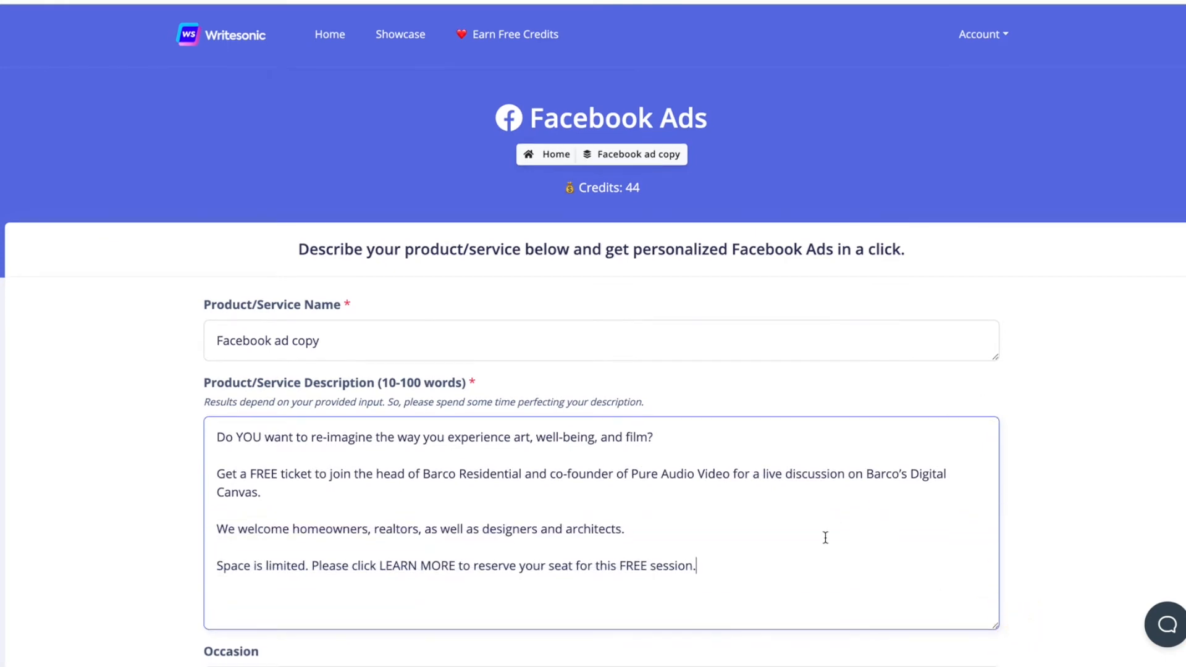
# Scroll down to the ten generated Facebook ad variations below the form.
pyautogui.scroll(-3)
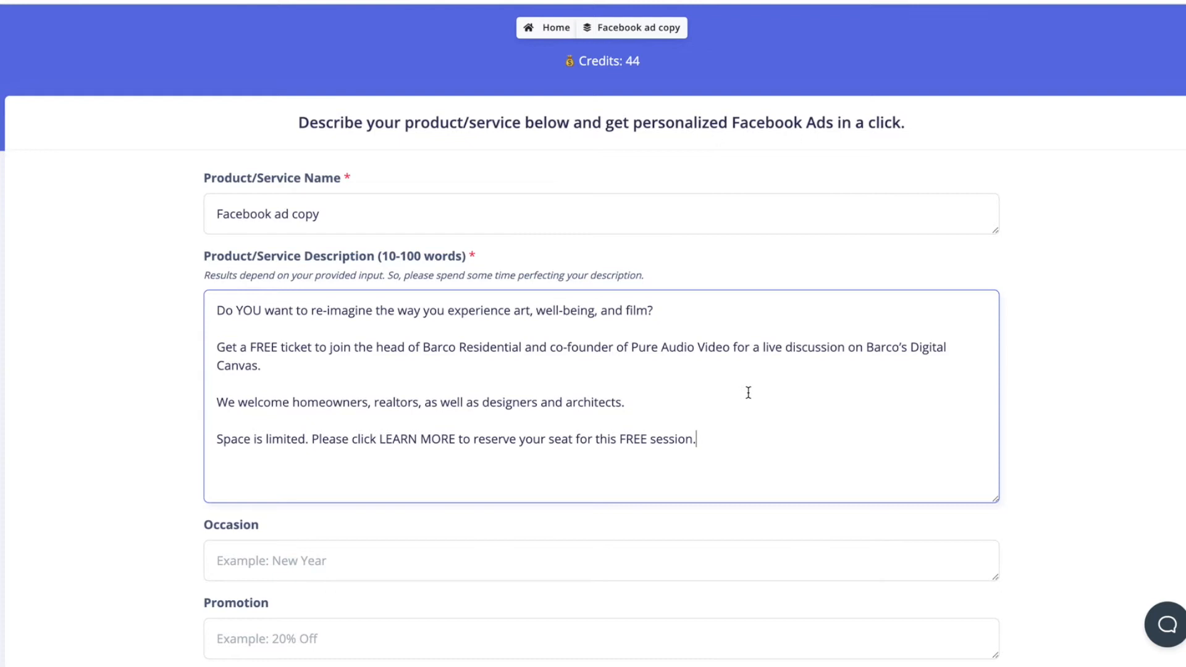
pyautogui.moveTo(626, 454)
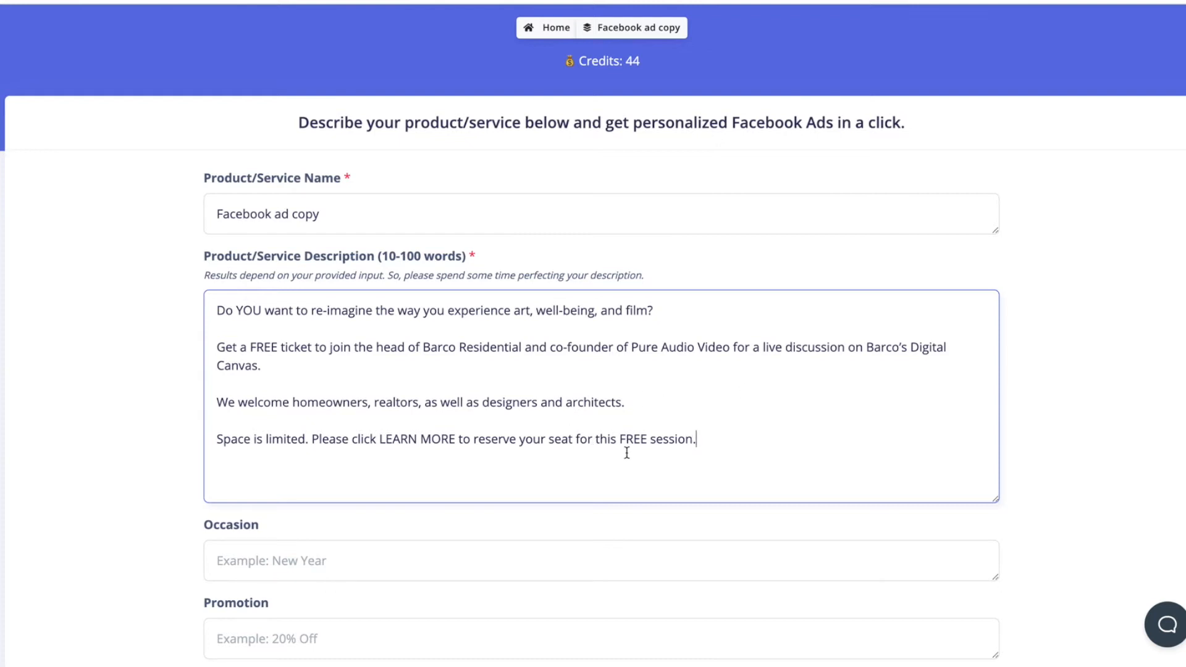
pyautogui.moveTo(723, 441)
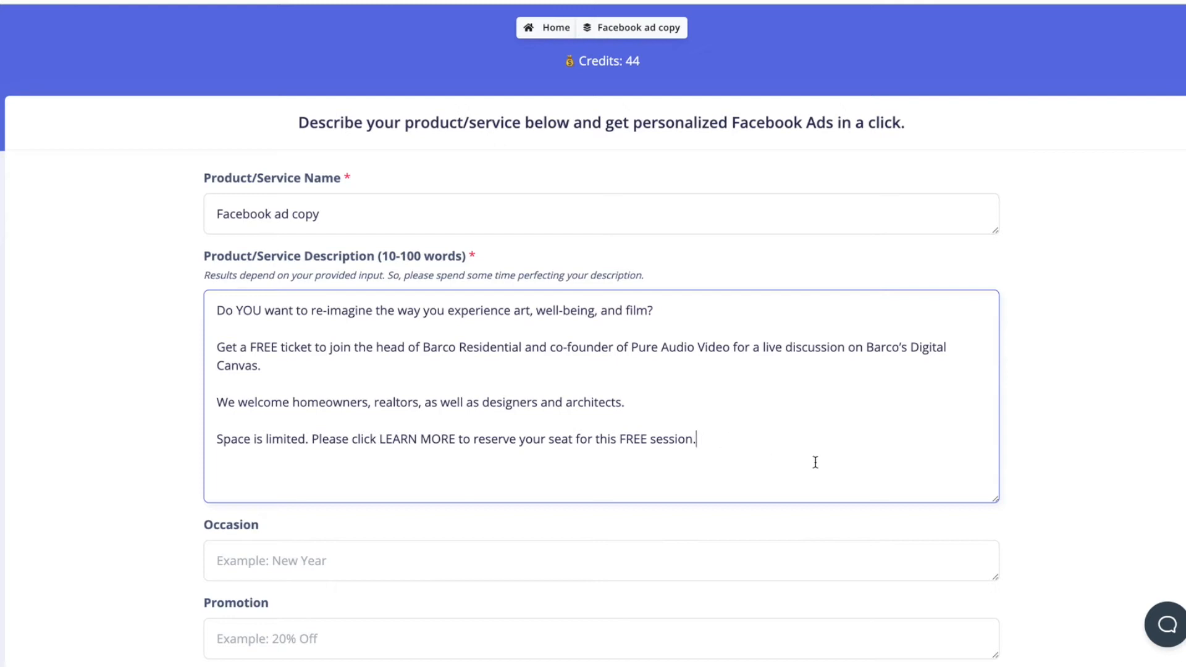
pyautogui.scroll(-3)
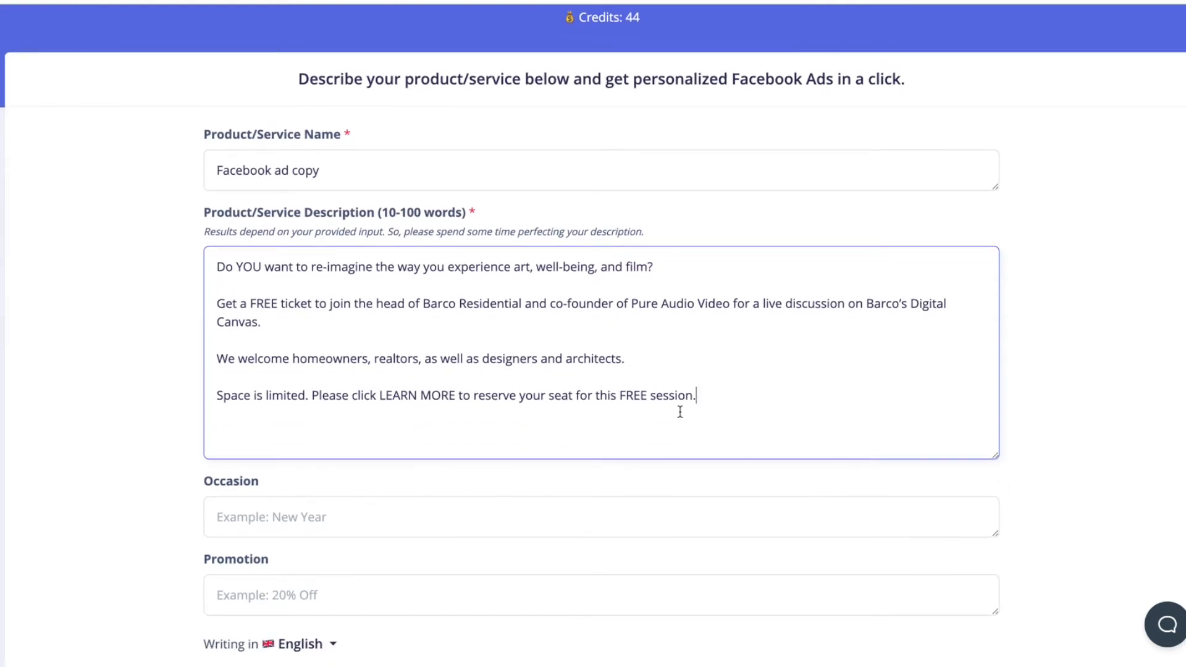
pyautogui.scroll(-3)
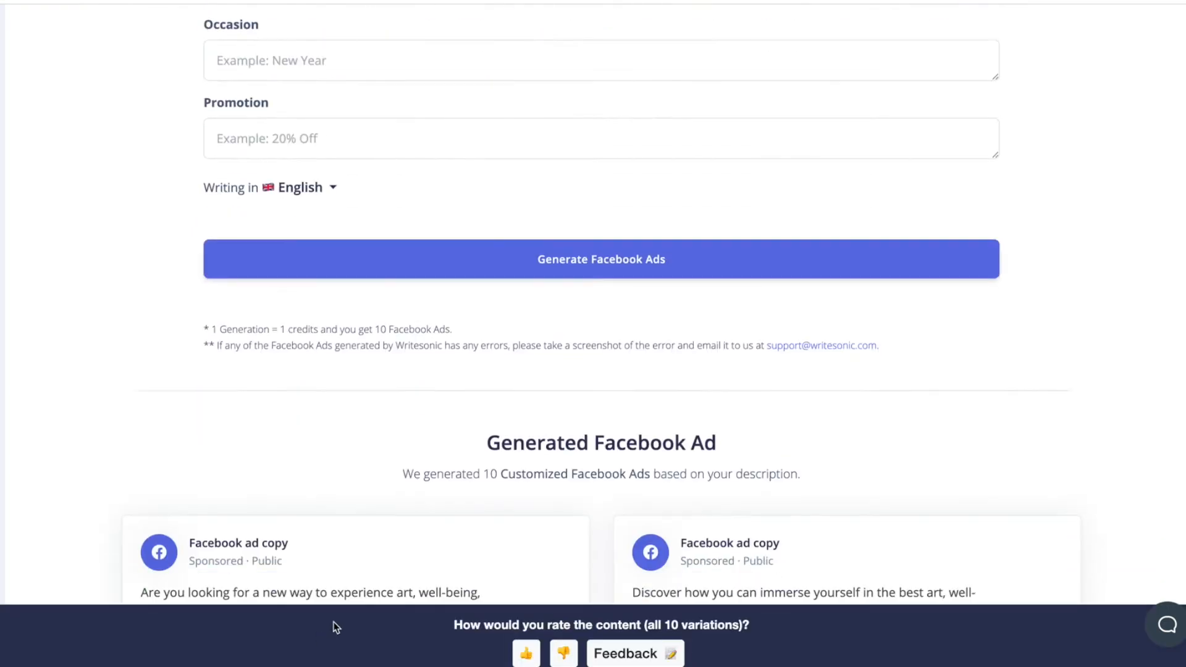
pyautogui.scroll(-3)
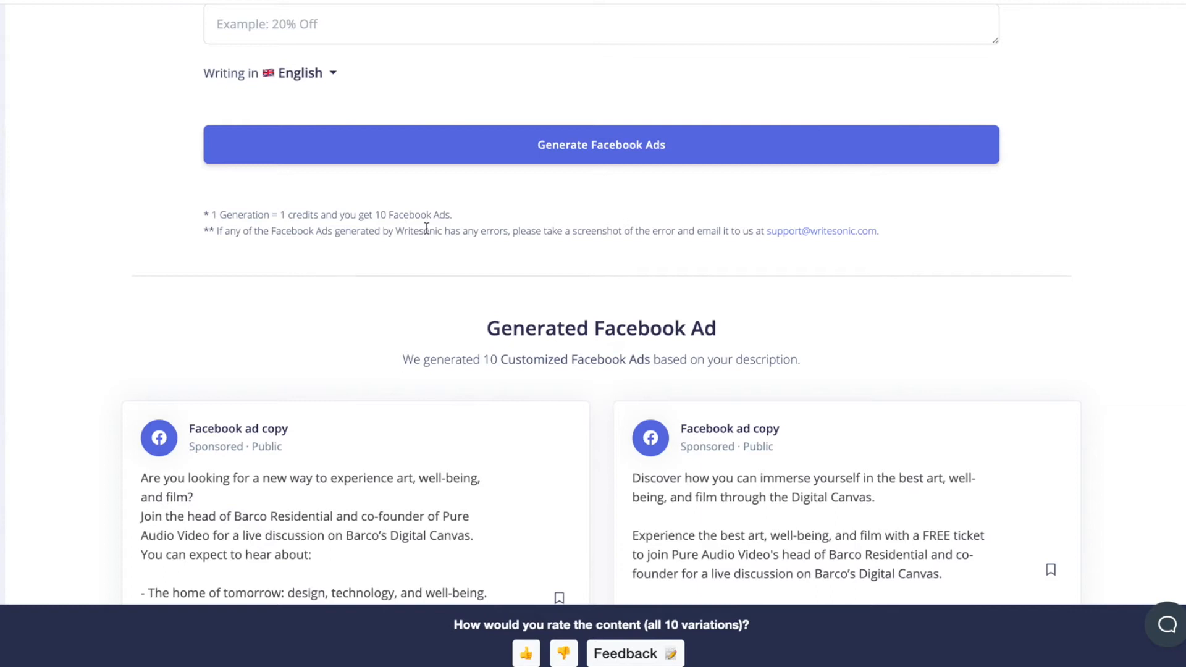
pyautogui.moveTo(344, 247)
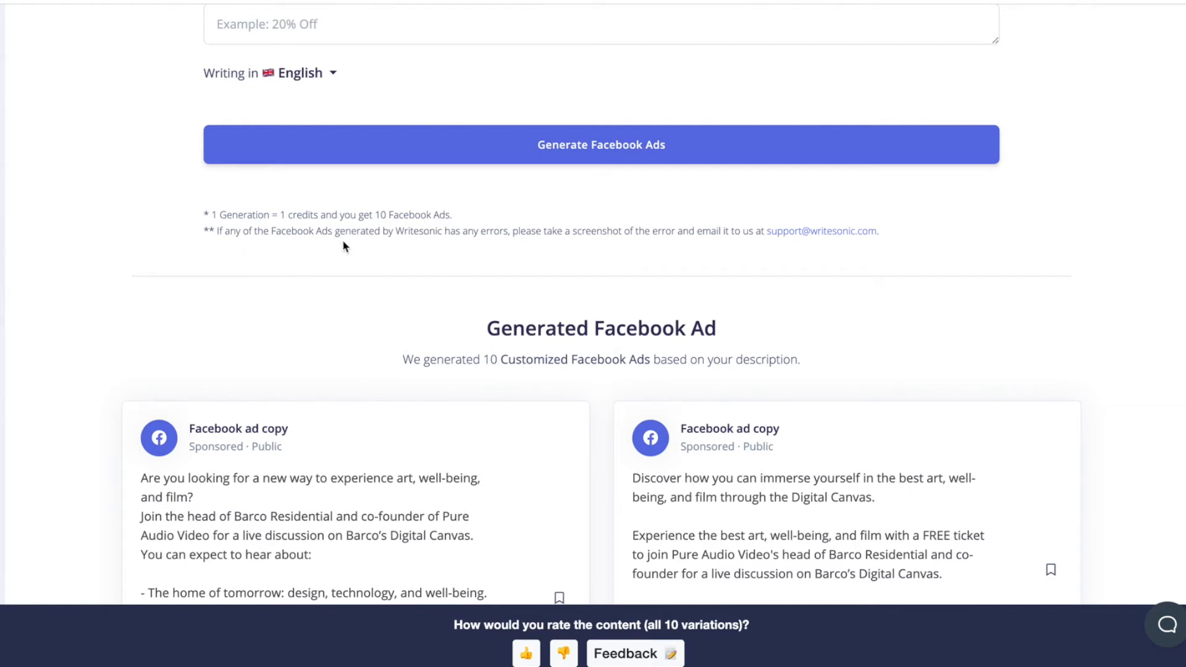
pyautogui.moveTo(470, 247)
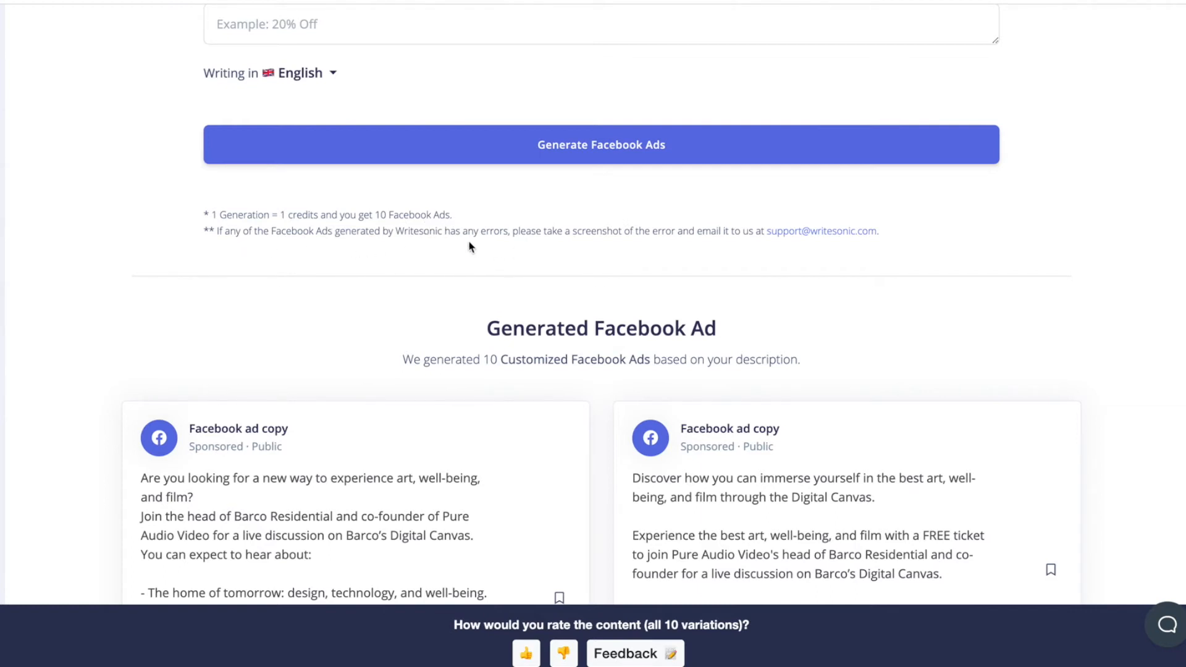
pyautogui.scroll(-3)
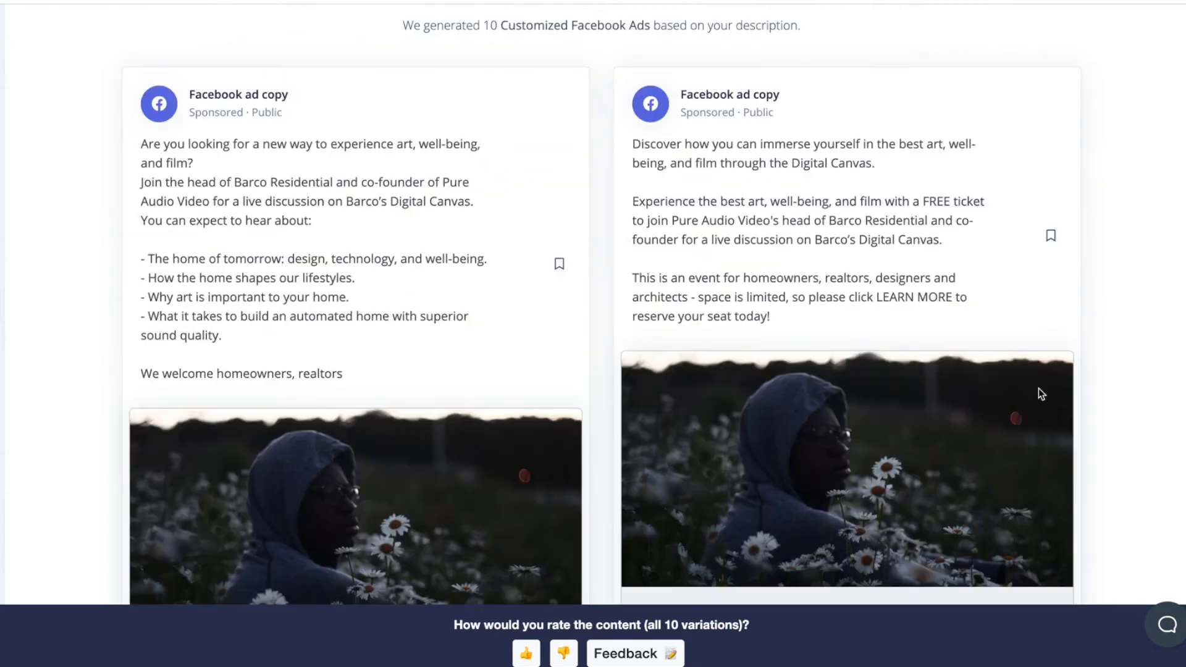
pyautogui.scroll(-3)
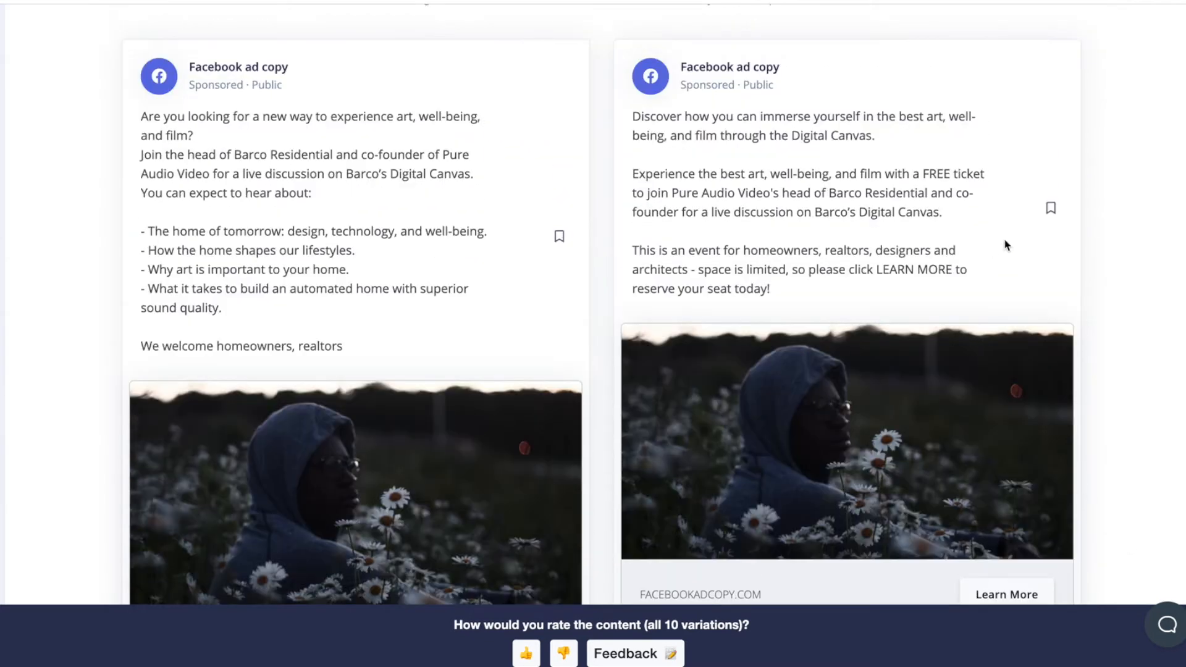
pyautogui.moveTo(804, 462)
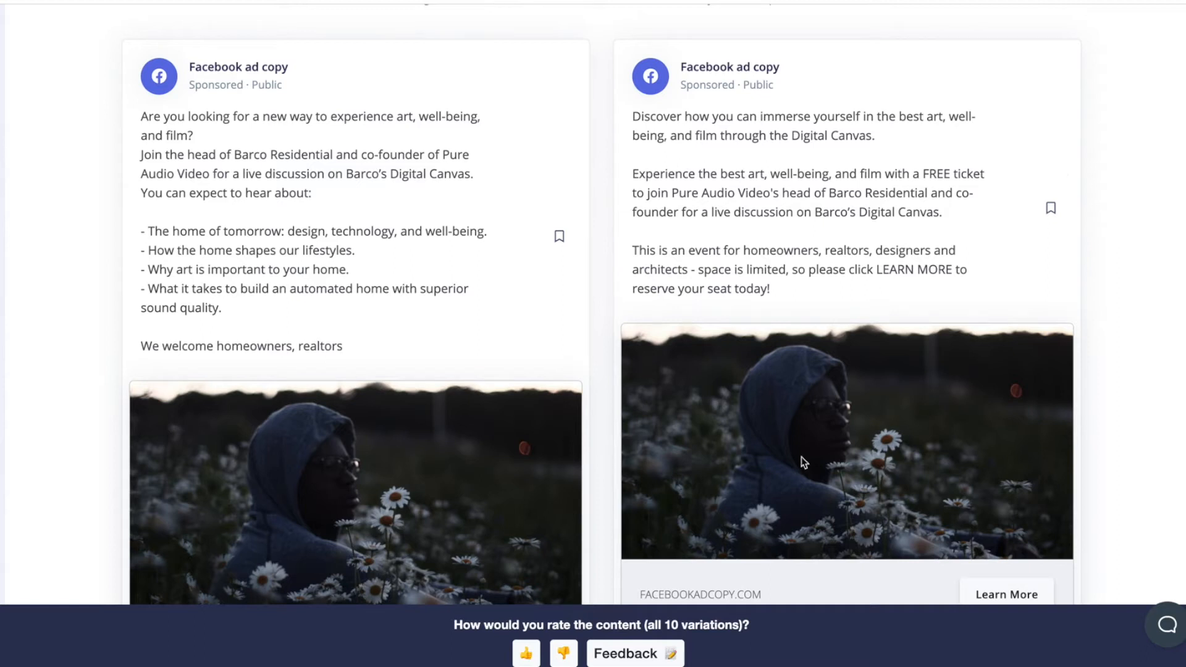
pyautogui.moveTo(169, 249); pyautogui.dragTo(341, 346)
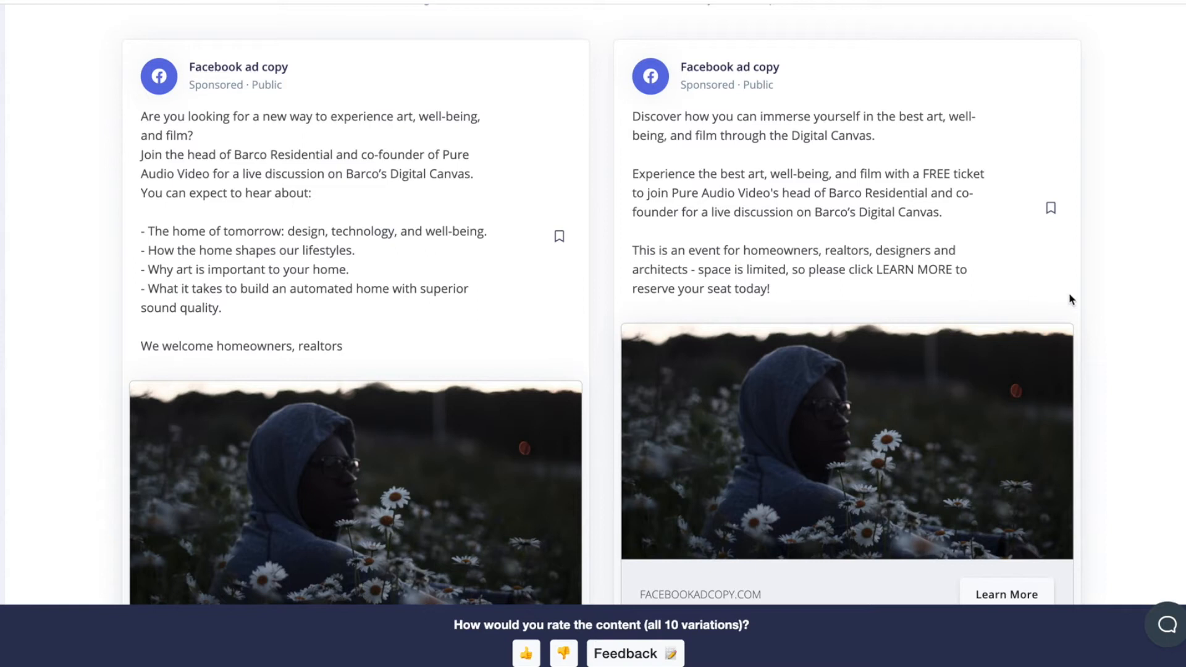
pyautogui.moveTo(1147, 372)
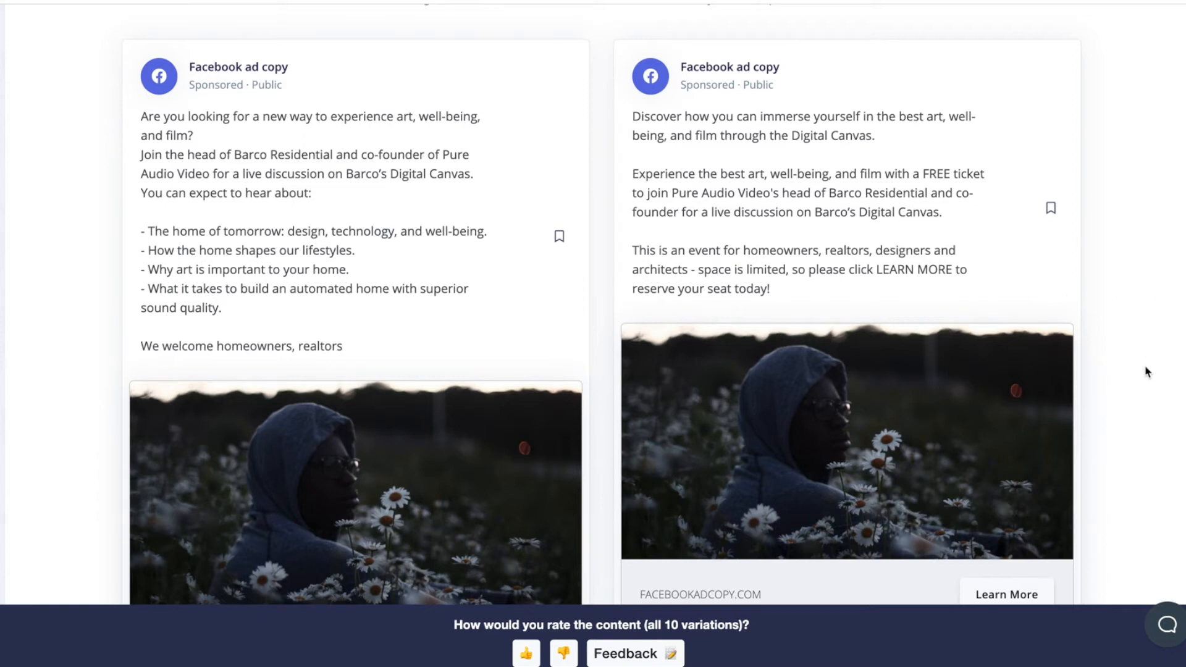
pyautogui.moveTo(316, 217)
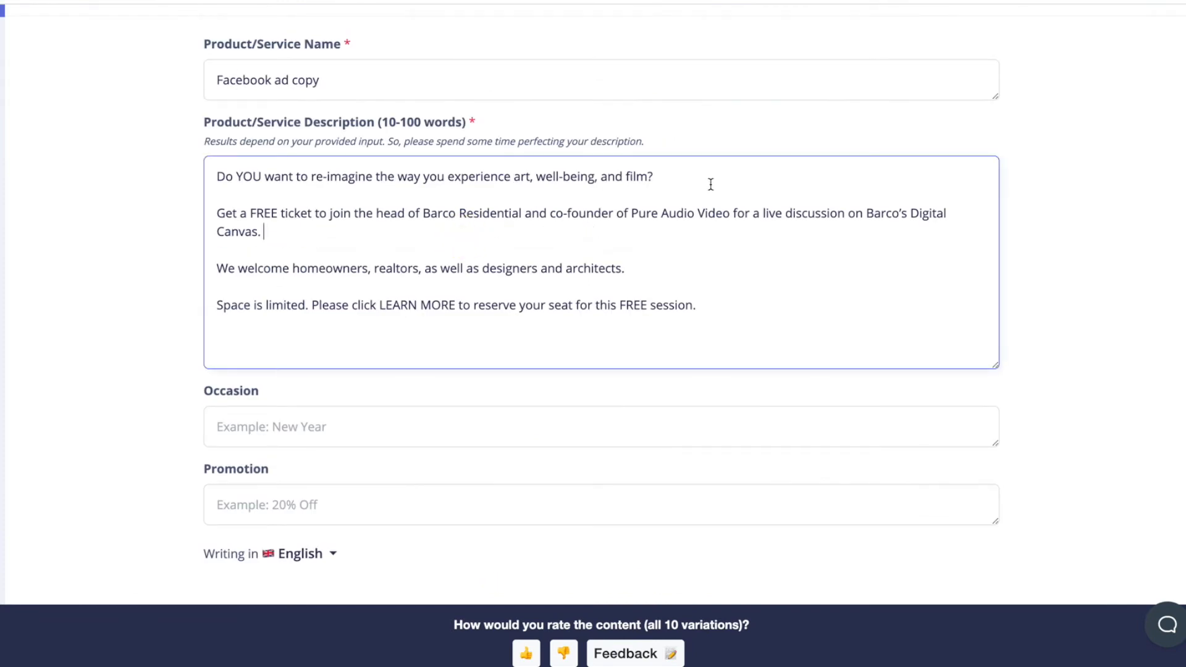
pyautogui.moveTo(462, 252)
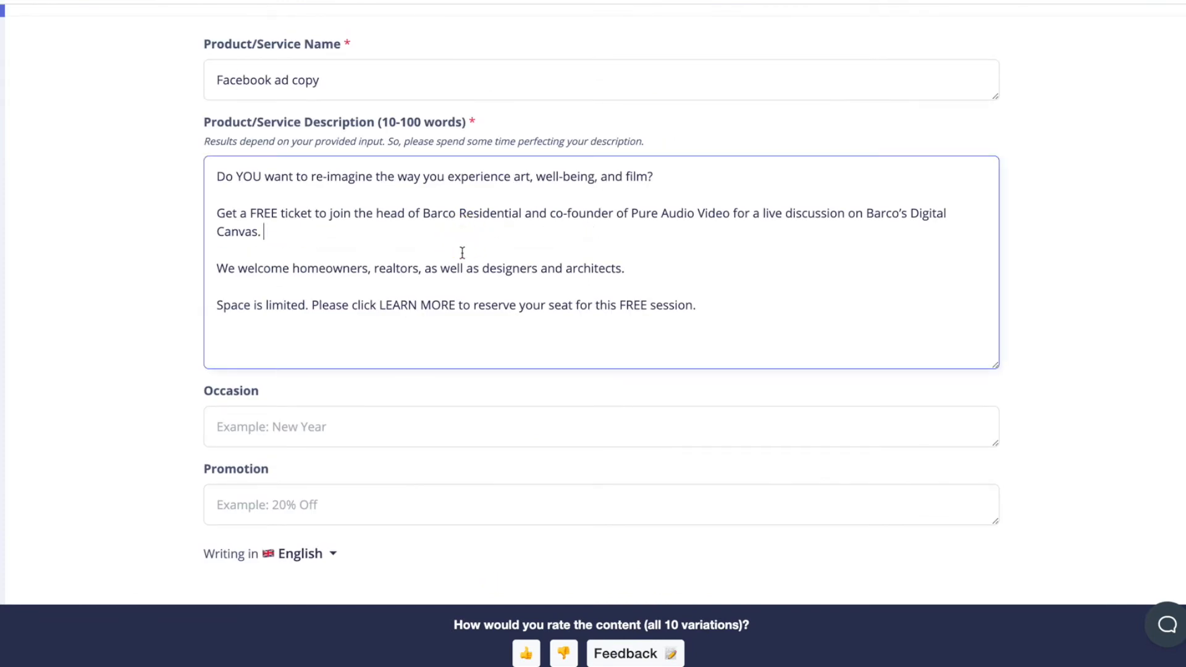
pyautogui.moveTo(390, 283)
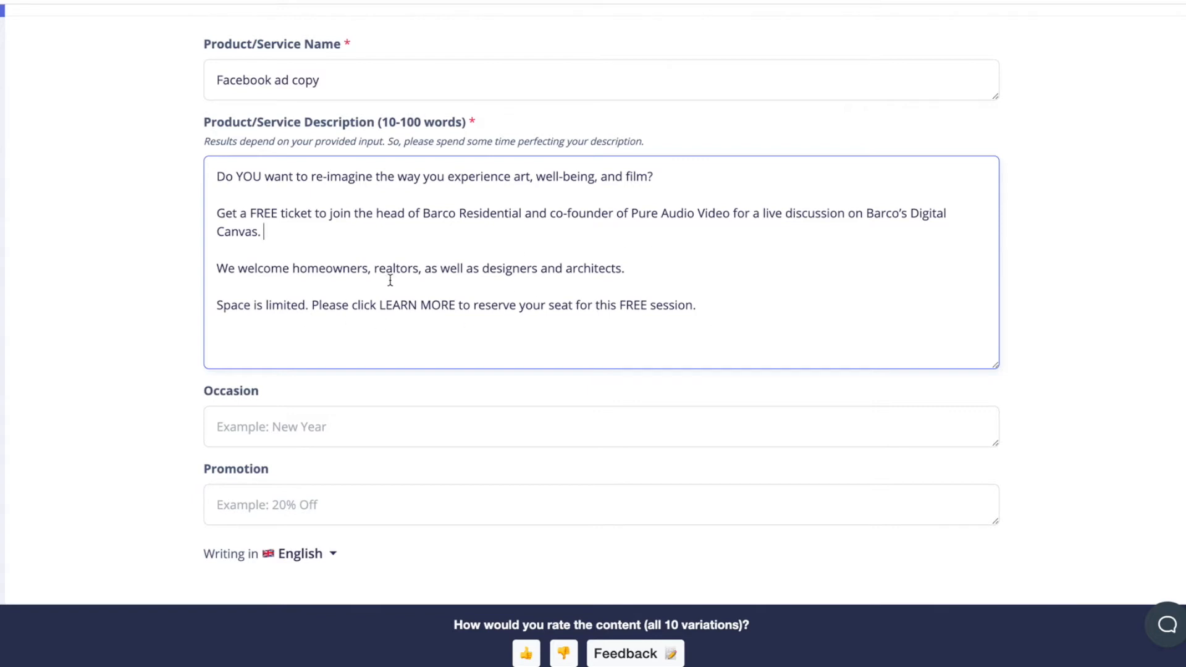
pyautogui.moveTo(810, 296)
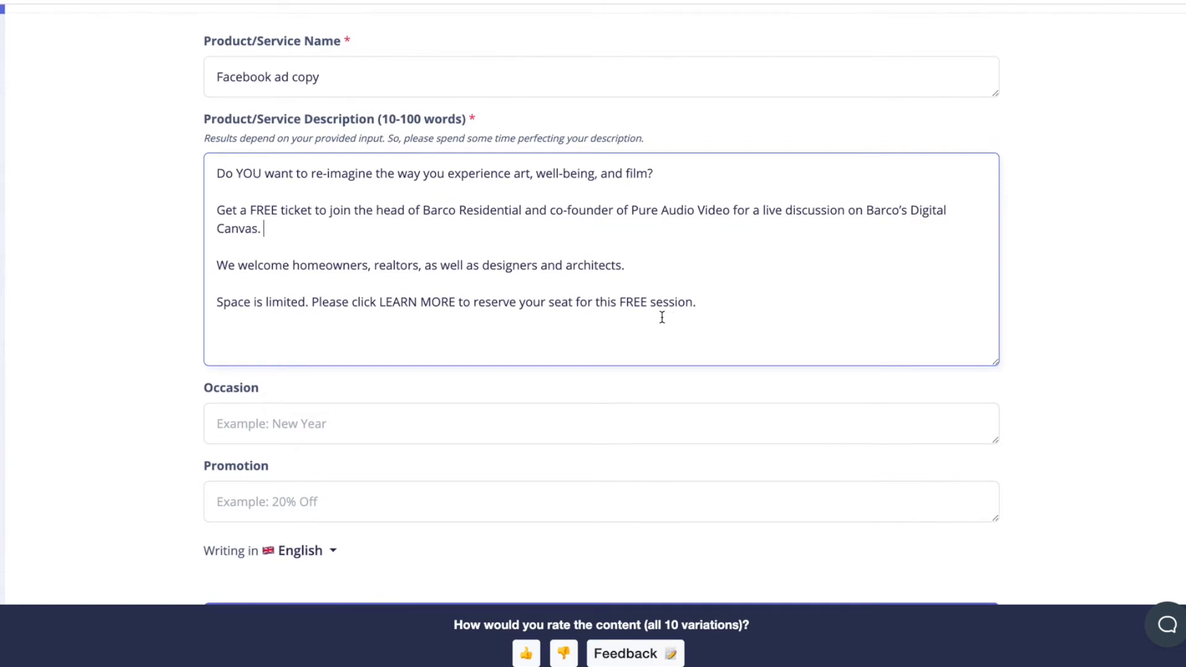
pyautogui.moveTo(1072, 533)
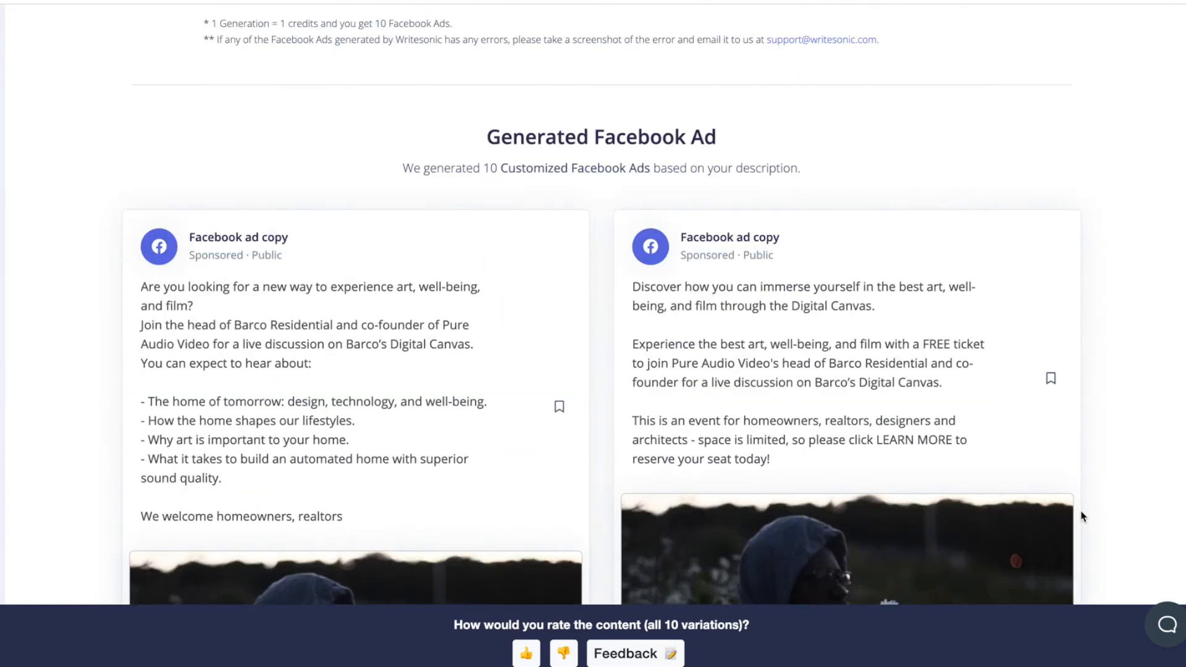
pyautogui.scroll(-3)
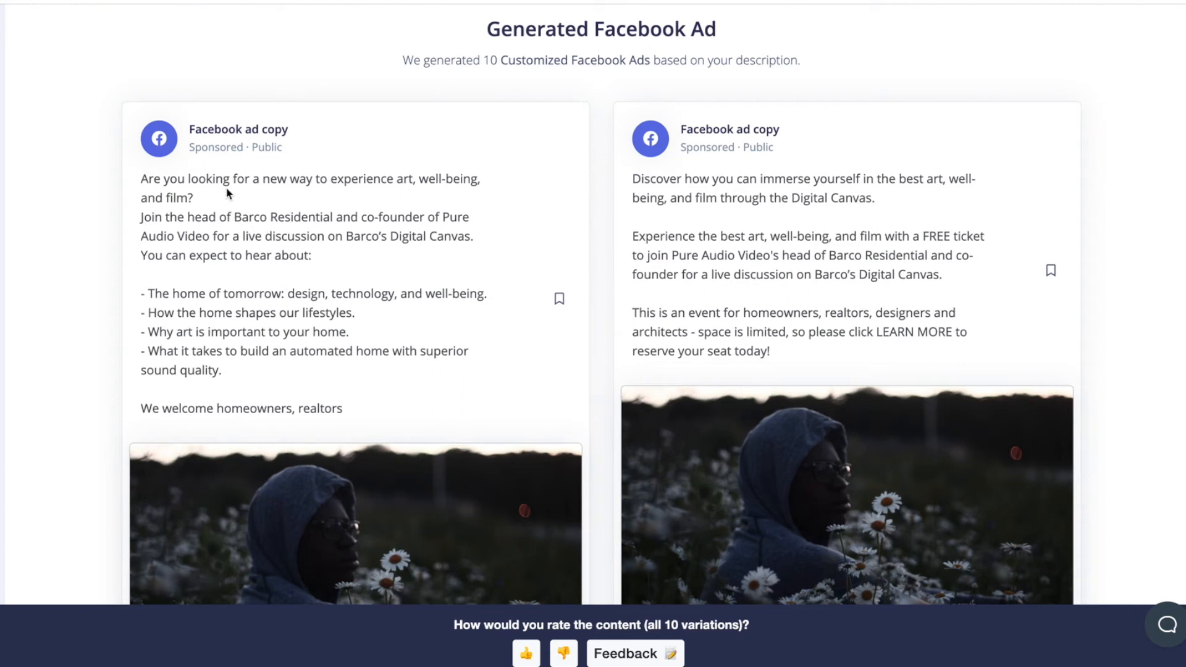
pyautogui.moveTo(539, 236)
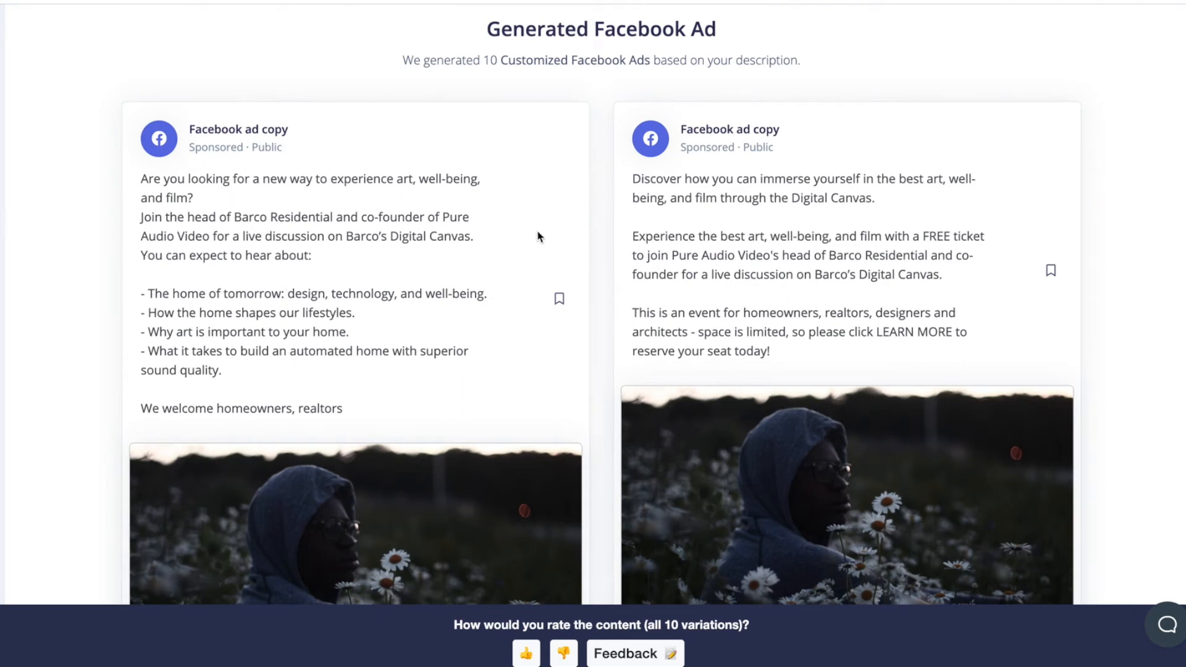
pyautogui.moveTo(376, 200)
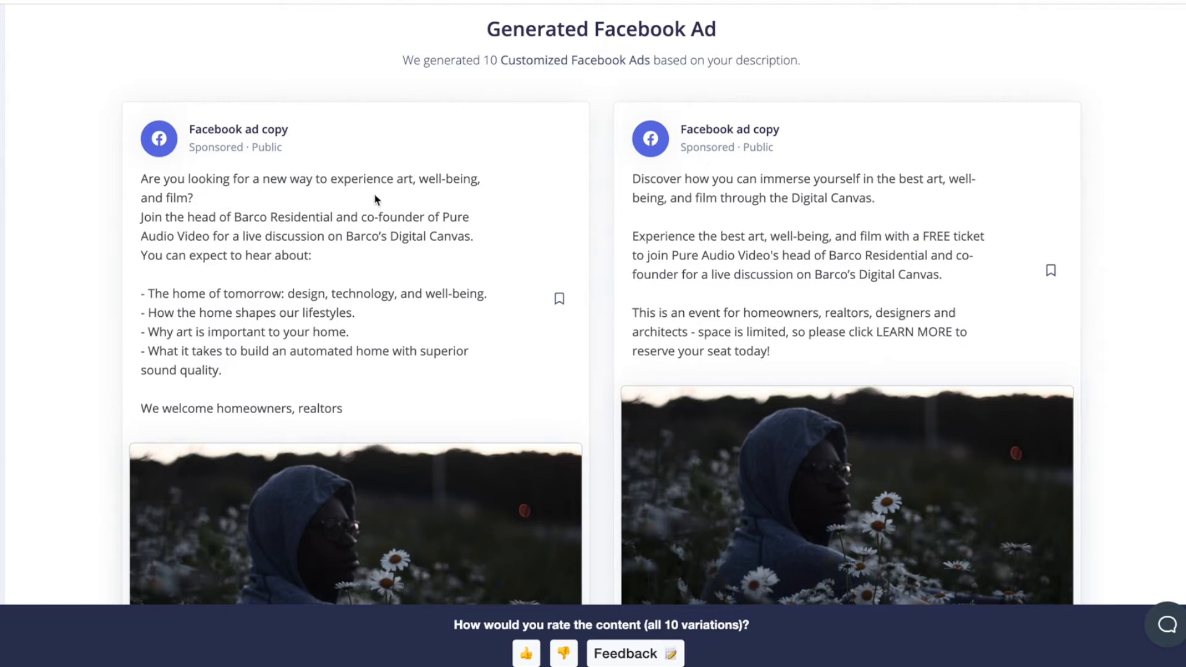
pyautogui.moveTo(506, 203)
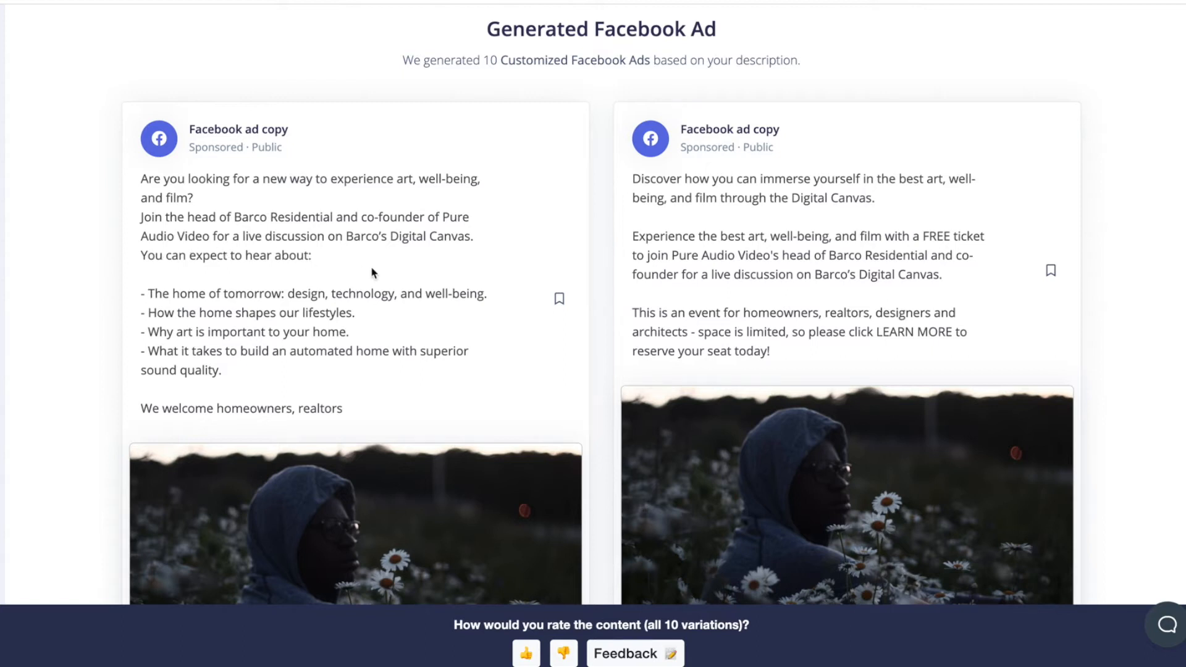
pyautogui.moveTo(162, 327)
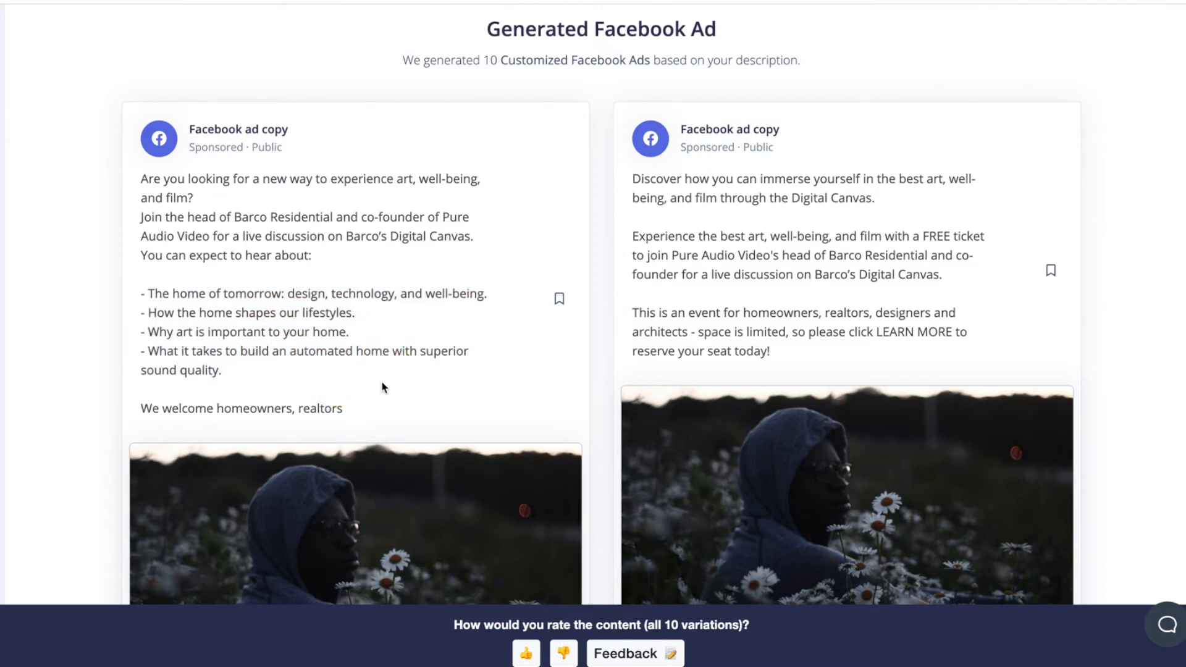
pyautogui.moveTo(324, 372)
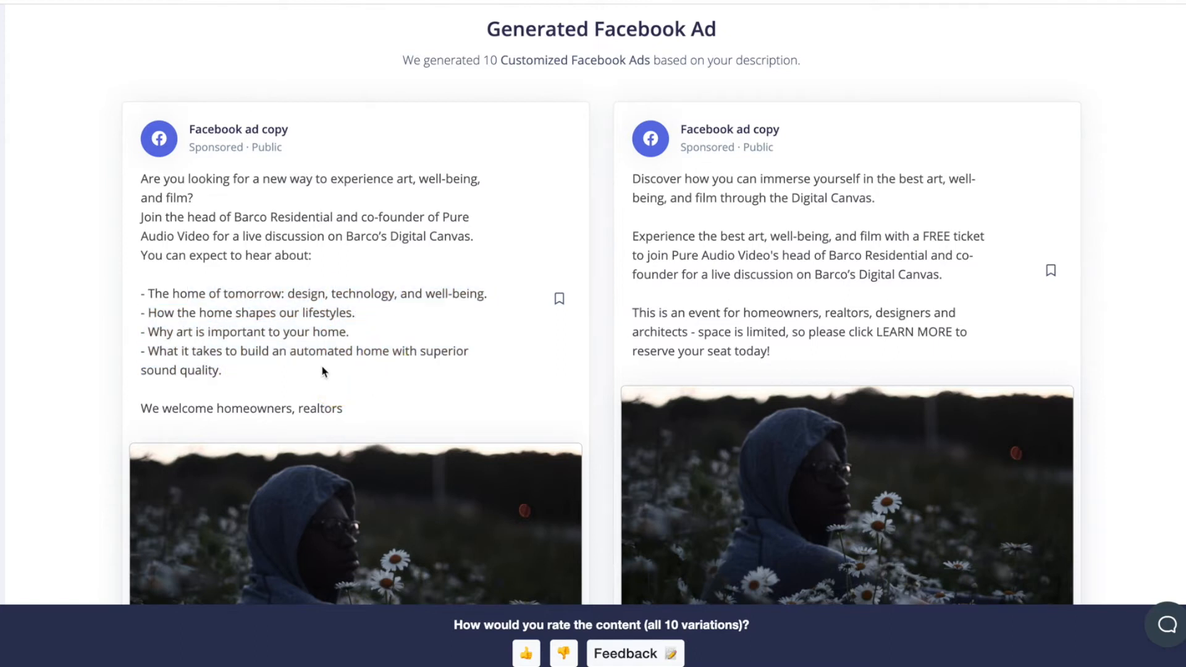
pyautogui.moveTo(435, 378)
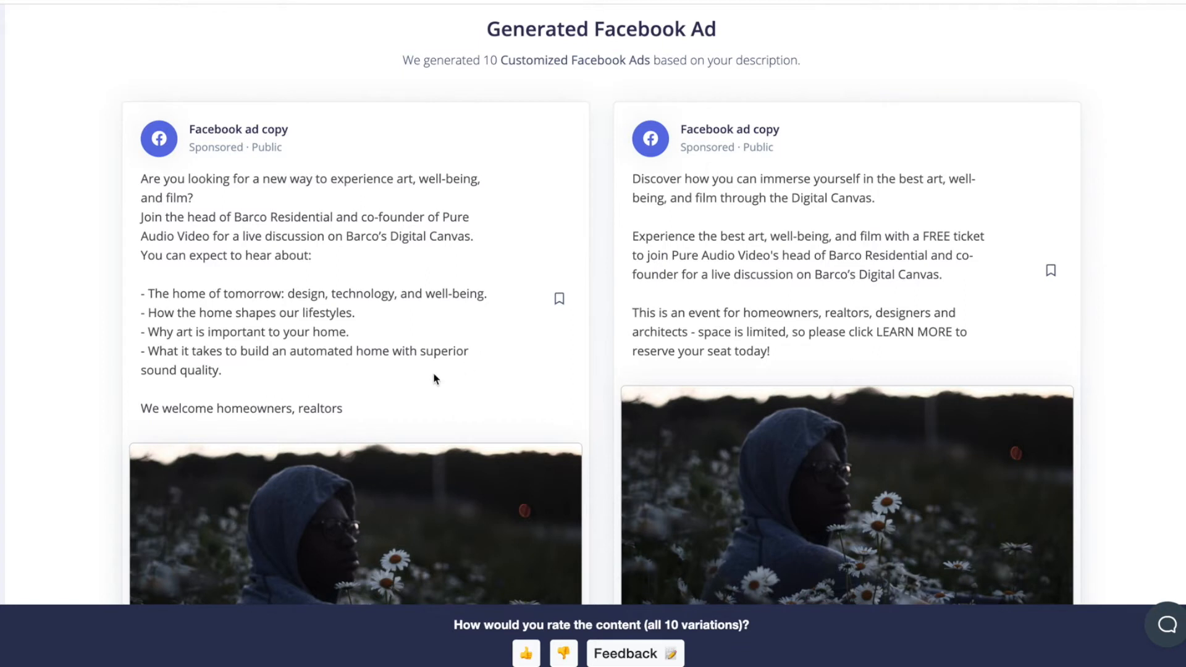
pyautogui.moveTo(444, 422)
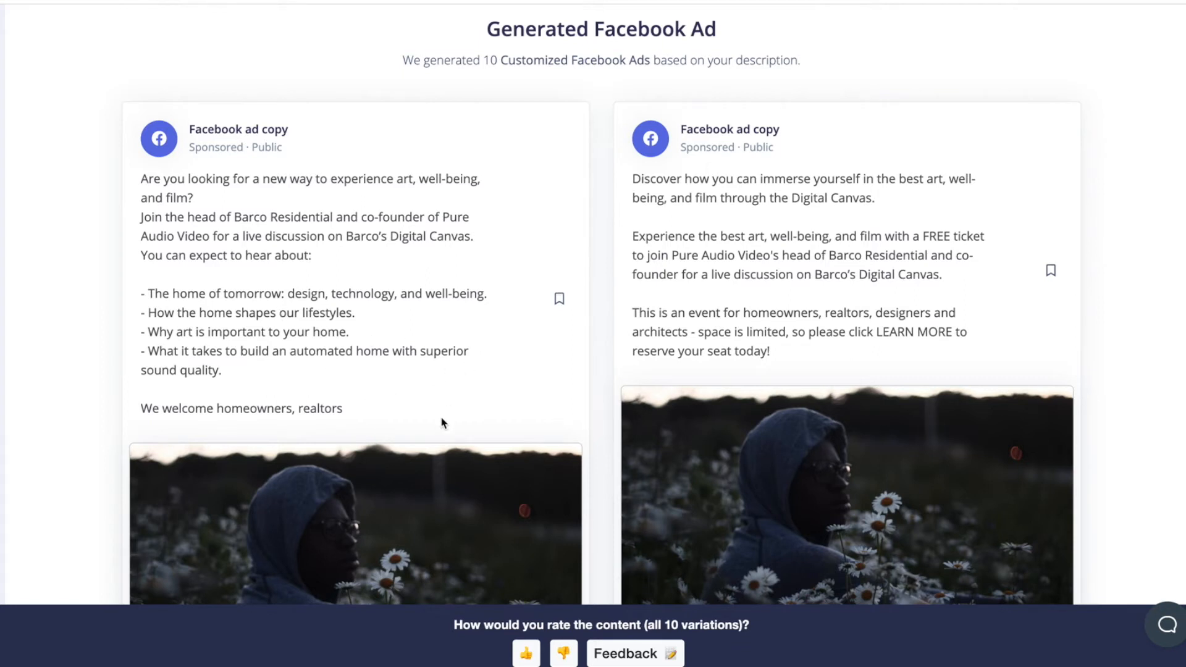
pyautogui.moveTo(1097, 545)
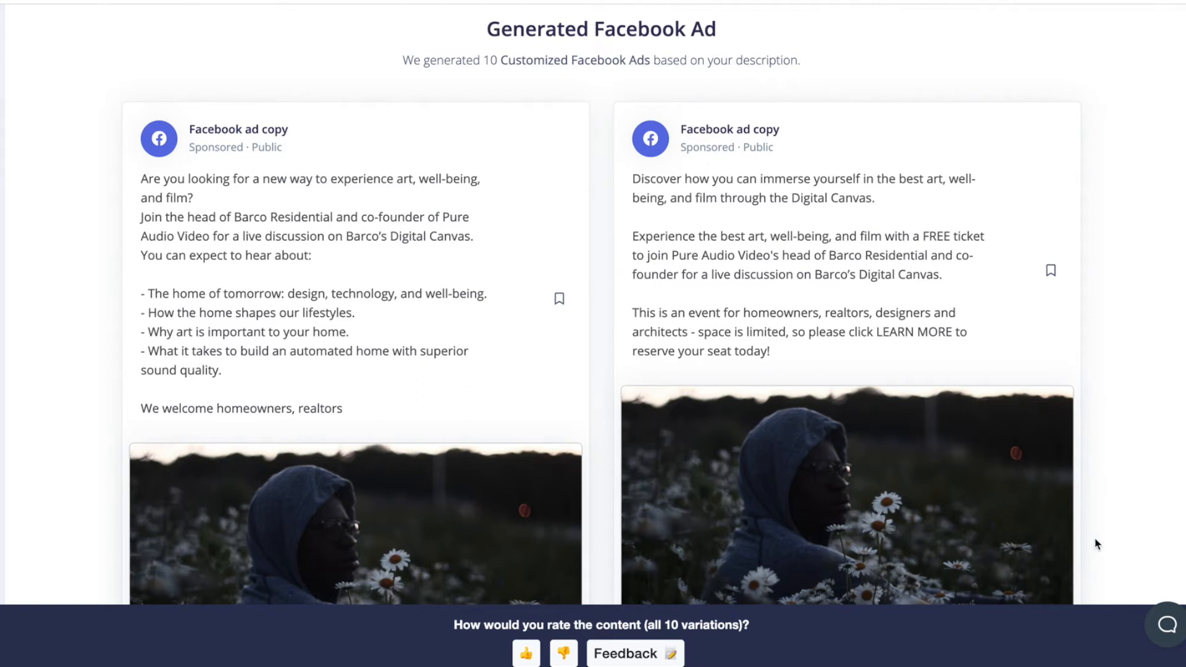
pyautogui.moveTo(913, 298)
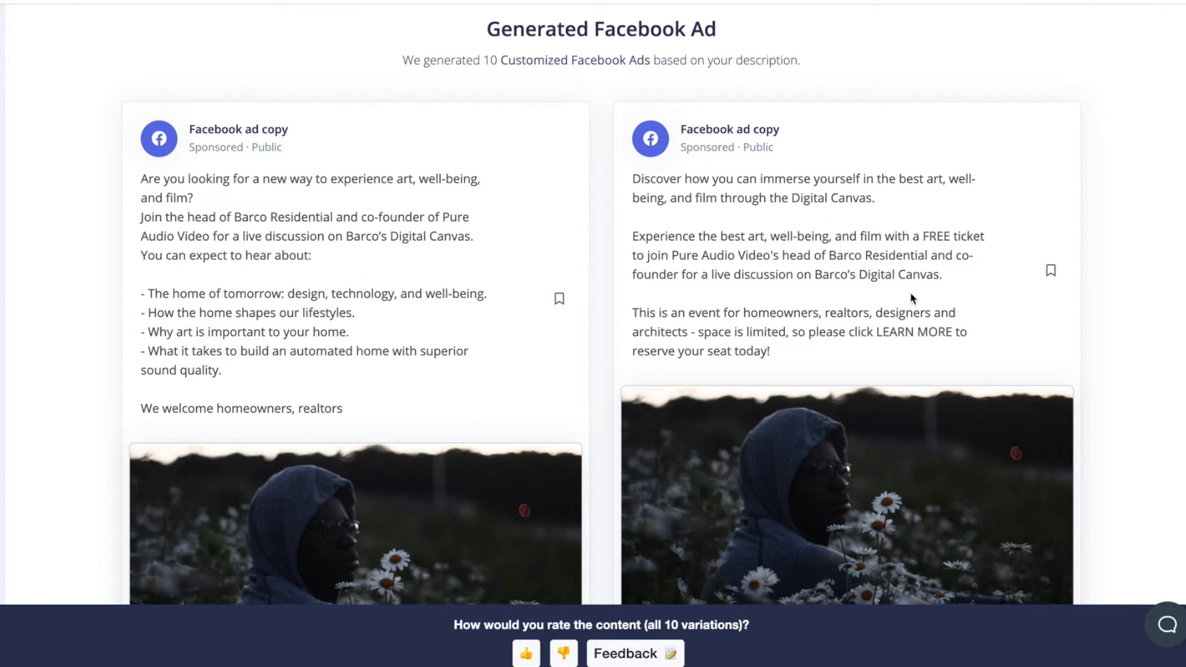
pyautogui.moveTo(1028, 360)
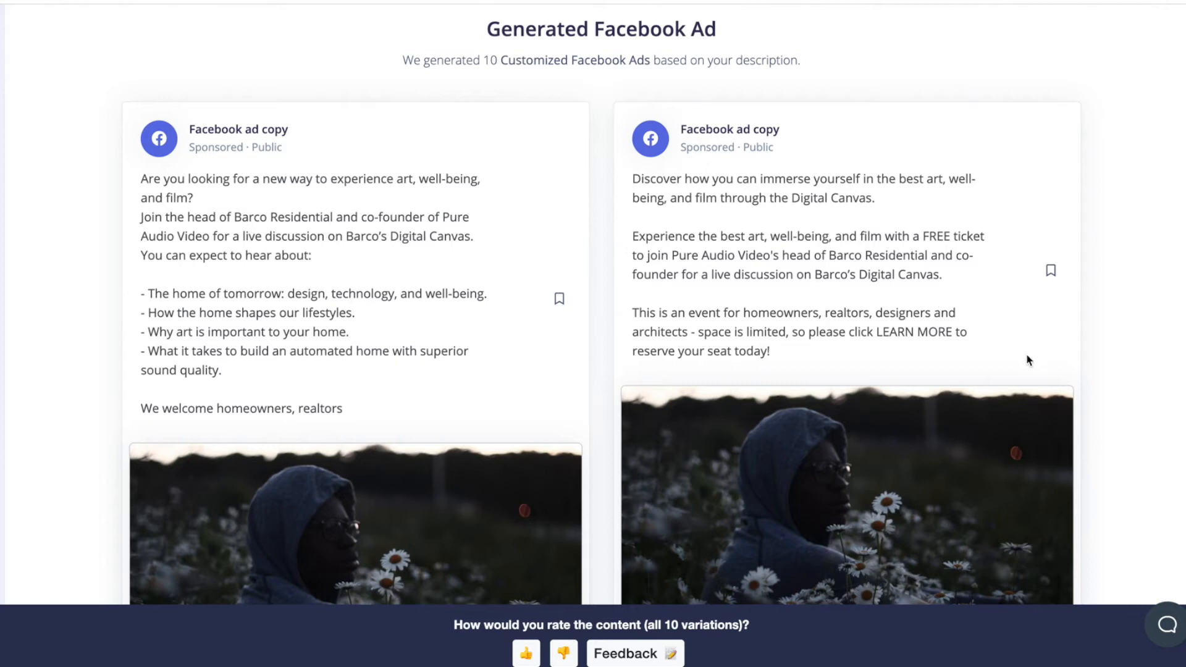
pyautogui.moveTo(1046, 356)
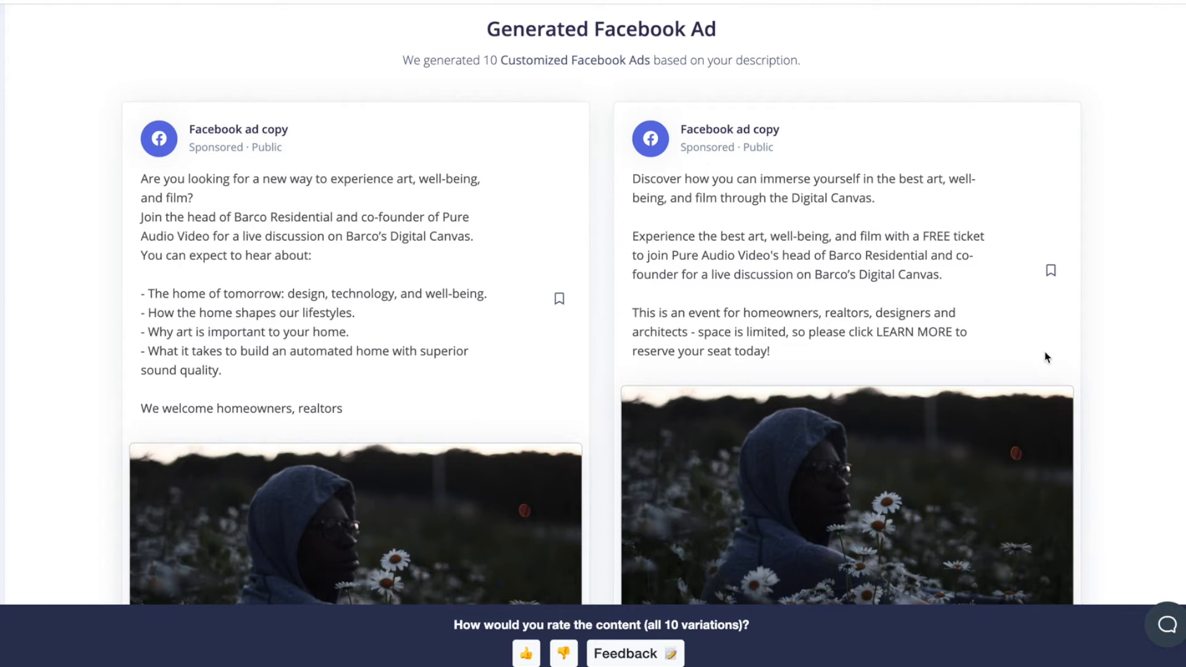
pyautogui.moveTo(742, 211)
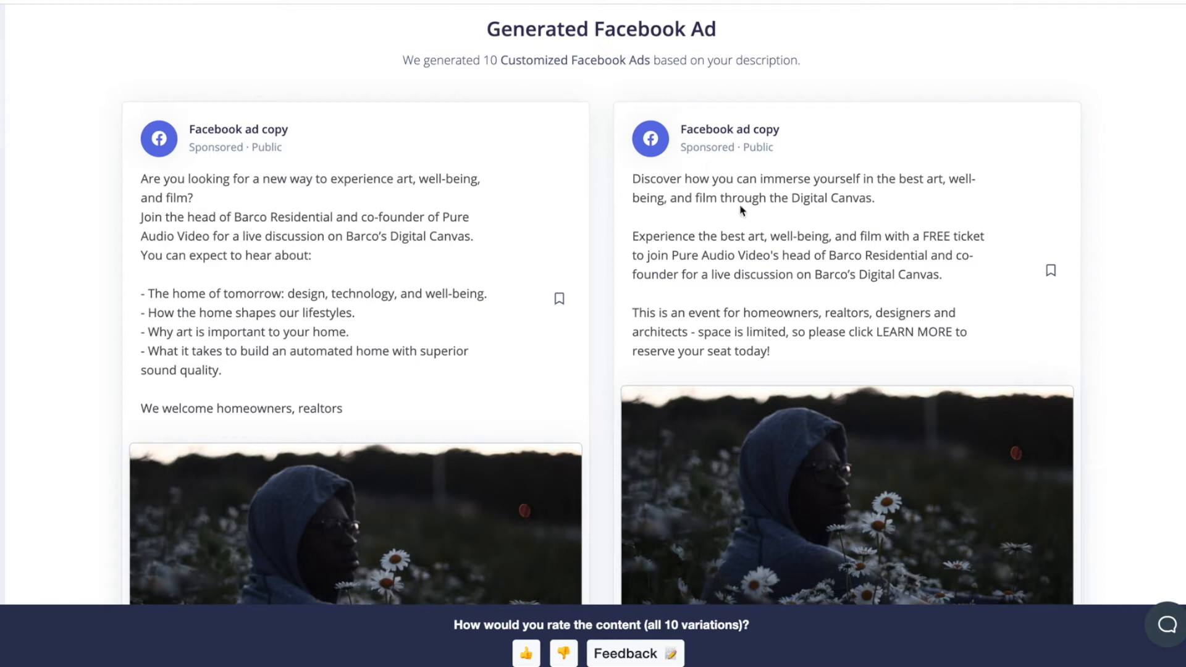
pyautogui.moveTo(932, 236)
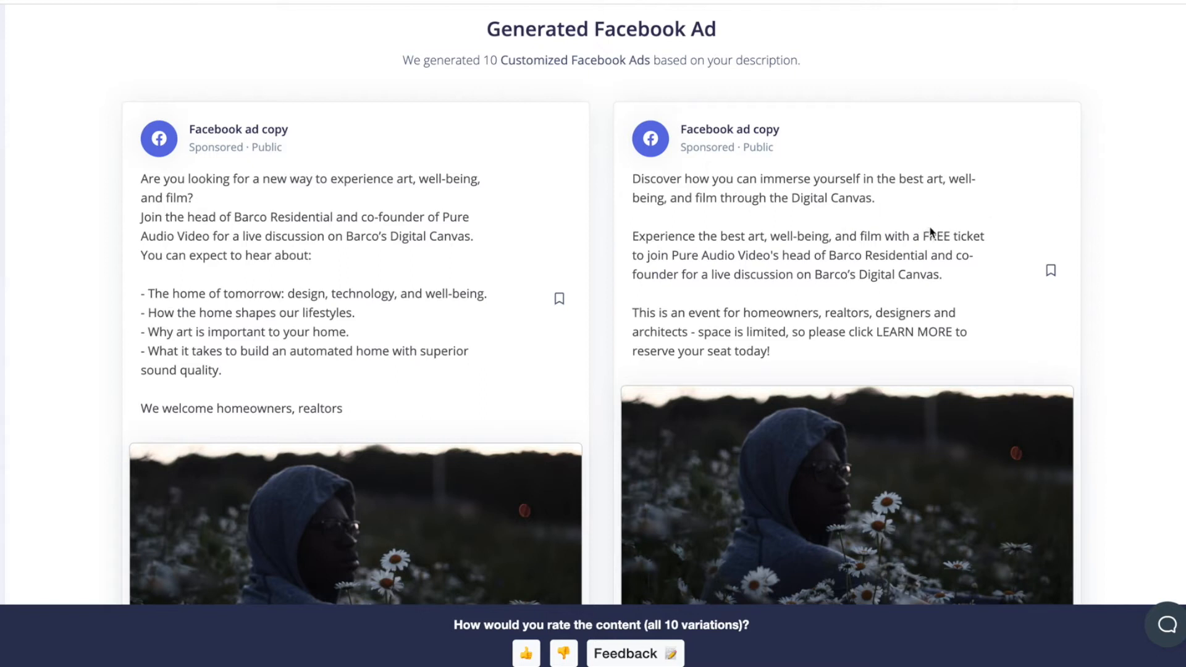
pyautogui.moveTo(955, 204)
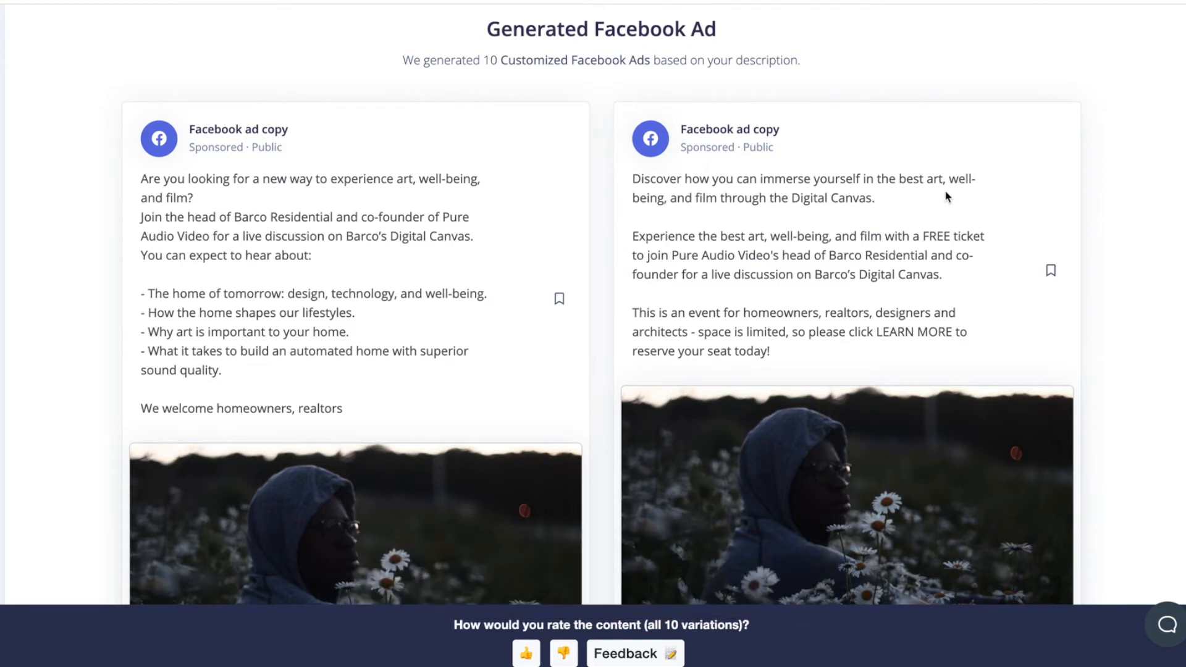
pyautogui.scroll(-3)
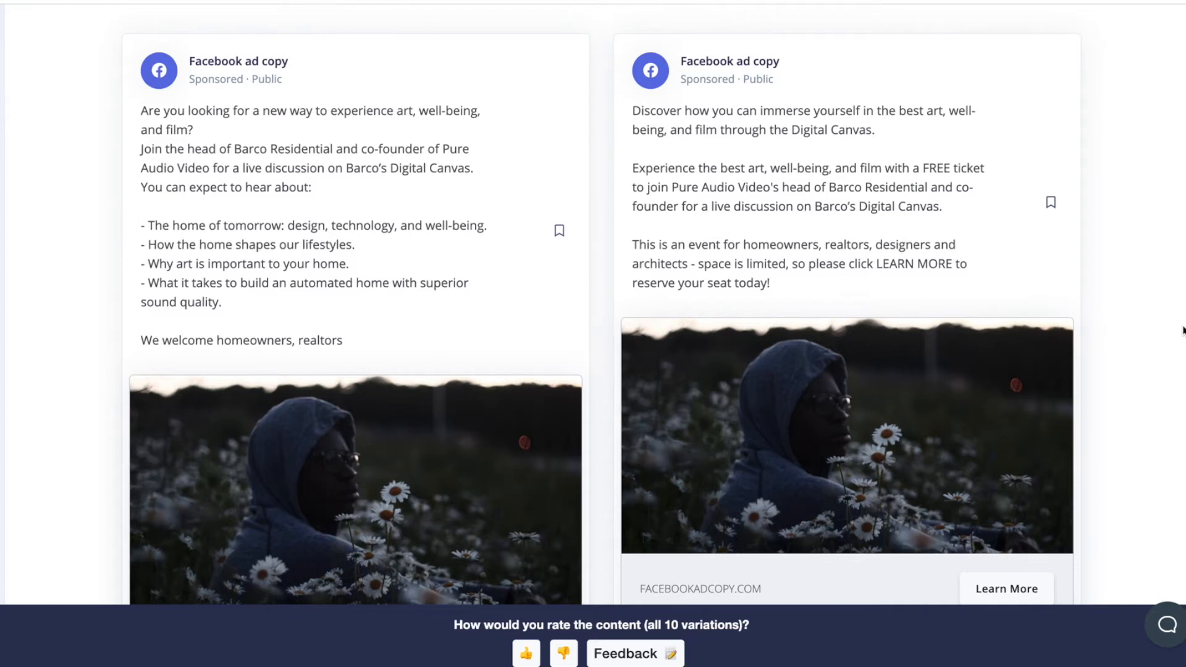
pyautogui.moveTo(1014, 463)
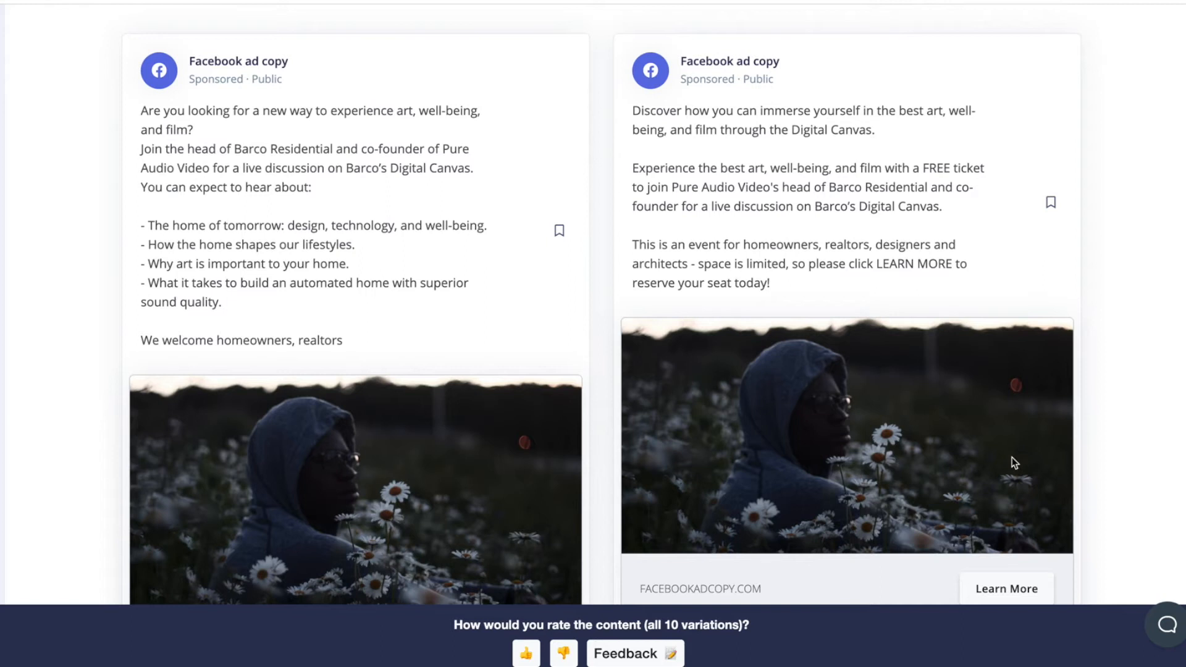
pyautogui.moveTo(1159, 339)
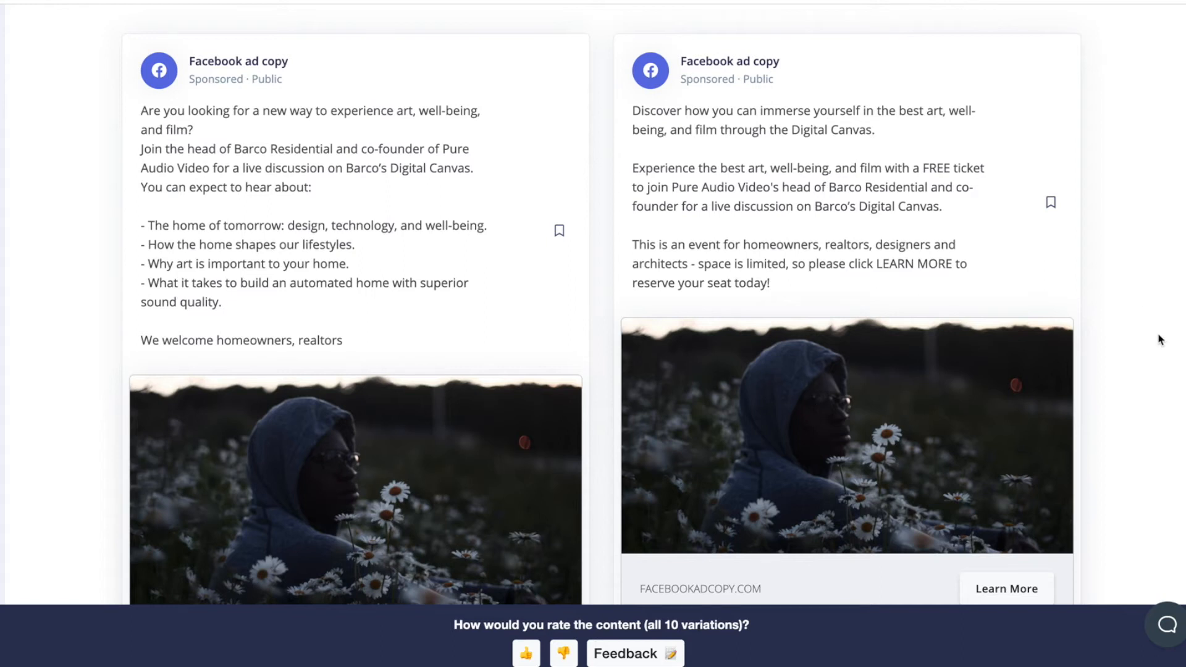
pyautogui.moveTo(1150, 351)
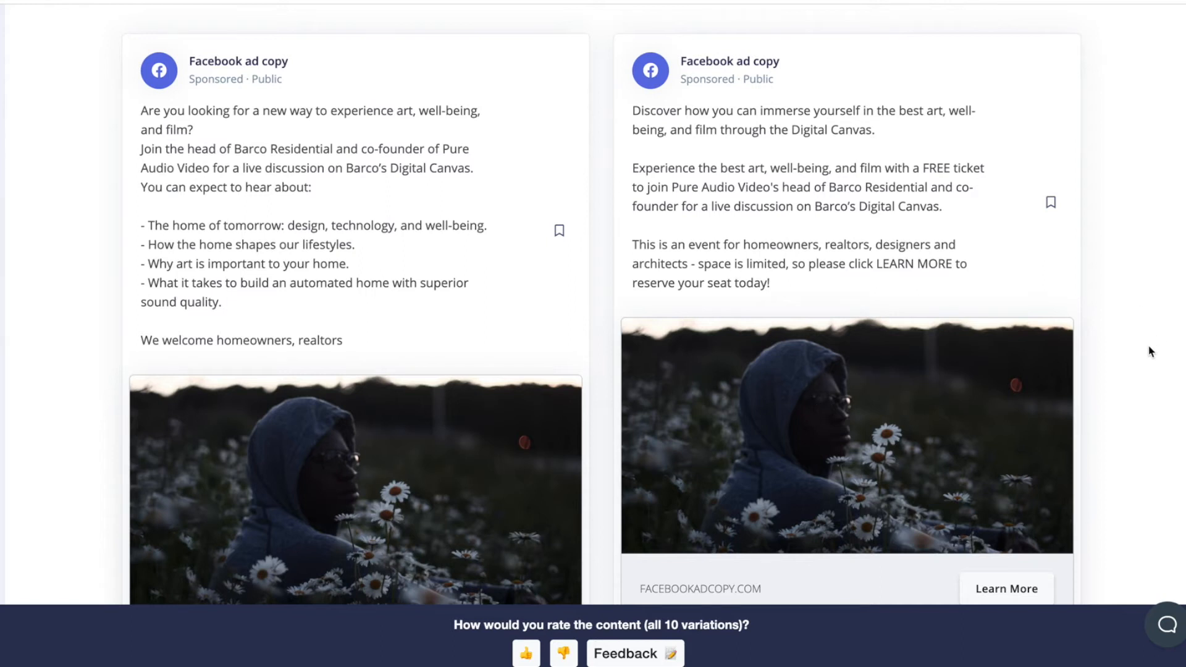
pyautogui.scroll(-3)
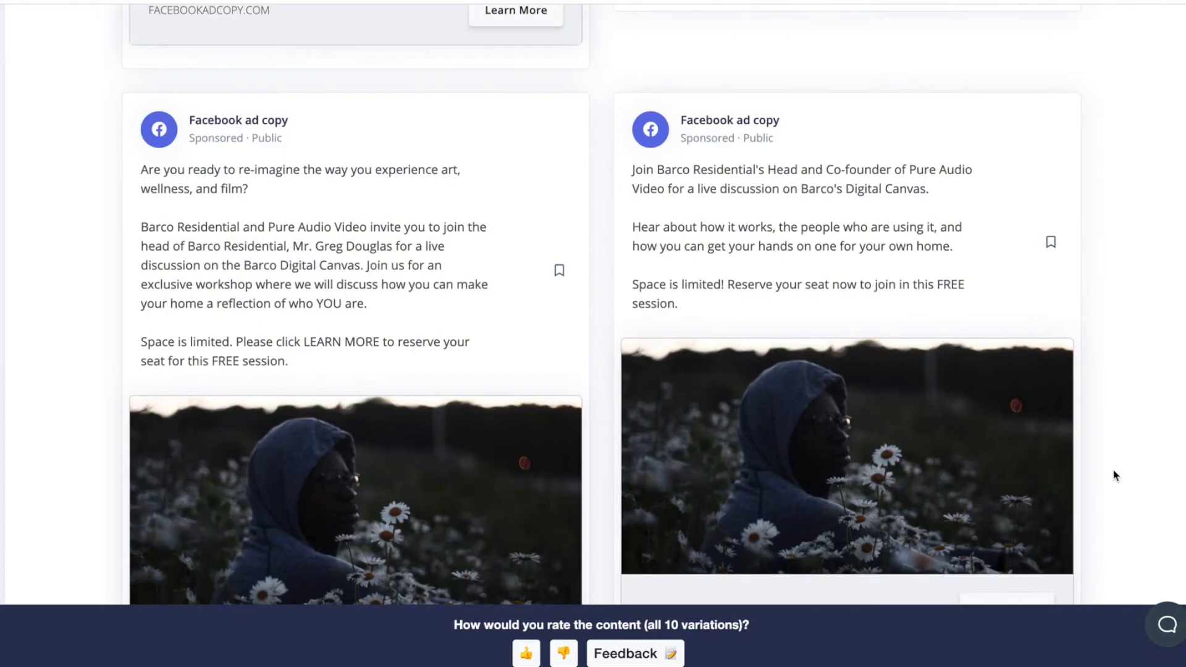
pyautogui.moveTo(1116, 489)
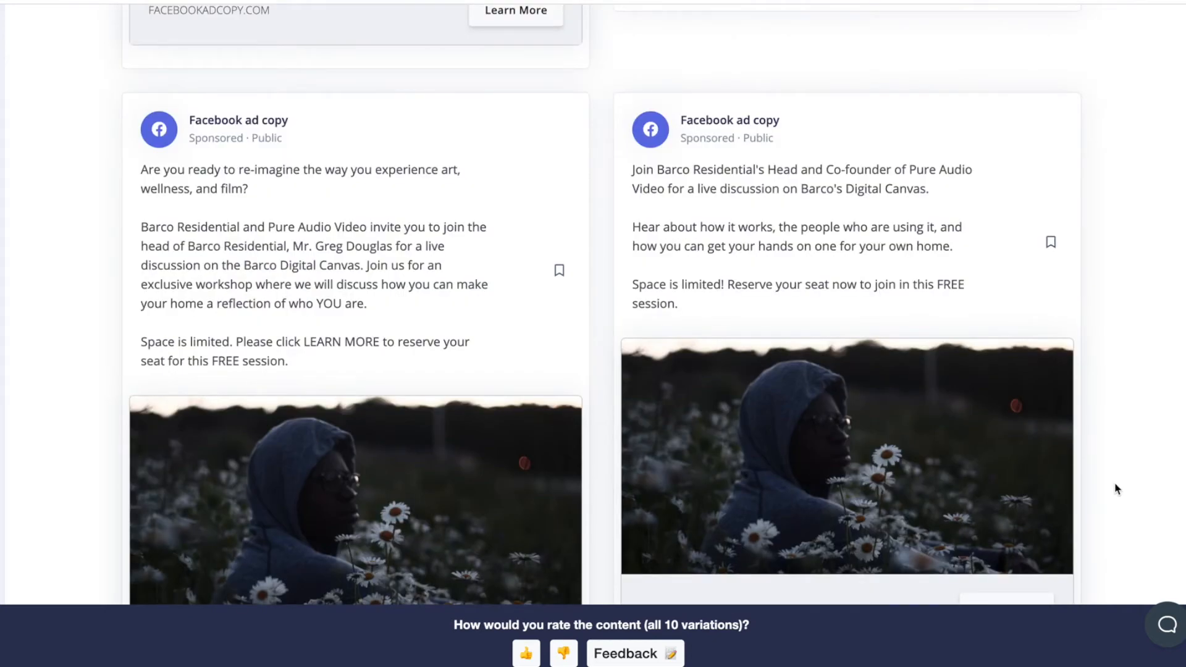
pyautogui.moveTo(1051, 247)
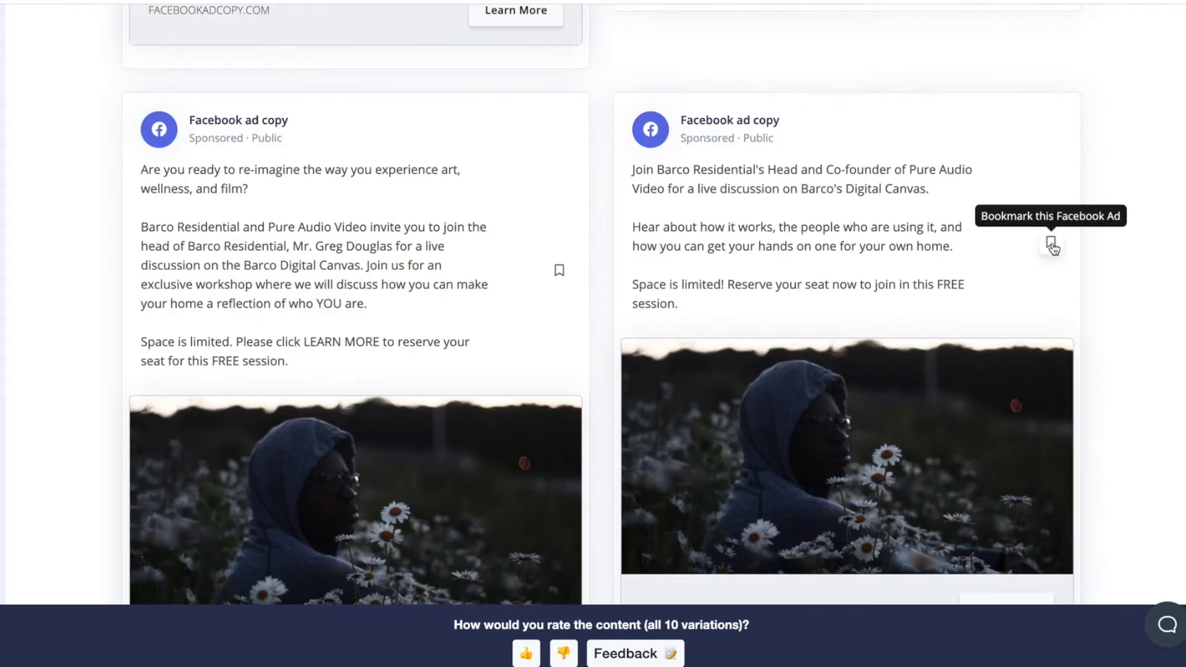
# Bookmark the Barco Residential Head and Co-founder ad with the title 'FB ad 1'.
pyautogui.click(1051, 245)
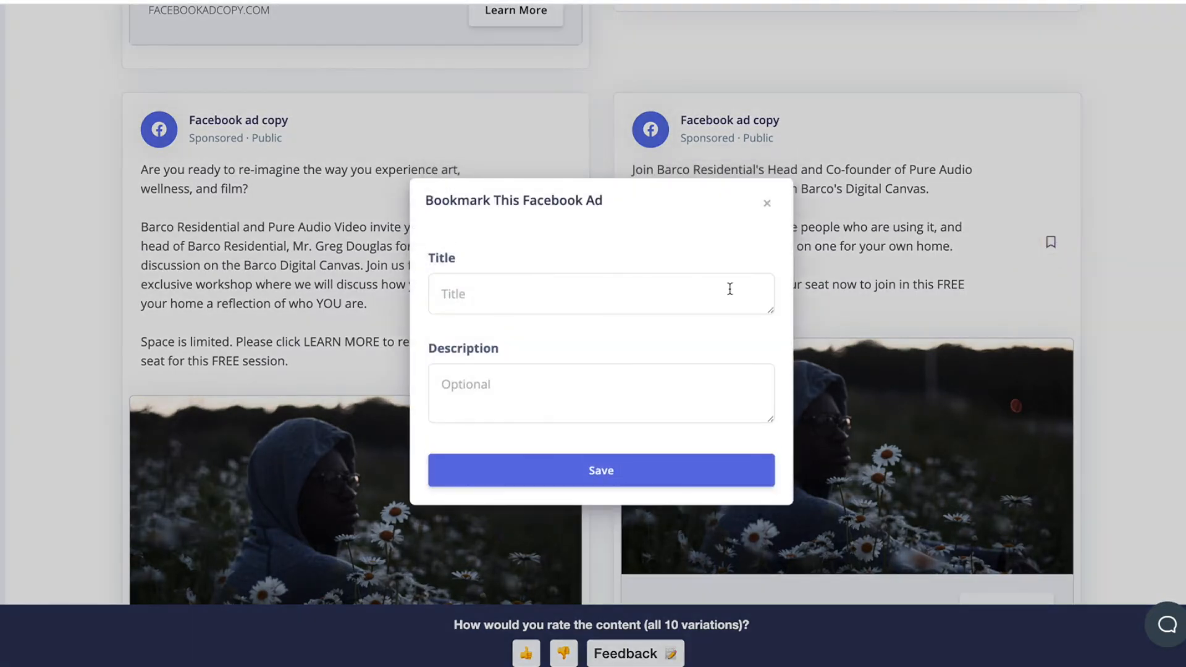
pyautogui.click(601, 294)
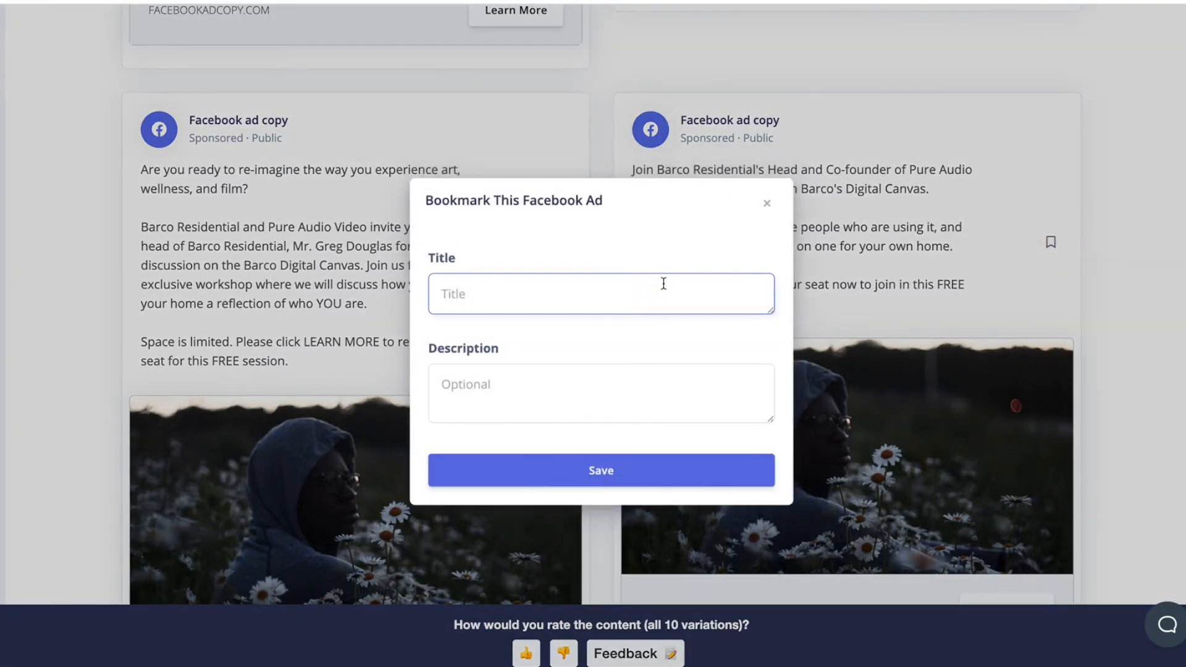
pyautogui.write('FB')
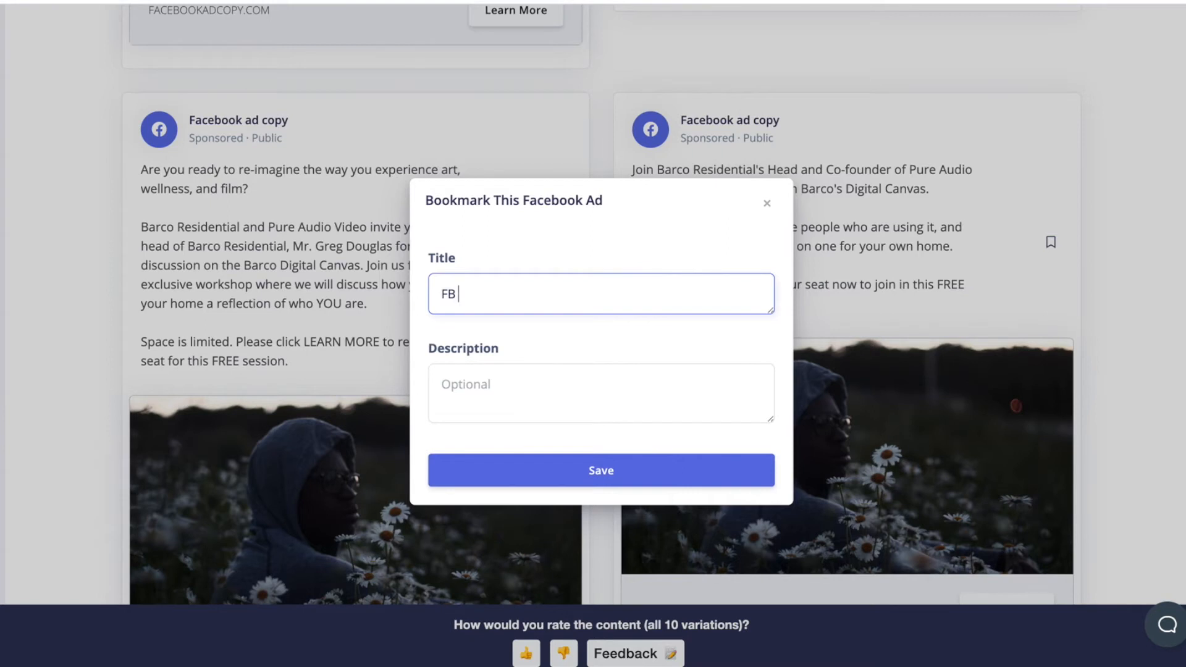
pyautogui.write('ad 1')
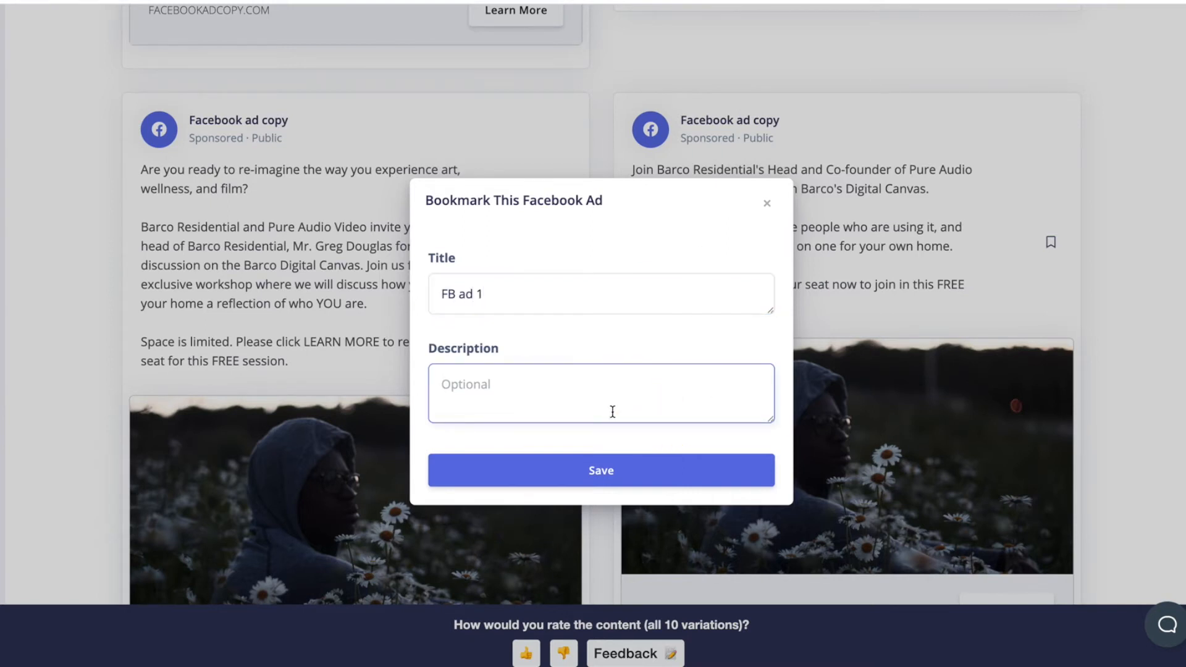
pyautogui.click(601, 470)
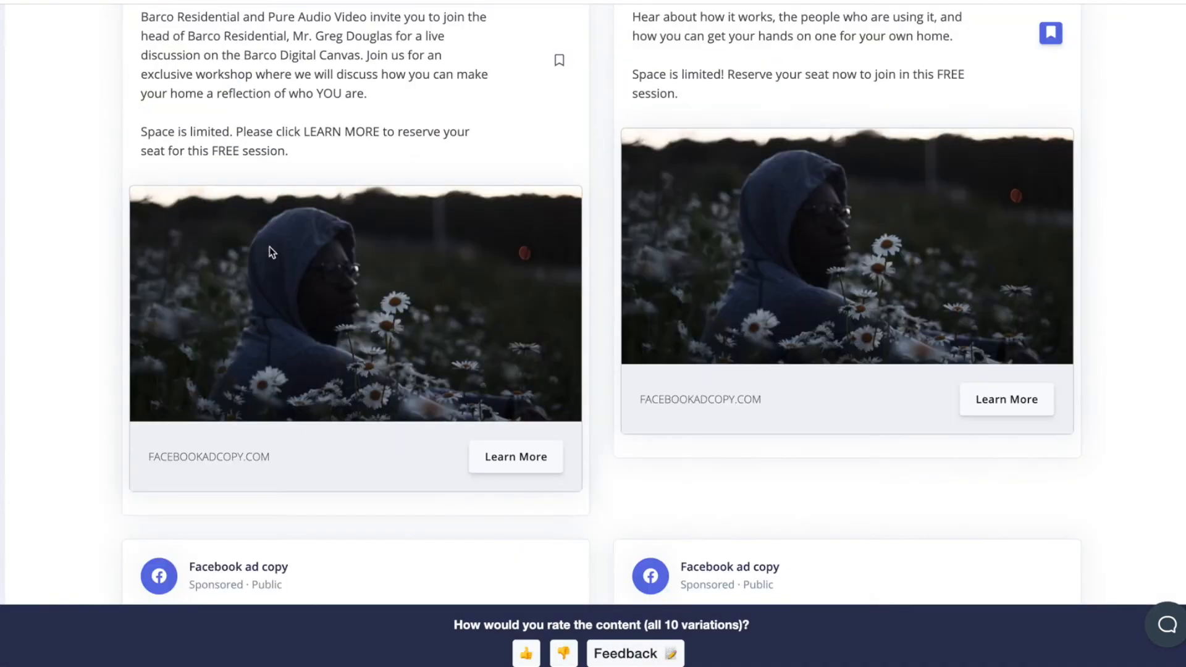
pyautogui.scroll(3)
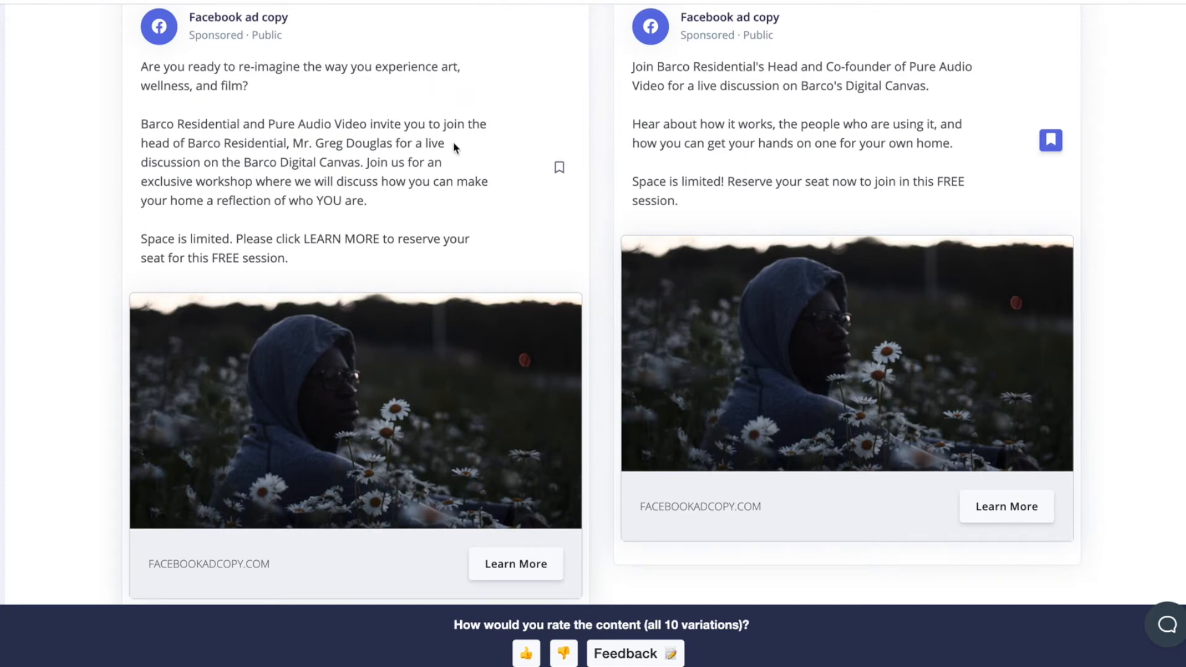
pyautogui.moveTo(467, 148)
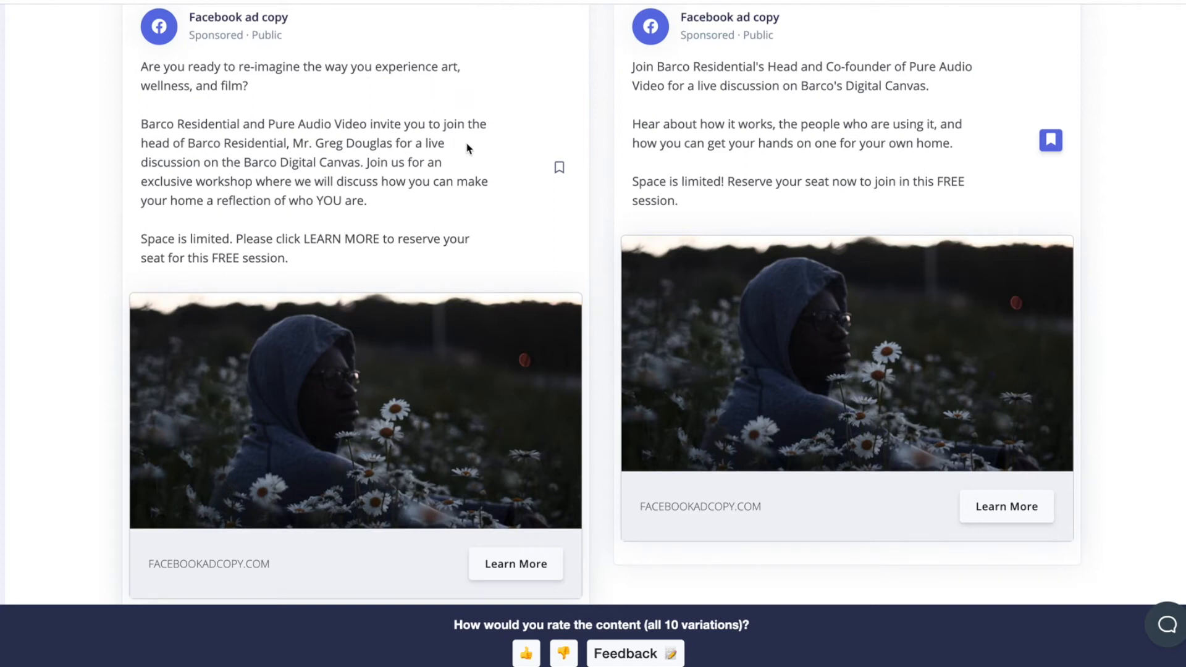
pyautogui.moveTo(440, 233)
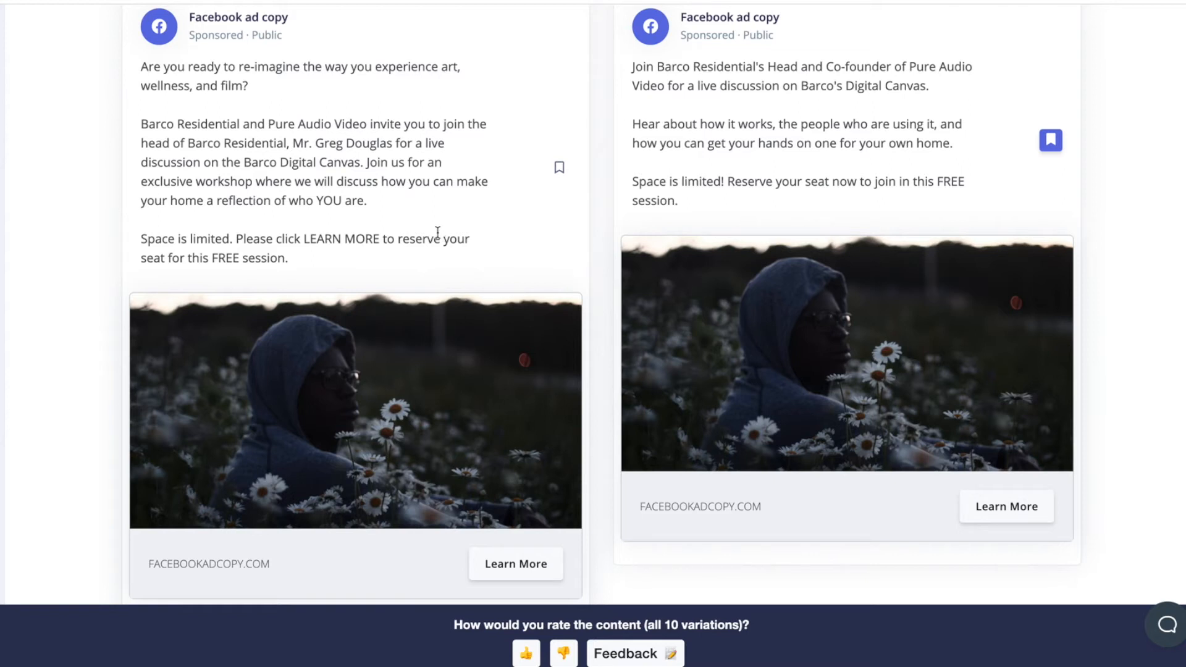
pyautogui.scroll(-3)
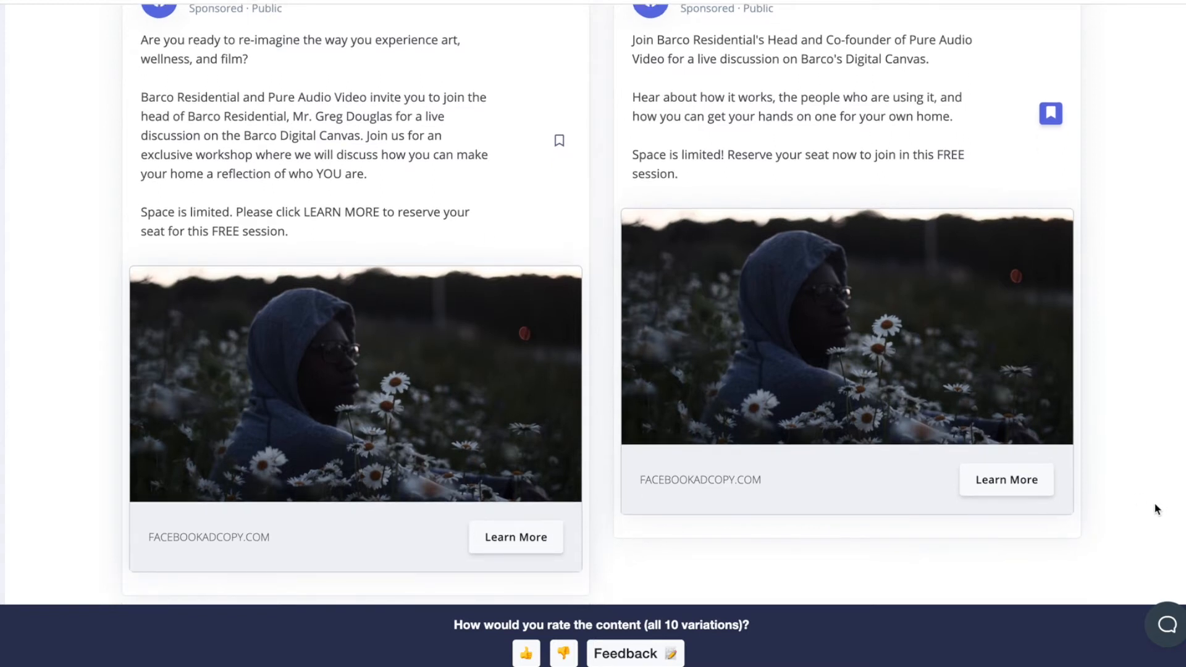
pyautogui.scroll(-3)
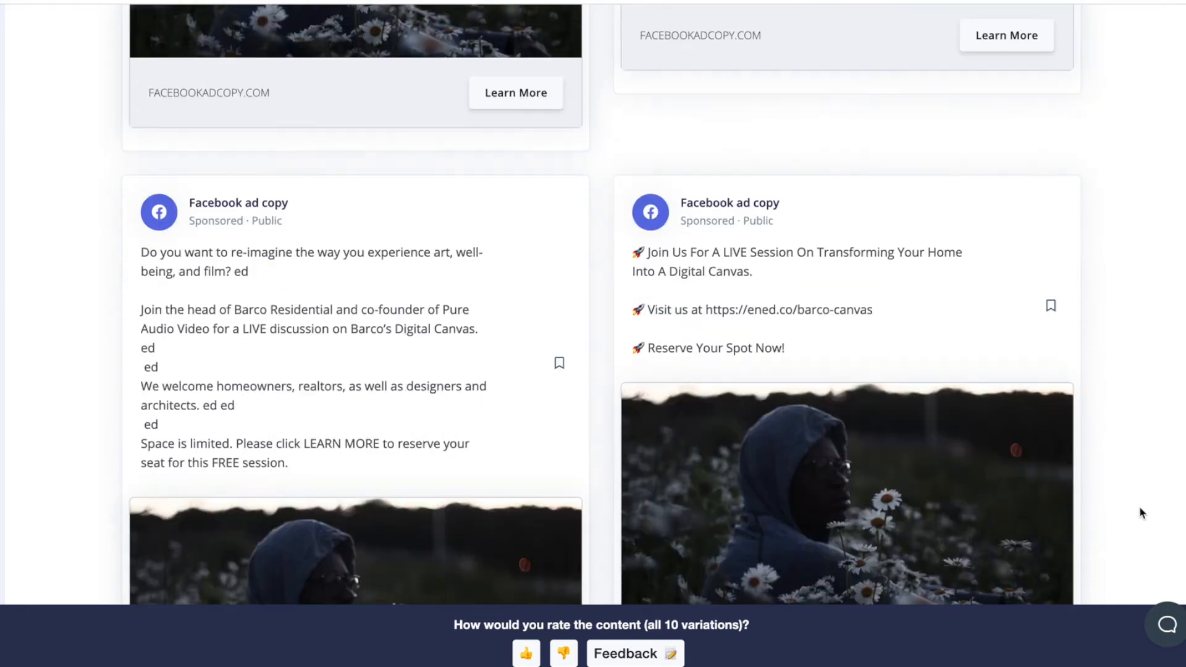
pyautogui.scroll(-3)
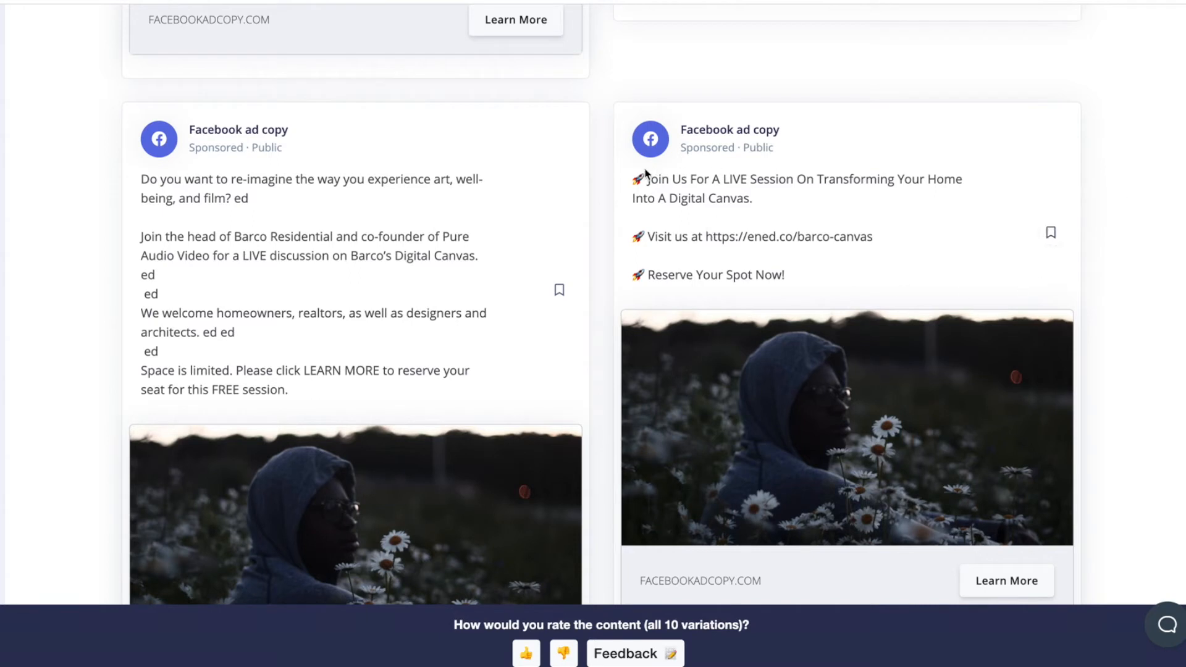
pyautogui.moveTo(883, 273)
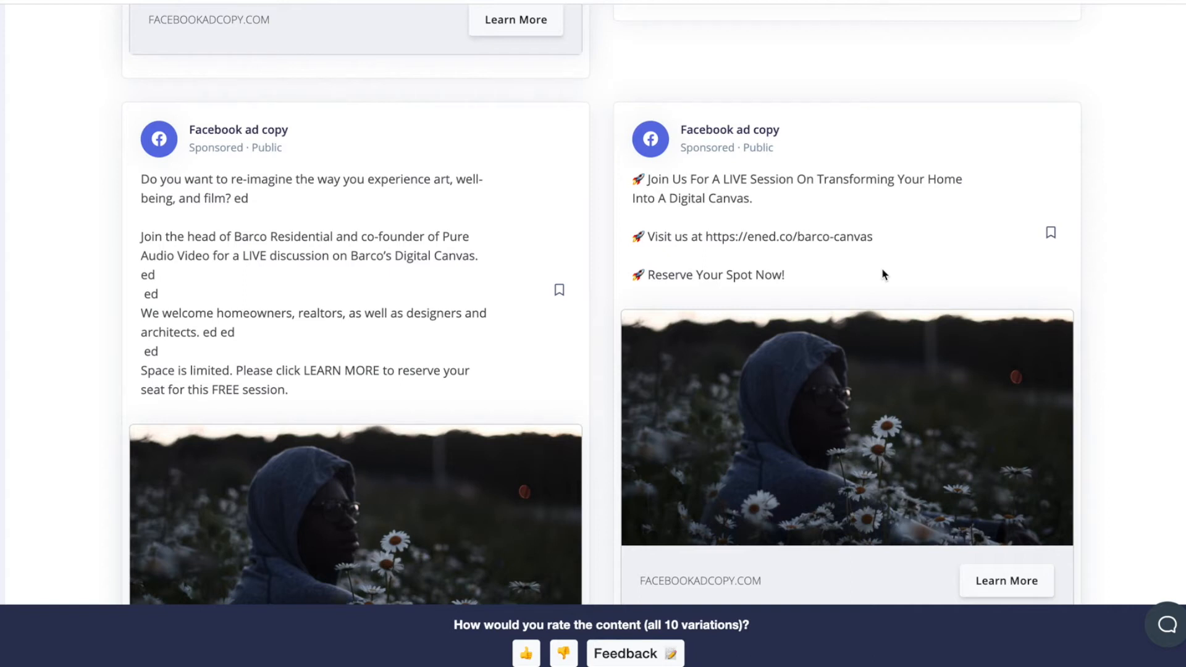
pyautogui.moveTo(943, 215)
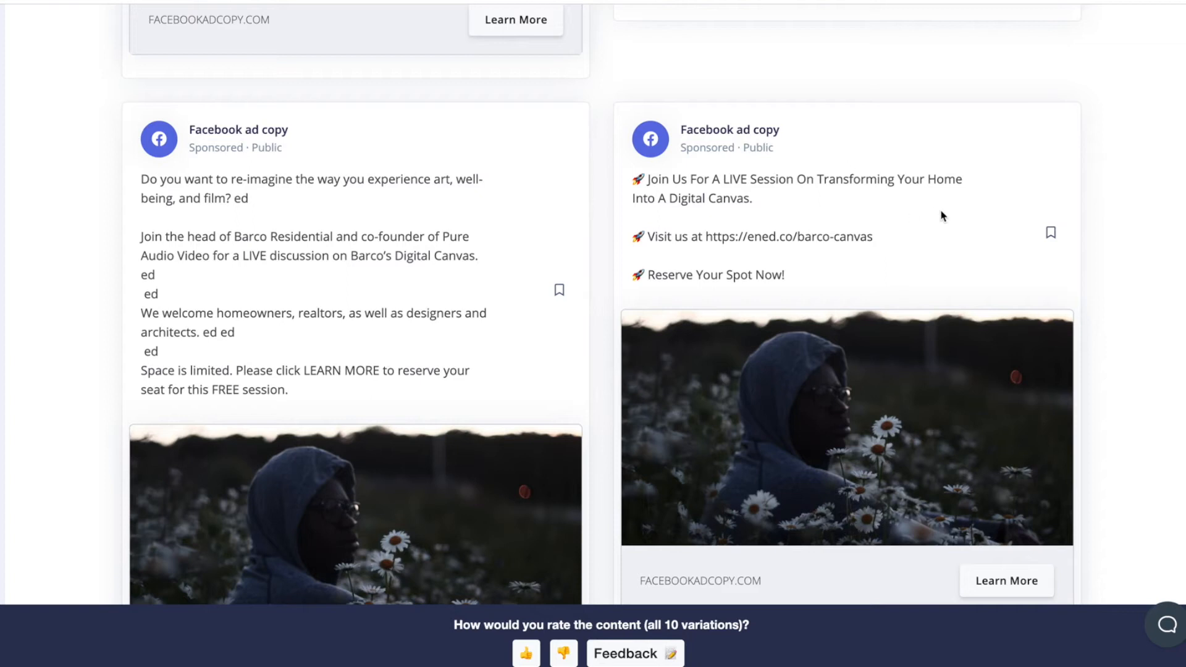
pyautogui.moveTo(949, 218)
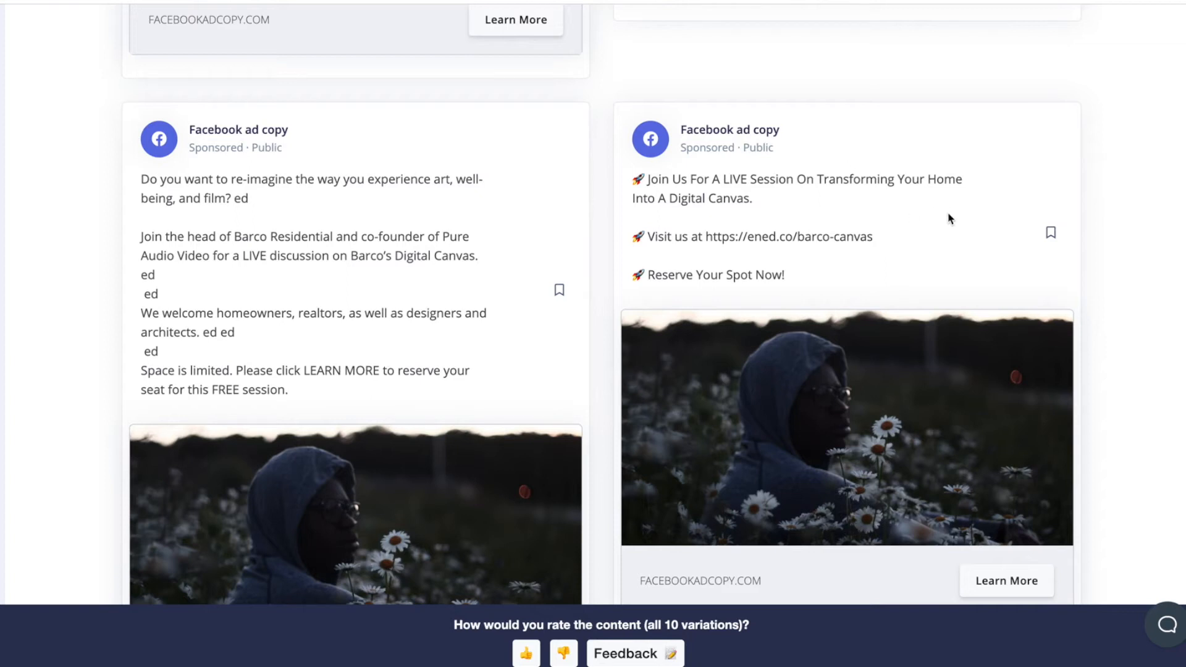
pyautogui.moveTo(906, 294)
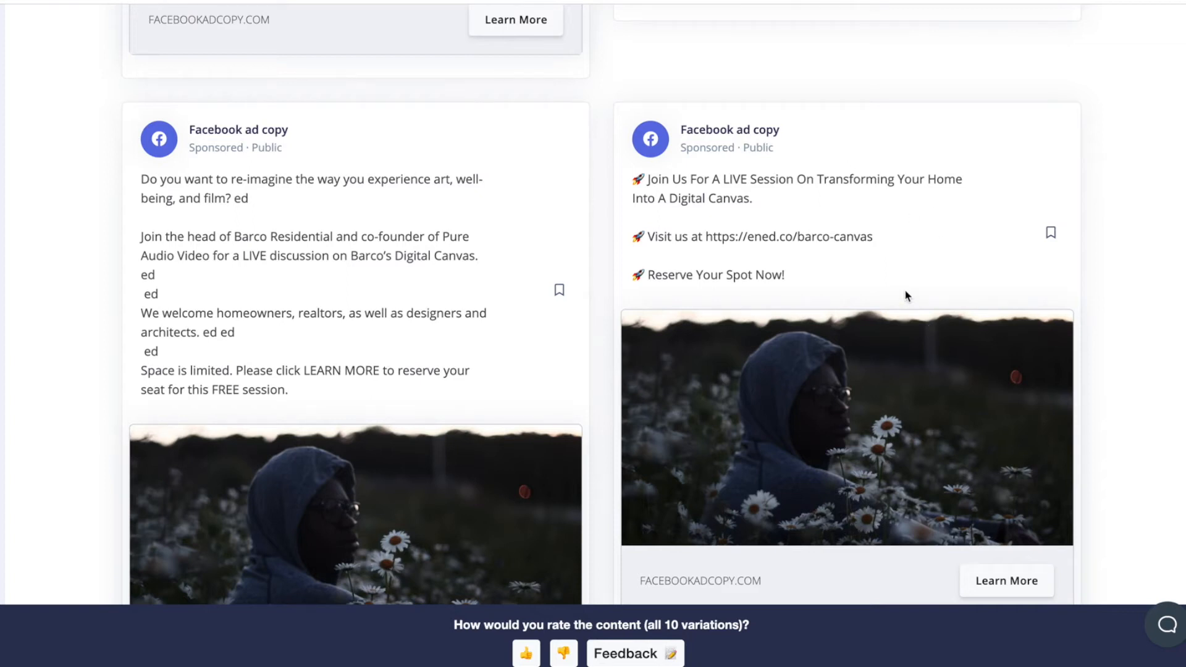
pyautogui.moveTo(879, 249)
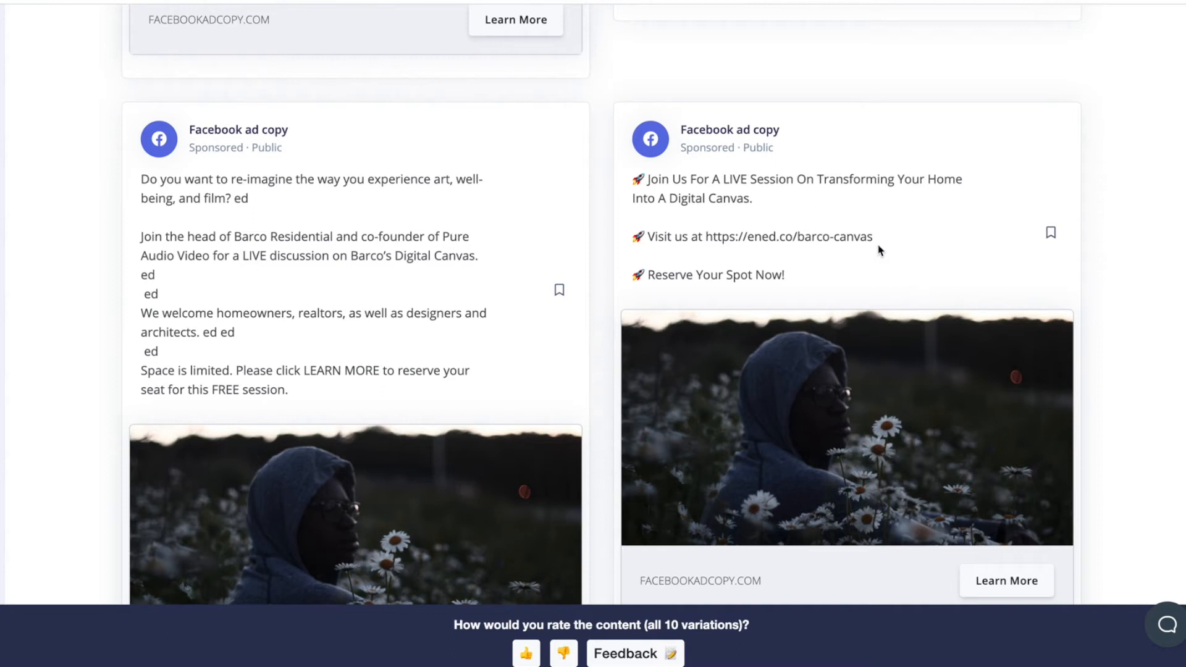
pyautogui.doubleClick(737, 237)
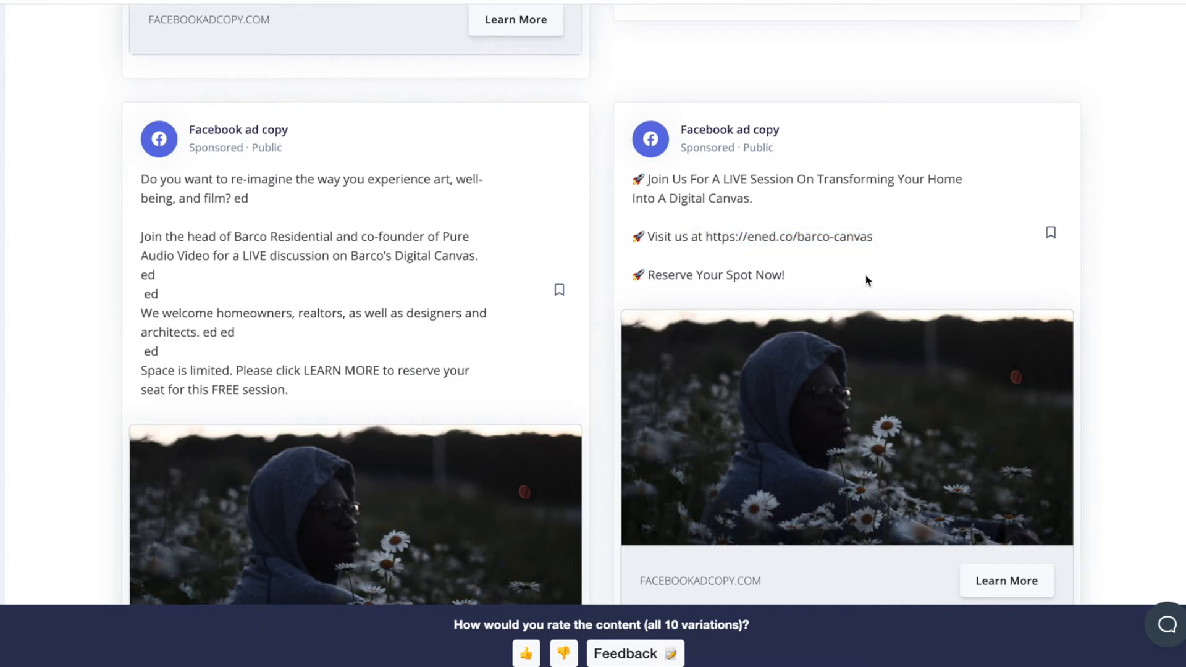
pyautogui.moveTo(1008, 392)
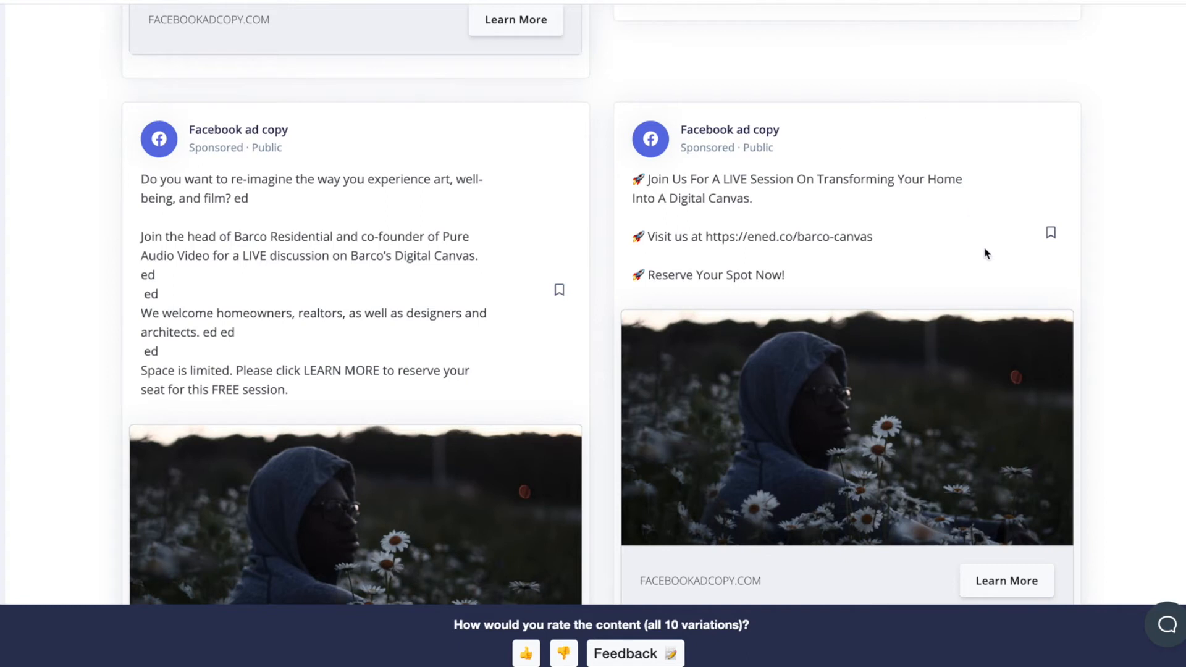
pyautogui.moveTo(1125, 298)
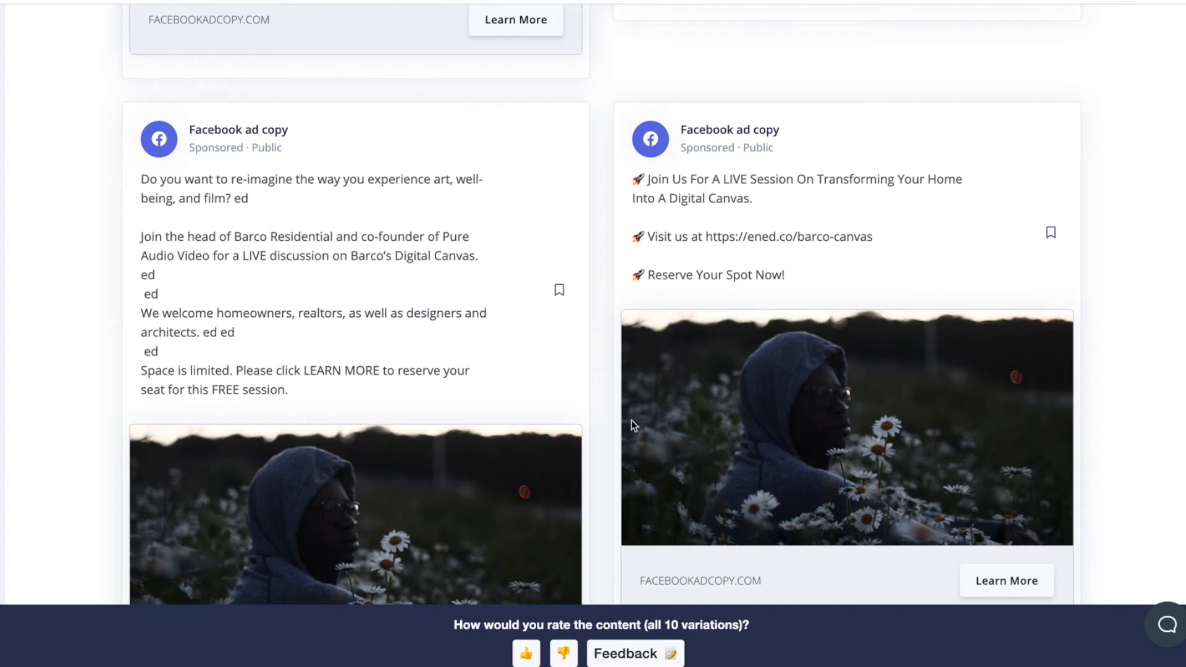
pyautogui.moveTo(141, 274); pyautogui.dragTo(288, 390)
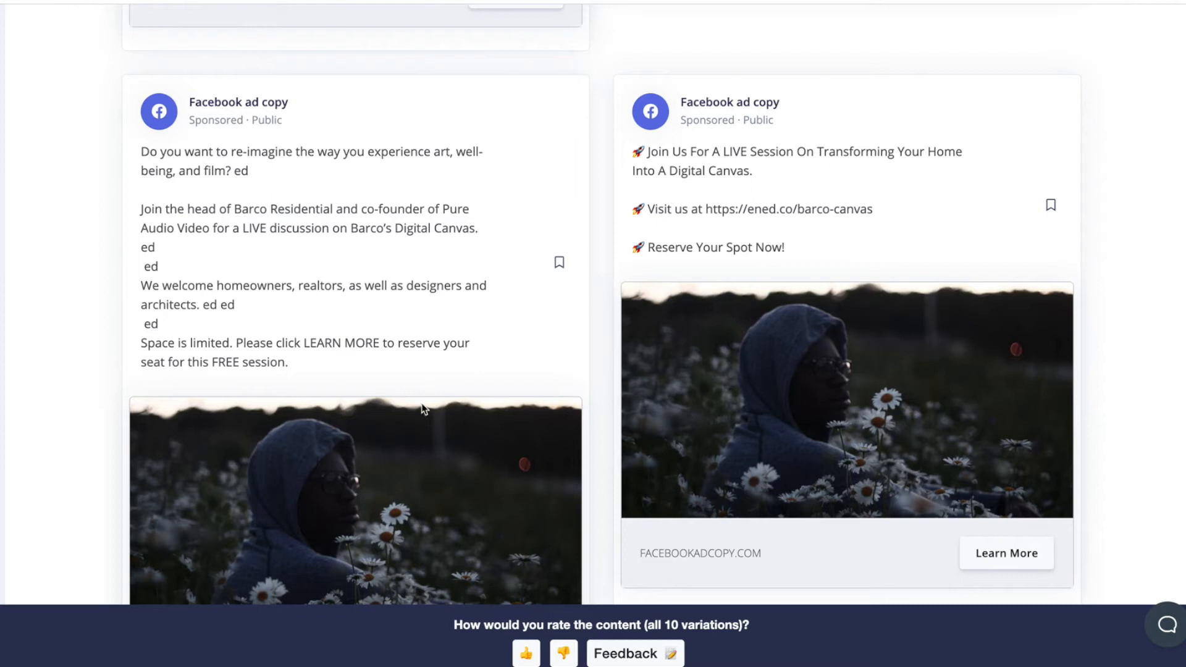
pyautogui.moveTo(357, 400)
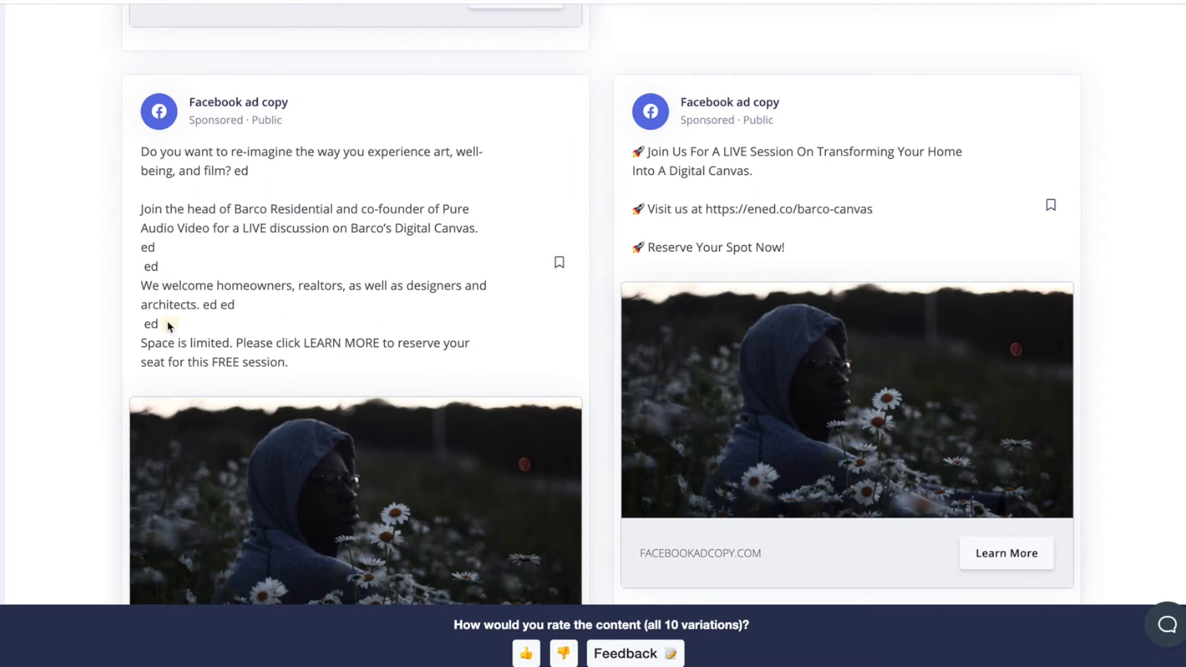
pyautogui.scroll(-3)
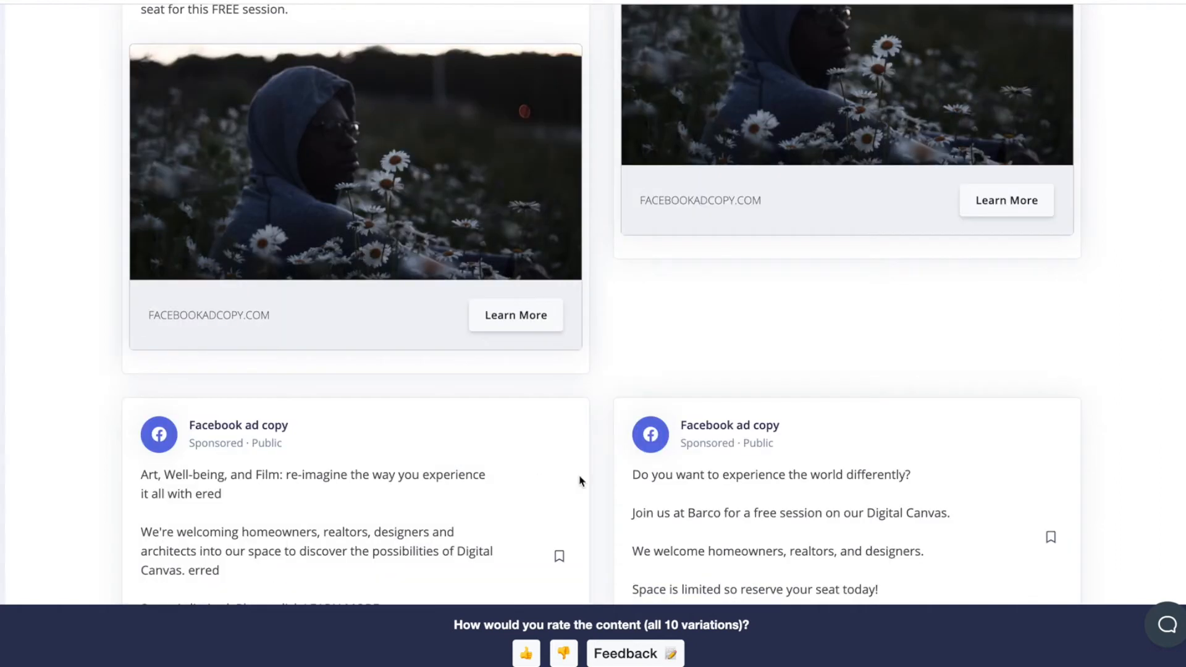
# Scroll through the remaining ad variations, selecting the stray word 'ered' along the way.
pyautogui.scroll(-3)
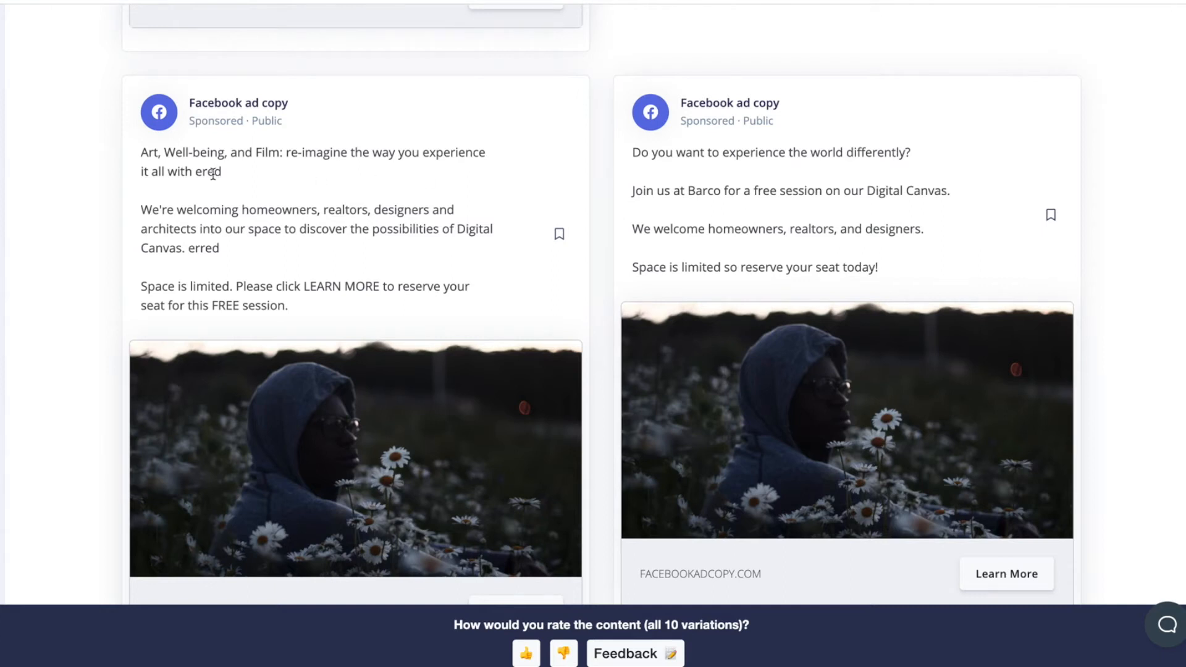
pyautogui.doubleClick(208, 172)
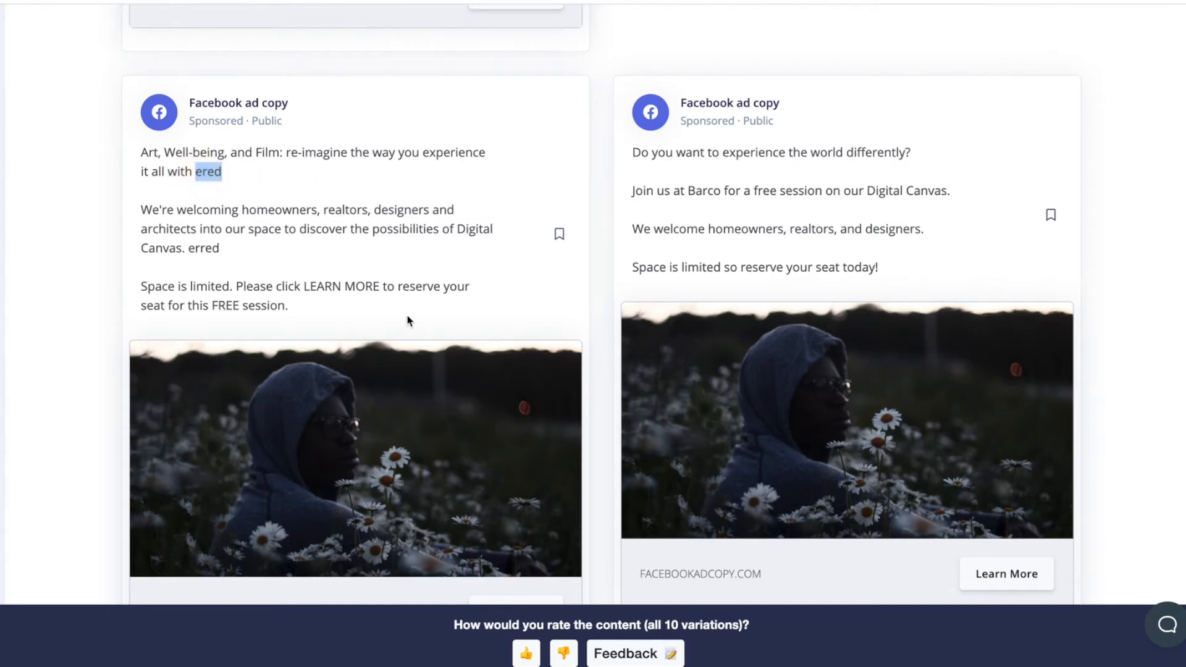
pyautogui.scroll(-3)
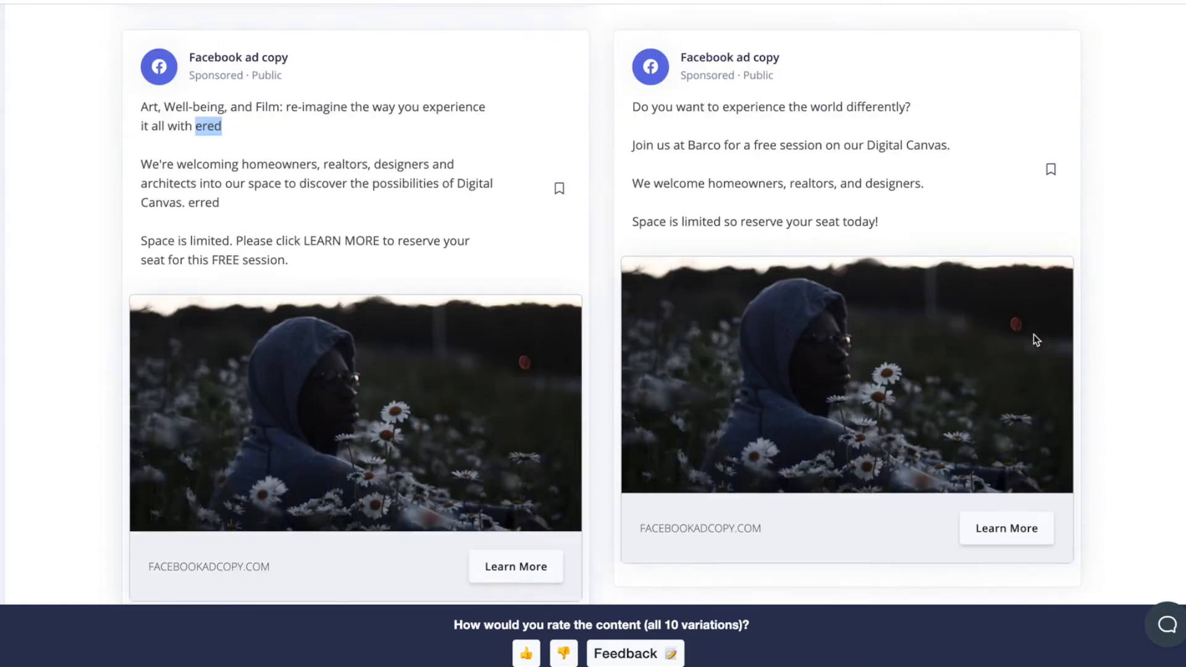
pyautogui.scroll(-3)
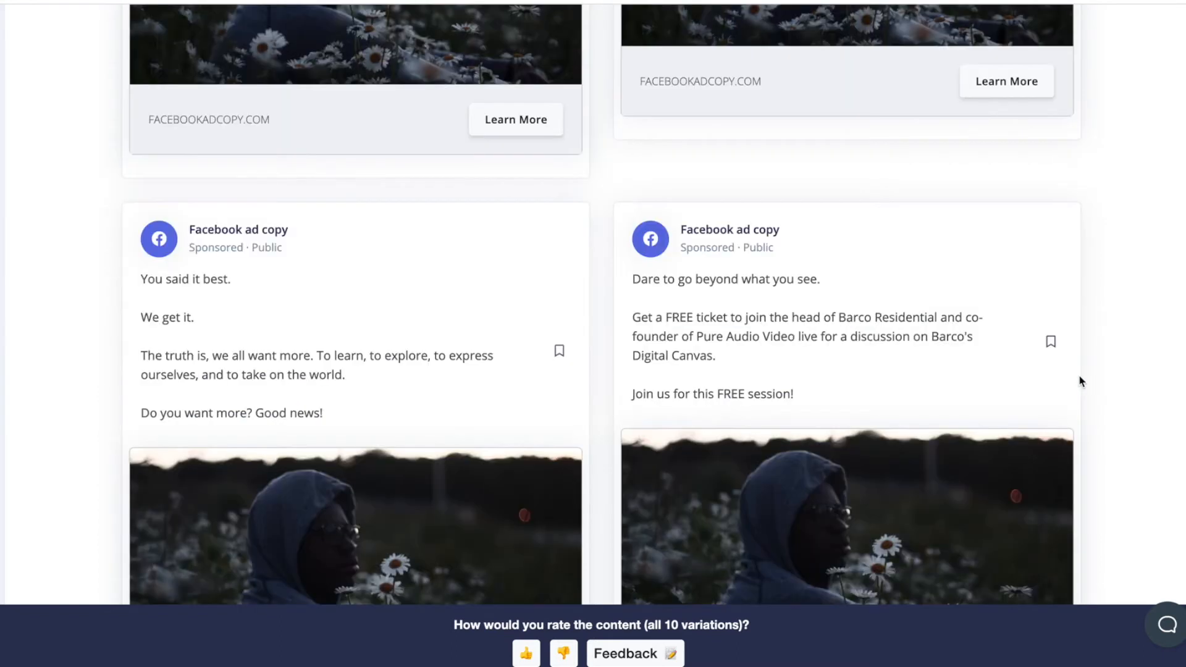
pyautogui.scroll(-3)
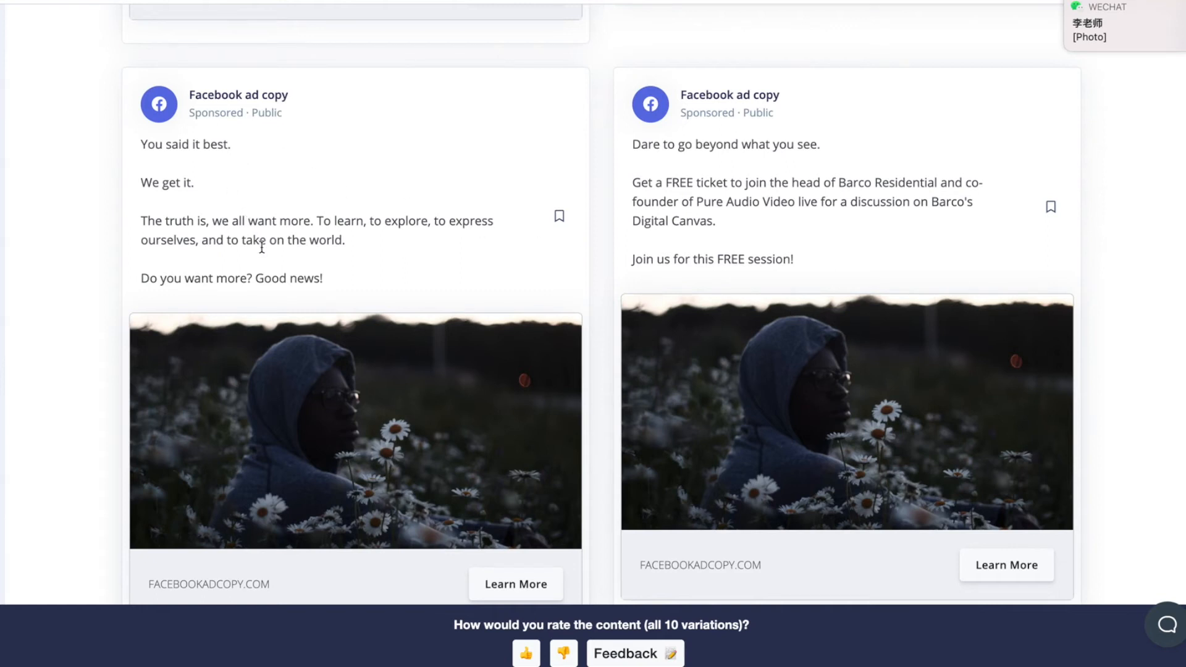
pyautogui.moveTo(383, 251)
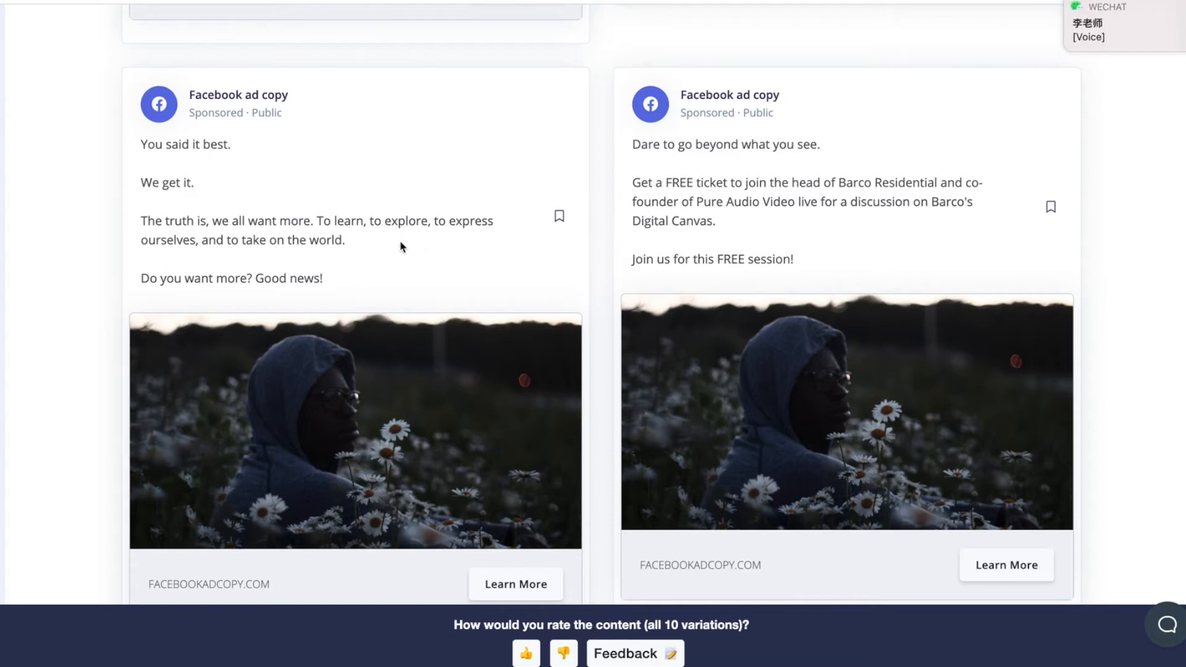
pyautogui.moveTo(338, 294)
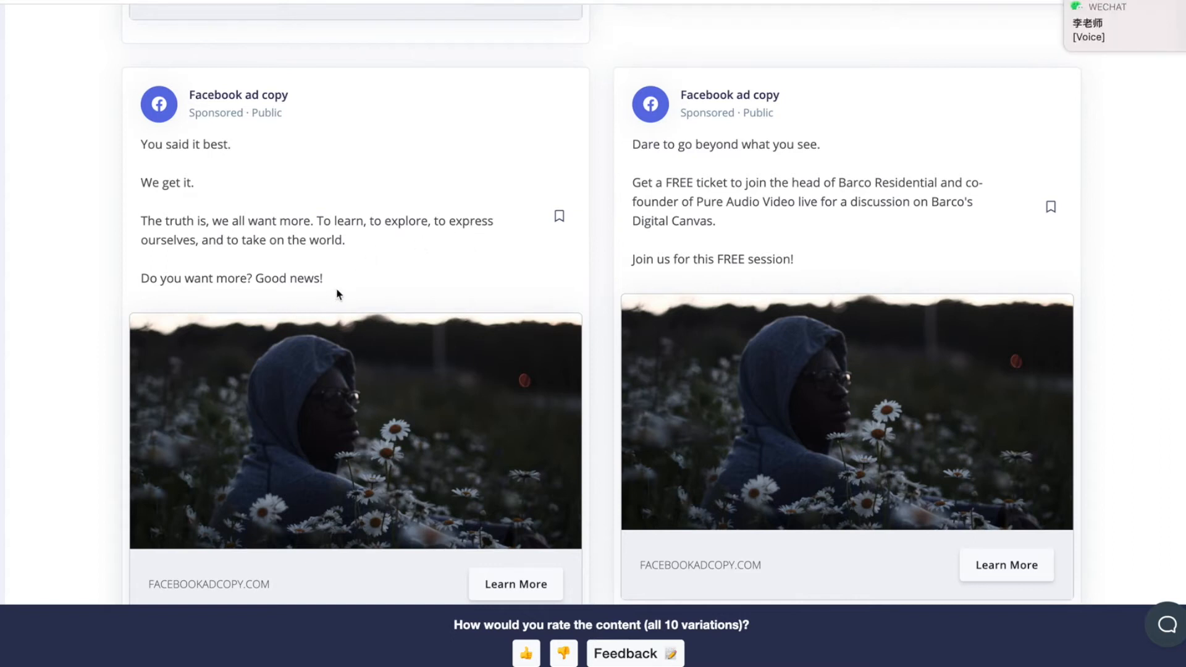
pyautogui.moveTo(550, 458)
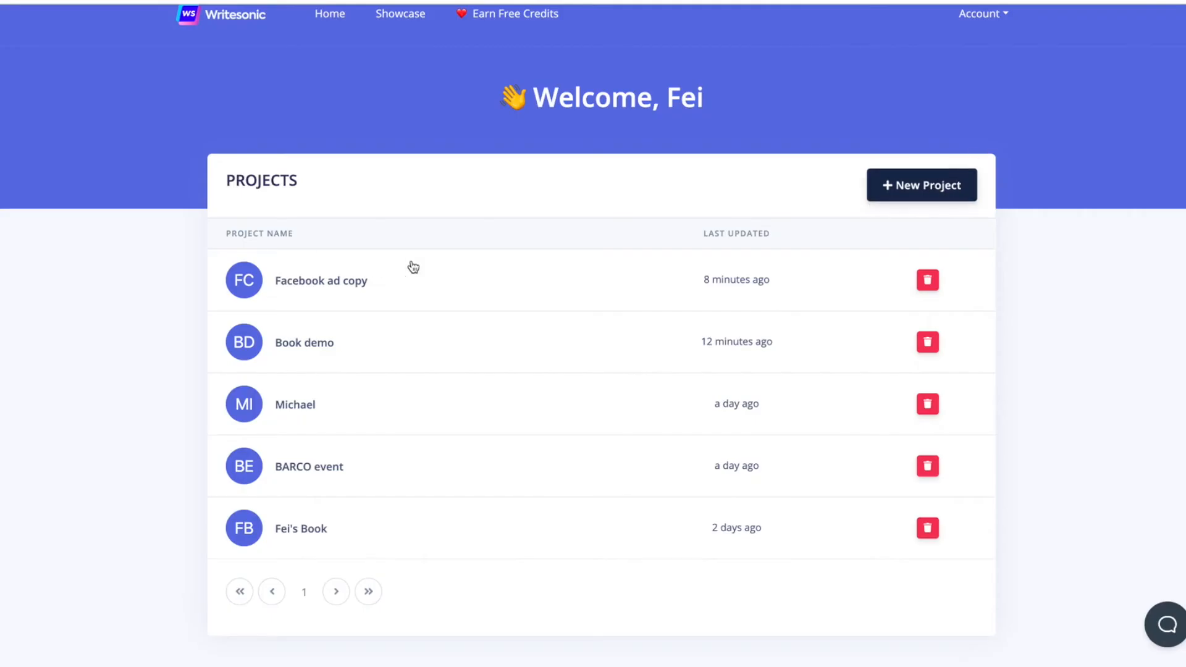
# Open the Book demo project and scroll to its AI Article Writer tool.
pyautogui.click(304, 342)
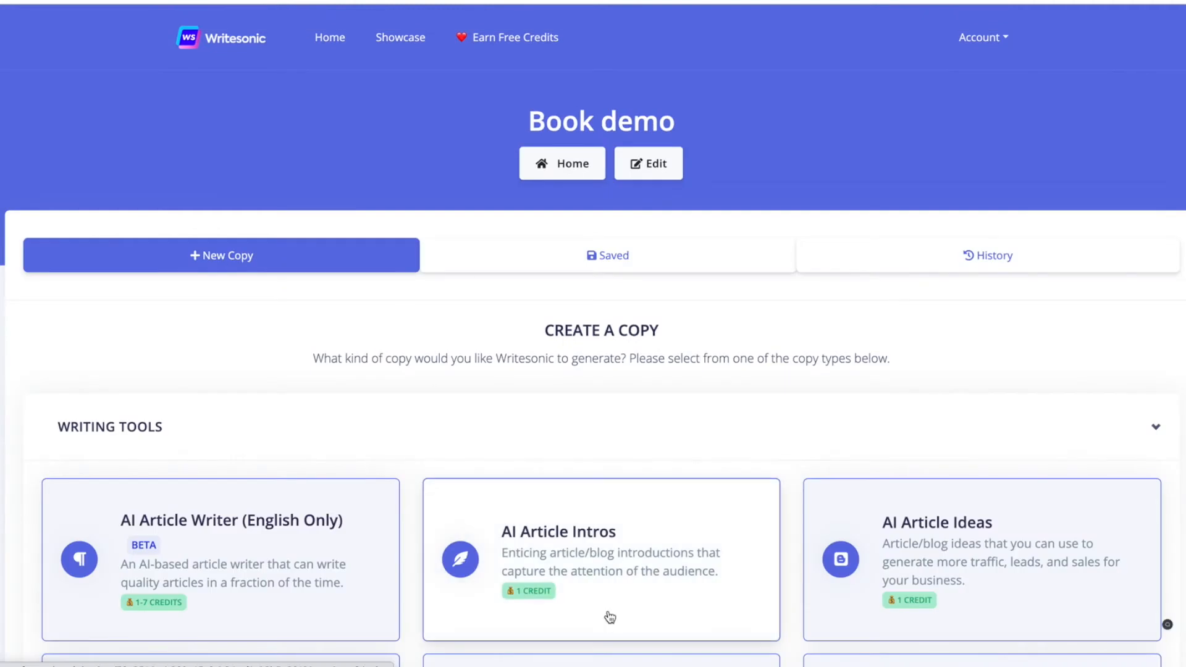
pyautogui.scroll(-3)
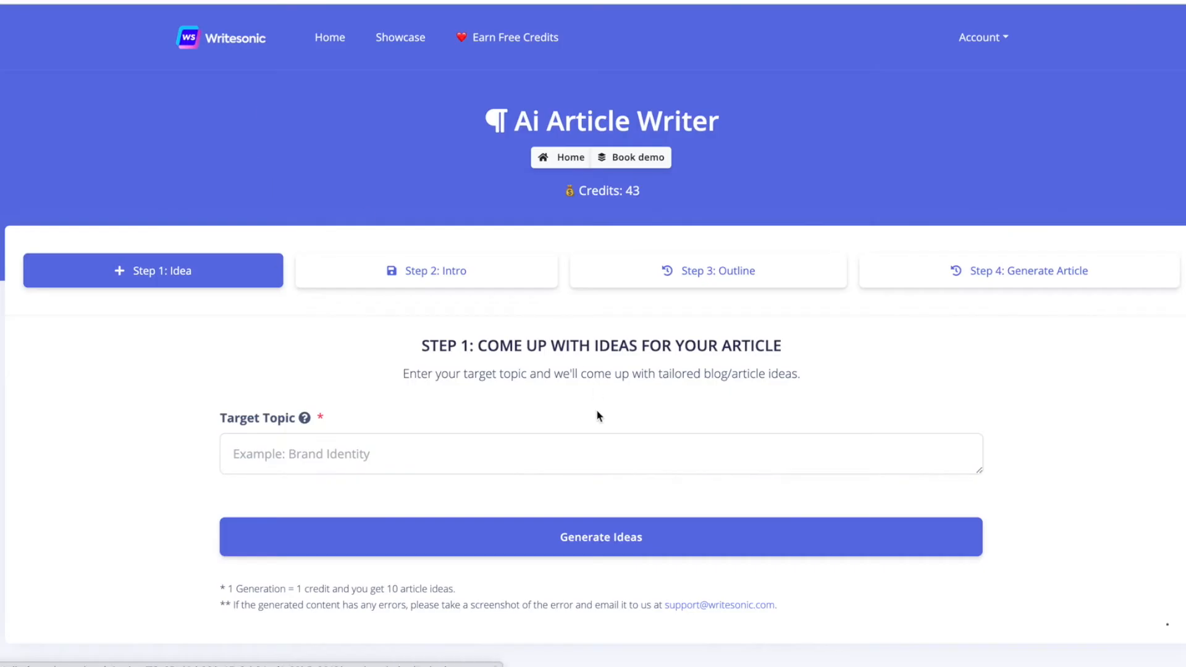
# Enter 'YouTube money career' as the target topic and generate article ideas.
pyautogui.click(400, 453)
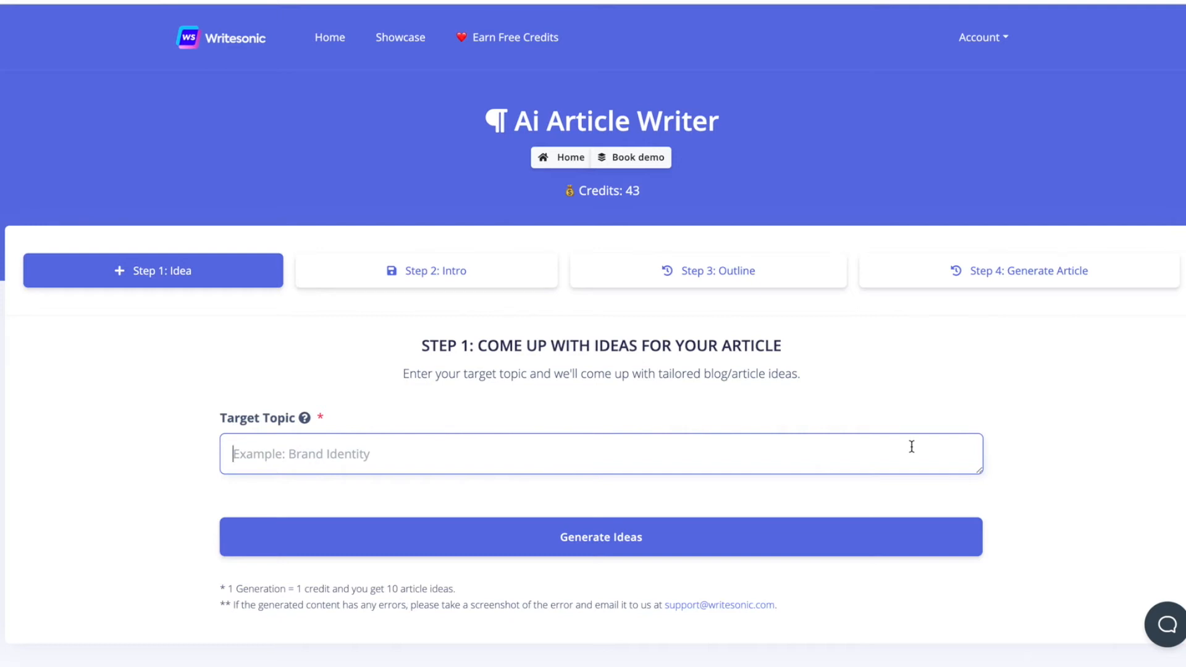
pyautogui.write('YouTube')
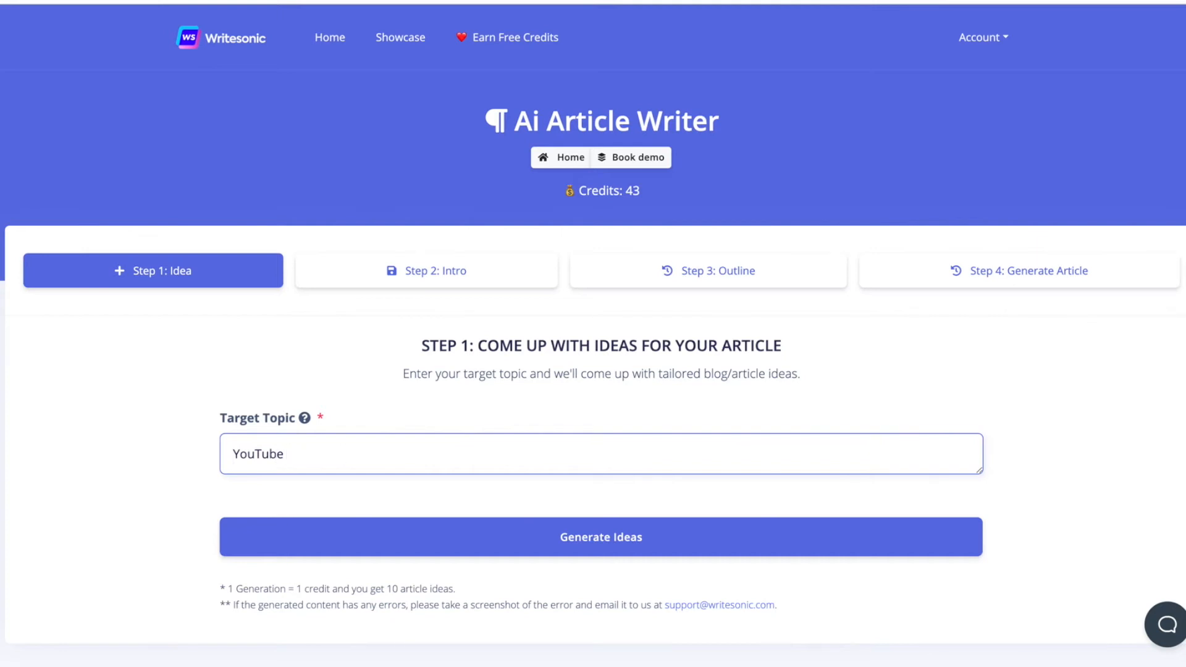
pyautogui.click(276, 453)
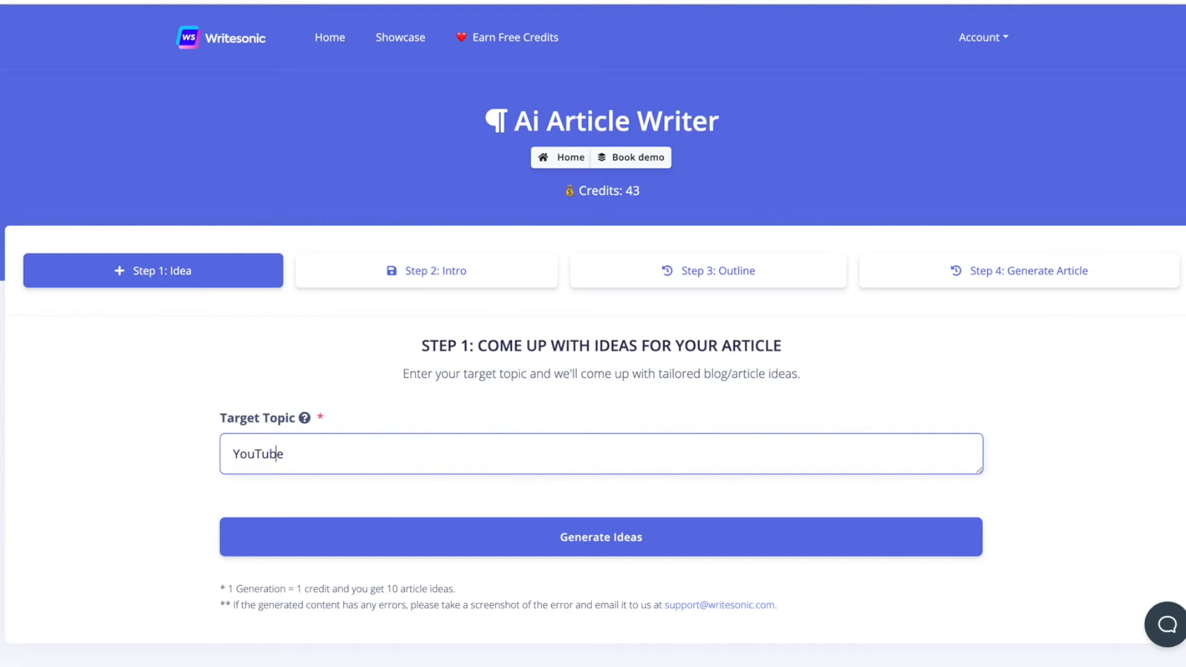
pyautogui.write('money career')
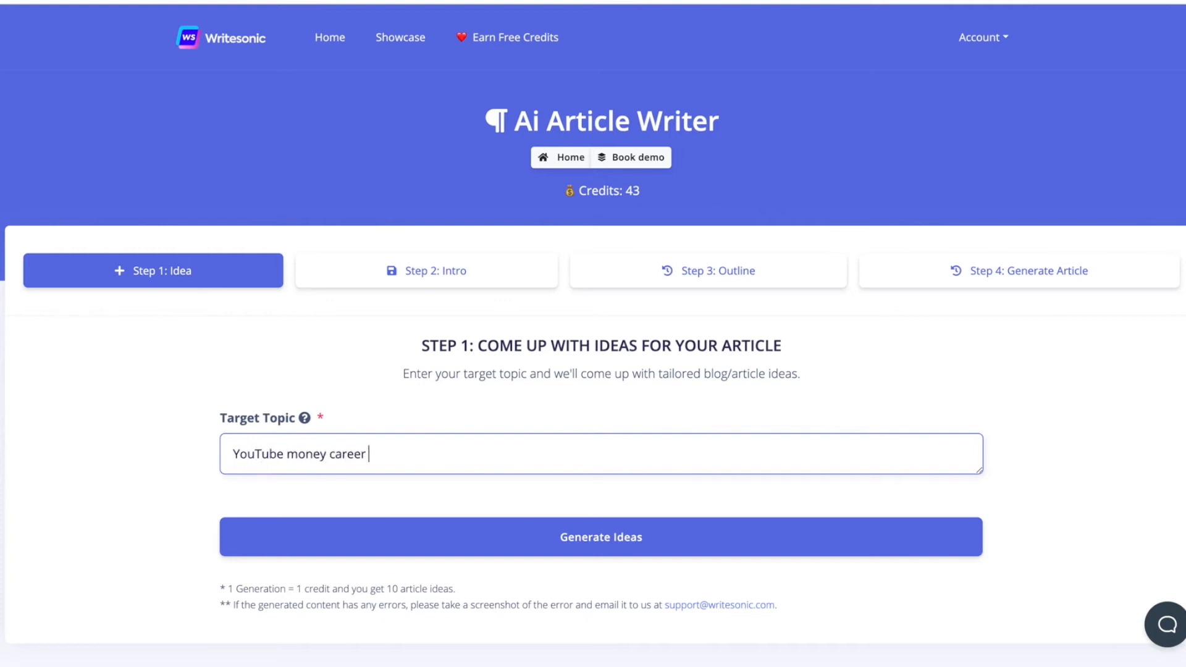
pyautogui.click(601, 537)
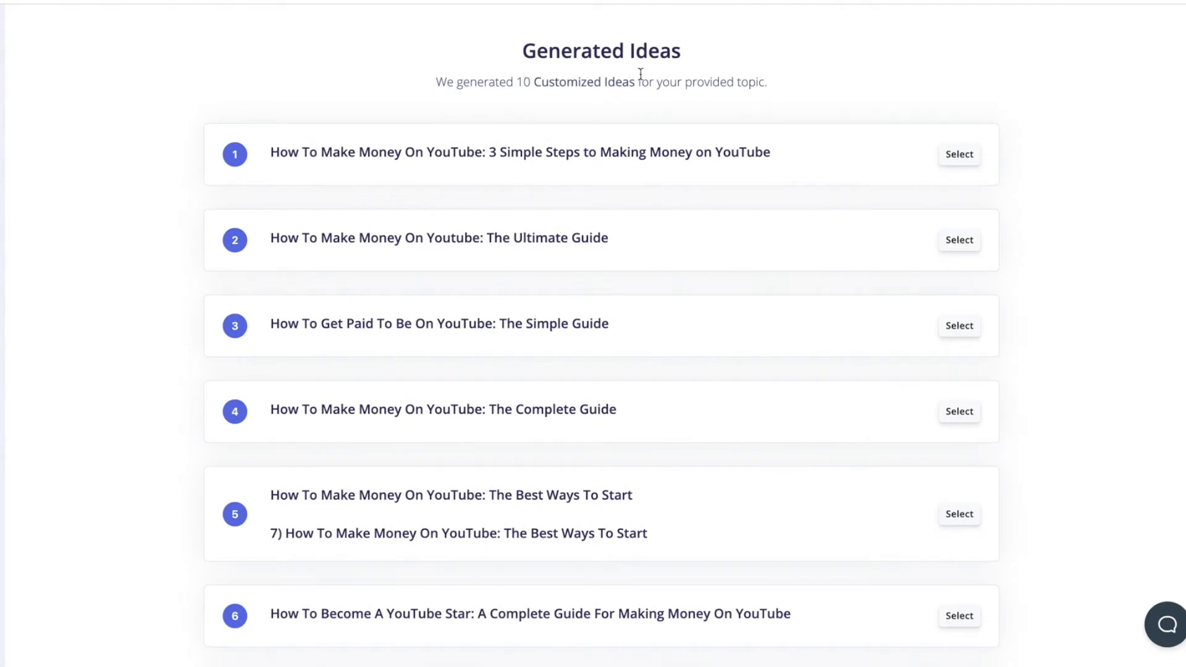
pyautogui.moveTo(485, 117)
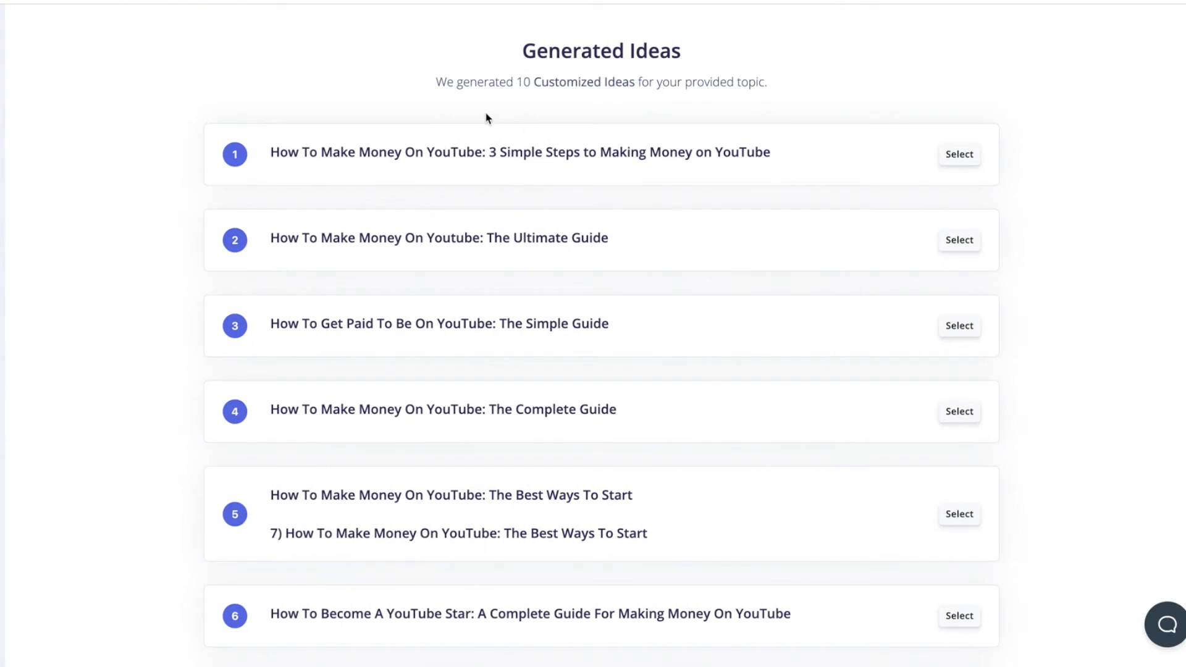
pyautogui.moveTo(783, 318)
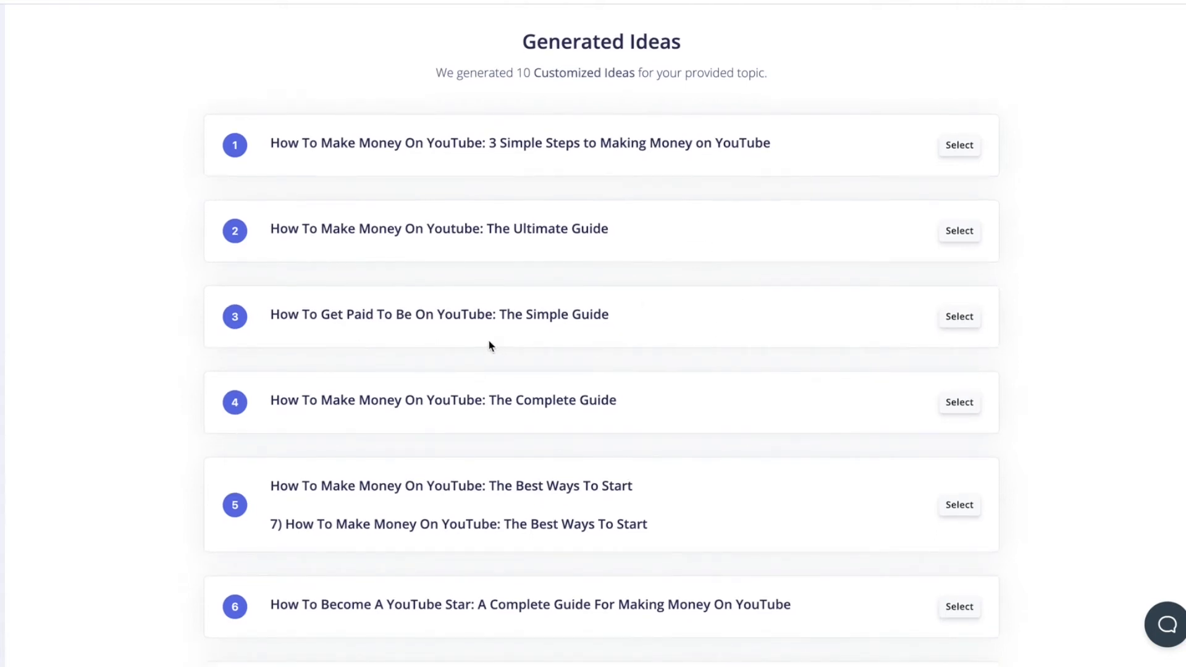
# Select idea 10, 'How To Be Successful On YouTube: The Basics', and advance to step 2.
pyautogui.scroll(-3)
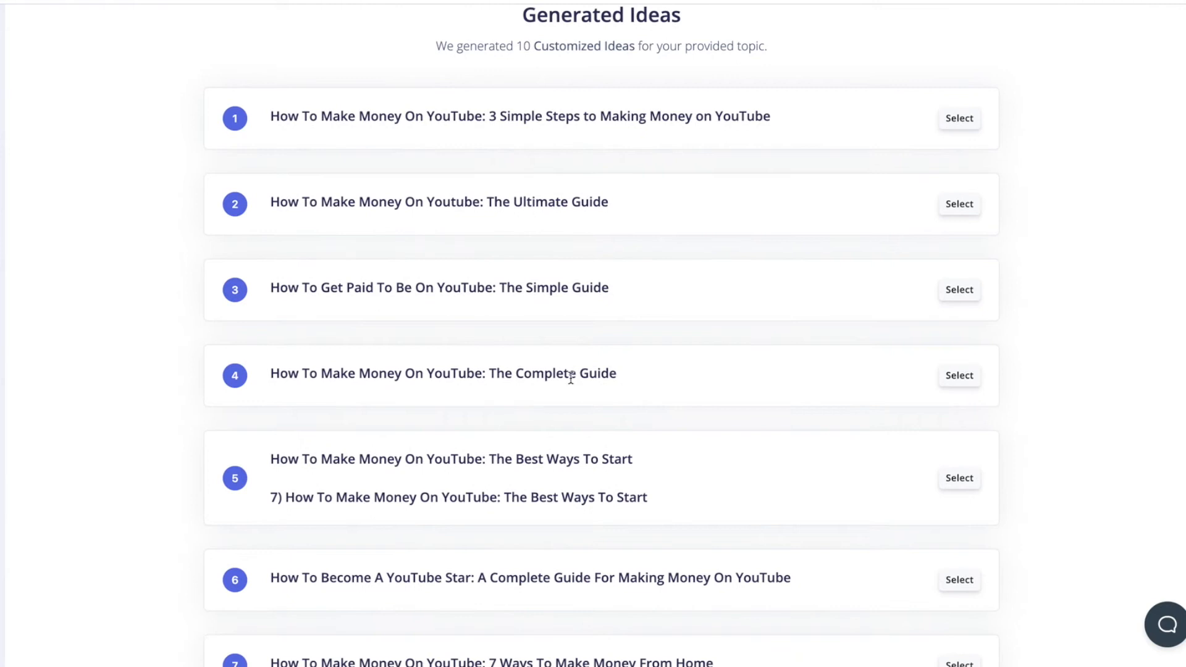
pyautogui.scroll(-3)
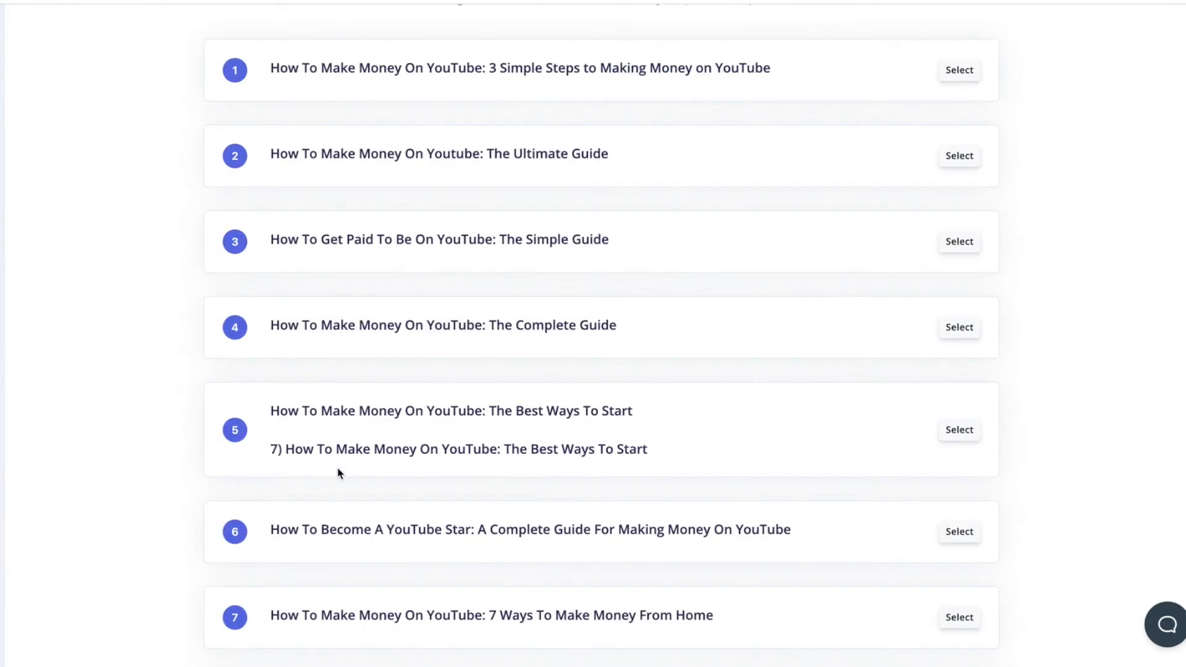
pyautogui.scroll(-3)
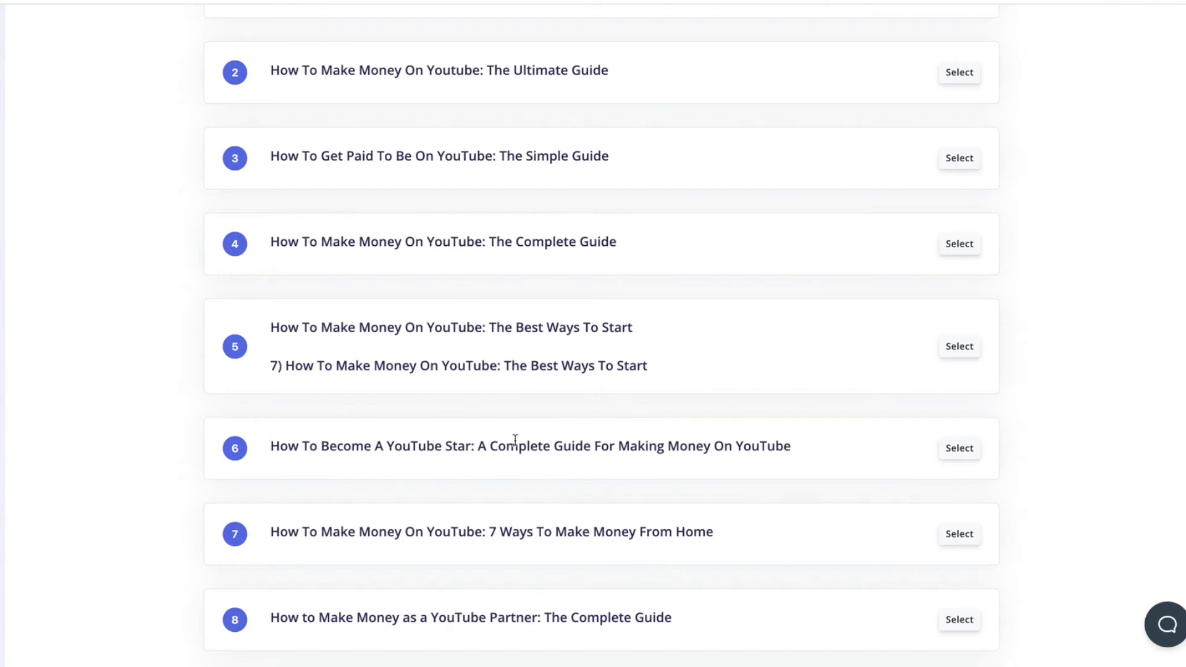
pyautogui.scroll(-3)
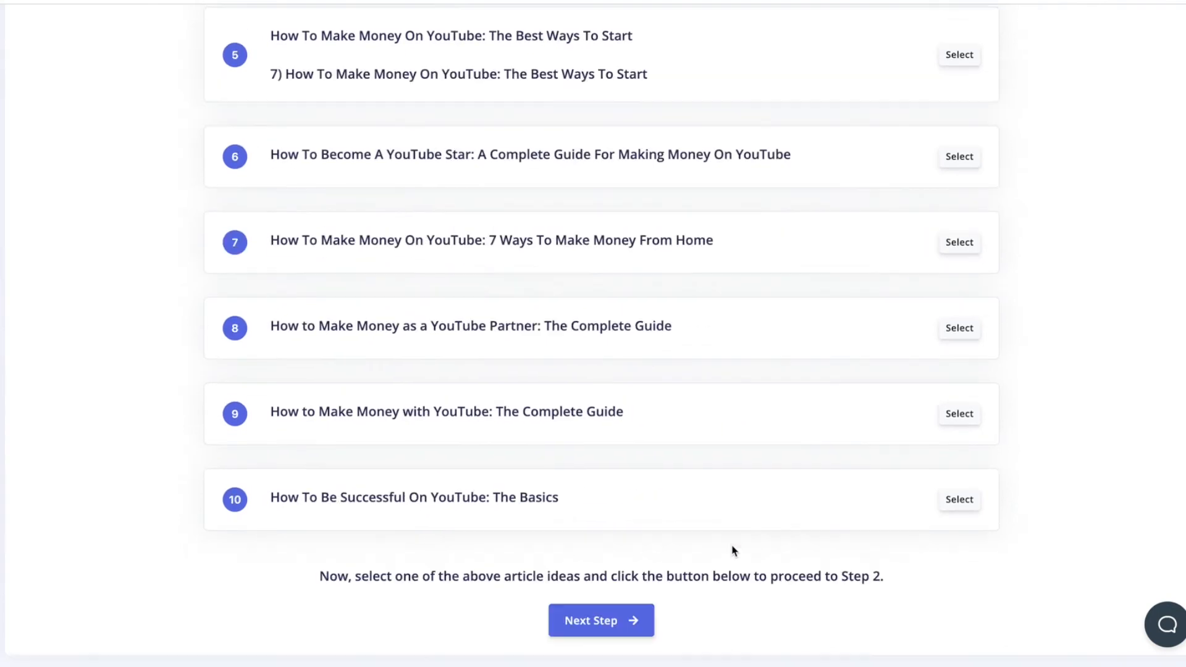
pyautogui.moveTo(441, 517)
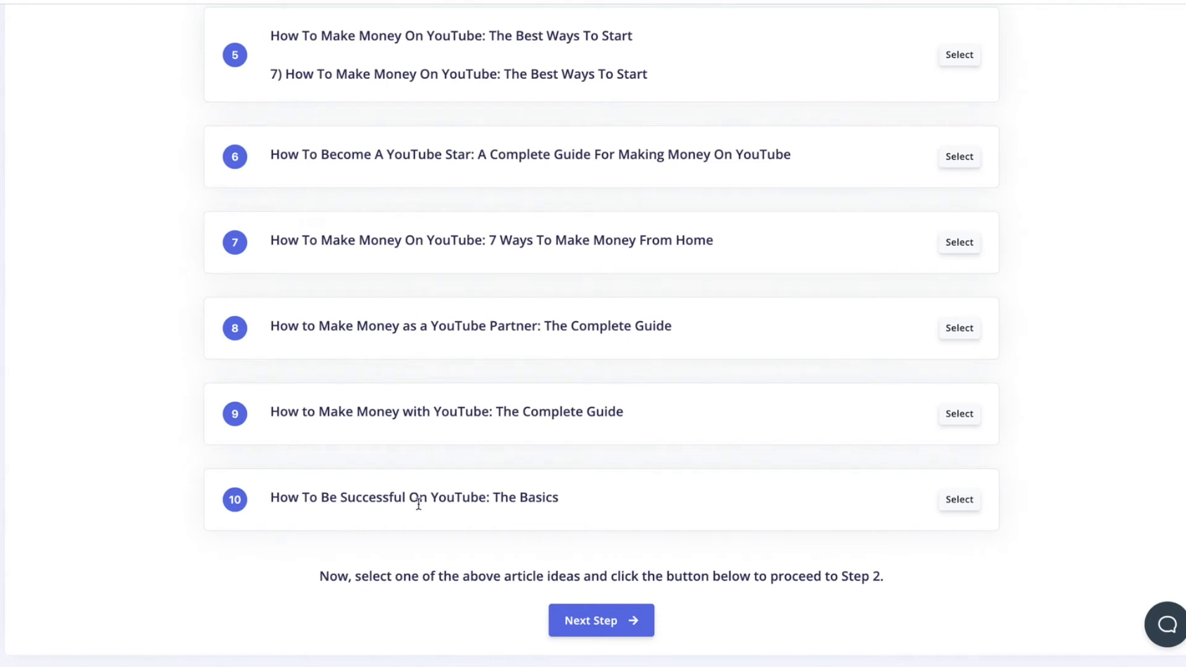
pyautogui.click(959, 499)
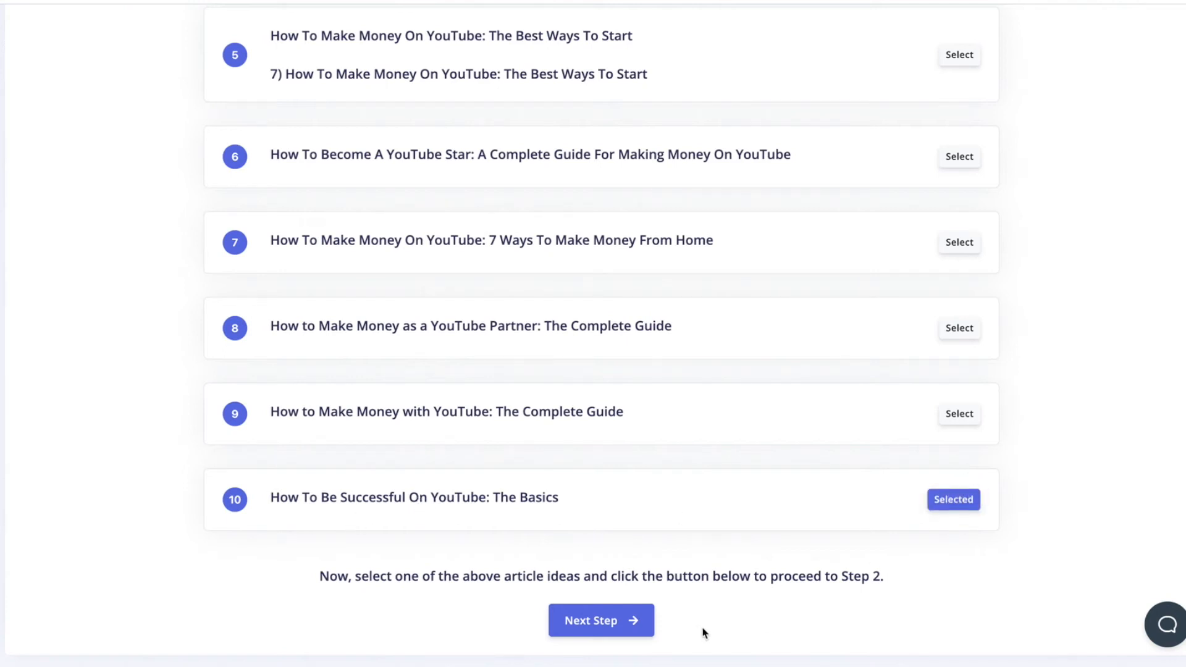
pyautogui.click(953, 413)
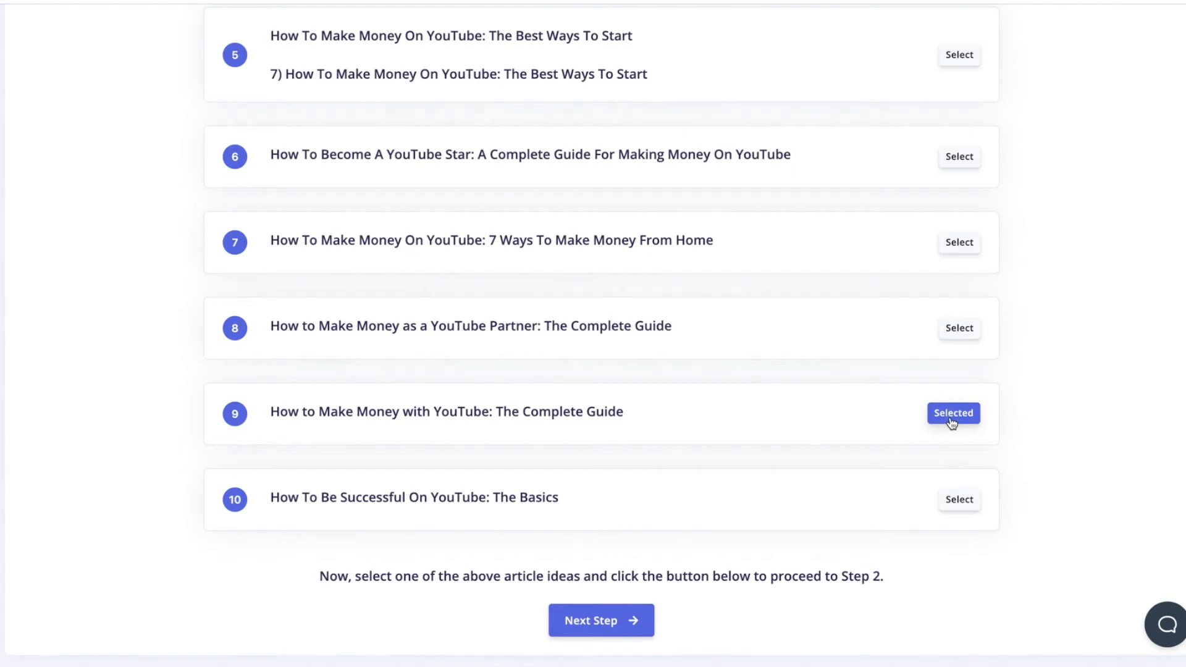
pyautogui.click(959, 500)
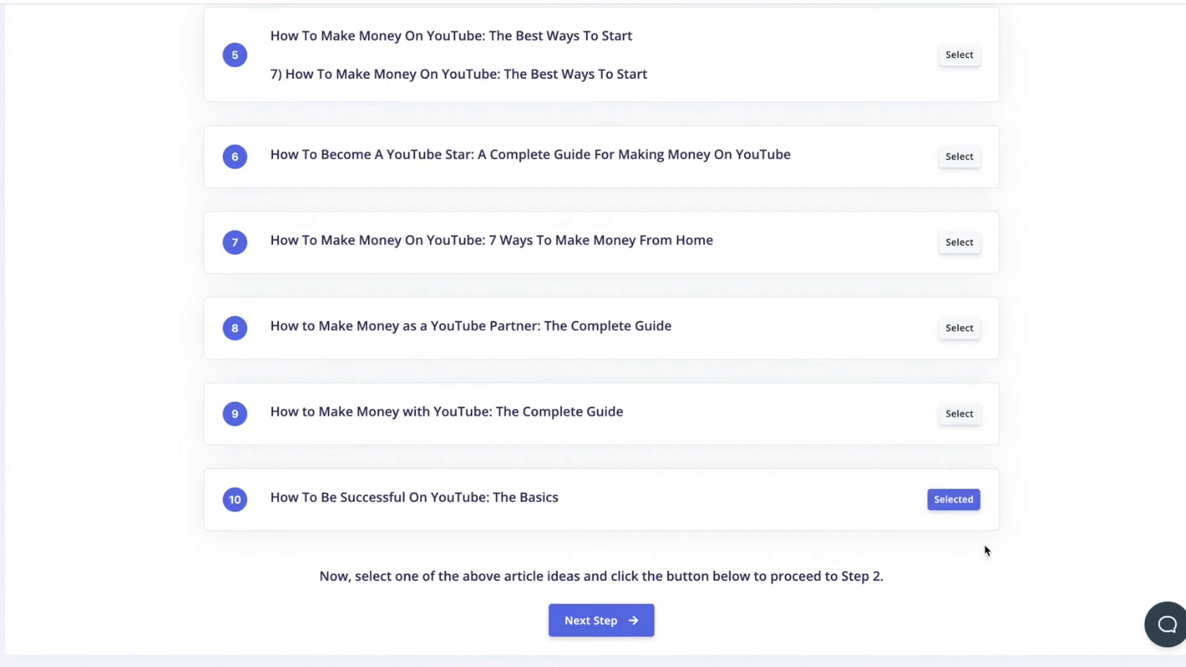
pyautogui.moveTo(696, 598)
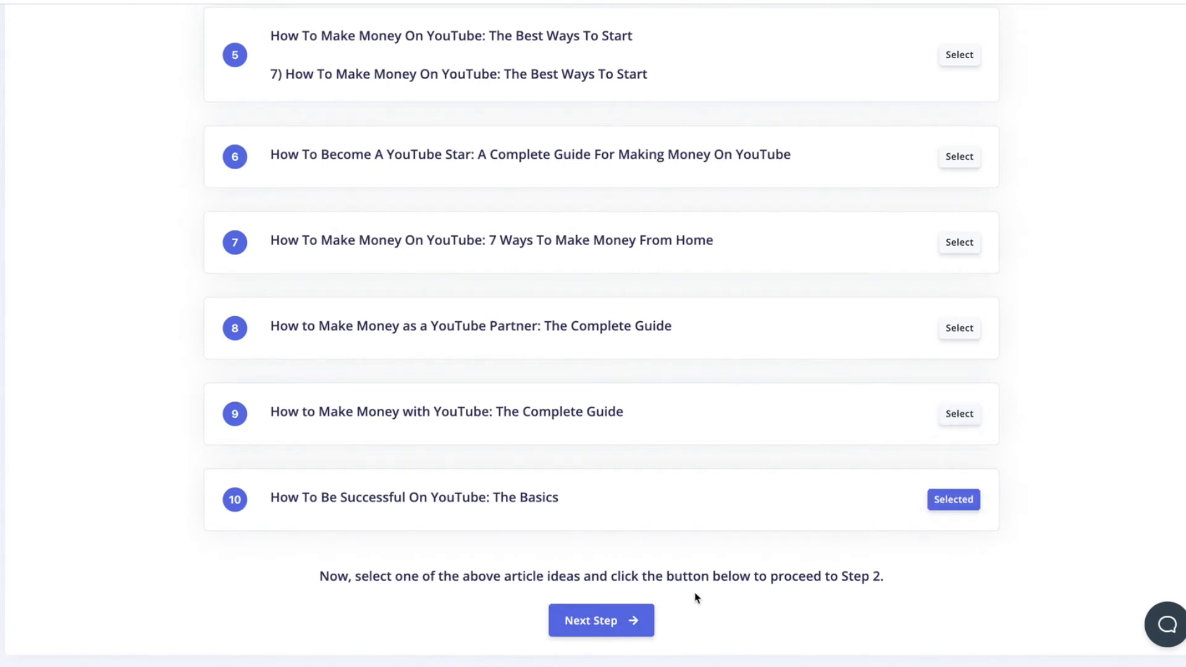
pyautogui.click(601, 620)
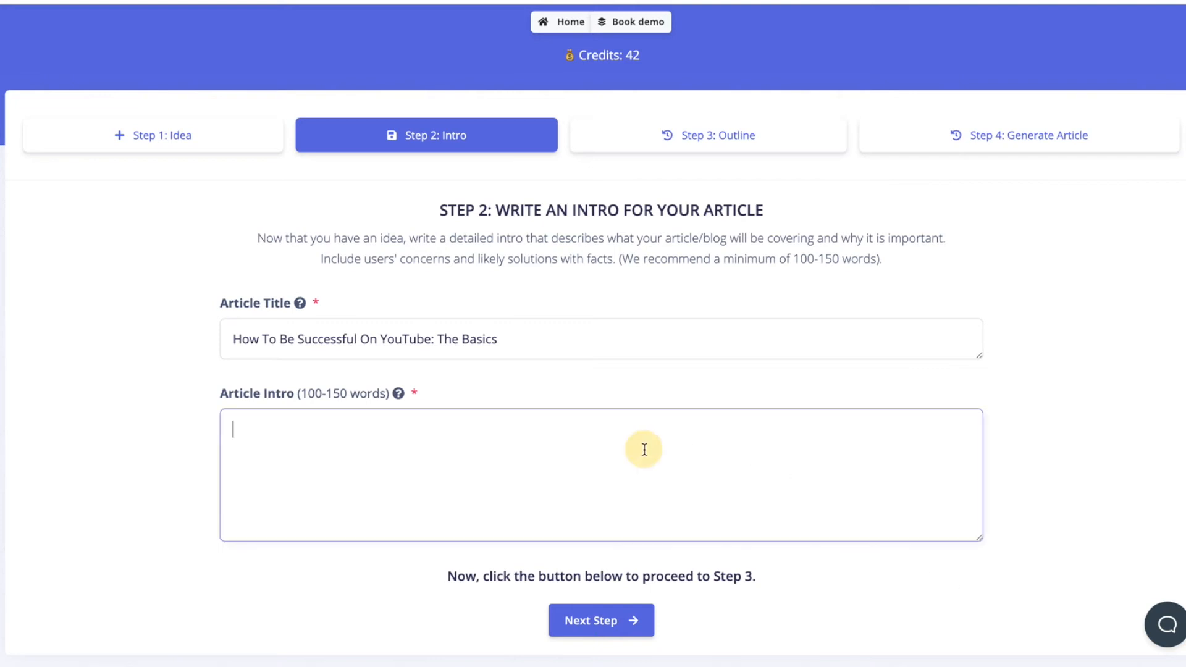
pyautogui.moveTo(371, 297)
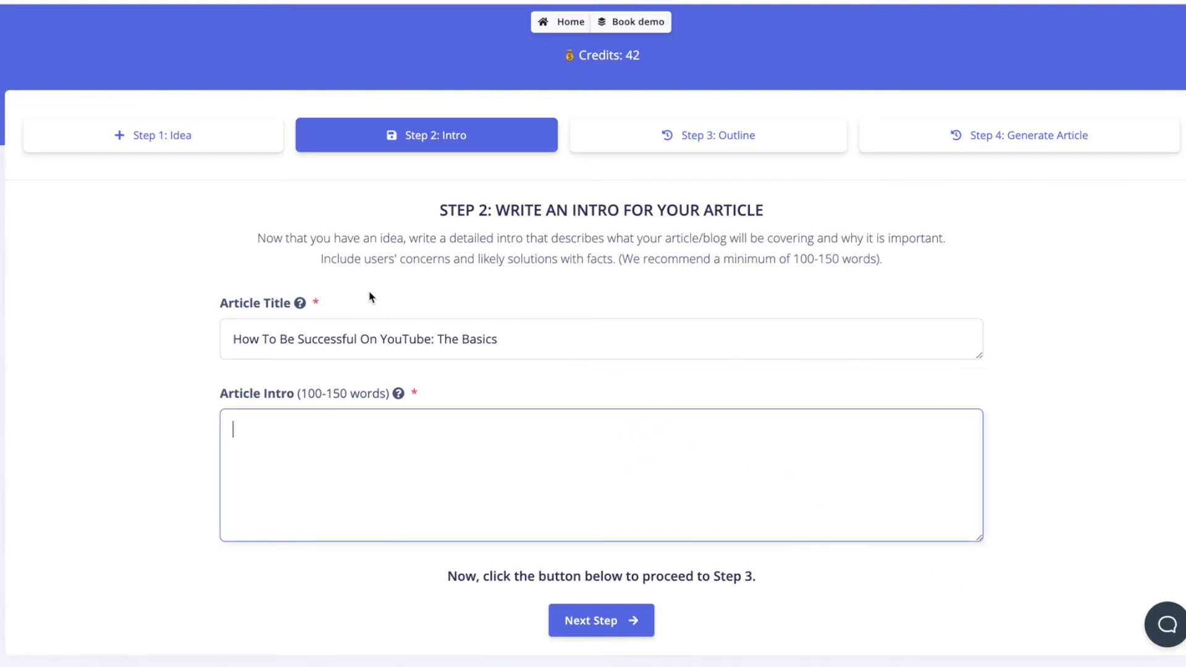
pyautogui.moveTo(740, 279)
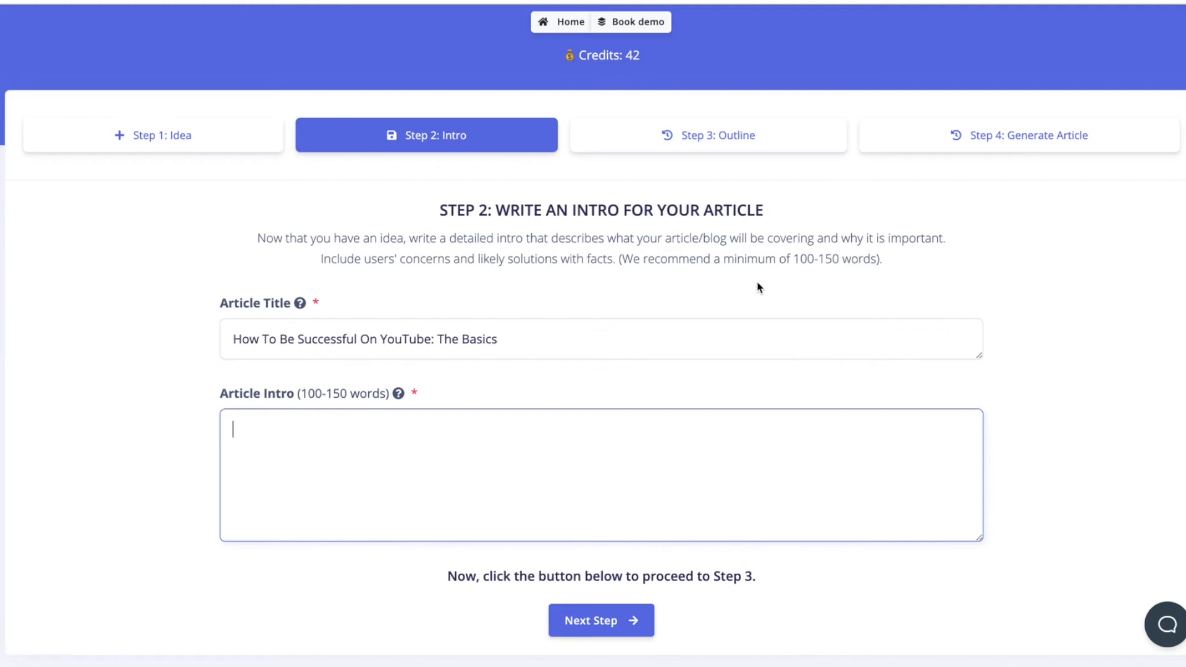
pyautogui.moveTo(978, 264)
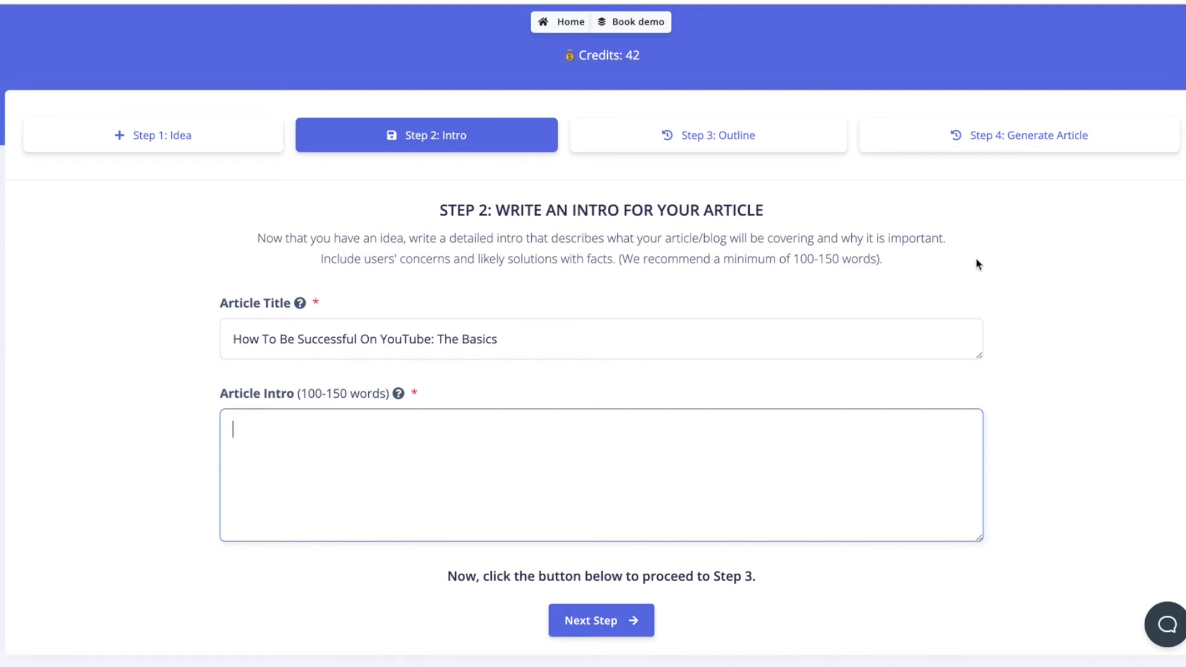
pyautogui.moveTo(472, 284)
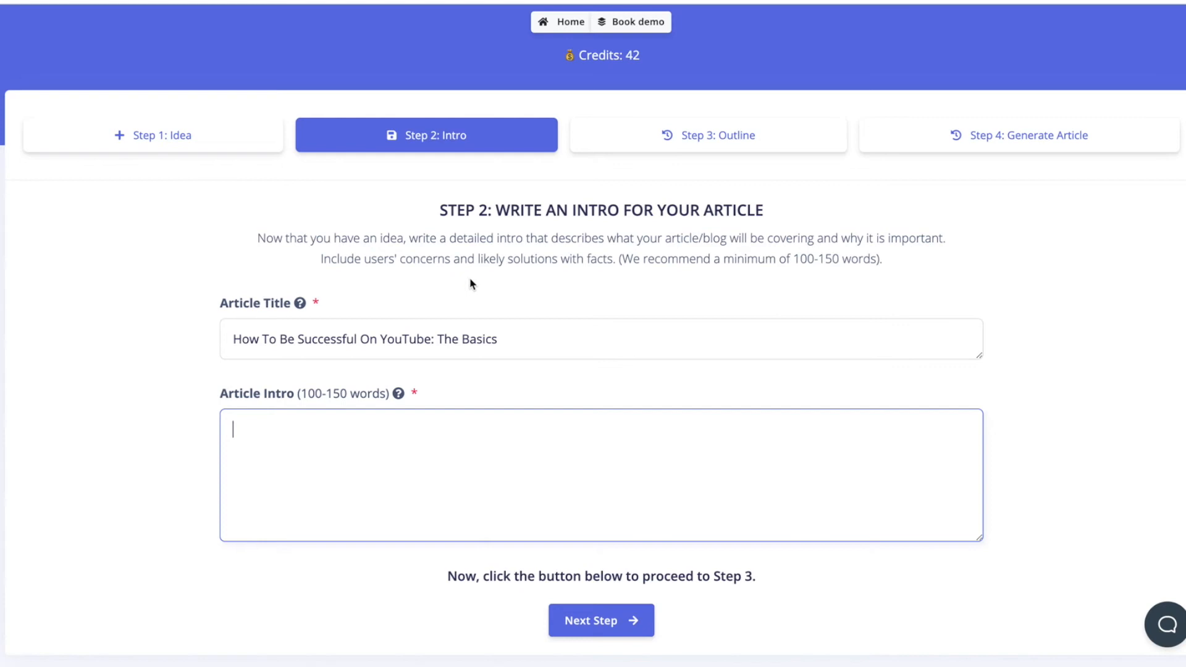
pyautogui.moveTo(677, 277)
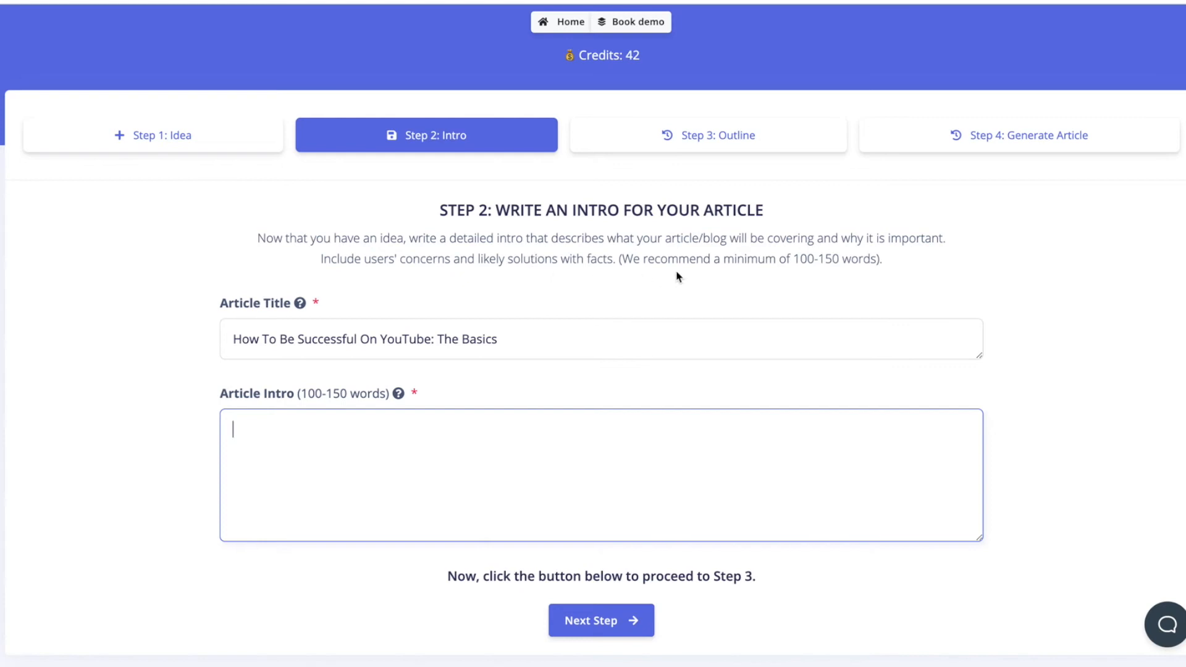
pyautogui.moveTo(956, 261)
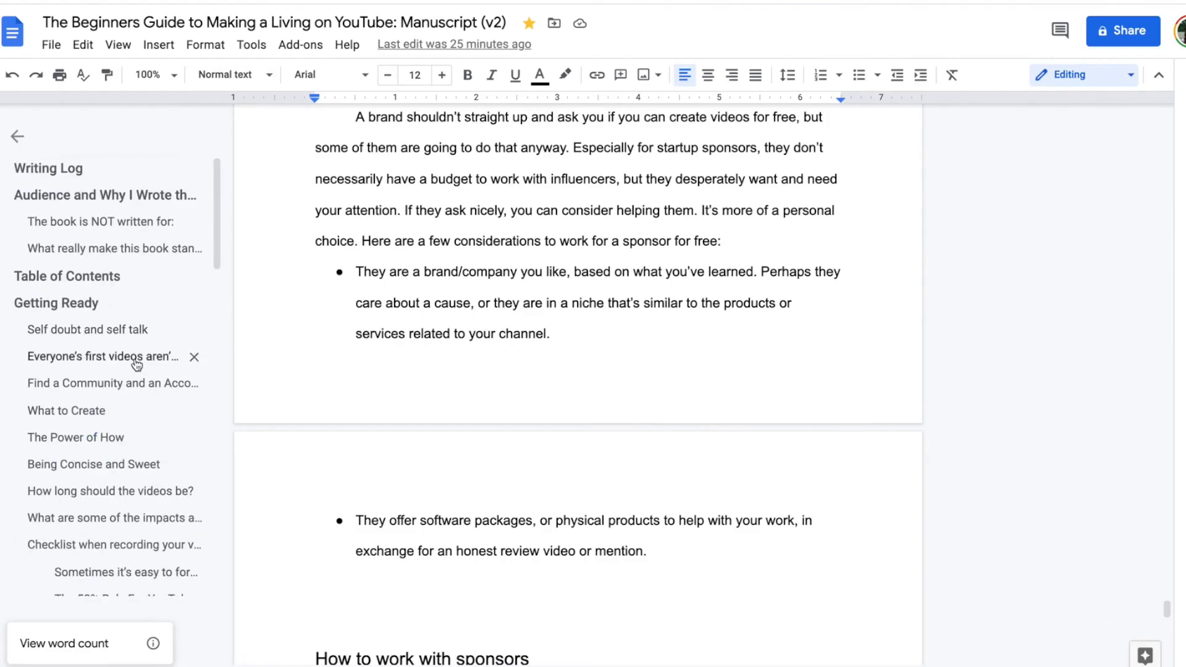
pyautogui.moveTo(146, 235)
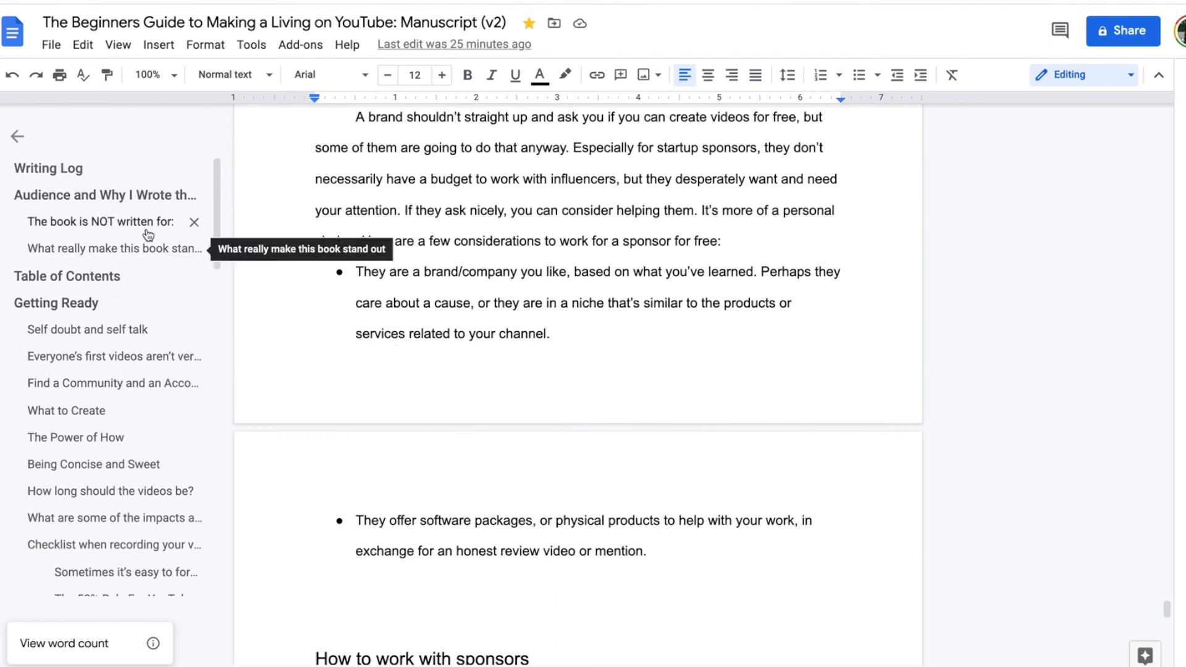
# Jump to the 'What really make this book stand out' section and select its opening paragraphs.
pyautogui.click(102, 248)
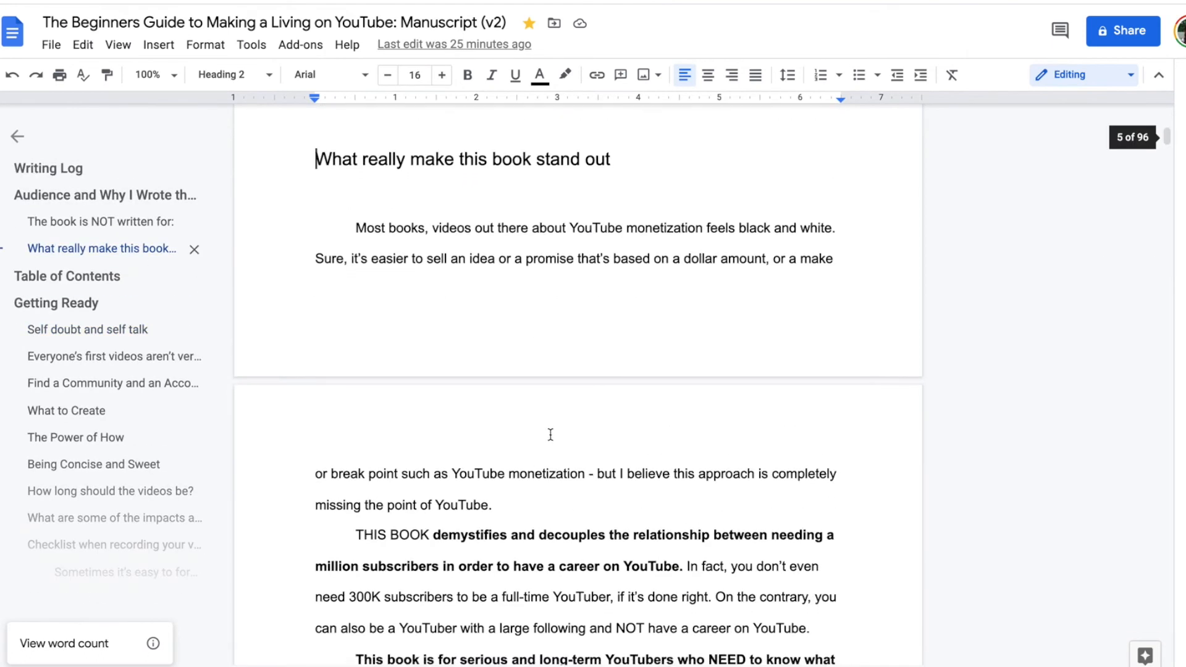
pyautogui.moveTo(354, 228); pyautogui.dragTo(635, 273)
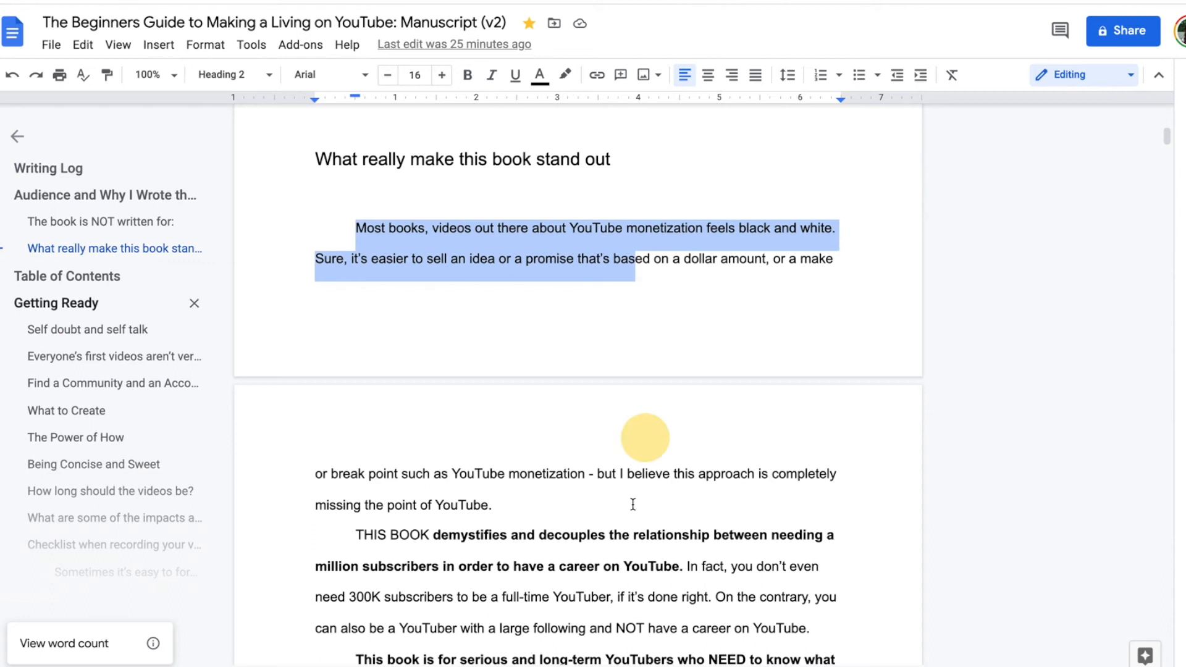
pyautogui.scroll(-3)
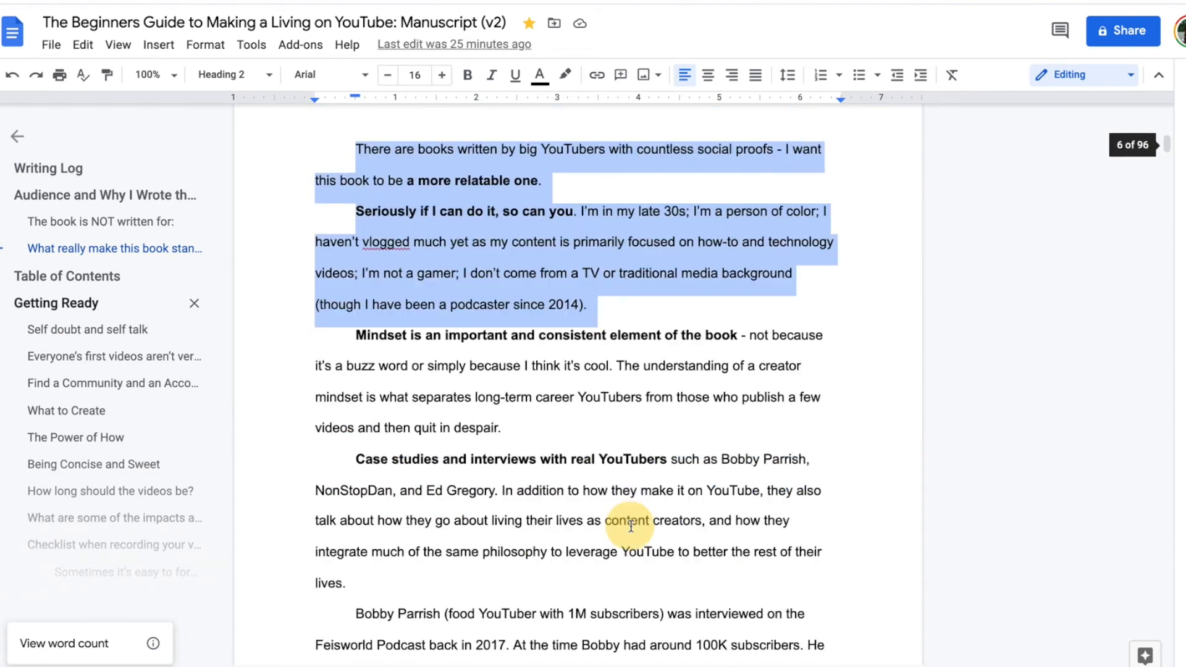
pyautogui.scroll(-3)
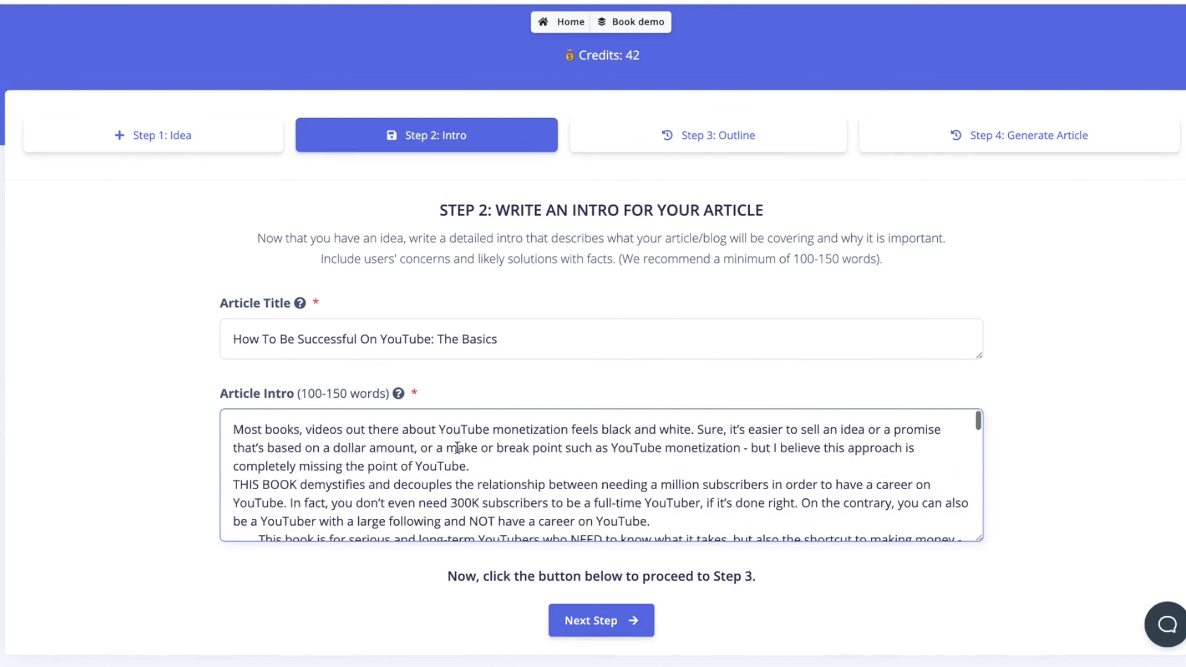
# Review the pasted book passage in Article Intro and continue to the outline step.
pyautogui.scroll(-3)
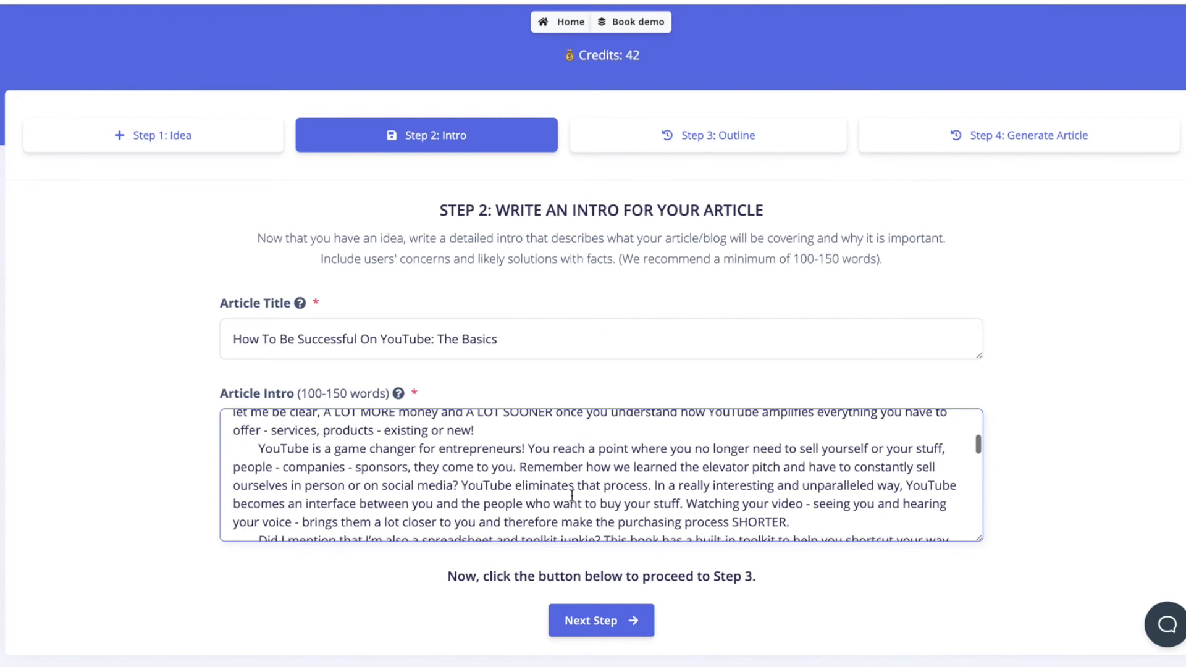
pyautogui.scroll(-3)
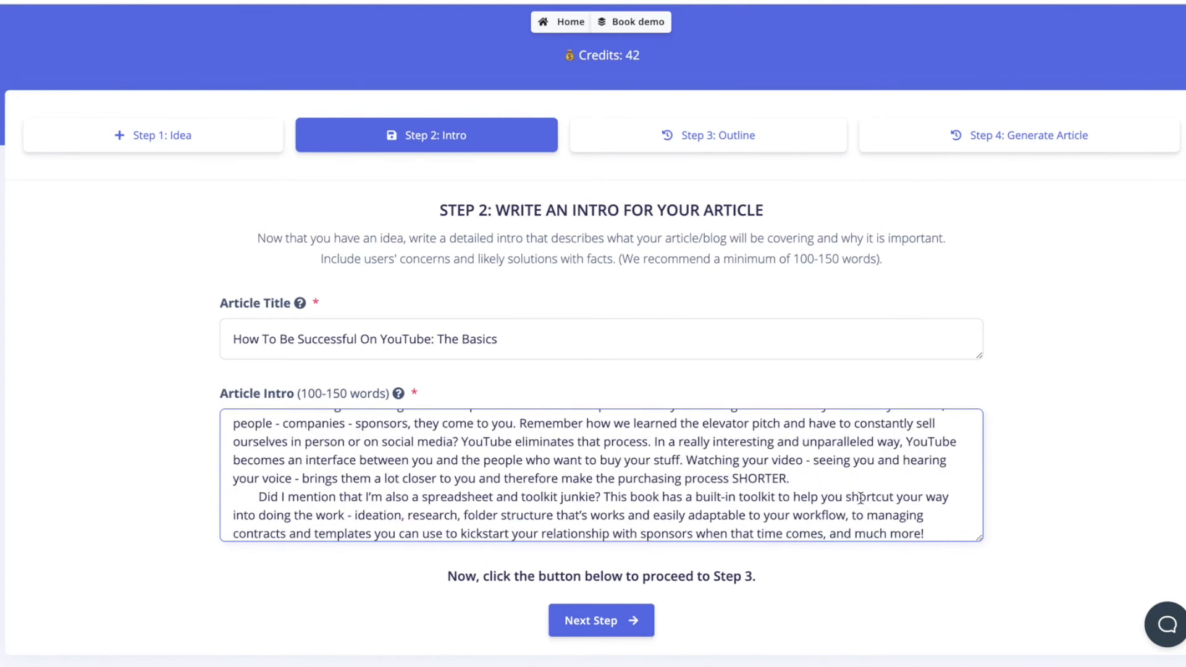
pyautogui.click(601, 620)
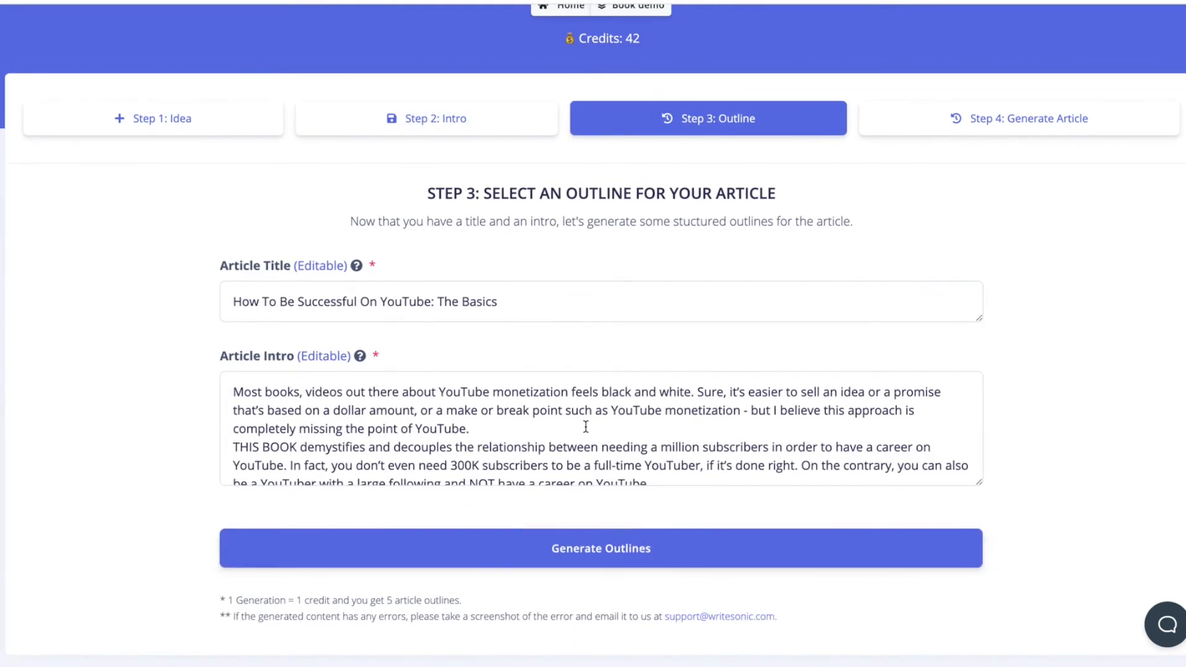
pyautogui.click(600, 549)
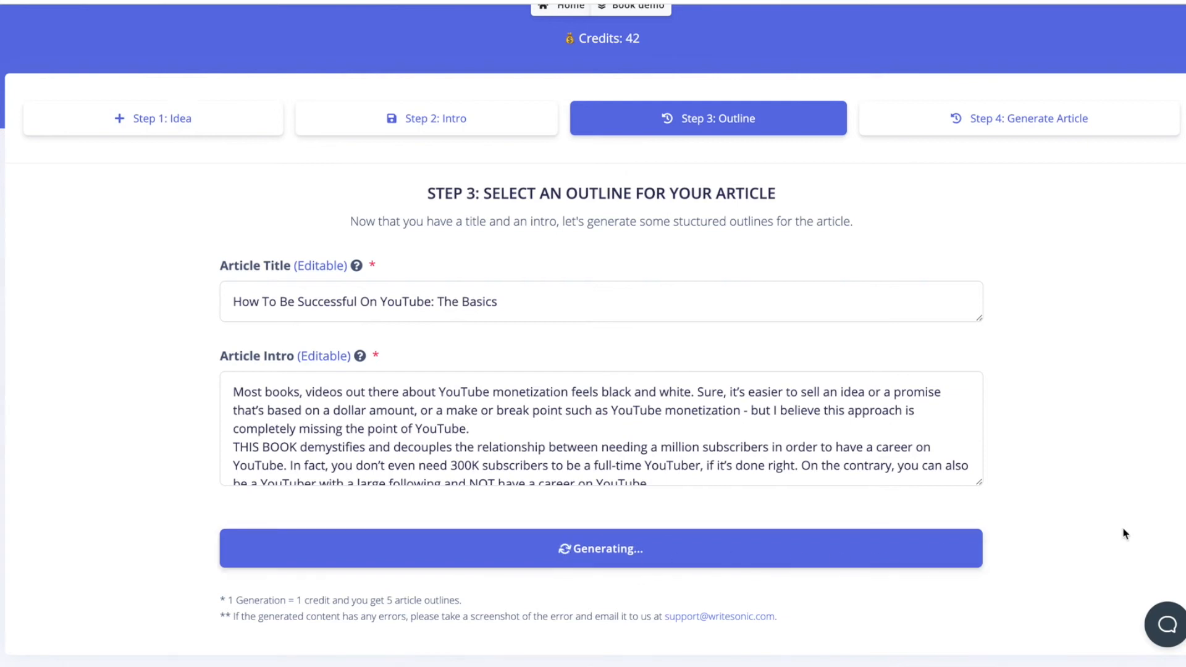
pyautogui.moveTo(1102, 562)
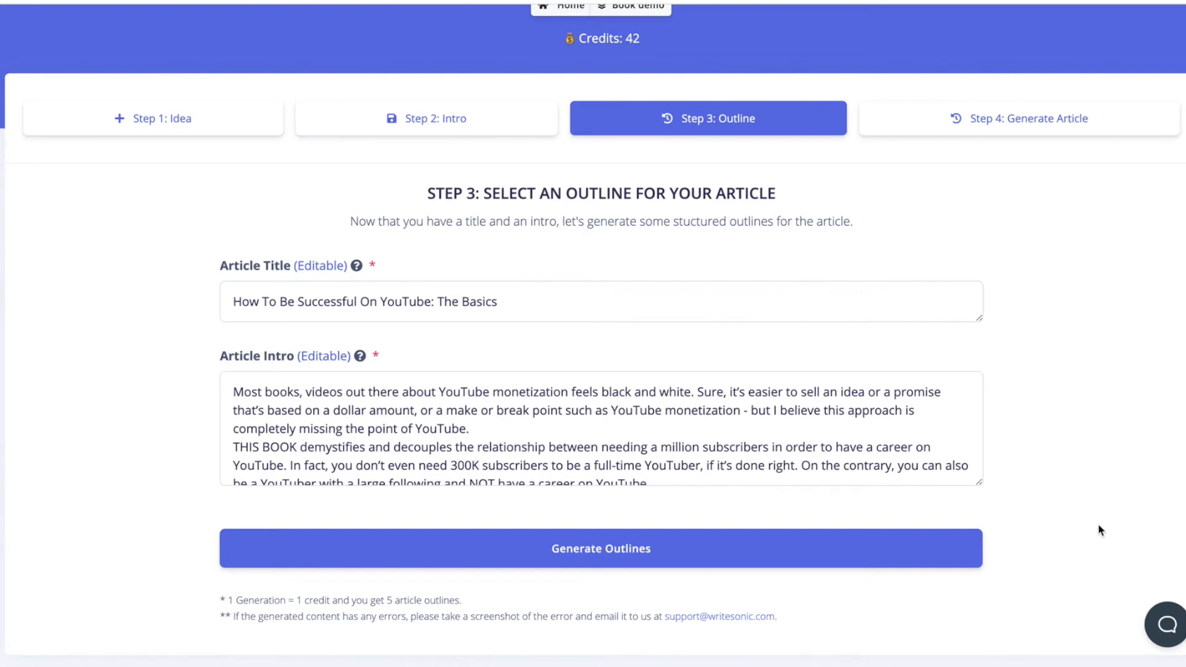
pyautogui.moveTo(355, 641)
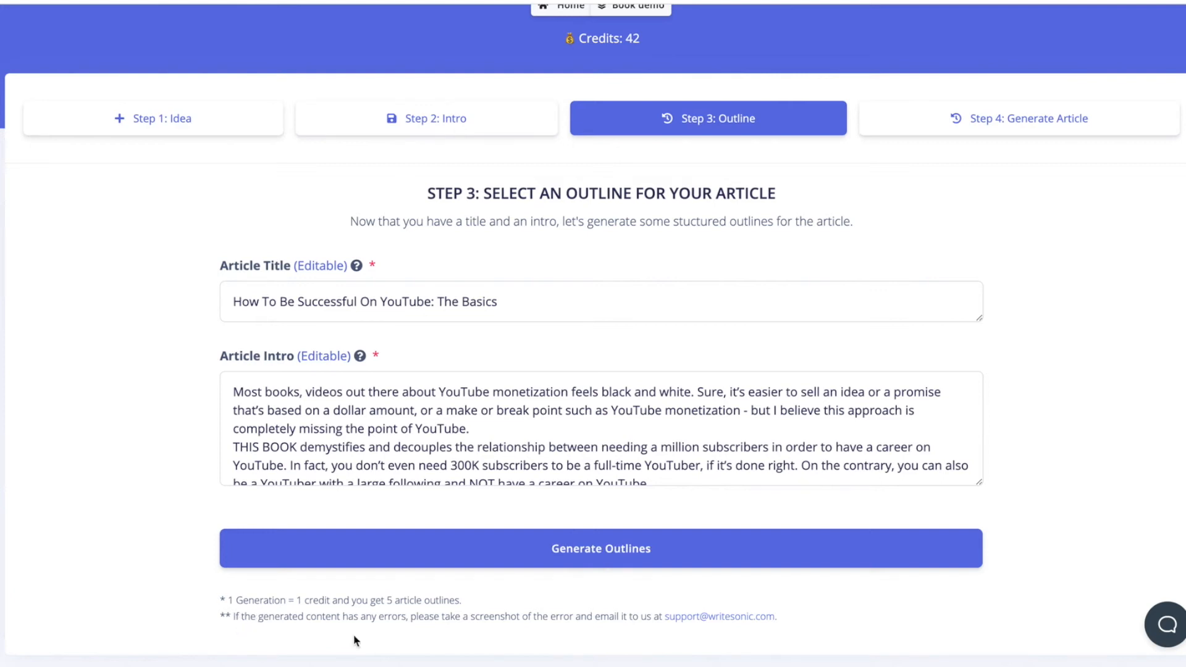
pyautogui.moveTo(595, 528)
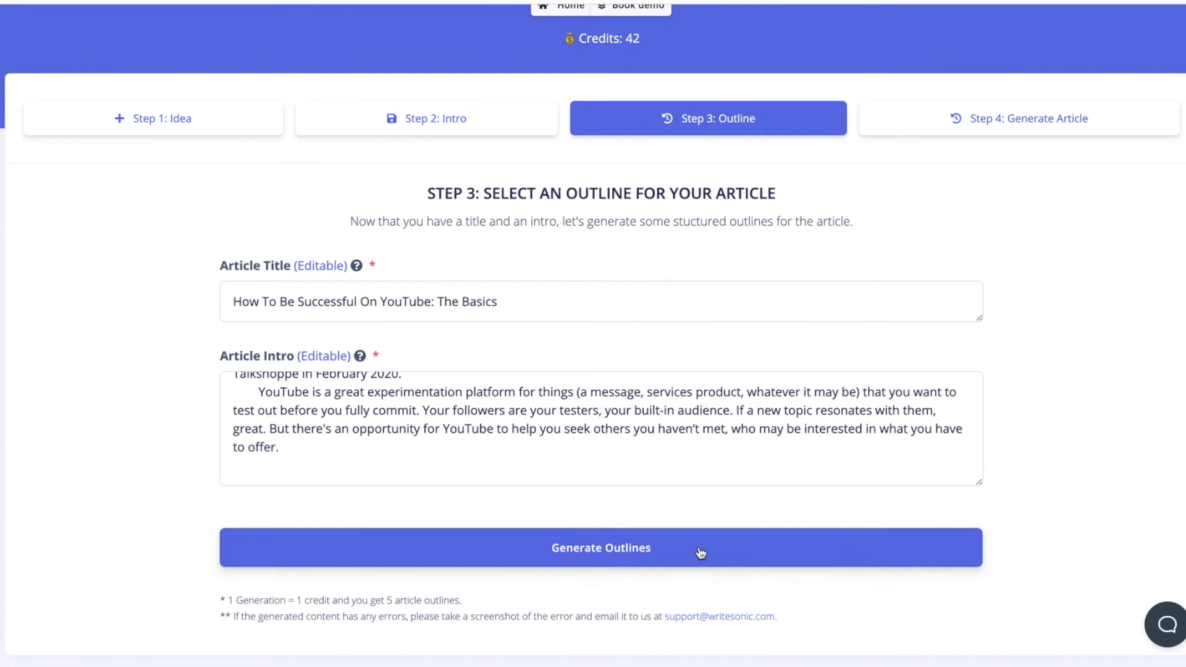
# Generate five outlines and choose outline 5, 'The Myth of YouTube Monetization'.
pyautogui.click(601, 548)
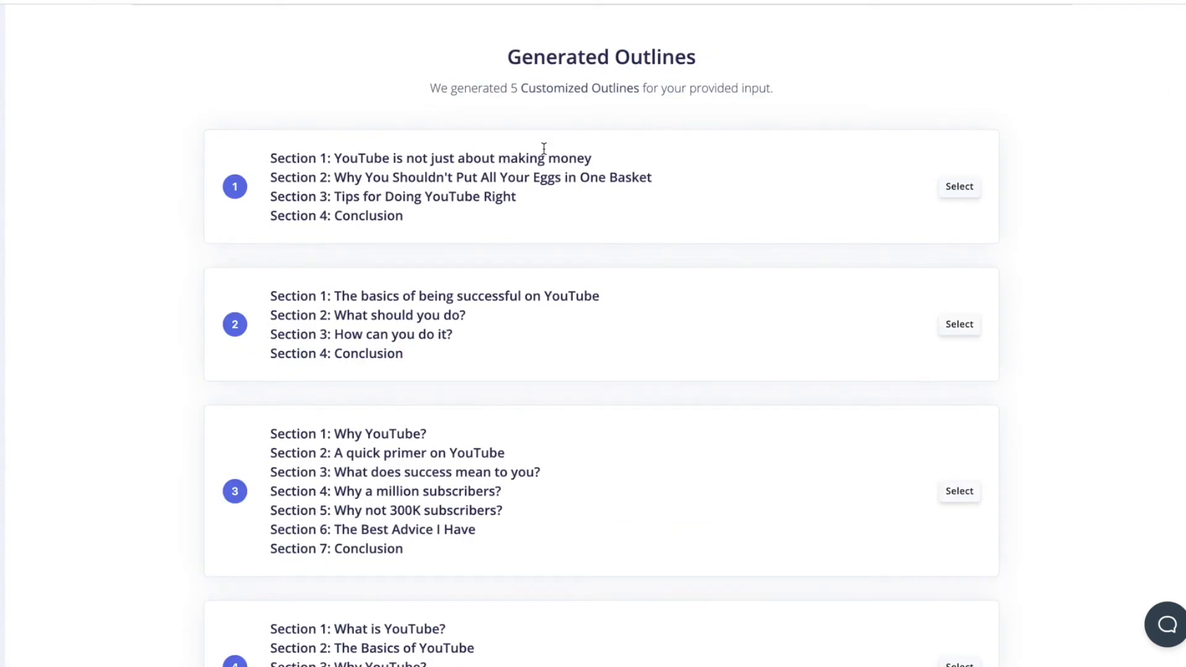
pyautogui.moveTo(838, 185)
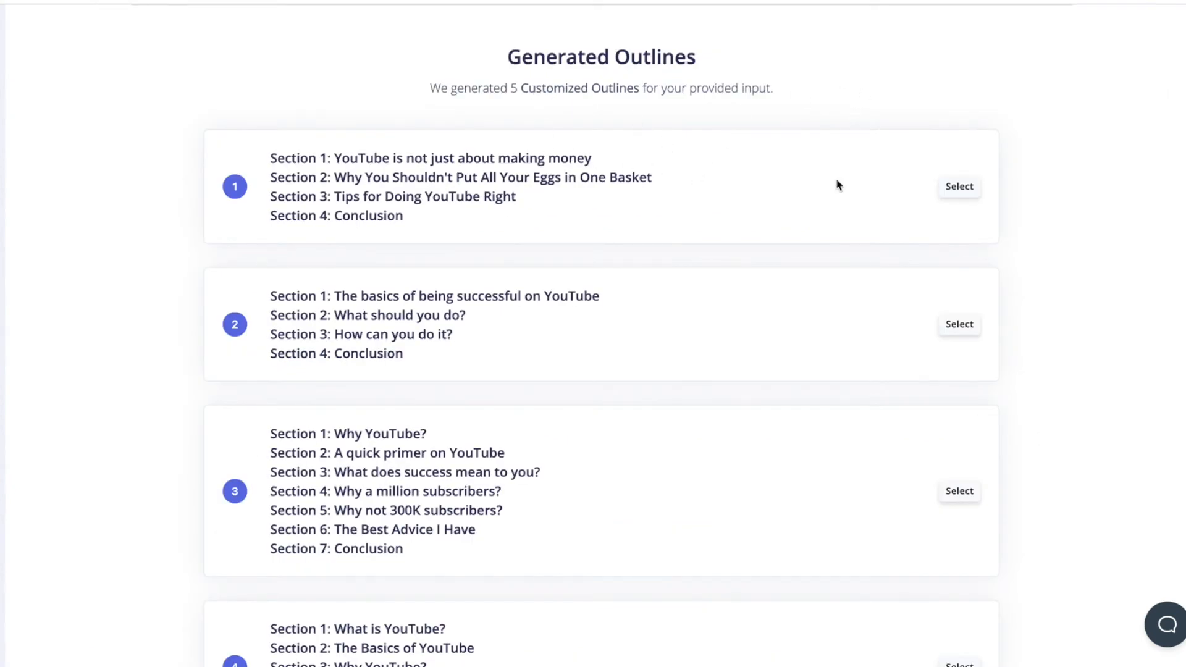
pyautogui.scroll(-3)
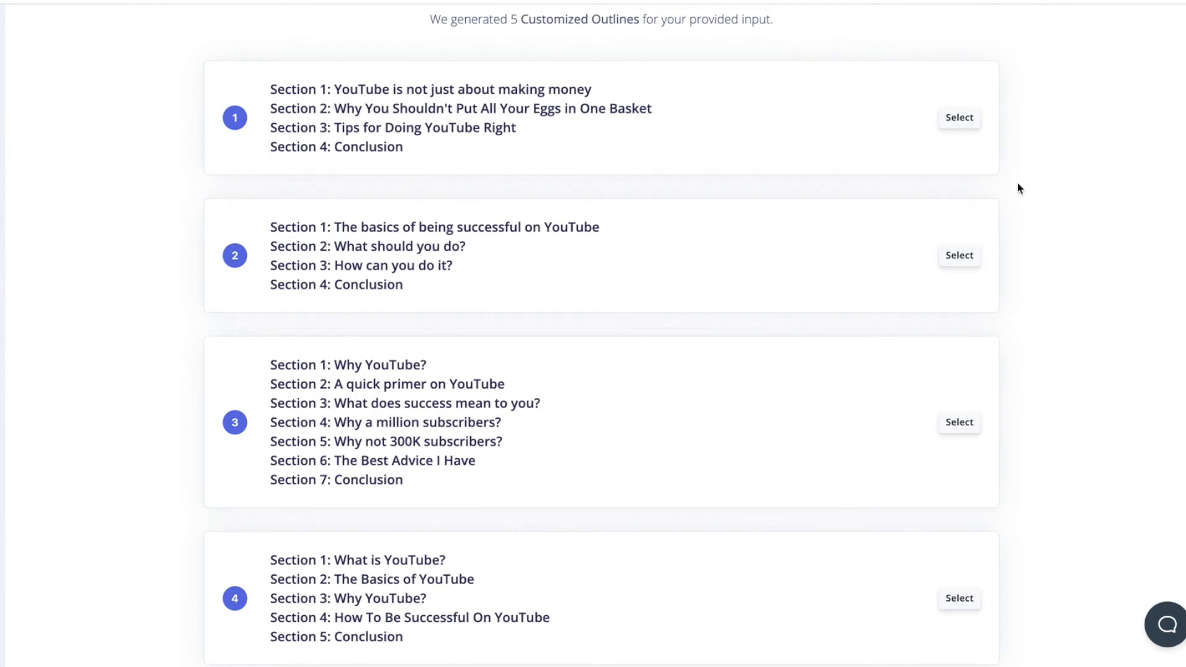
pyautogui.moveTo(321, 152)
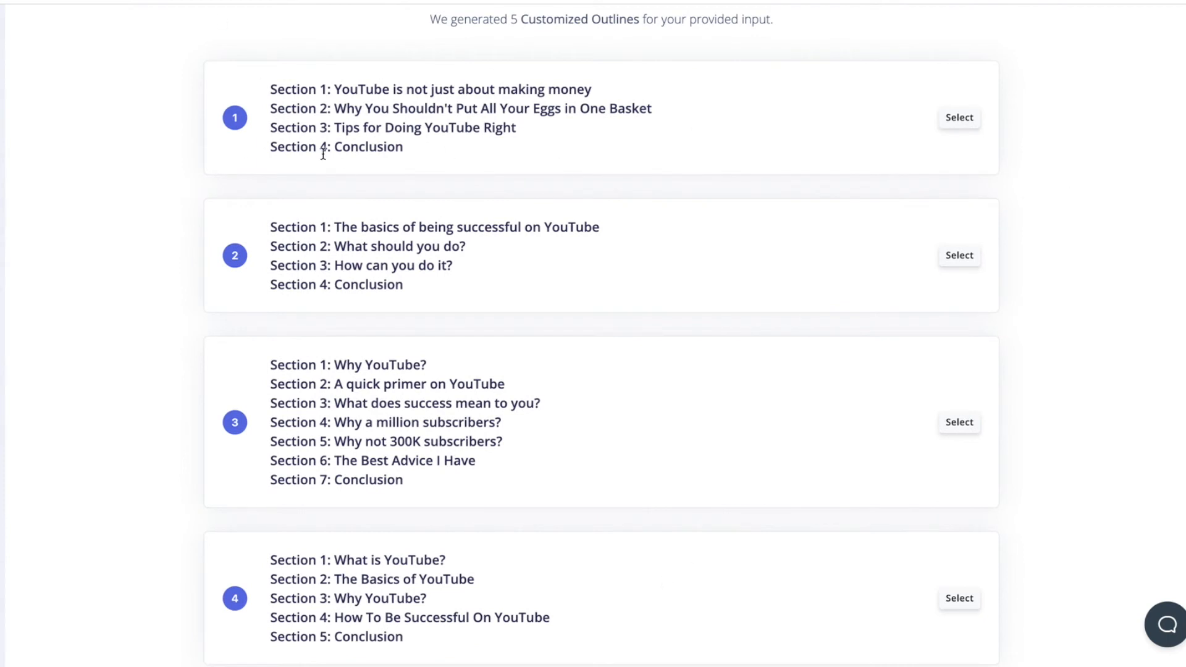
pyautogui.moveTo(232, 123)
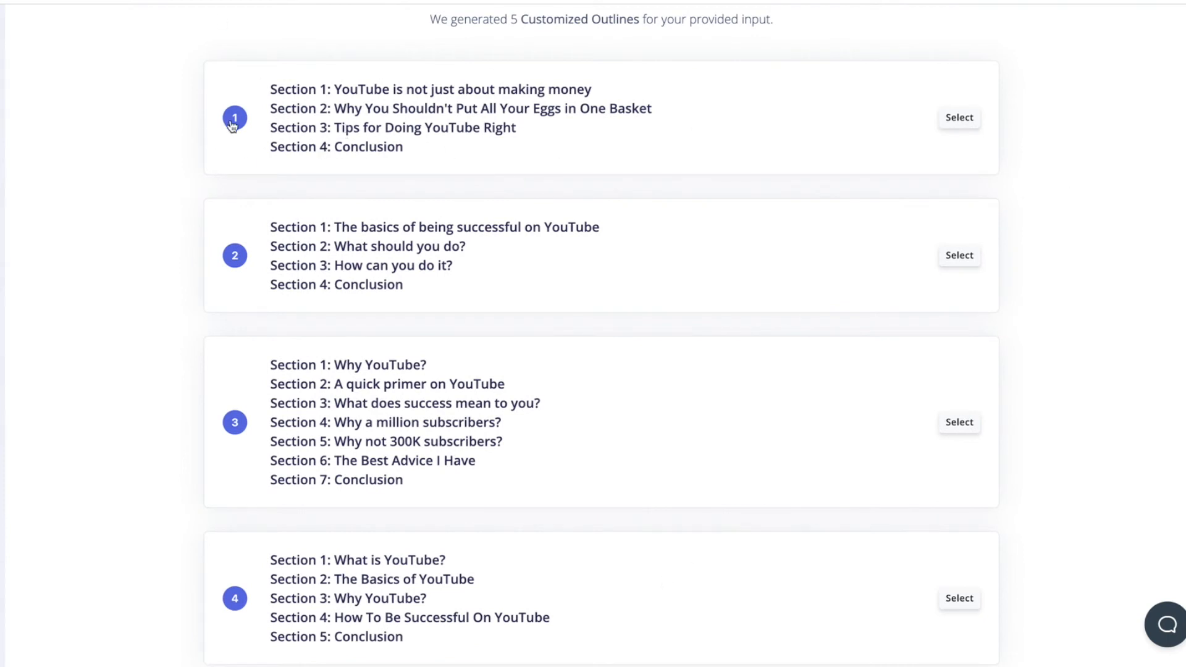
pyautogui.moveTo(1055, 136)
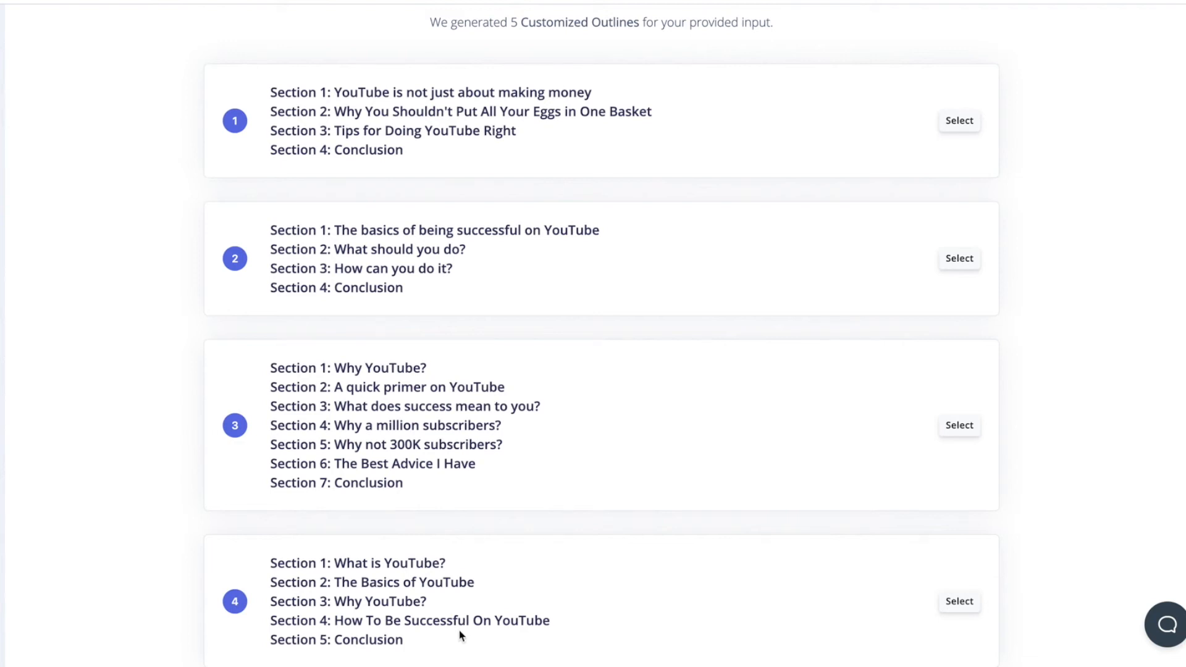
pyautogui.moveTo(408, 352)
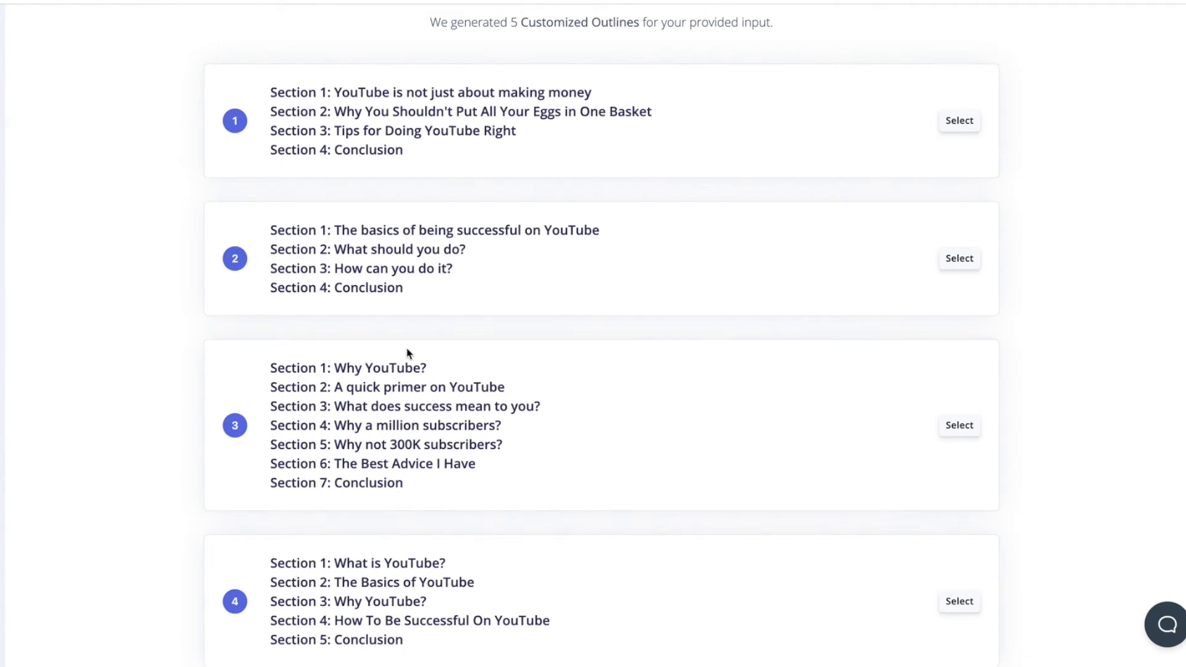
pyautogui.moveTo(638, 111)
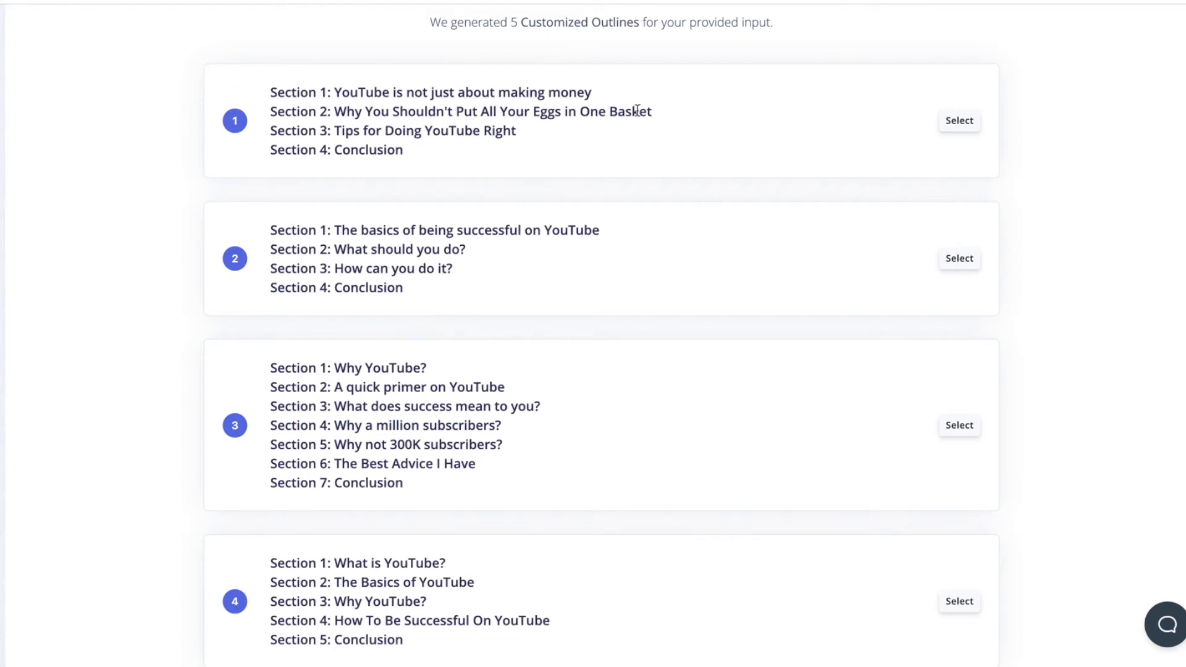
pyautogui.moveTo(462, 160)
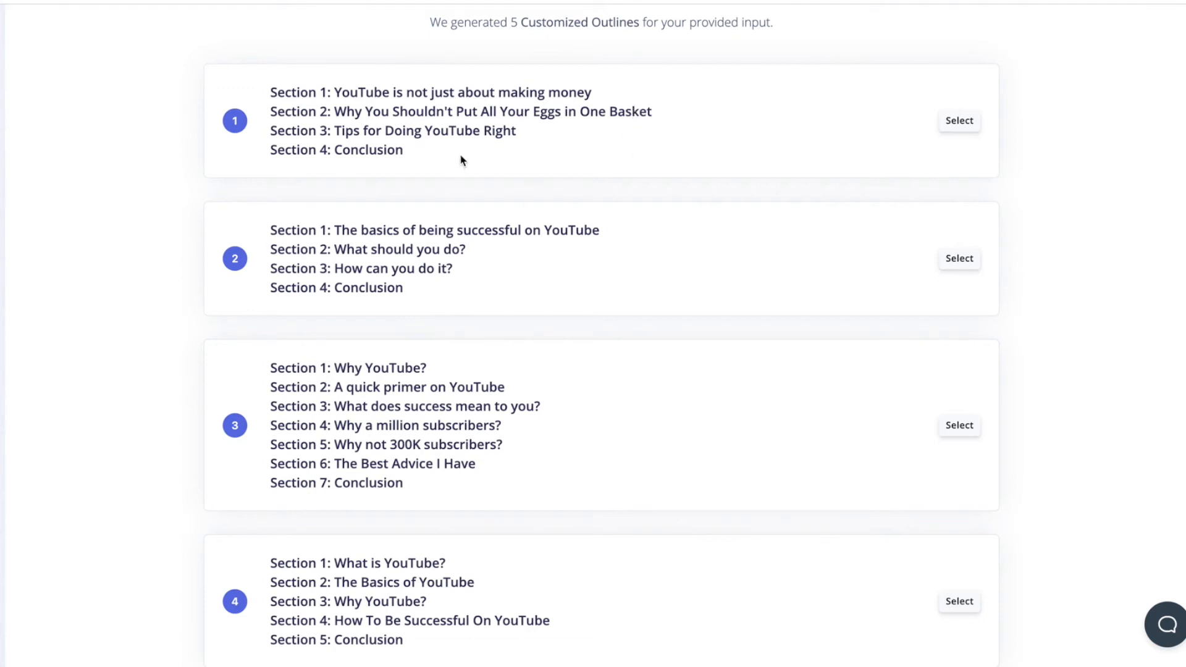
pyautogui.moveTo(477, 151)
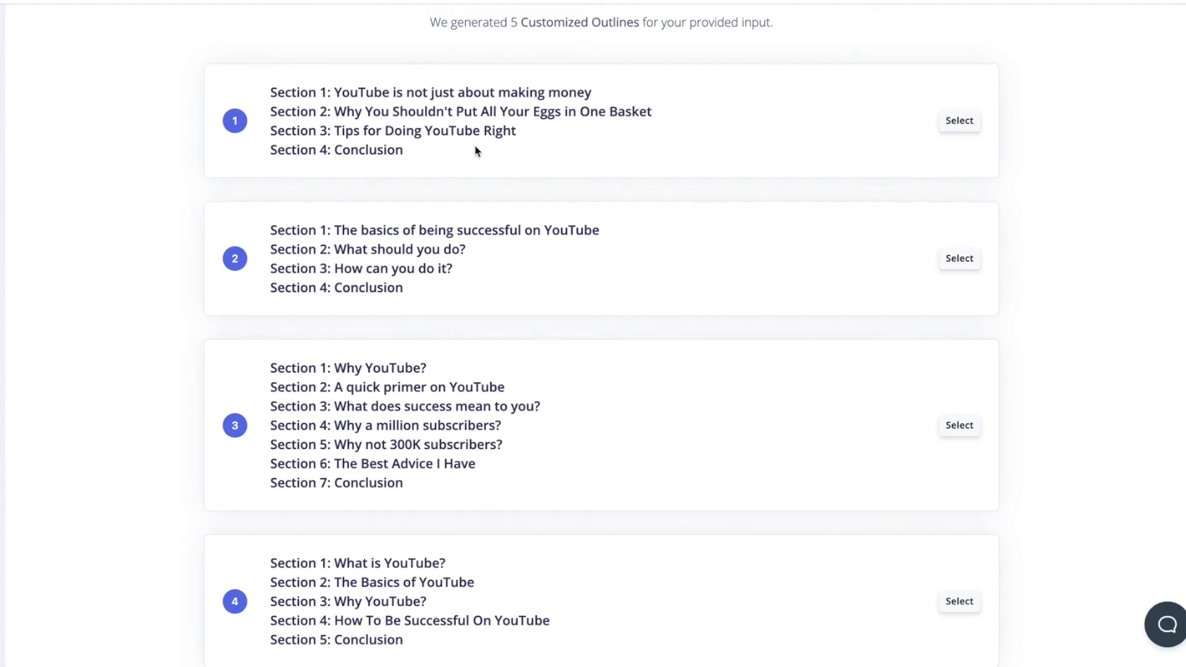
pyautogui.moveTo(636, 133)
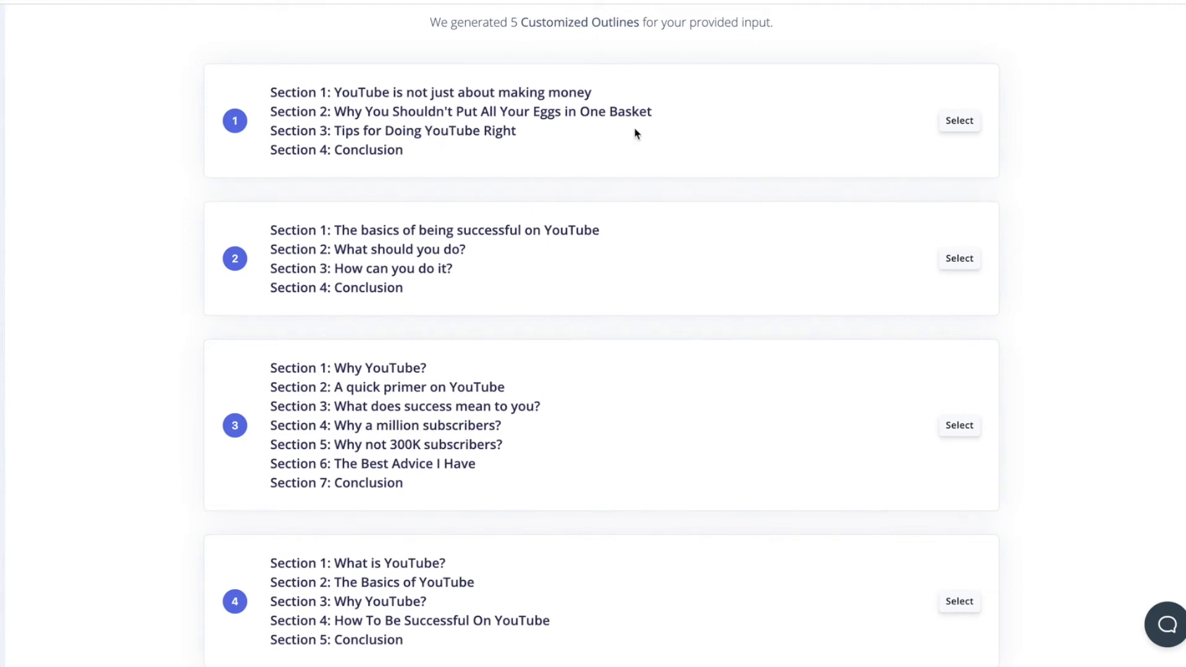
pyautogui.moveTo(456, 342)
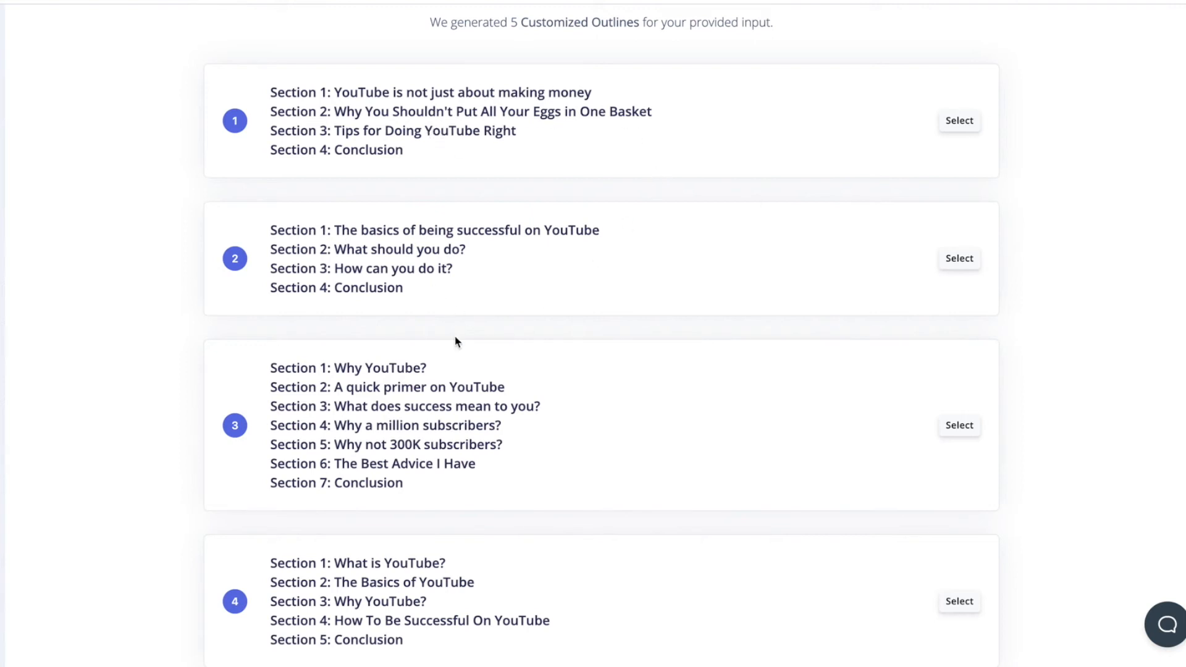
pyautogui.scroll(-3)
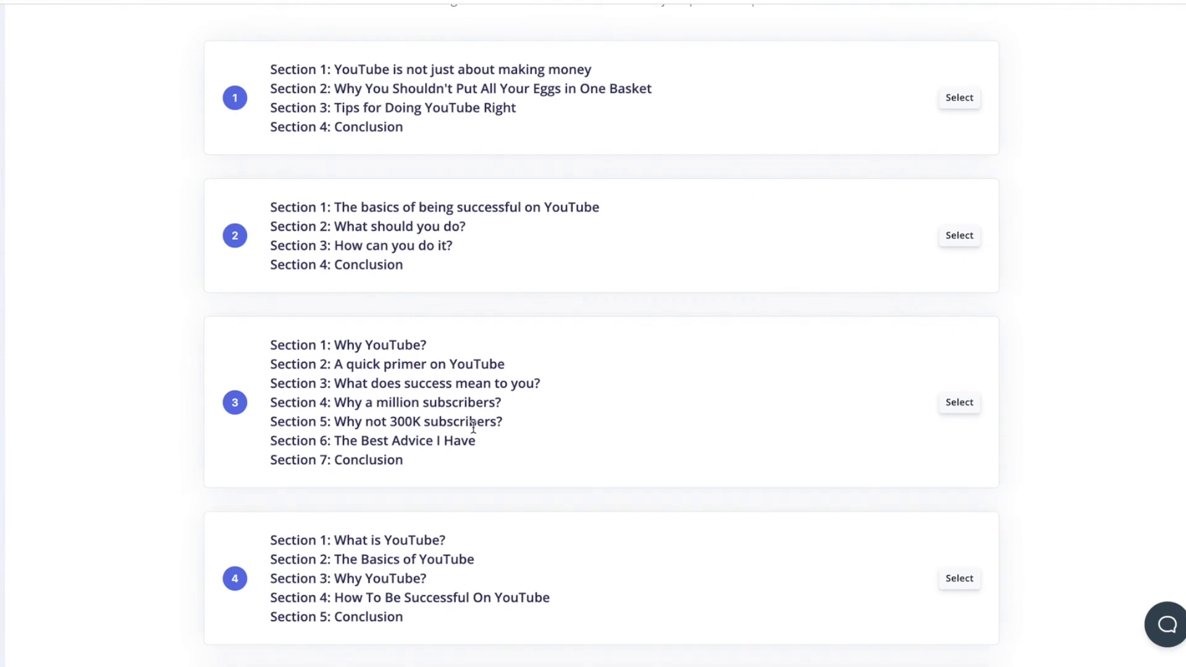
pyautogui.moveTo(495, 491)
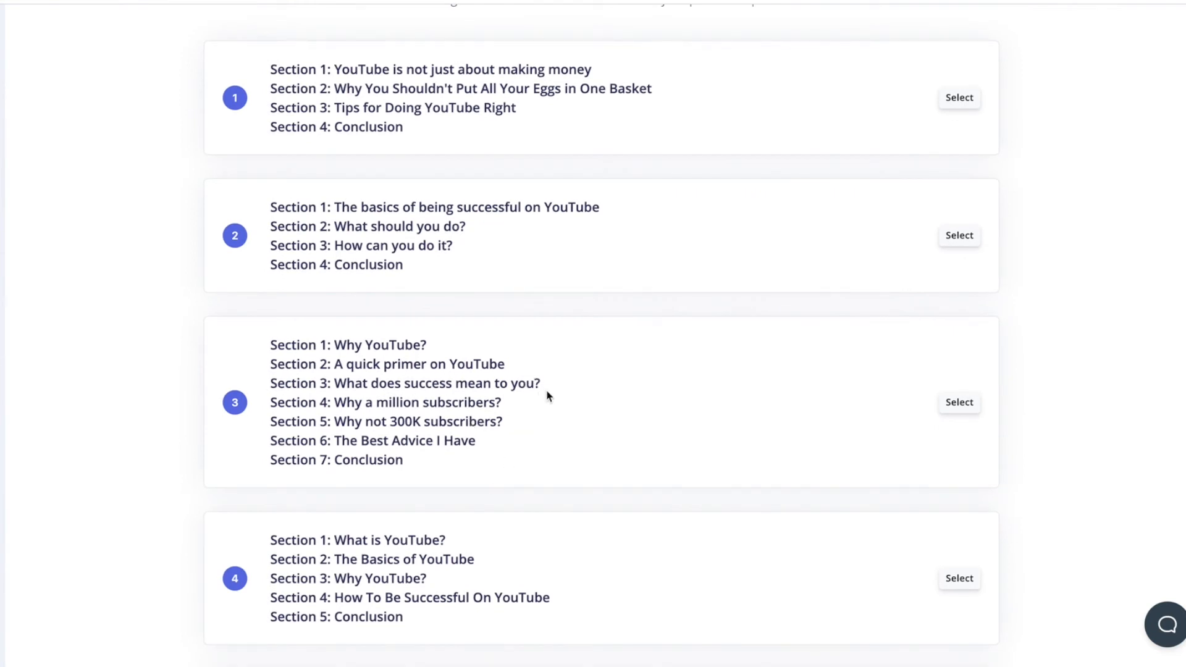
pyautogui.moveTo(451, 440)
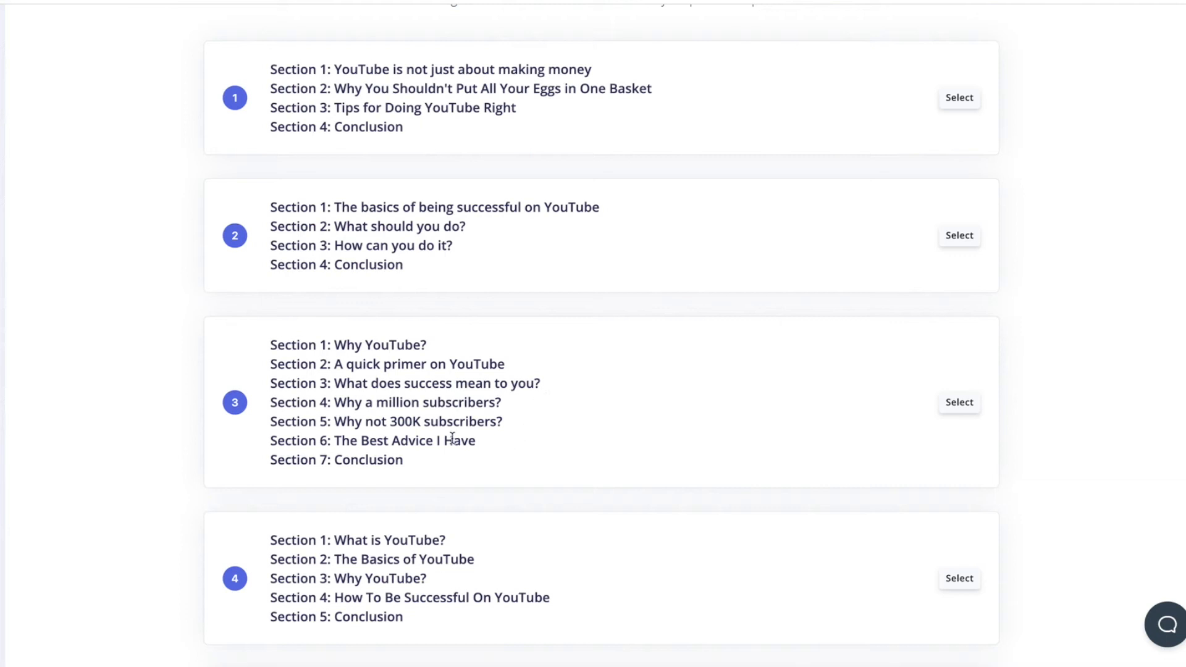
pyautogui.scroll(-3)
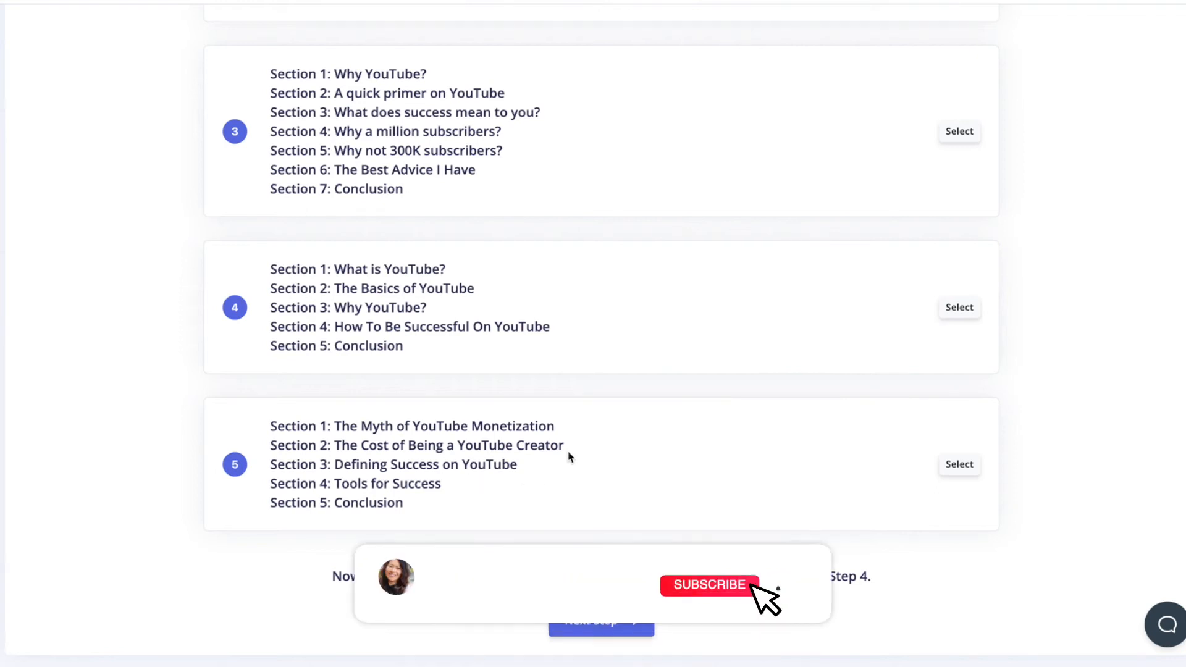
pyautogui.click(709, 585)
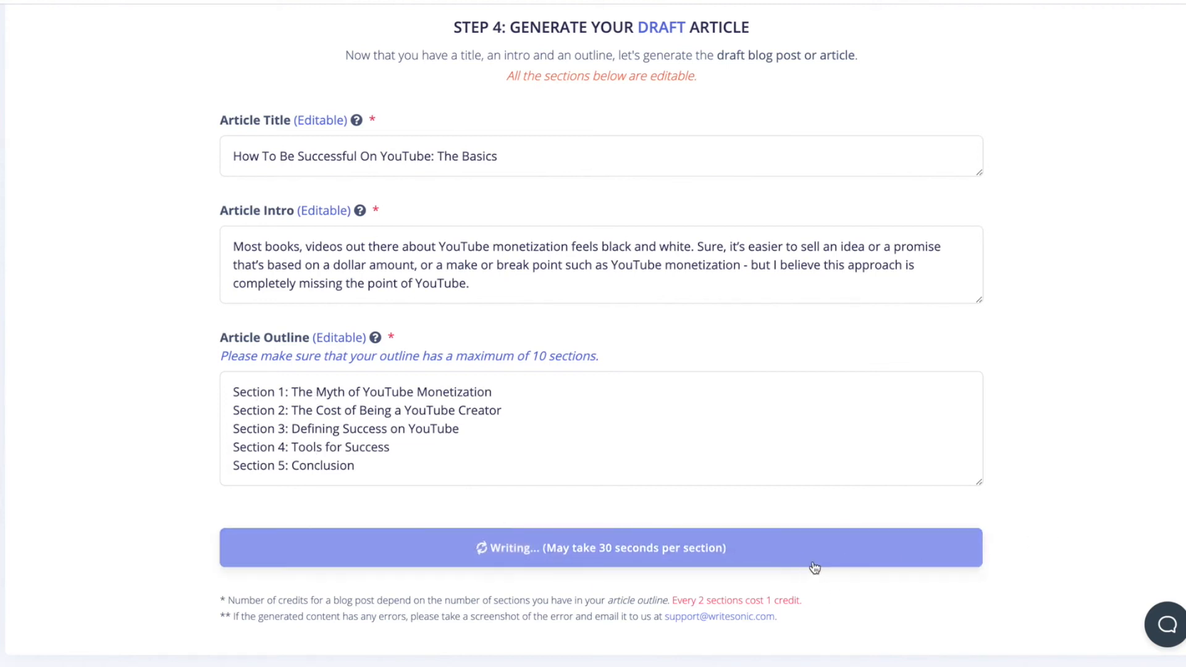
pyautogui.moveTo(787, 569)
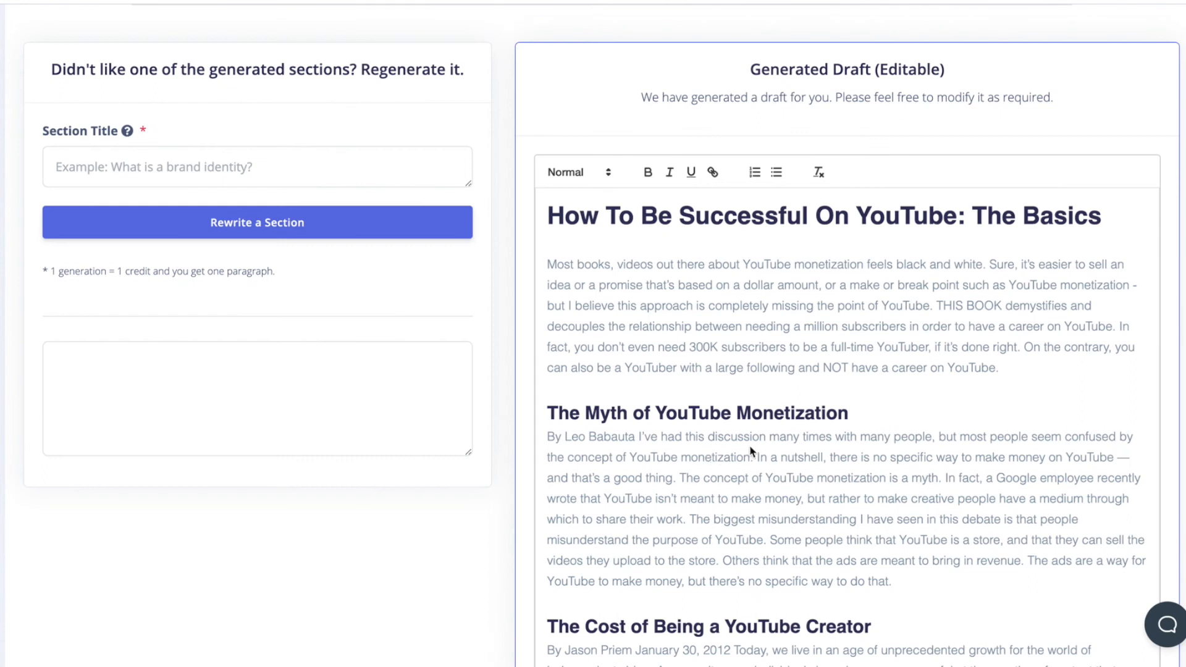
pyautogui.moveTo(851, 305)
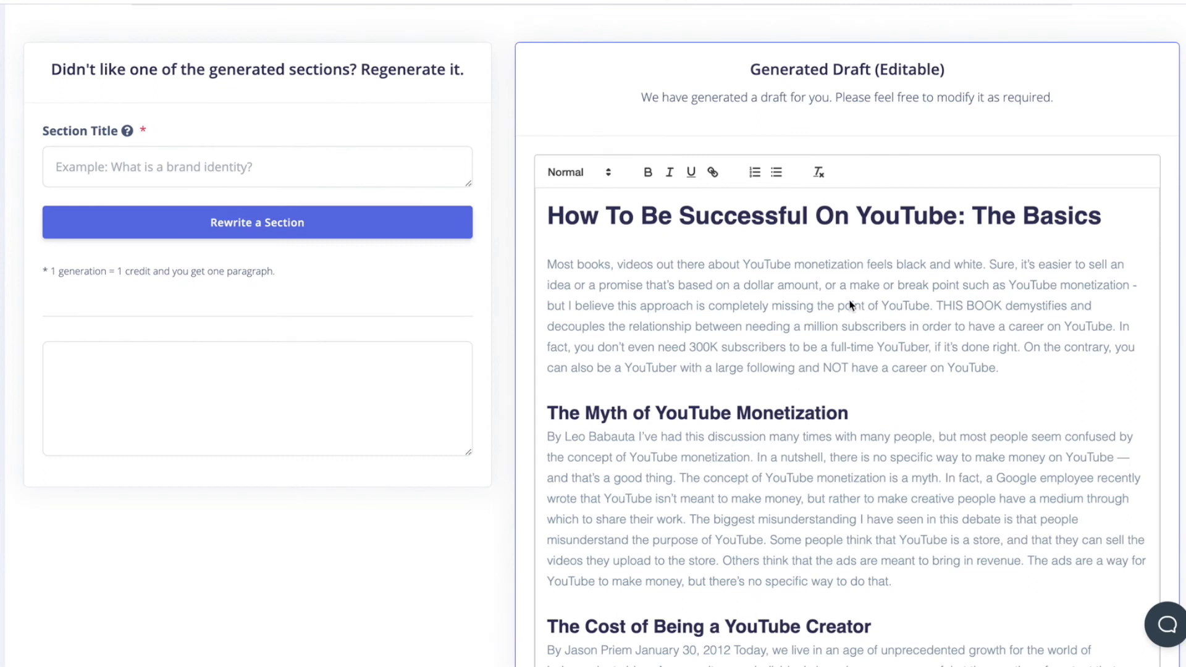
pyautogui.scroll(-3)
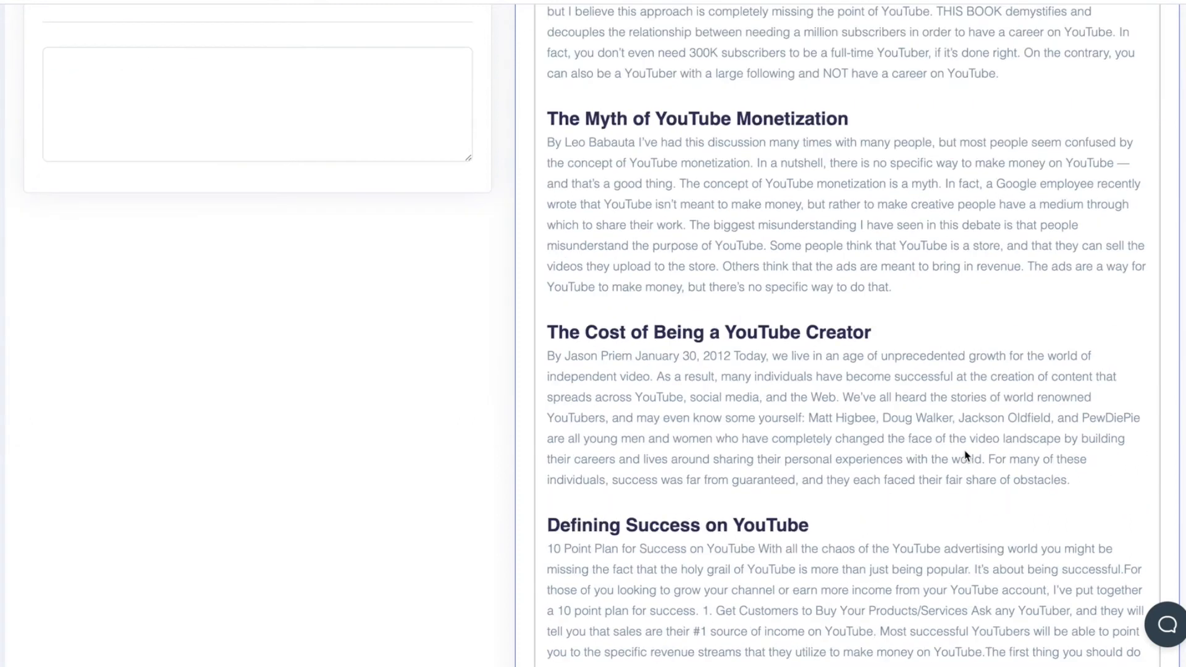
pyautogui.moveTo(943, 438)
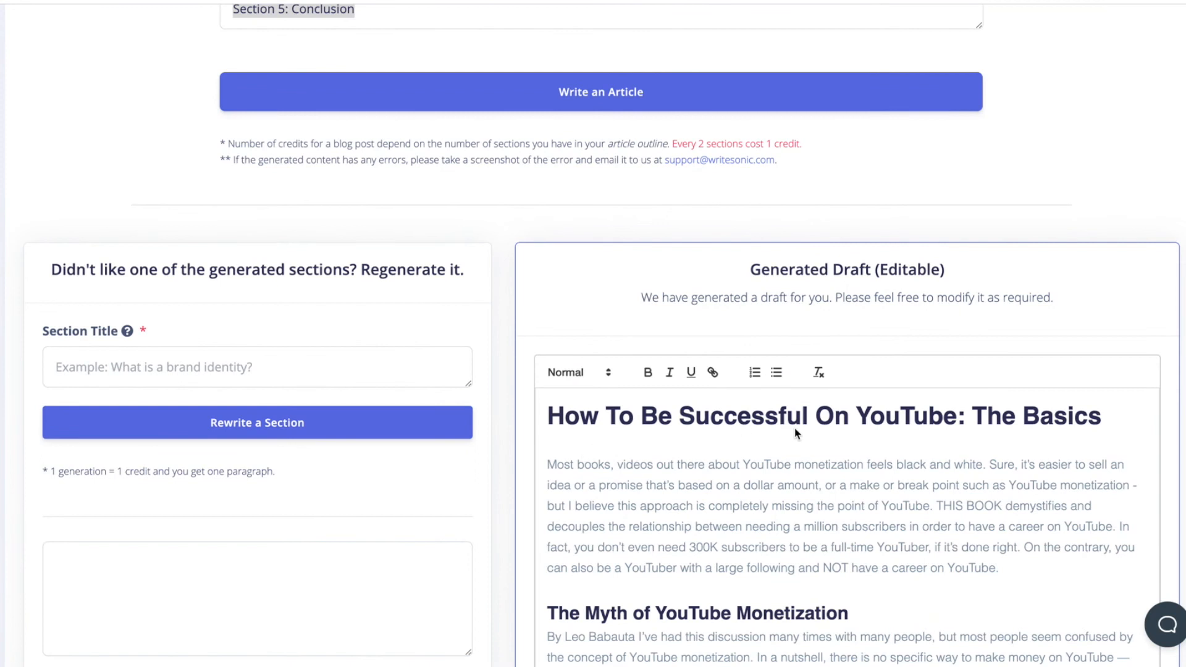
pyautogui.scroll(-3)
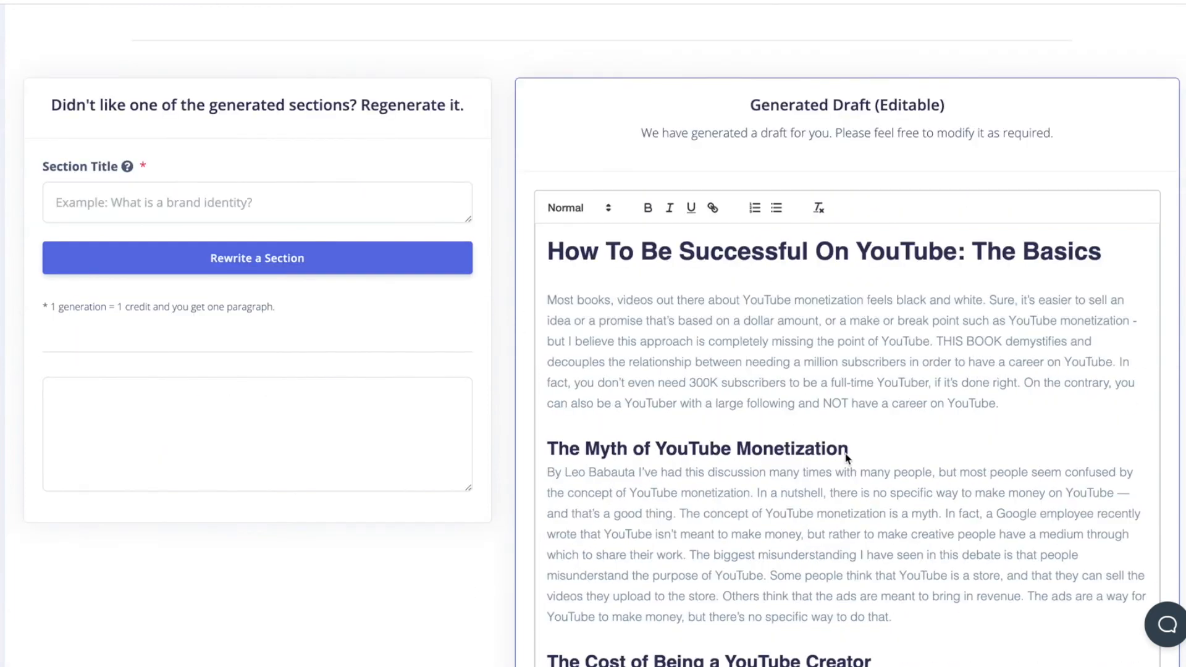
pyautogui.moveTo(851, 457)
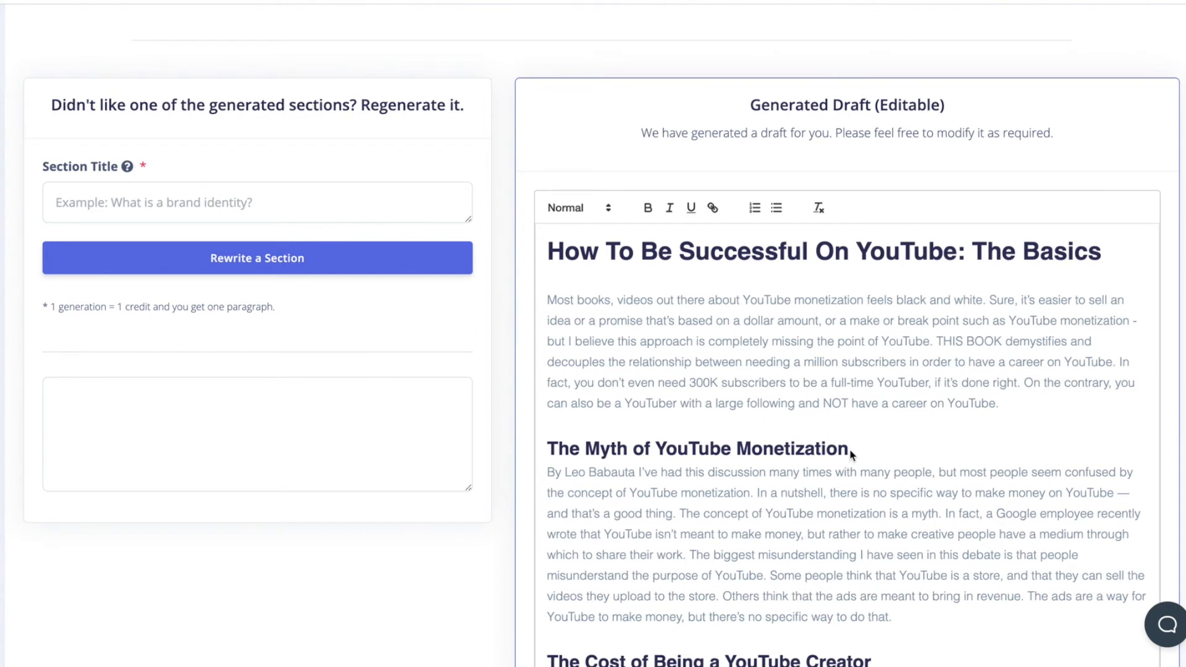
pyautogui.scroll(-3)
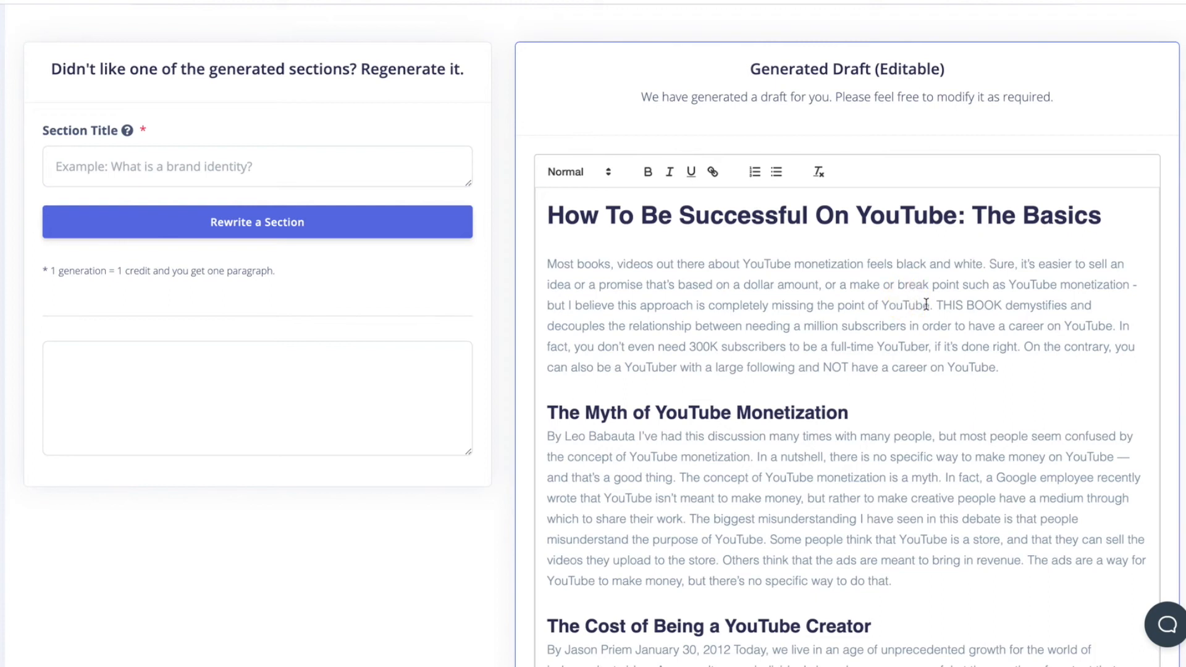
pyautogui.moveTo(1012, 149)
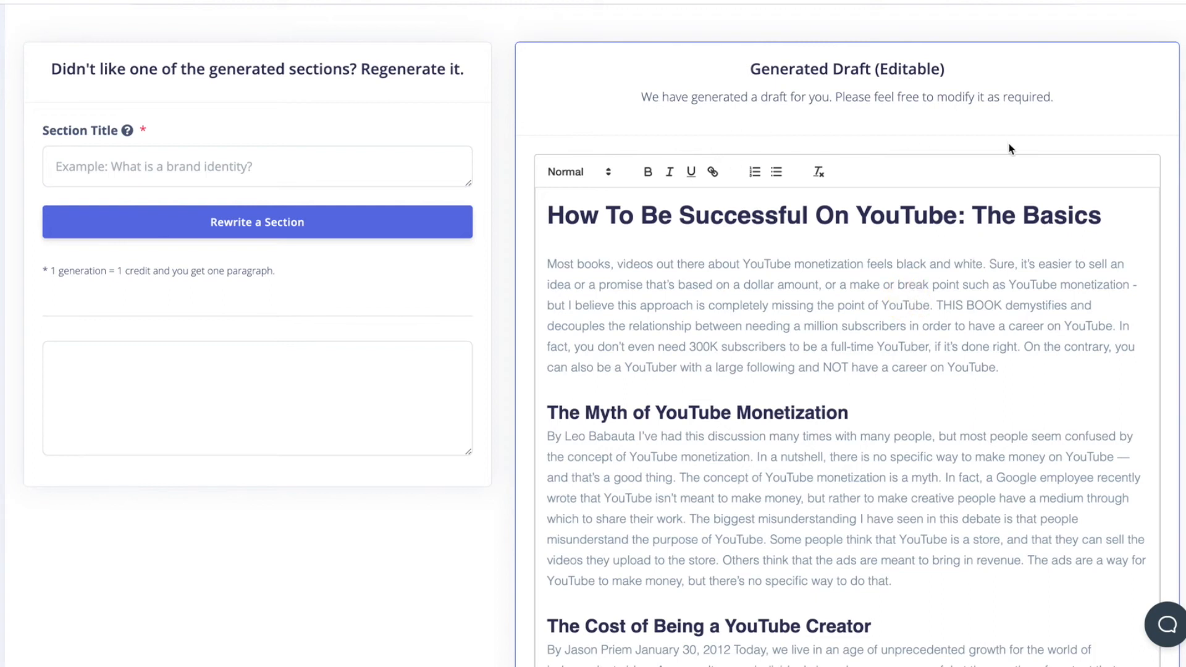
pyautogui.scroll(-3)
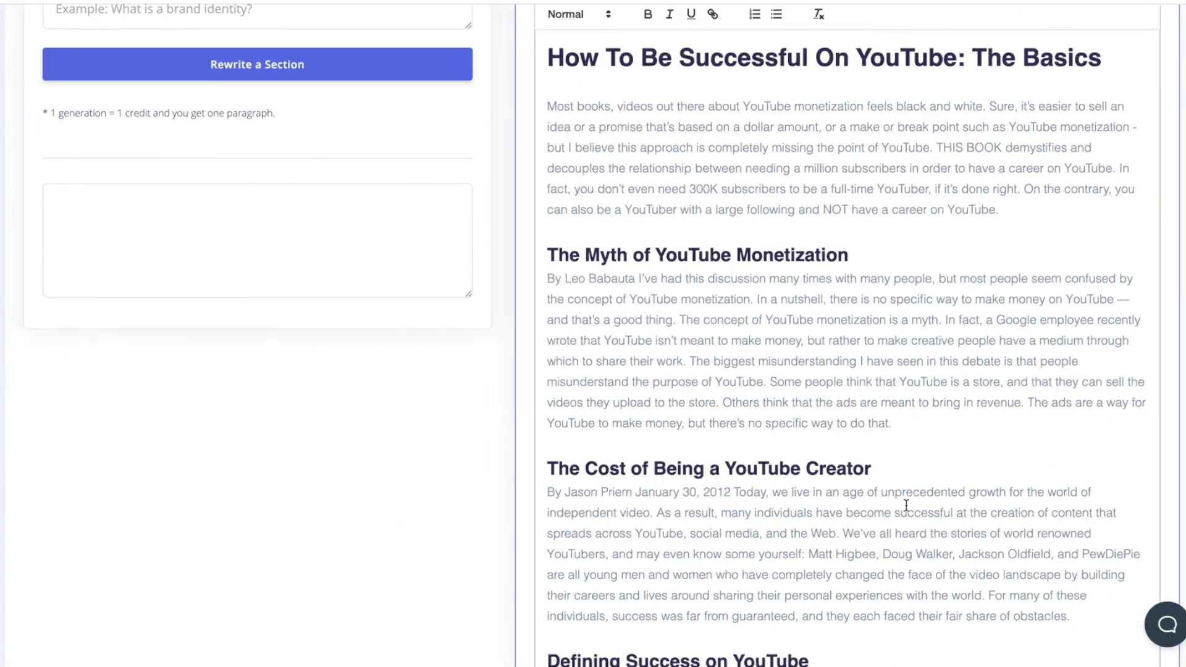
pyautogui.scroll(-3)
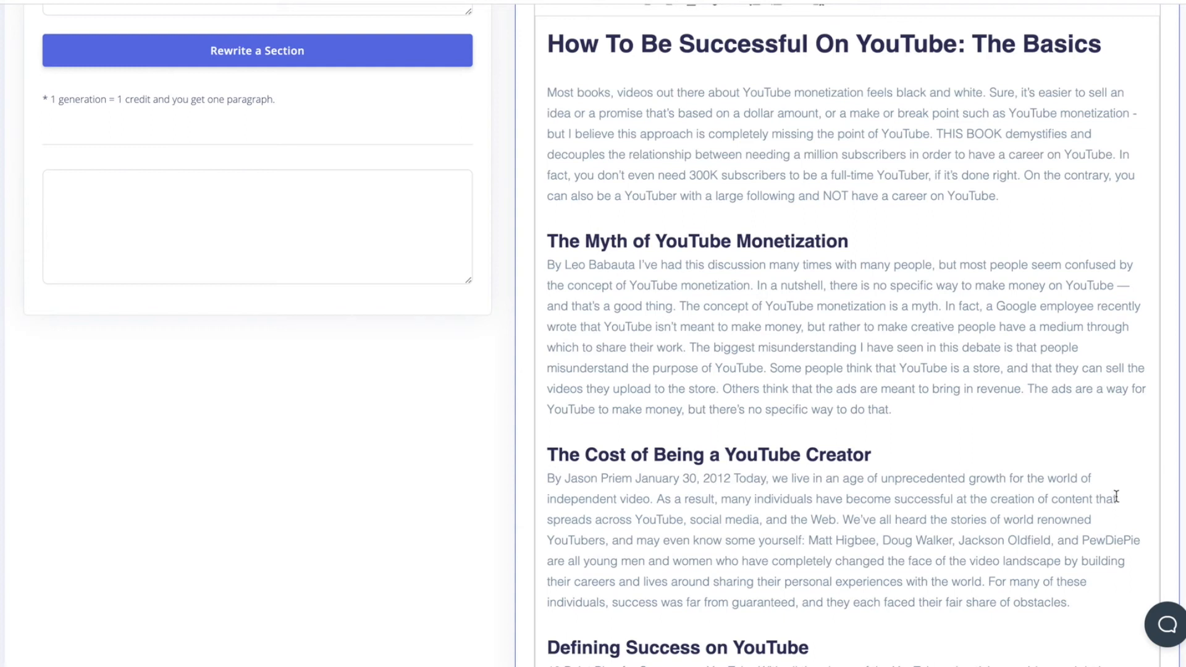
pyautogui.moveTo(1120, 498)
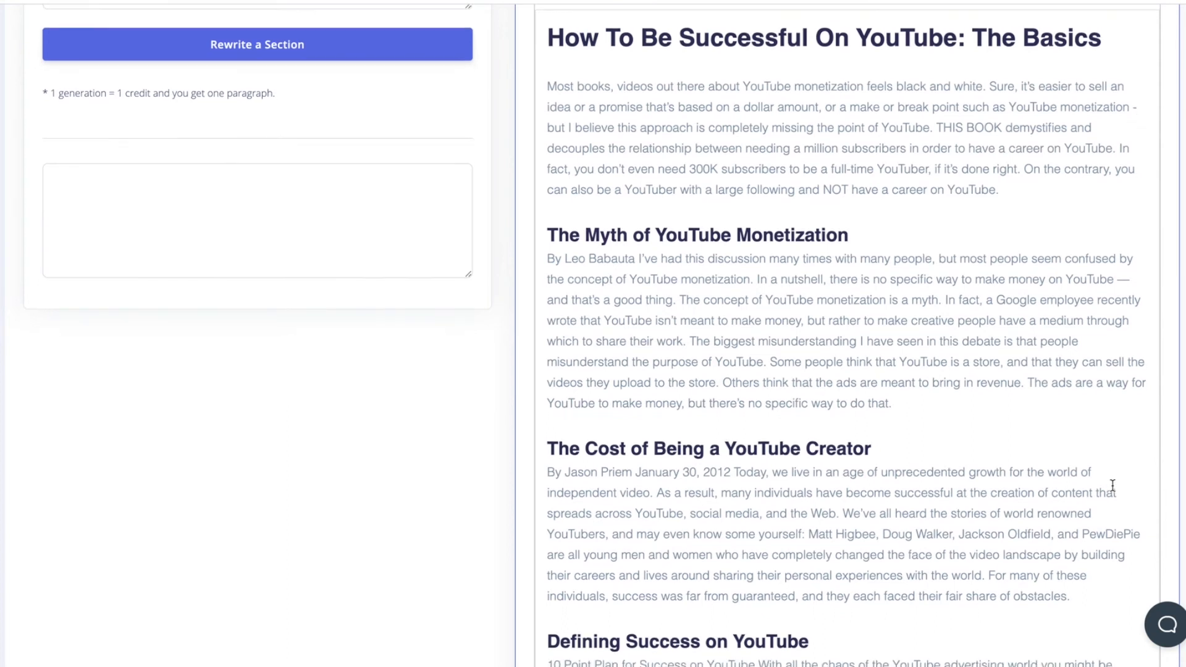
pyautogui.scroll(-3)
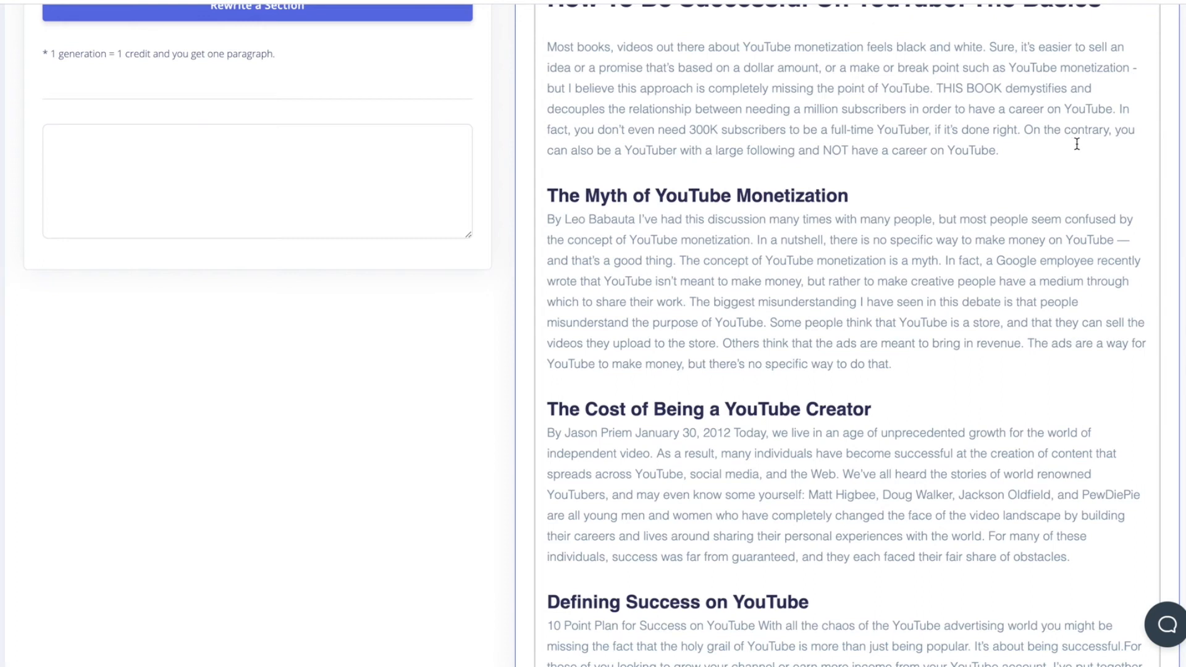
pyautogui.moveTo(927, 527)
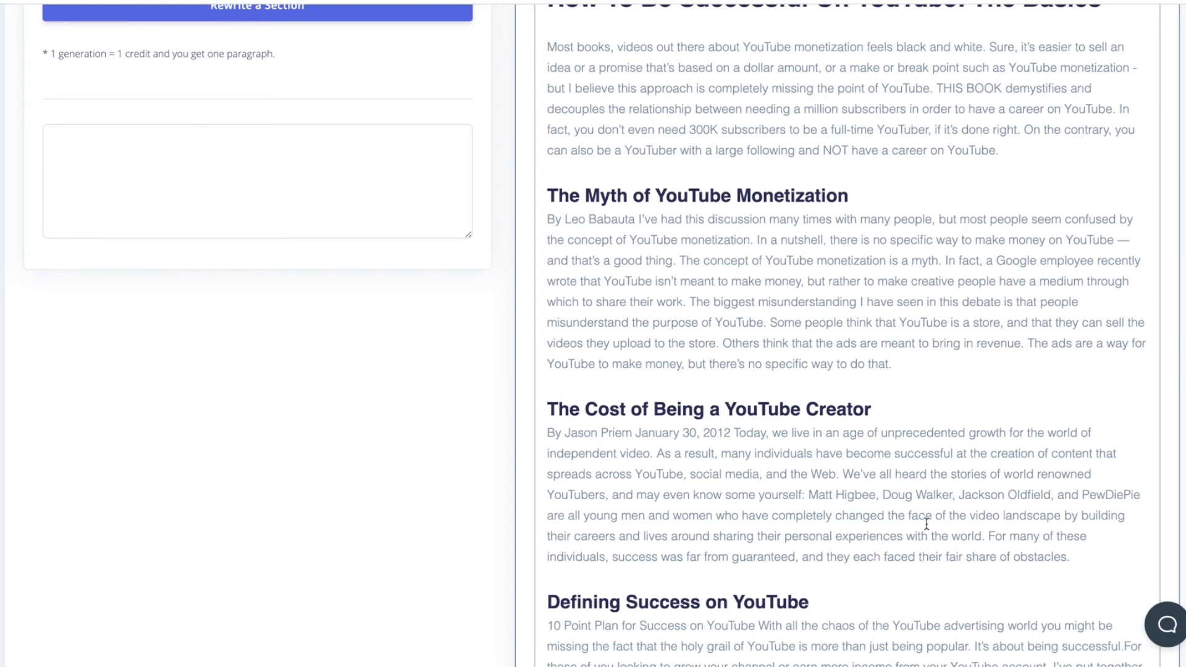
pyautogui.moveTo(814, 318)
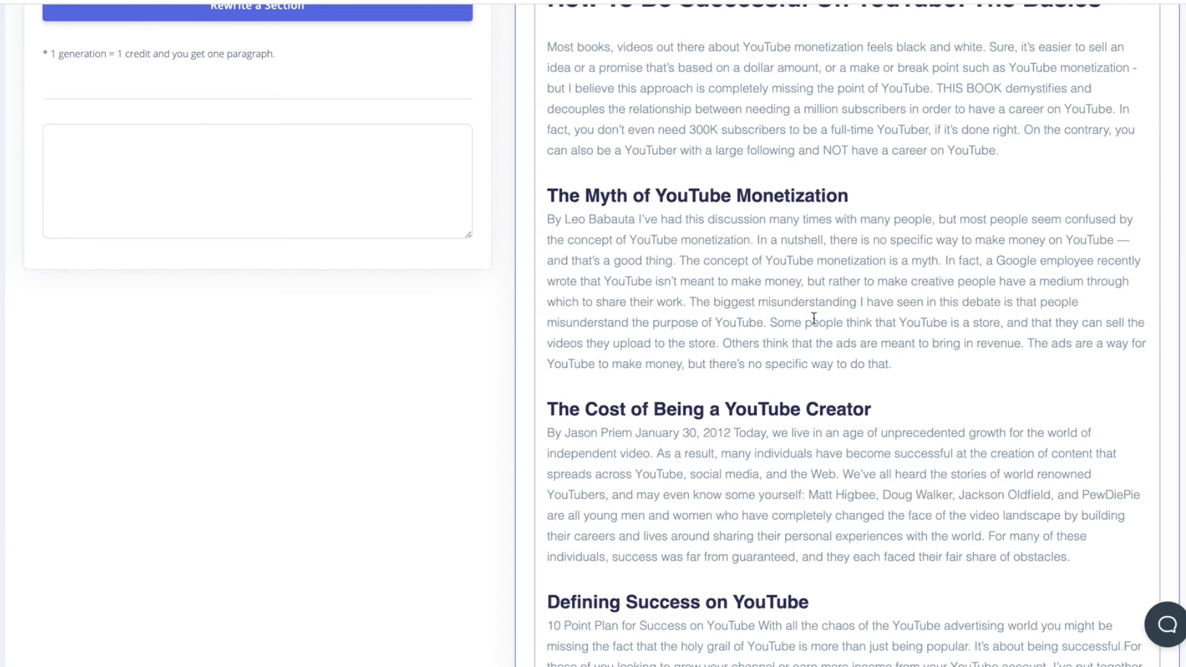
pyautogui.moveTo(728, 250)
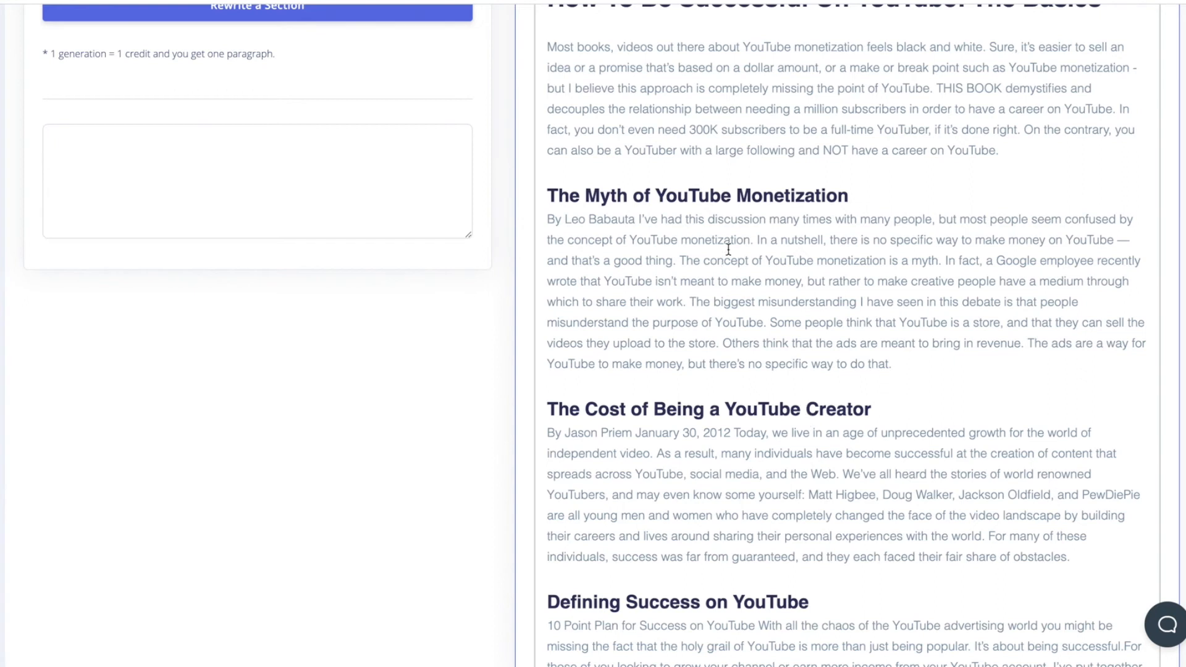
pyautogui.moveTo(1074, 436)
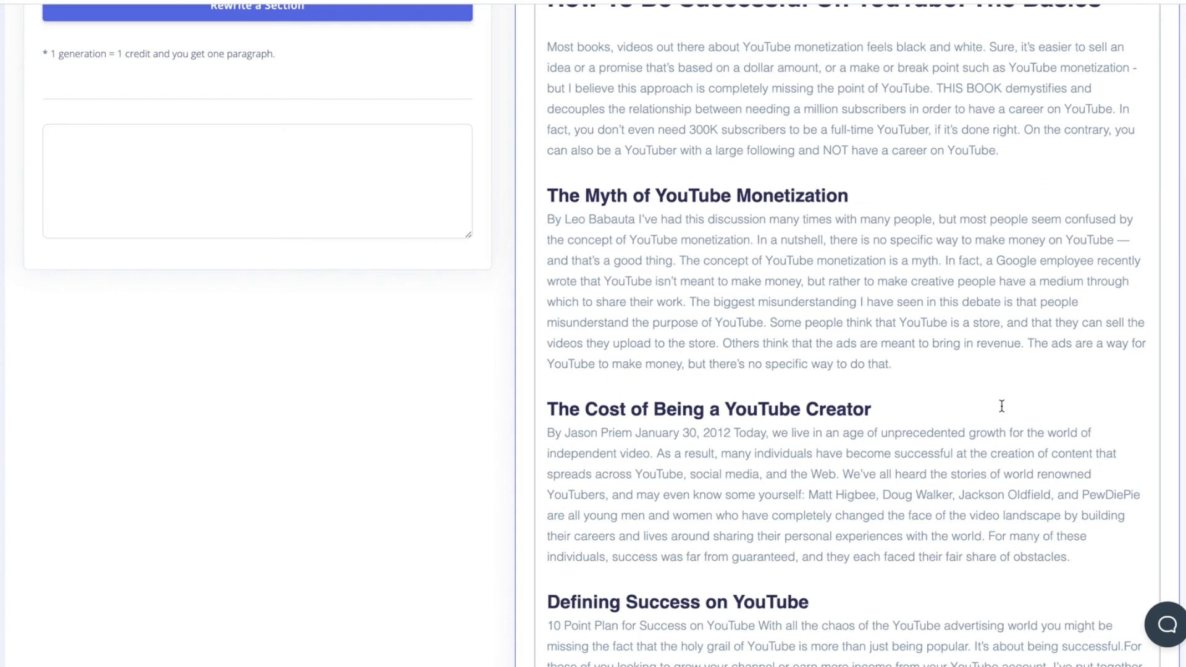
pyautogui.moveTo(995, 376)
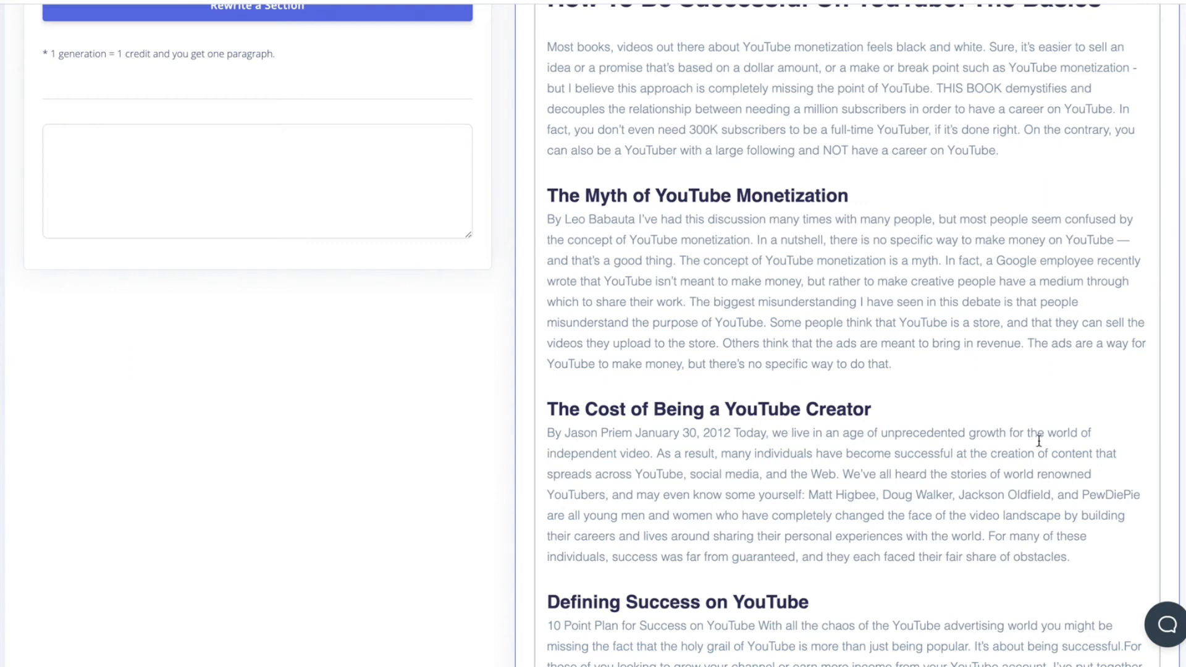
pyautogui.scroll(-3)
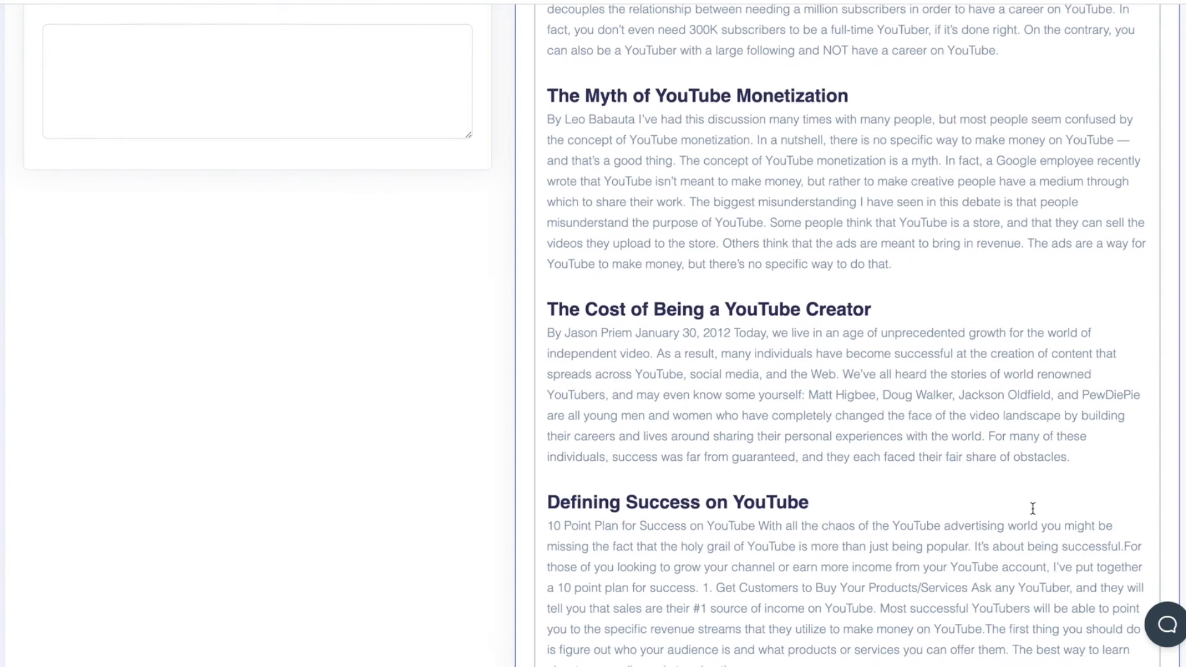
pyautogui.scroll(-3)
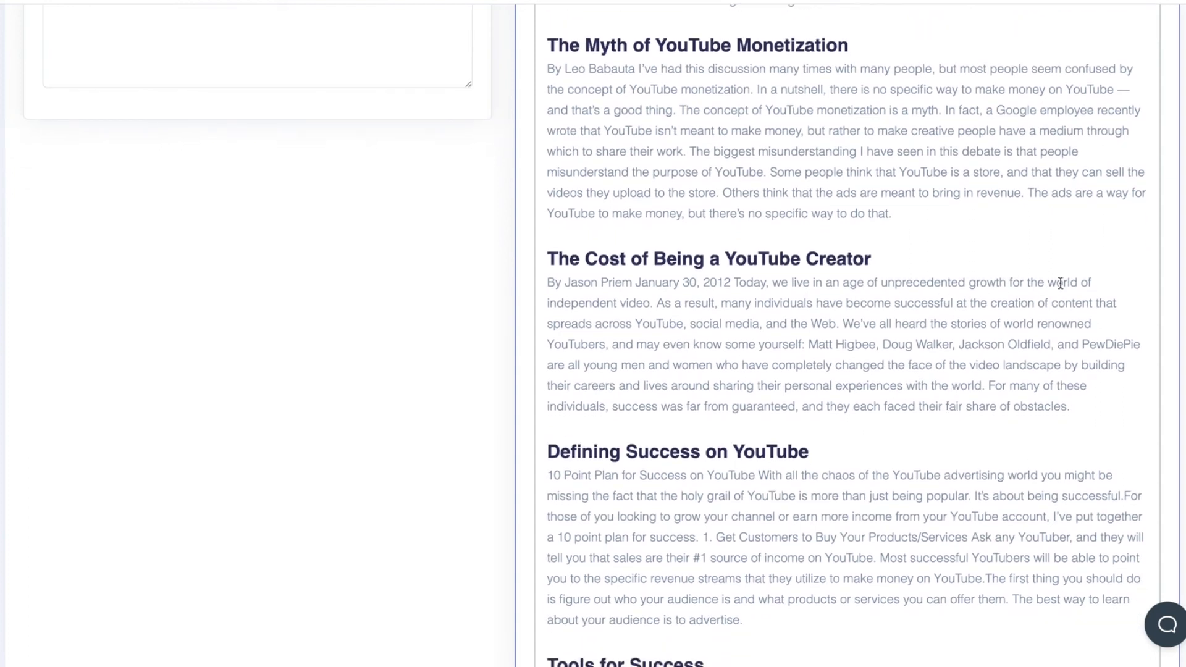
pyautogui.moveTo(935, 357)
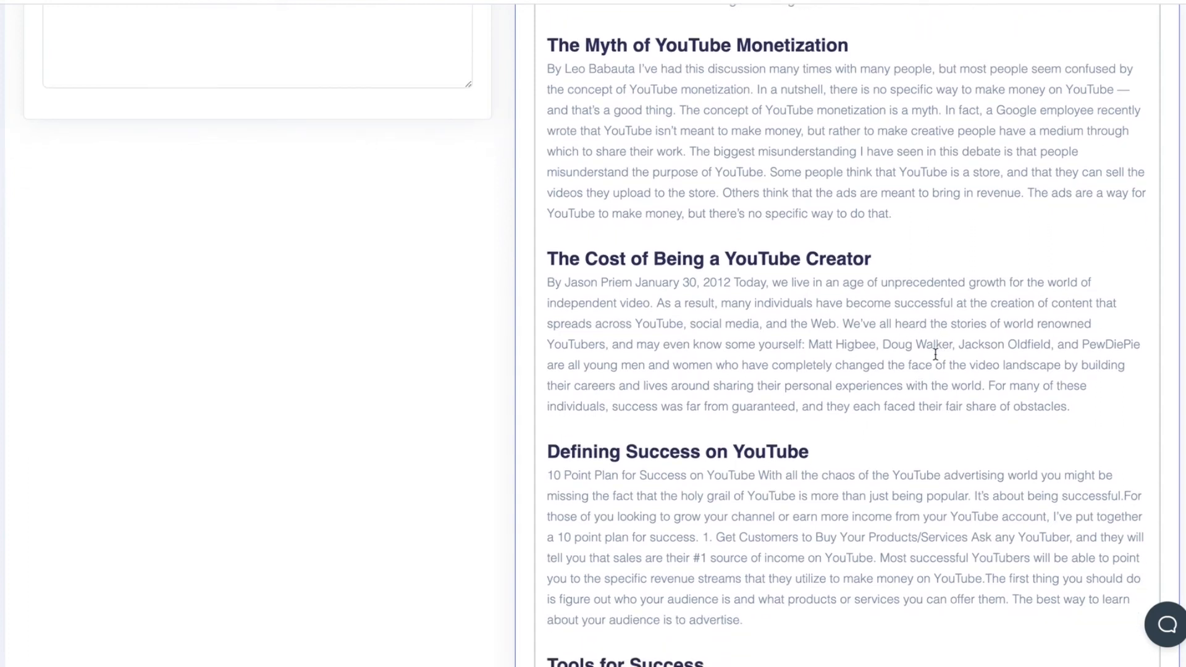
pyautogui.moveTo(901, 403)
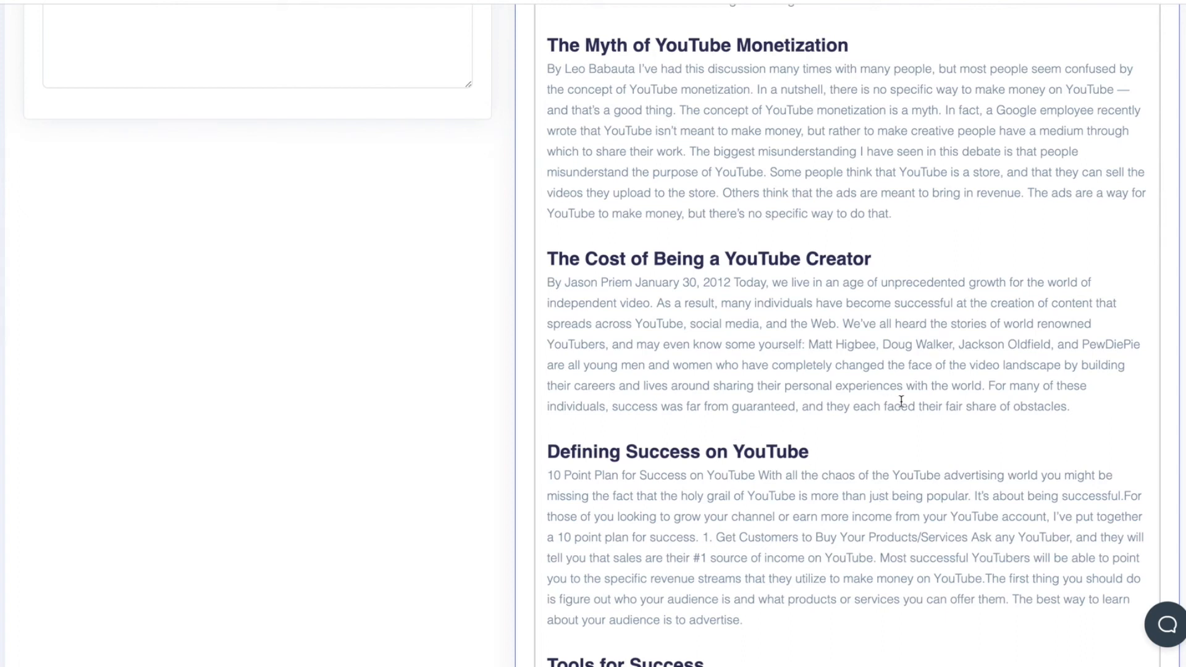
pyautogui.moveTo(754, 421)
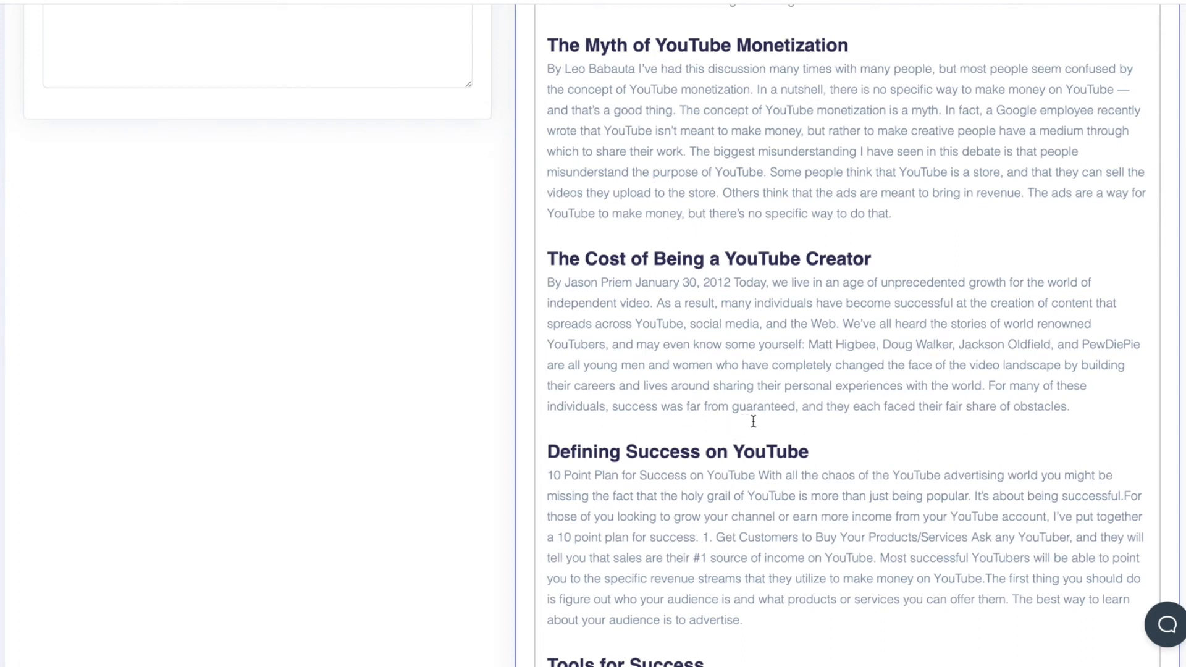
pyautogui.moveTo(915, 395)
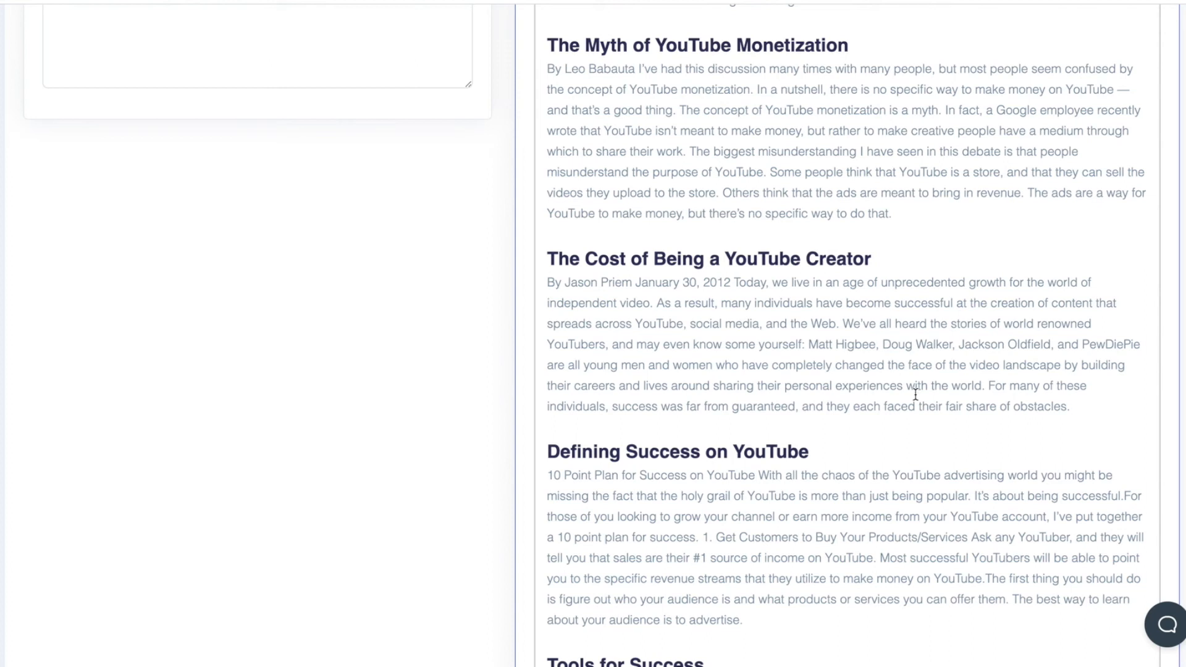
pyautogui.moveTo(1114, 423)
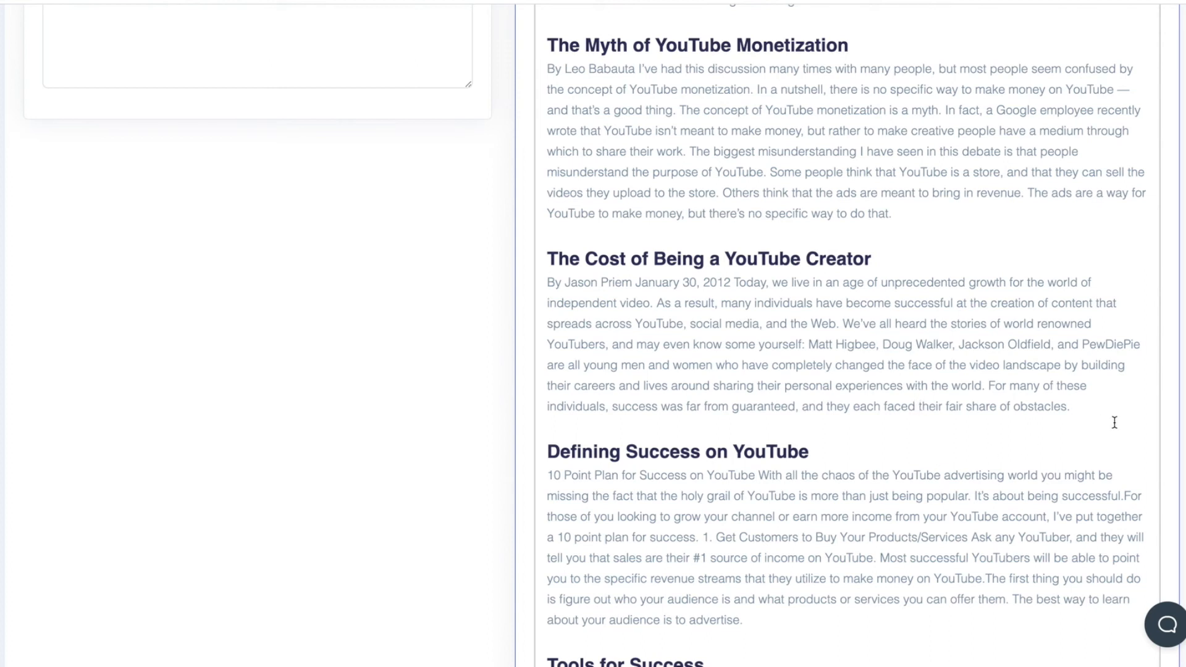
pyautogui.moveTo(1039, 442)
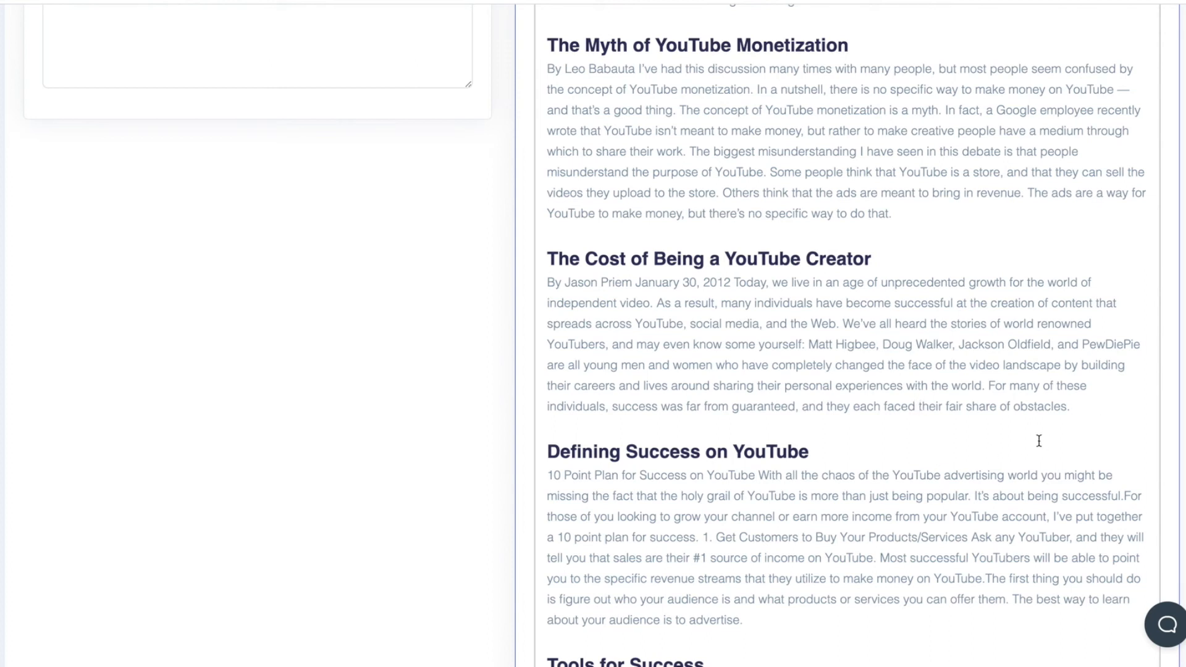
pyautogui.scroll(-3)
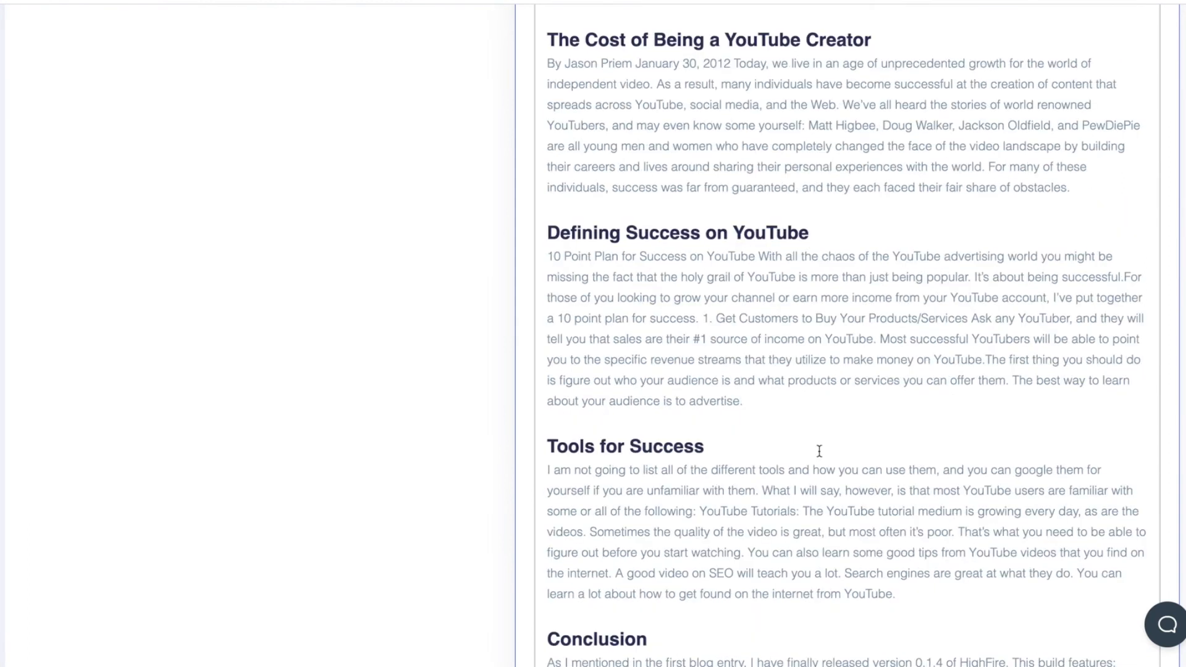
pyautogui.moveTo(870, 472)
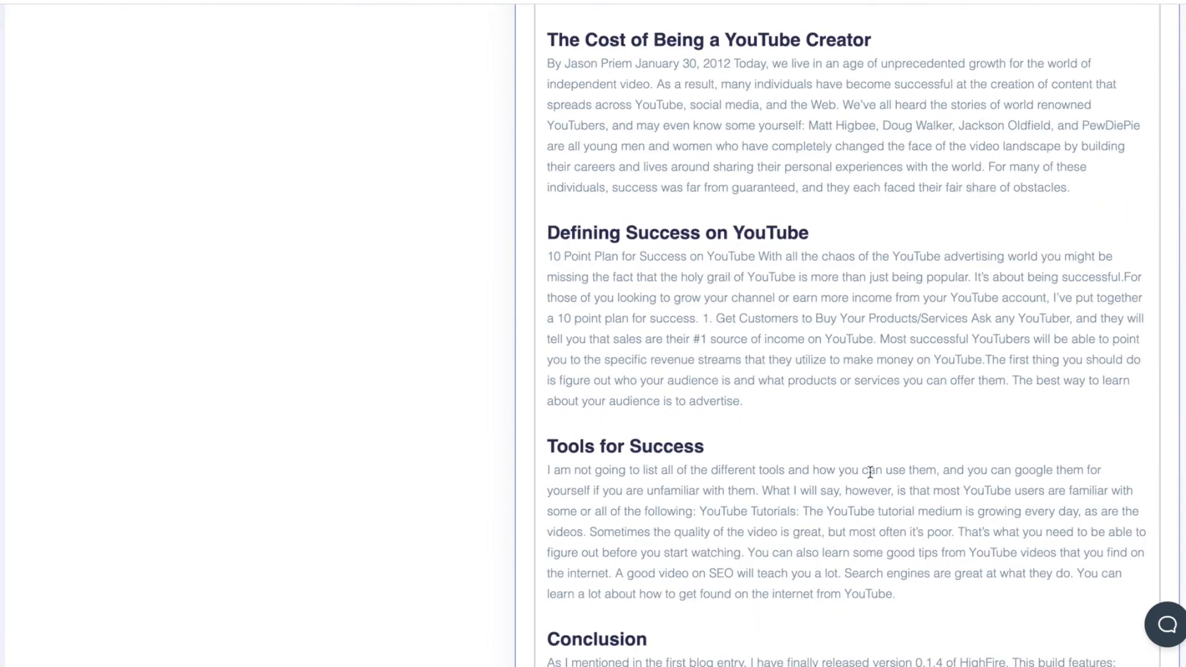
pyautogui.moveTo(868, 451)
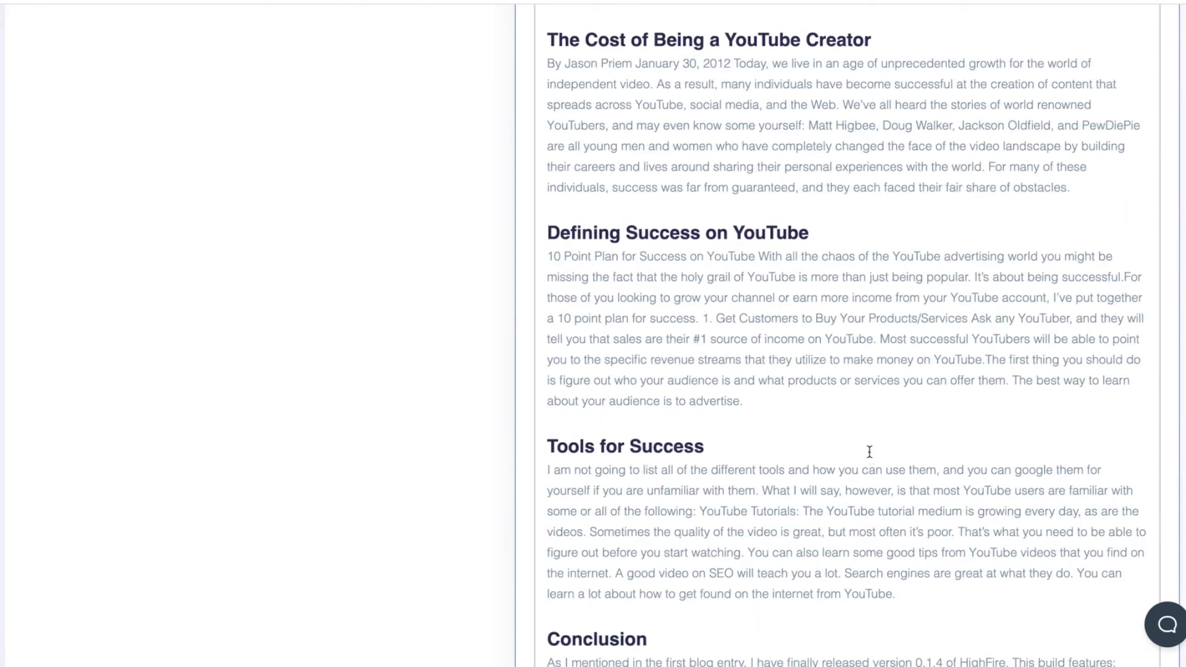
pyautogui.moveTo(862, 434)
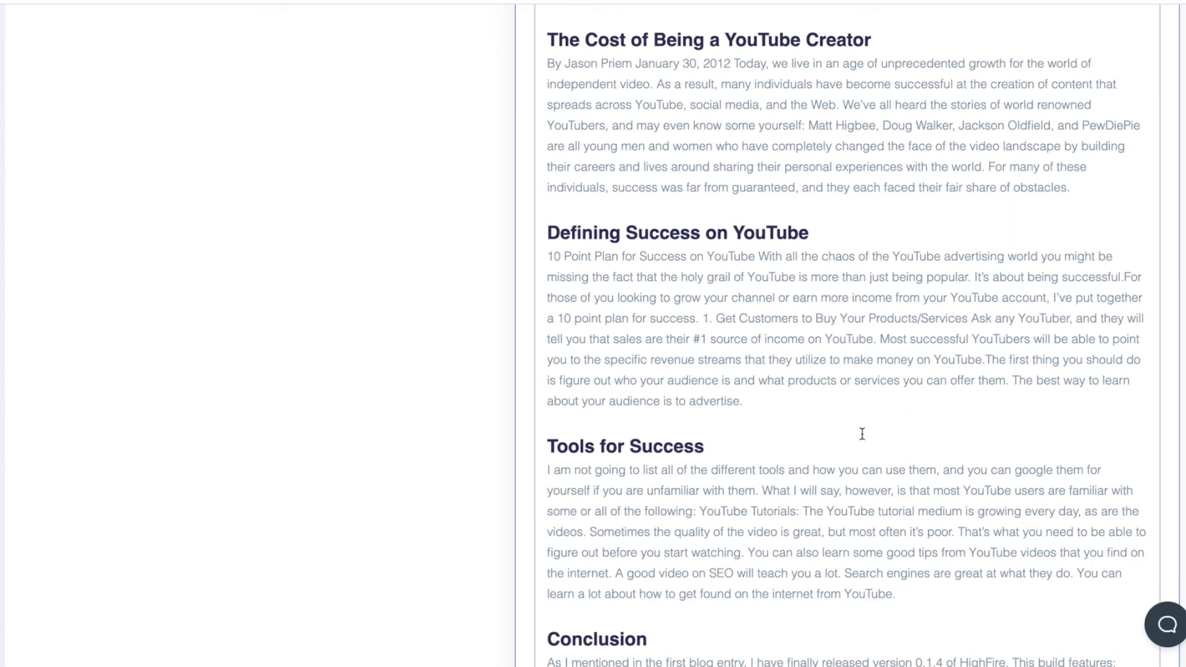
pyautogui.moveTo(851, 438)
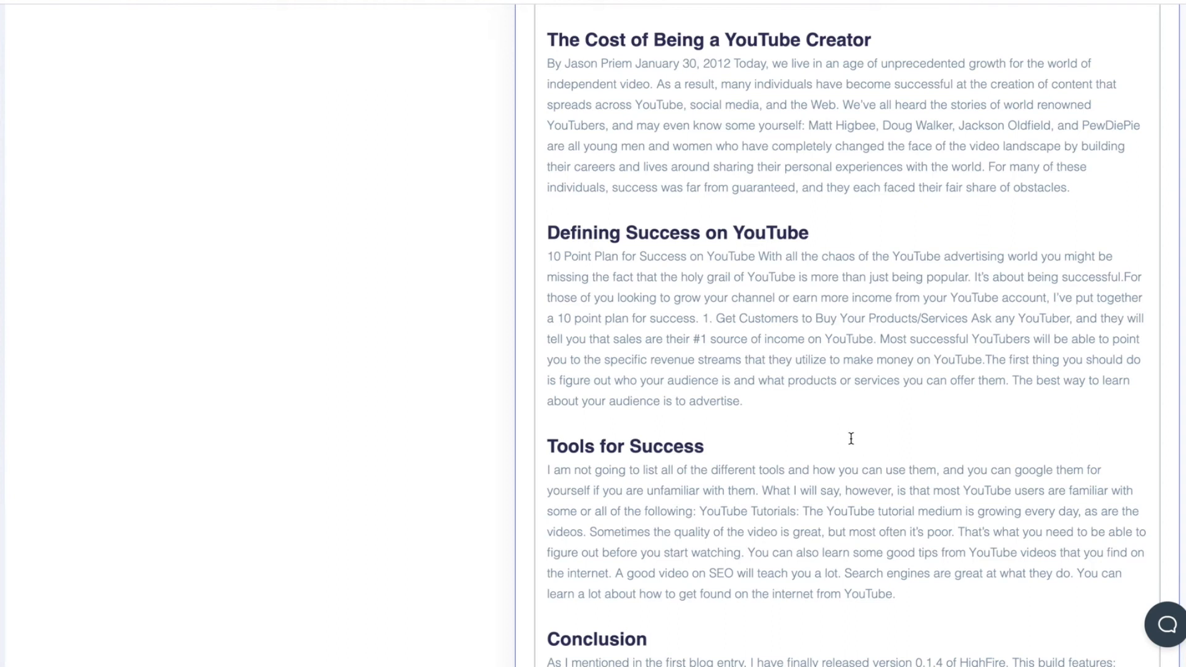
pyautogui.moveTo(847, 439)
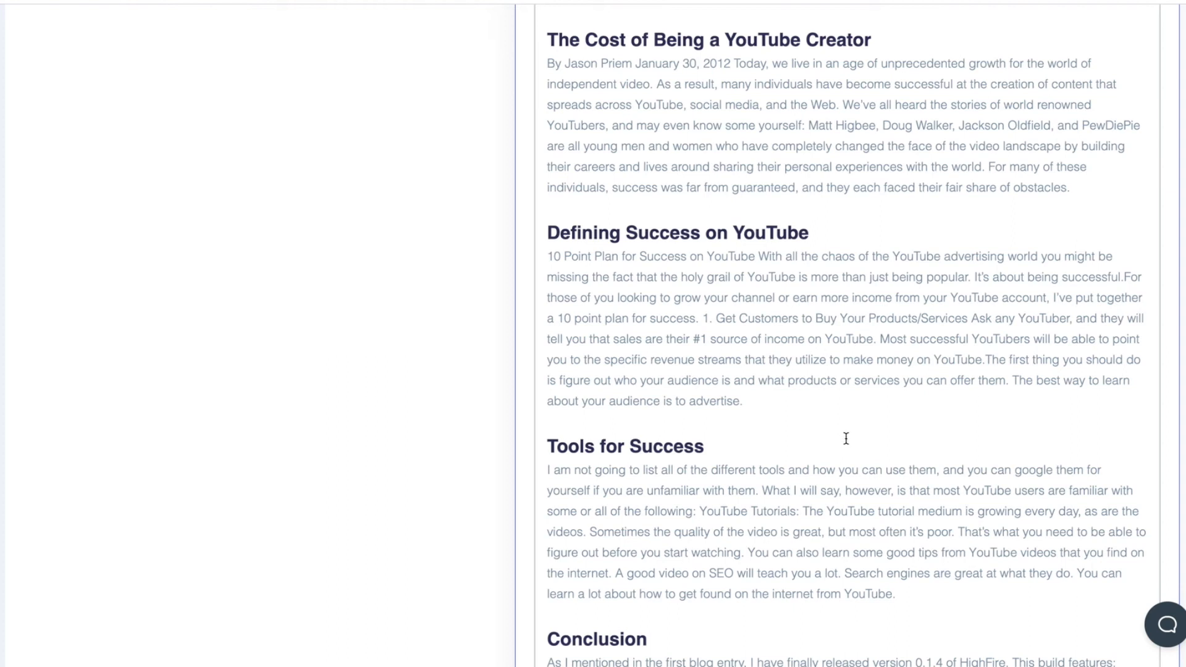
pyautogui.moveTo(845, 421)
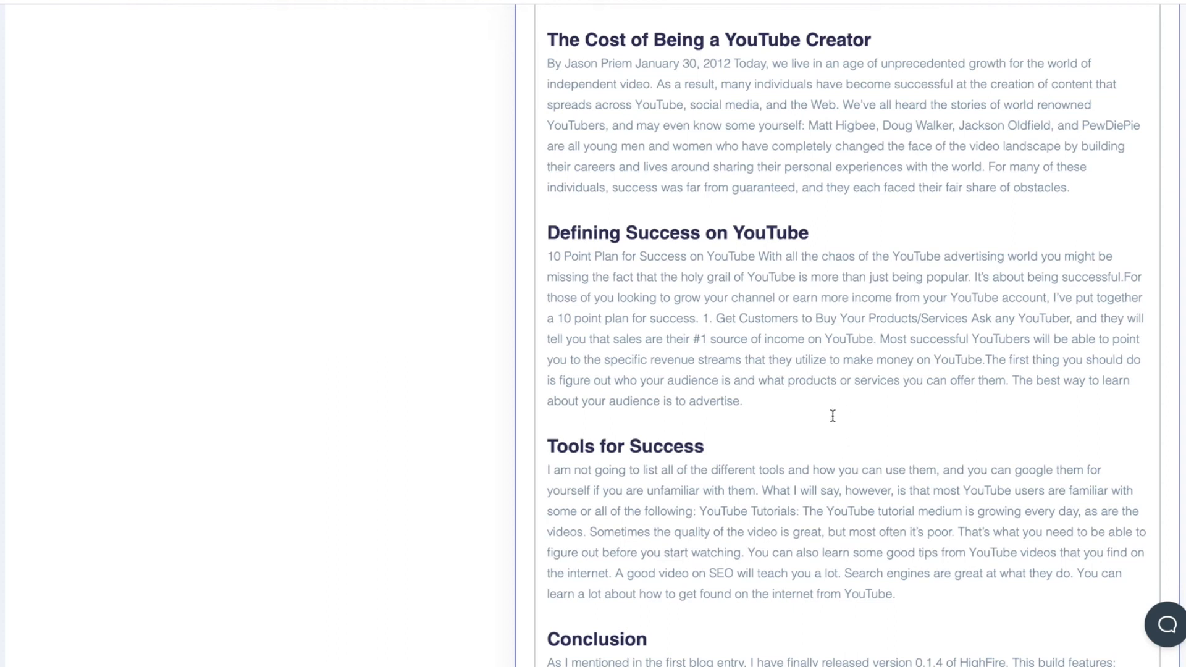
pyautogui.scroll(-3)
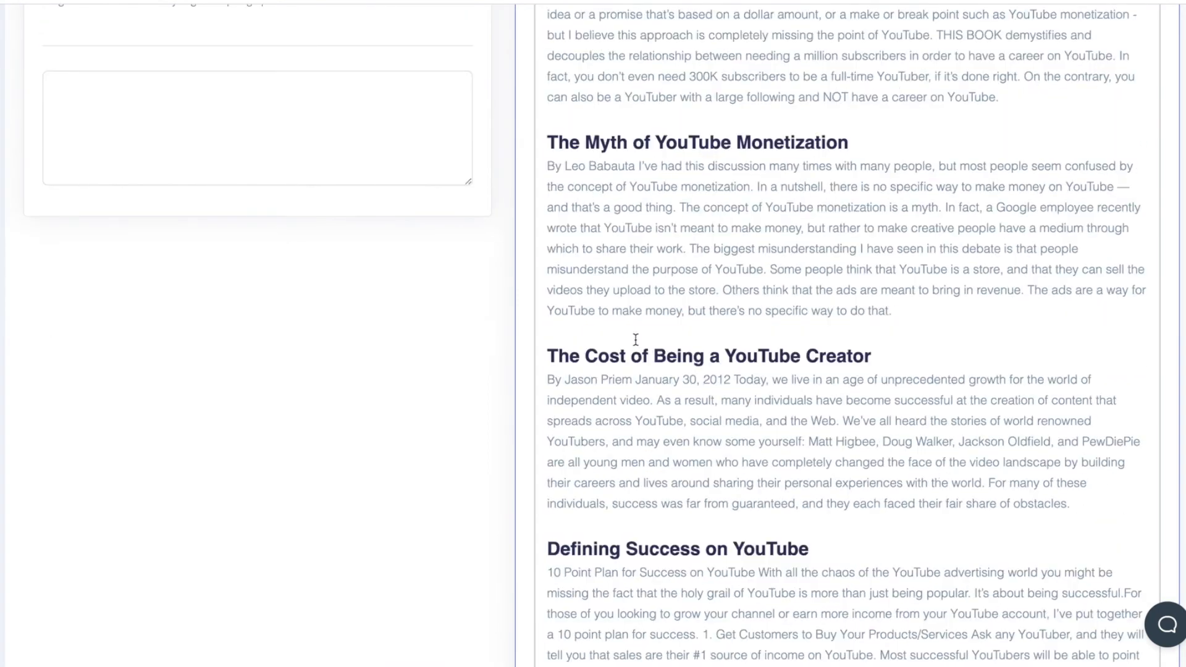
pyautogui.moveTo(855, 173)
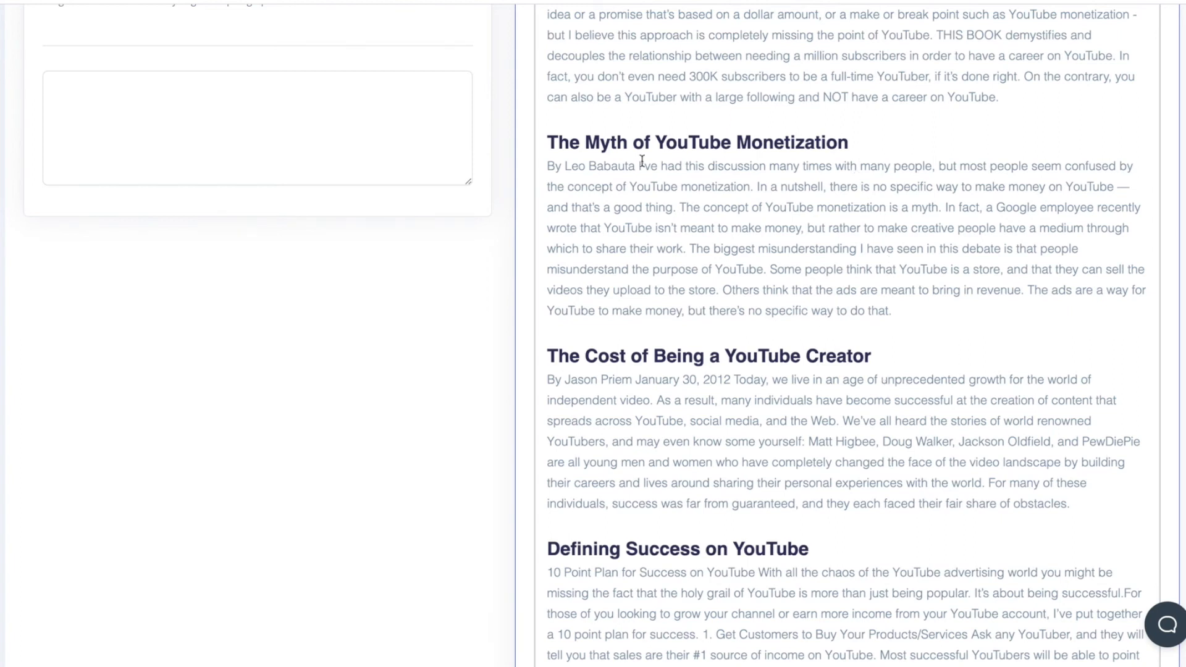
pyautogui.moveTo(888, 167)
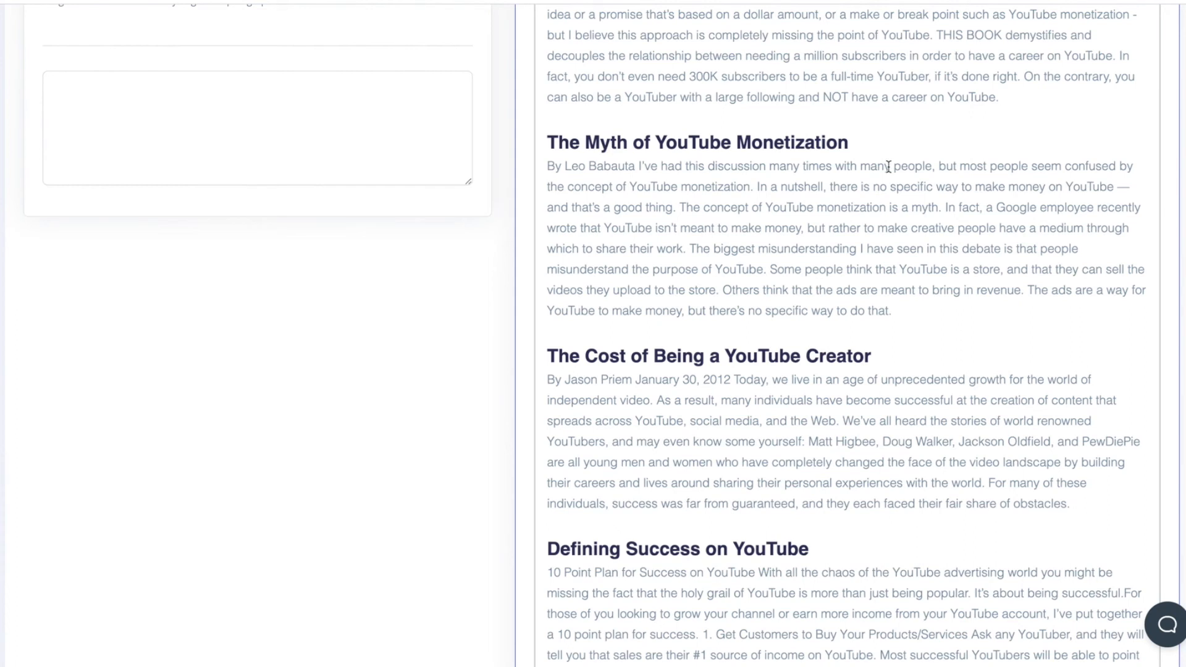
pyautogui.moveTo(965, 335)
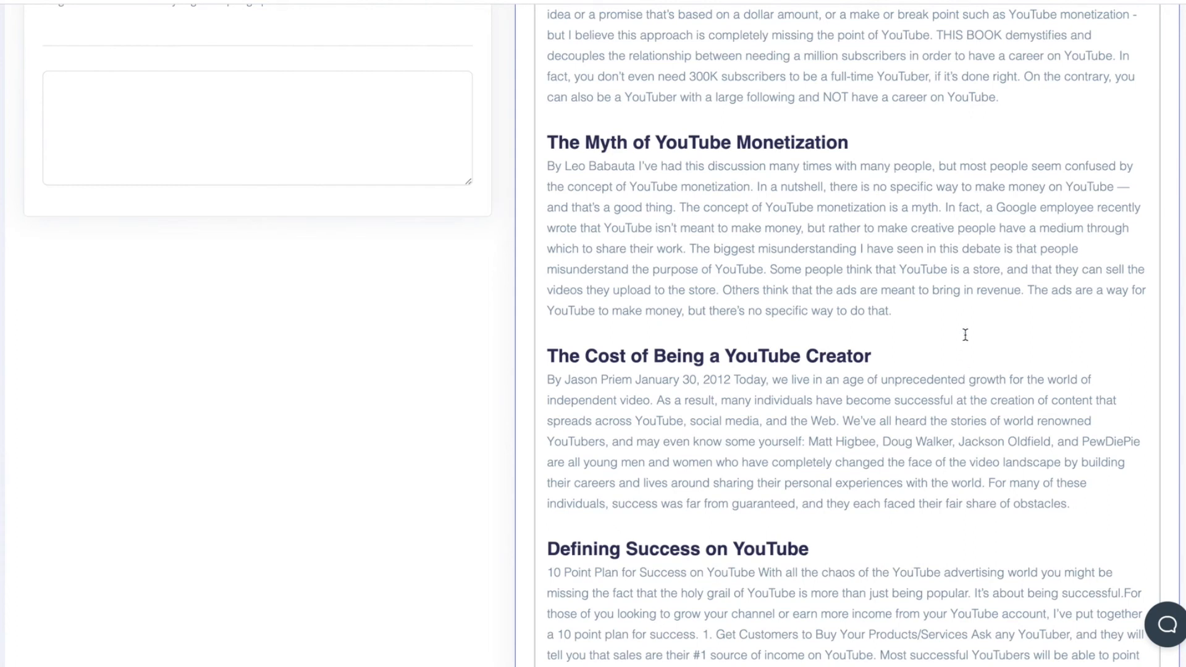
pyautogui.scroll(-3)
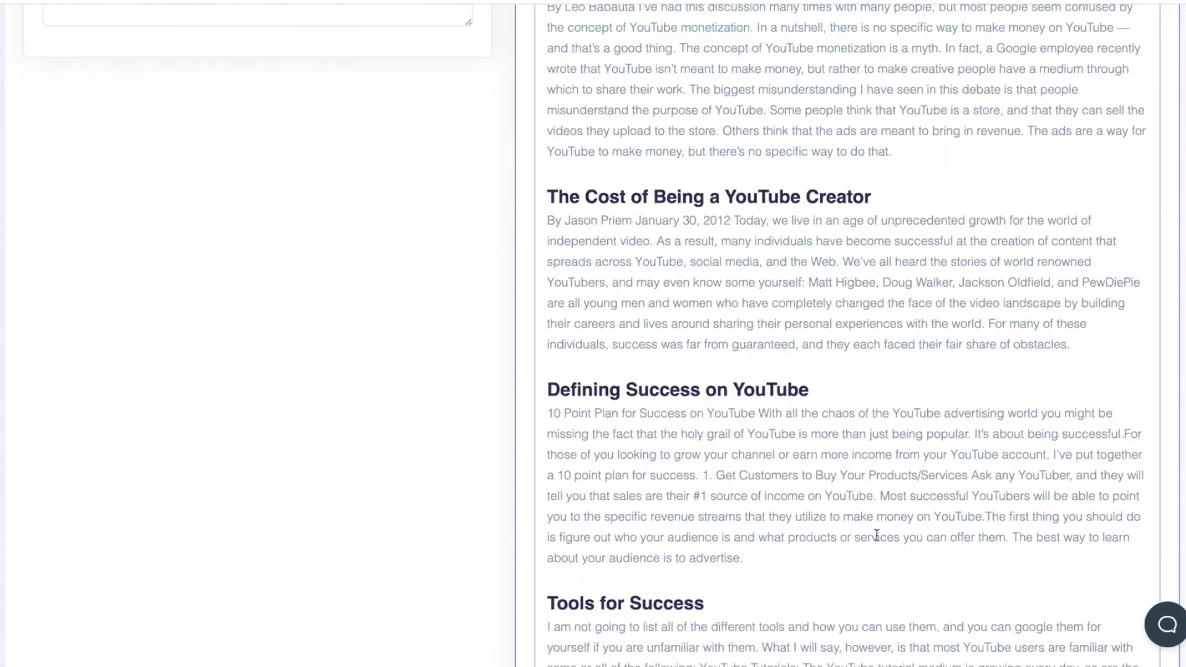
pyautogui.scroll(-3)
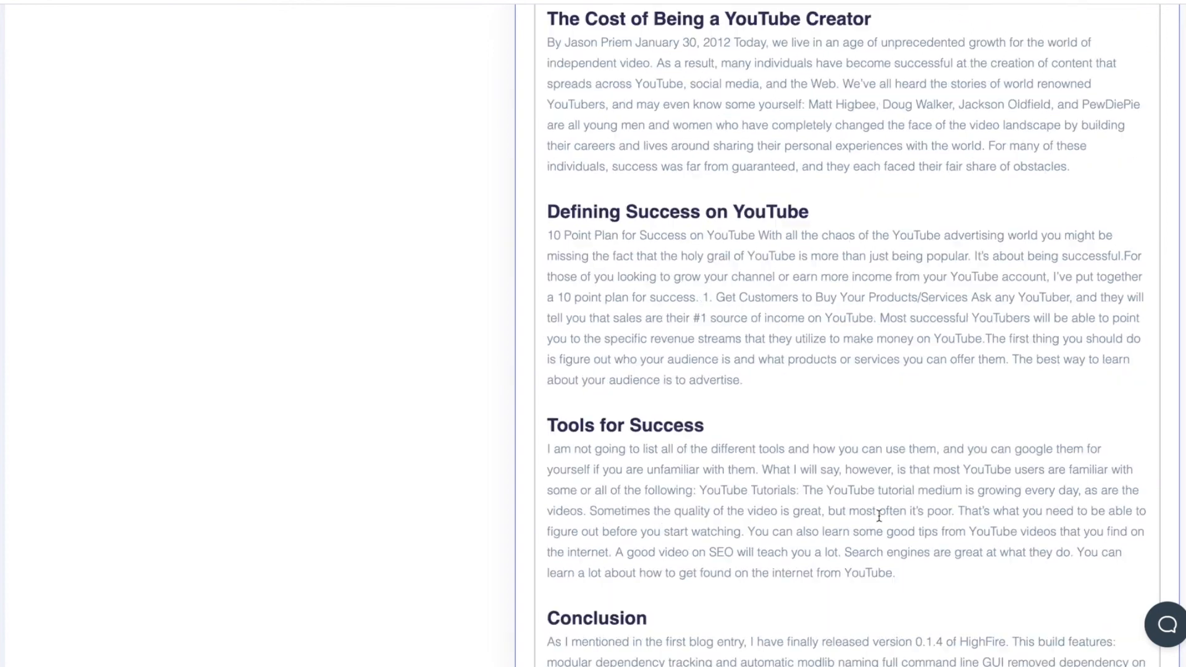
pyautogui.scroll(-3)
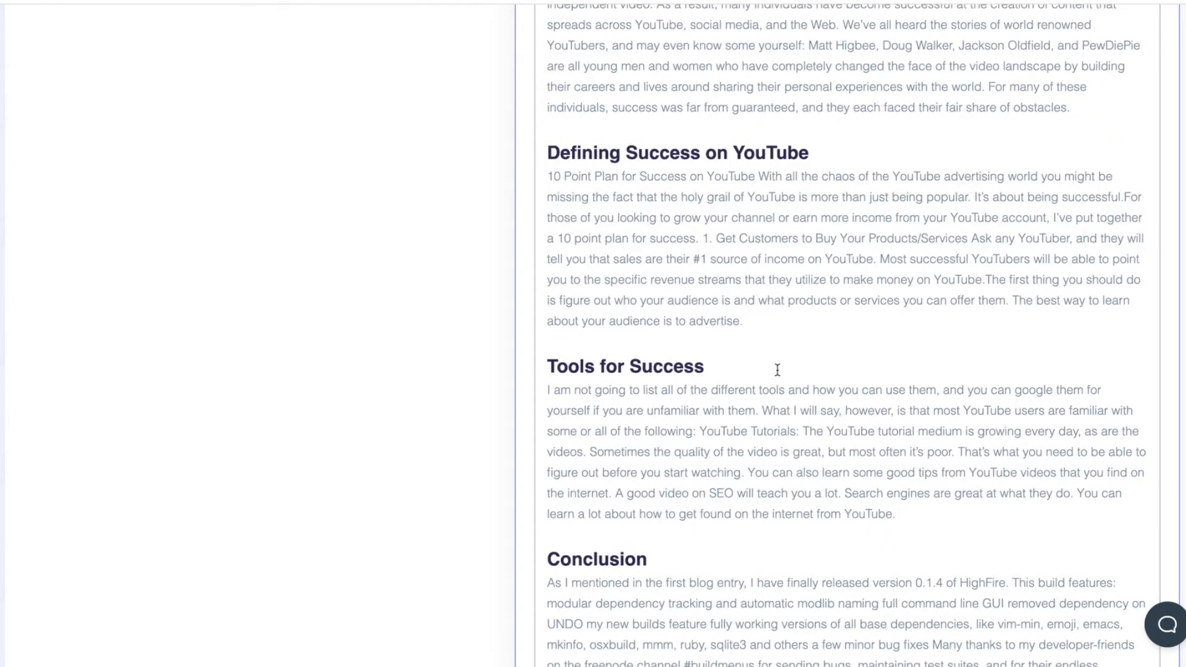
pyautogui.doubleClick(623, 366)
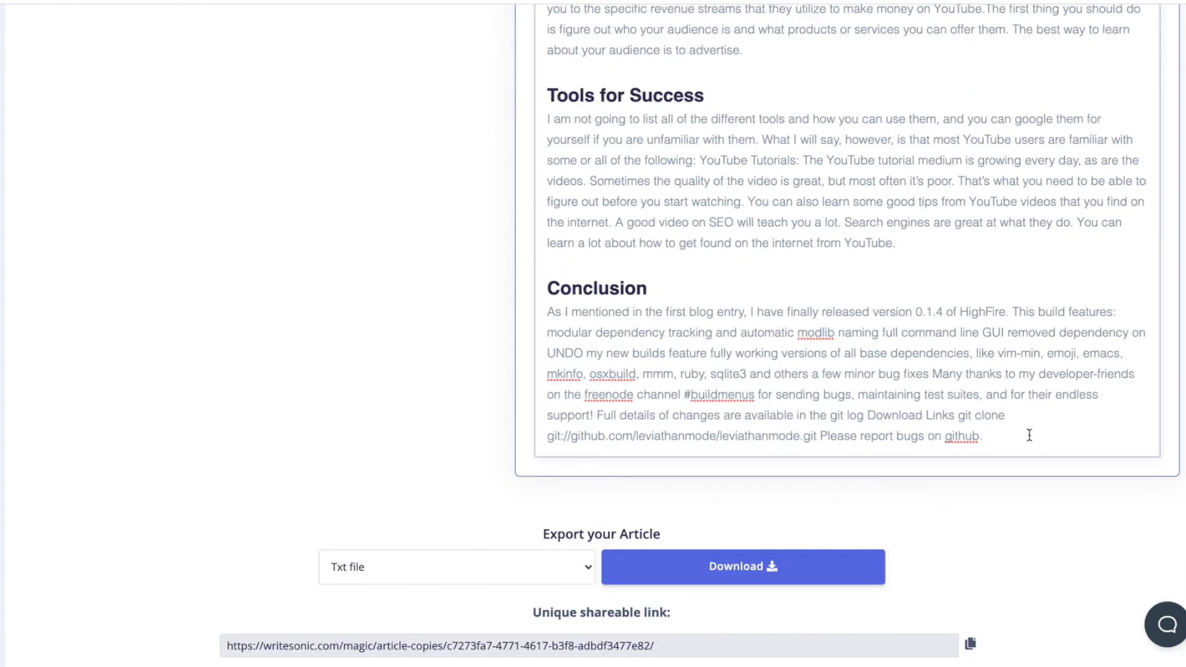
pyautogui.moveTo(490, 417)
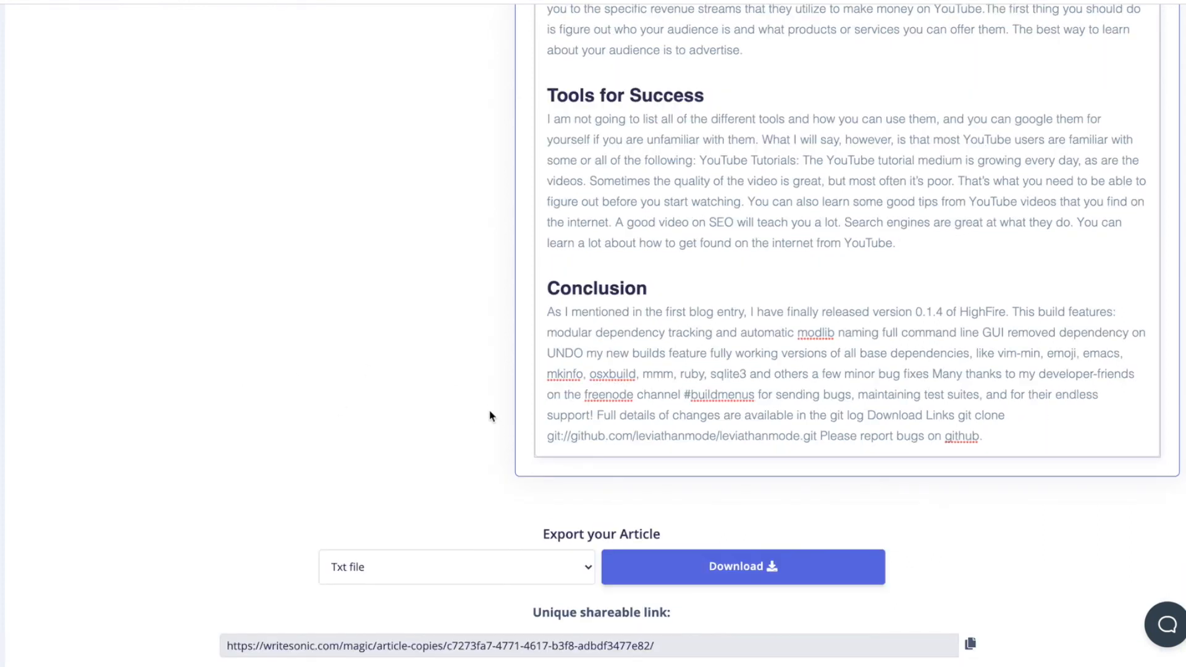
# Set the export format to Word Document and download the article.
pyautogui.scroll(-3)
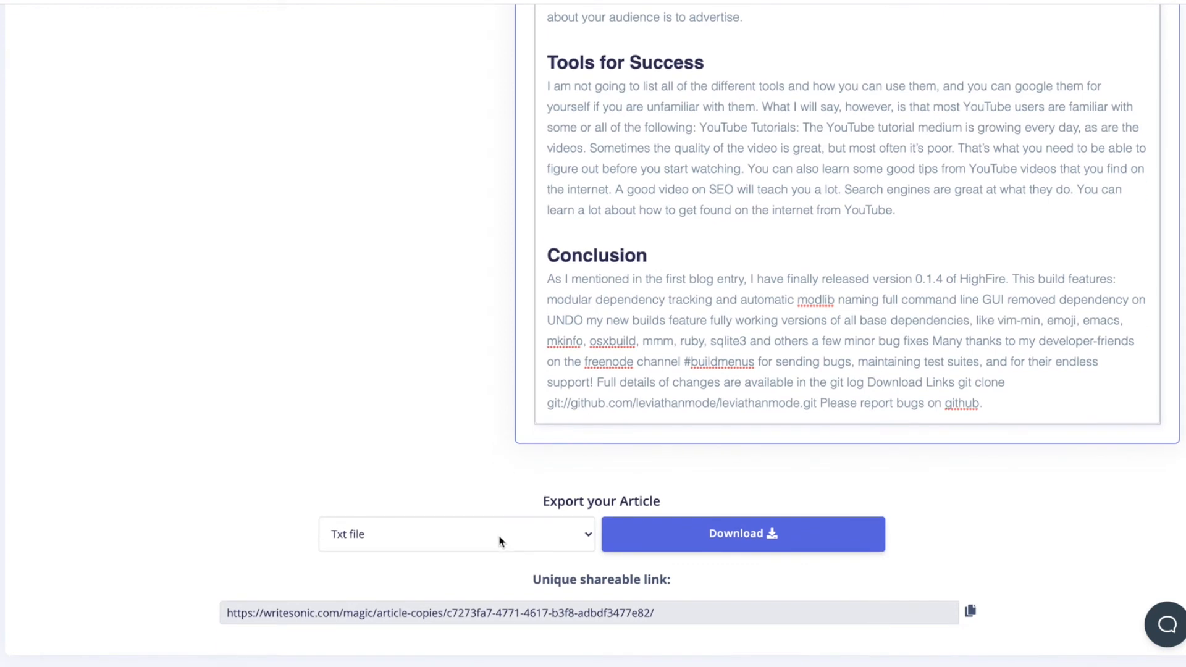
pyautogui.click(719, 534)
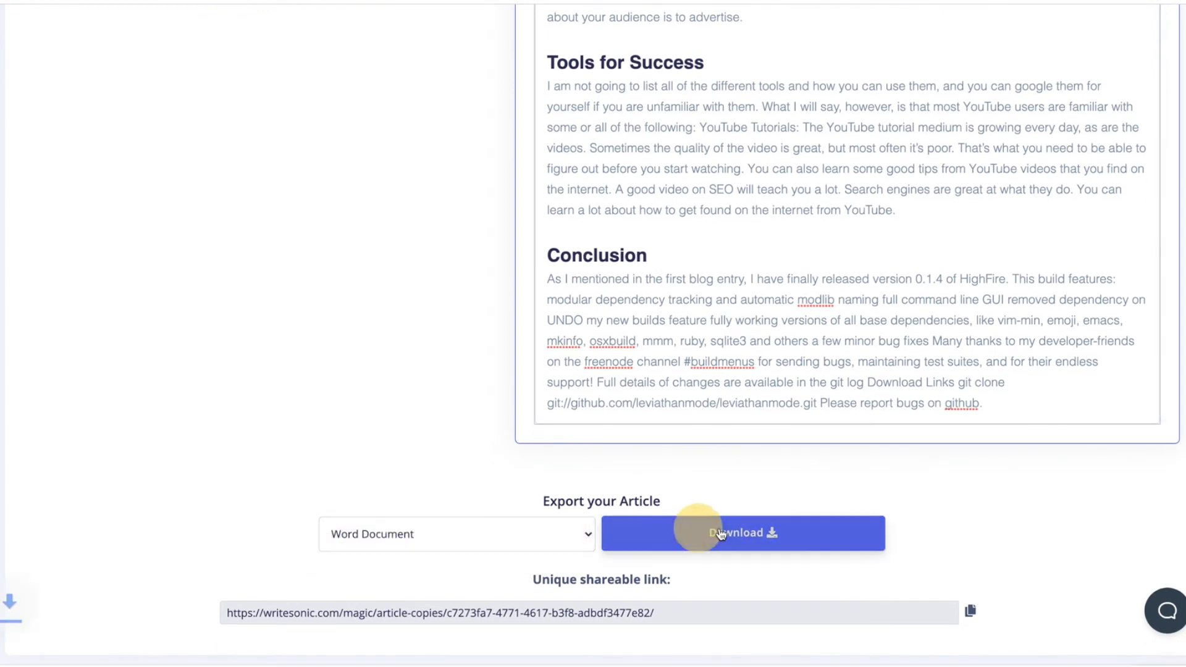
pyautogui.click(721, 533)
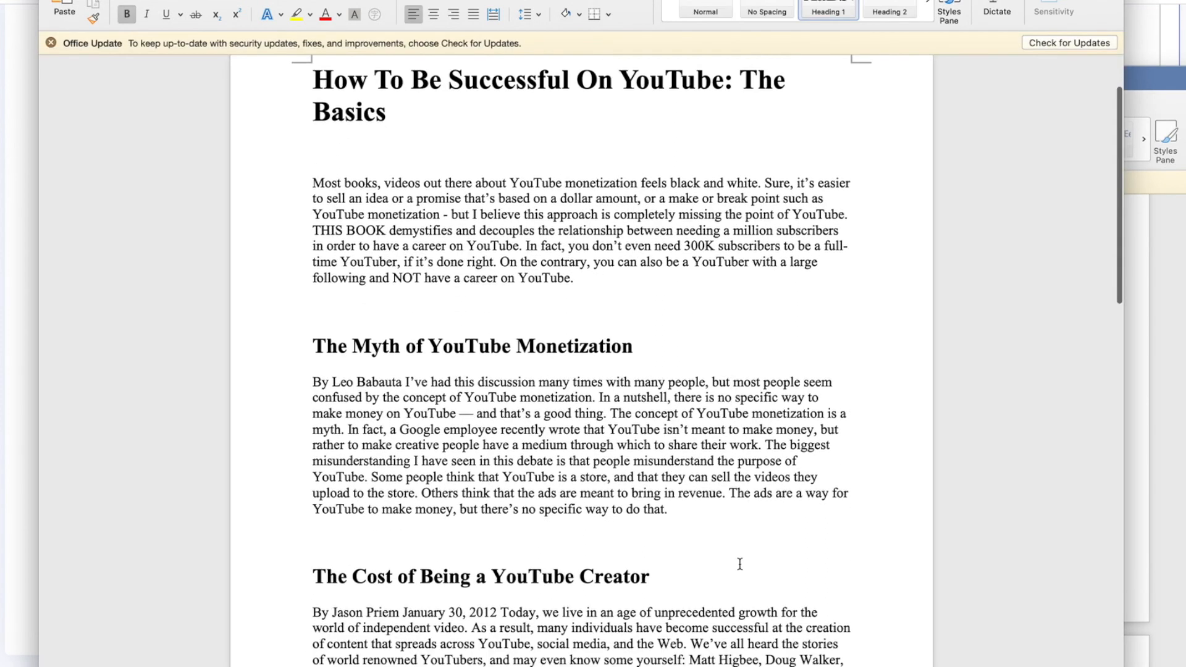
# Scroll through the downloaded YouTube article in Word to check its sections.
pyautogui.scroll(-3)
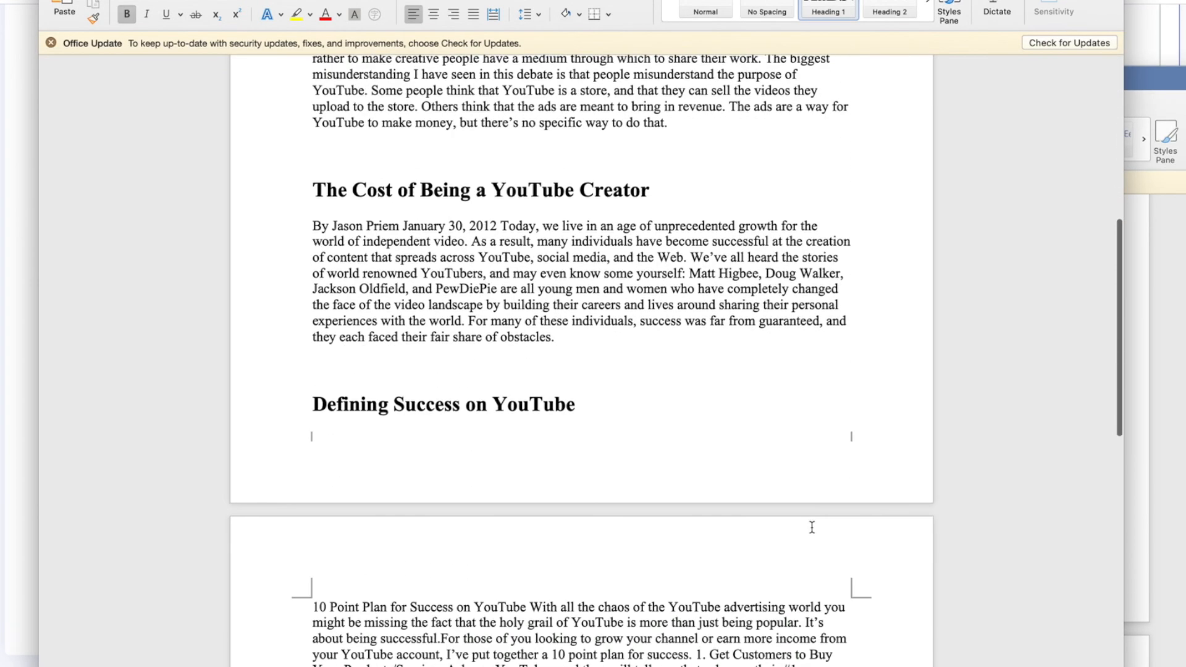
pyautogui.moveTo(515, 273); pyautogui.dragTo(600, 273)
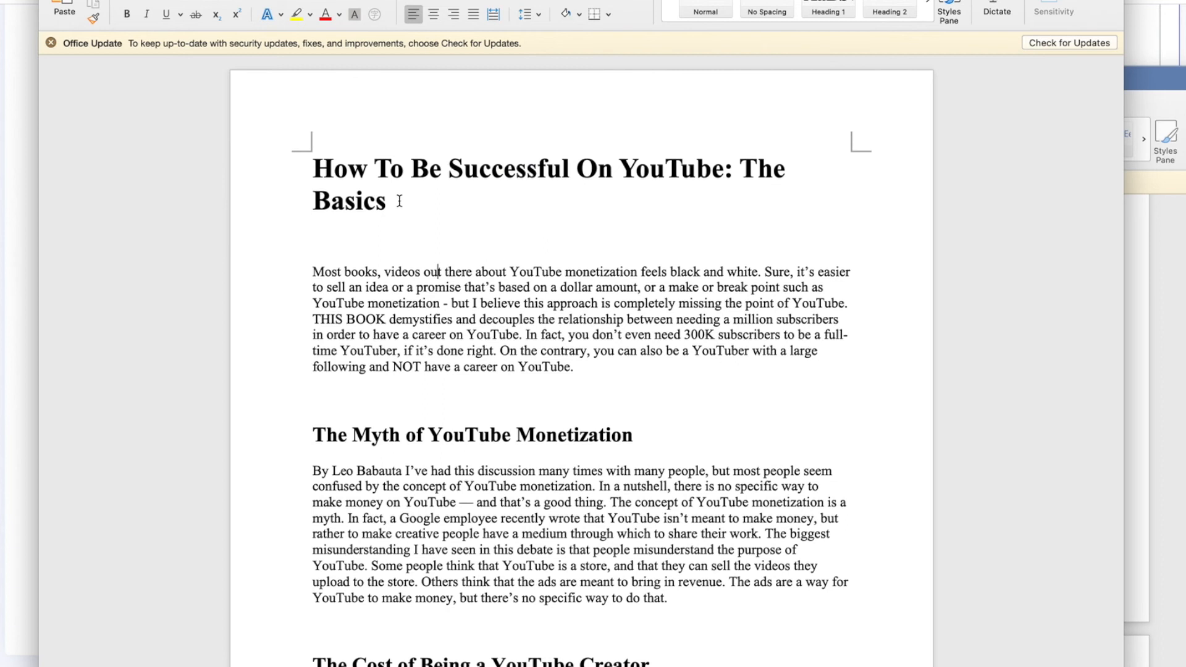
pyautogui.moveTo(83, 82)
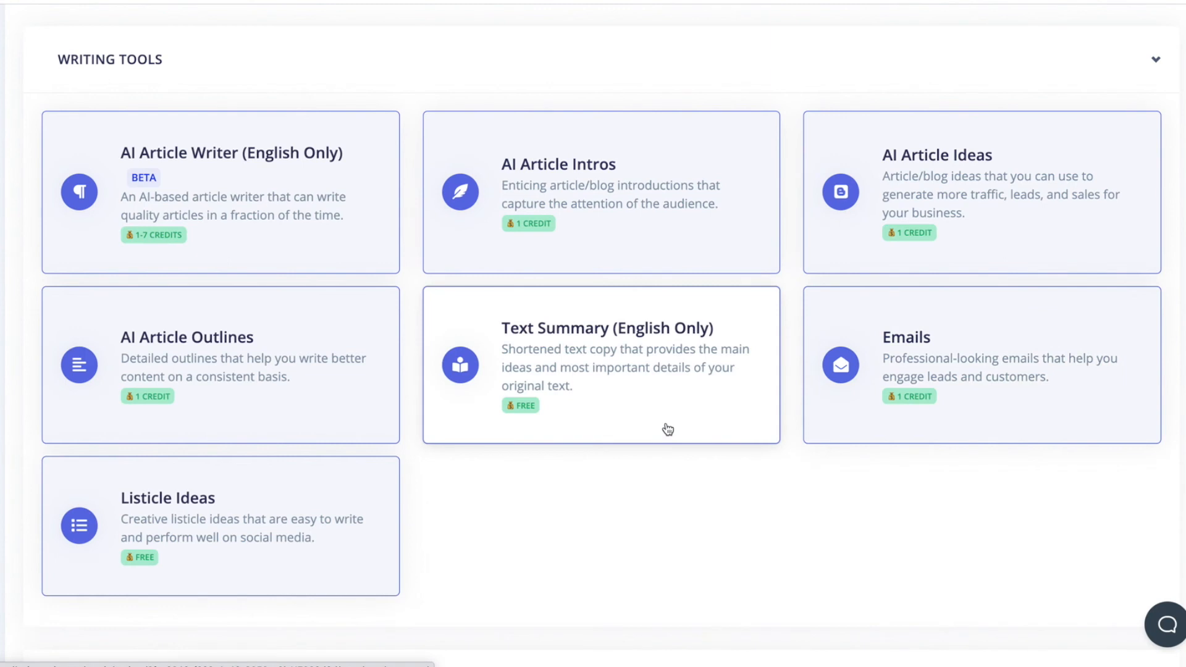
pyautogui.moveTo(705, 382)
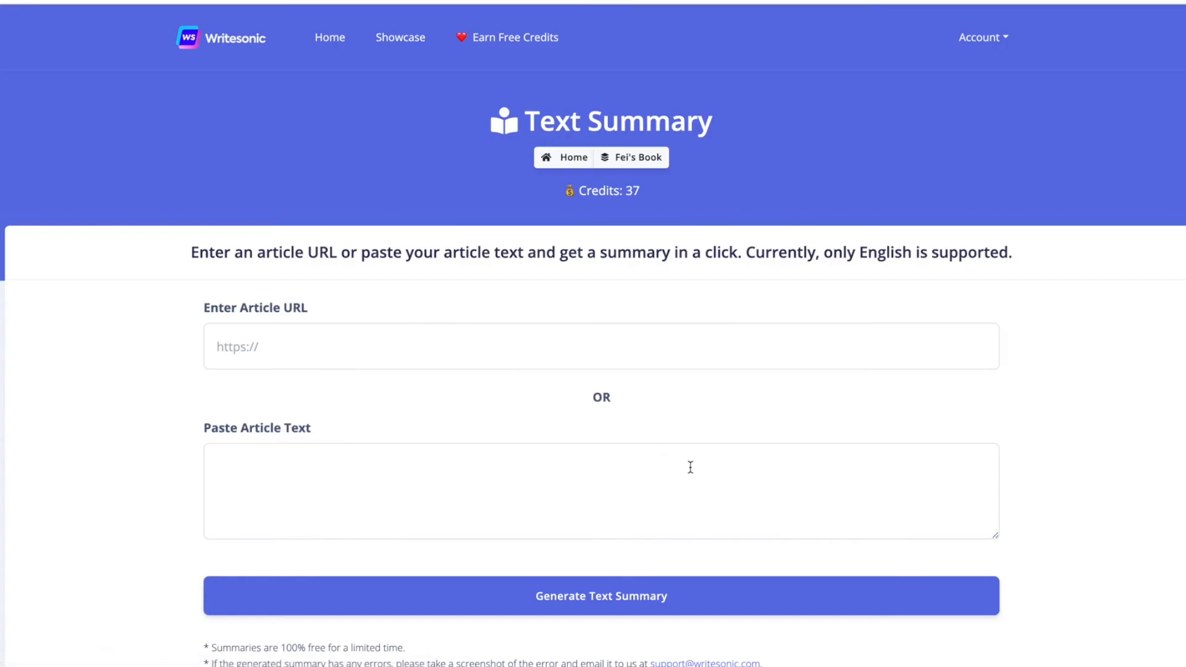
# Open the Text Summary (English Only) tool from the Writing Tools list.
pyautogui.click(600, 342)
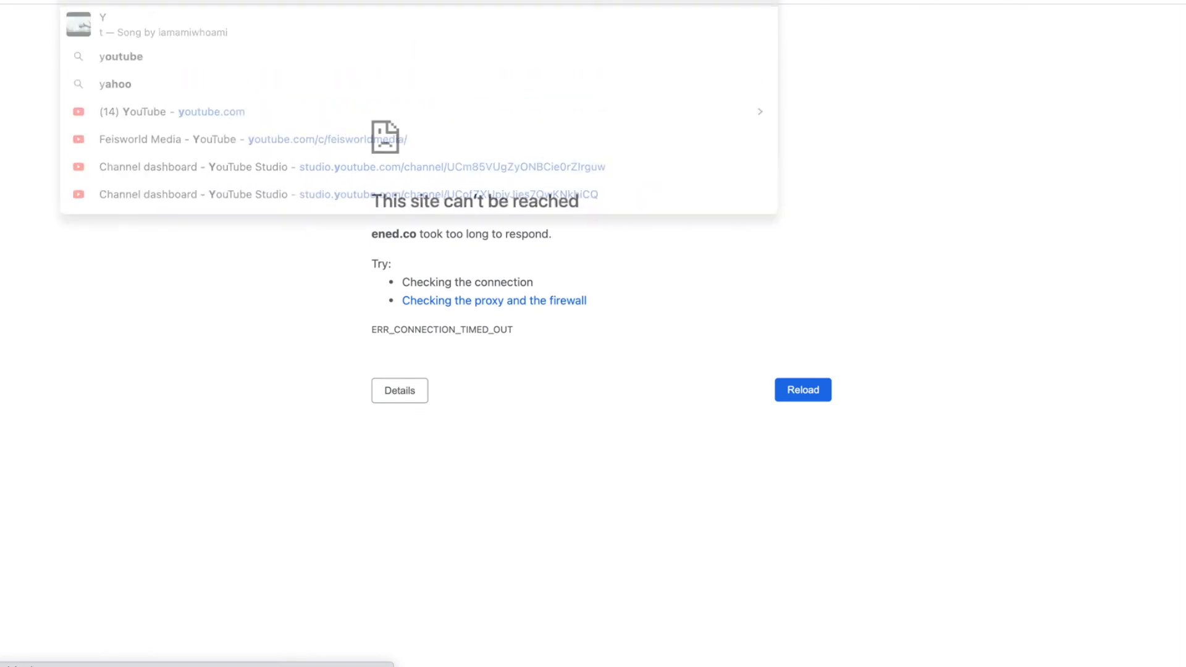
# Search the Feisworld blog for 'bj miller' and locate the podcast post.
pyautogui.write('bj miller')
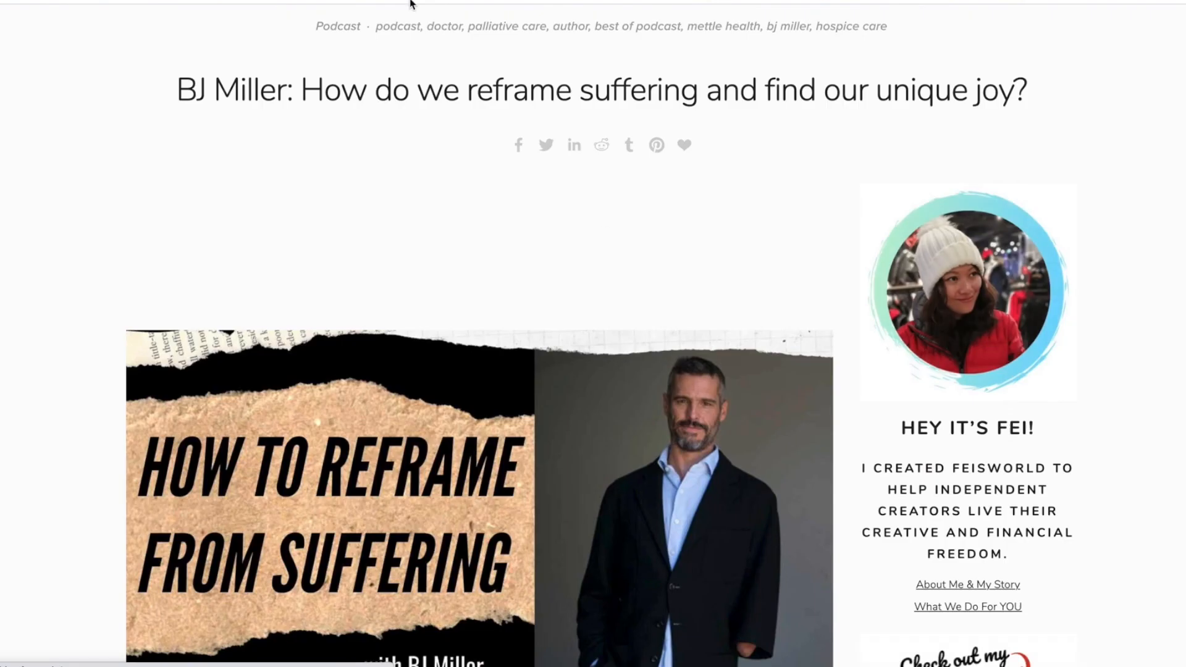
pyautogui.scroll(-3)
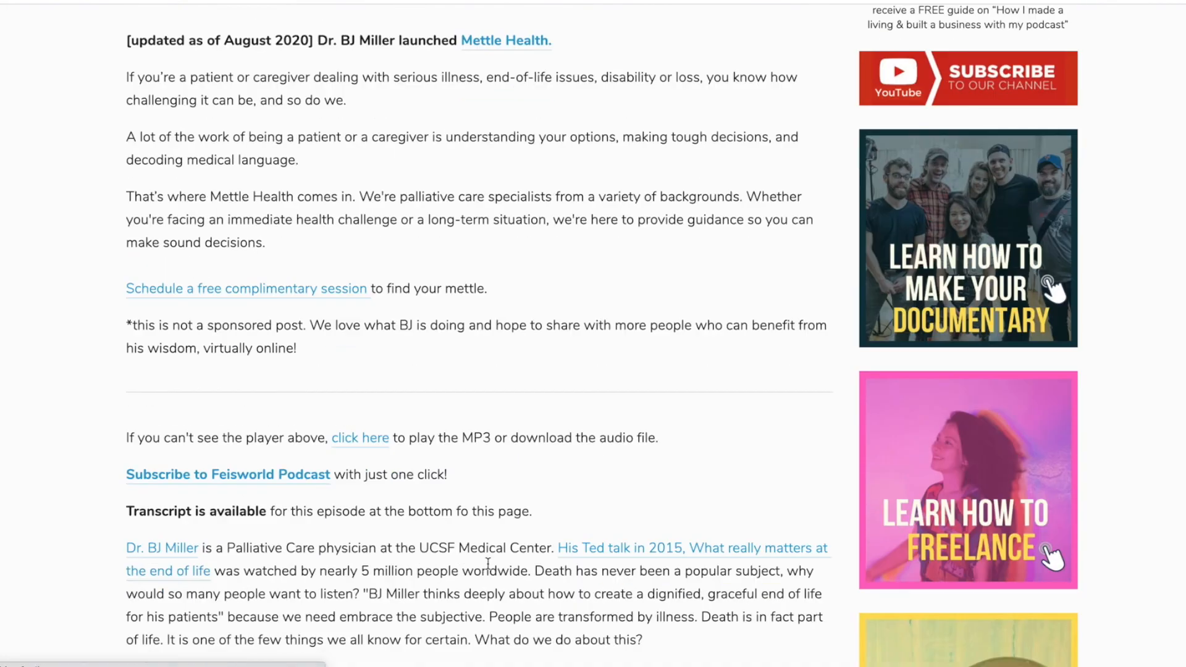
pyautogui.scroll(-3)
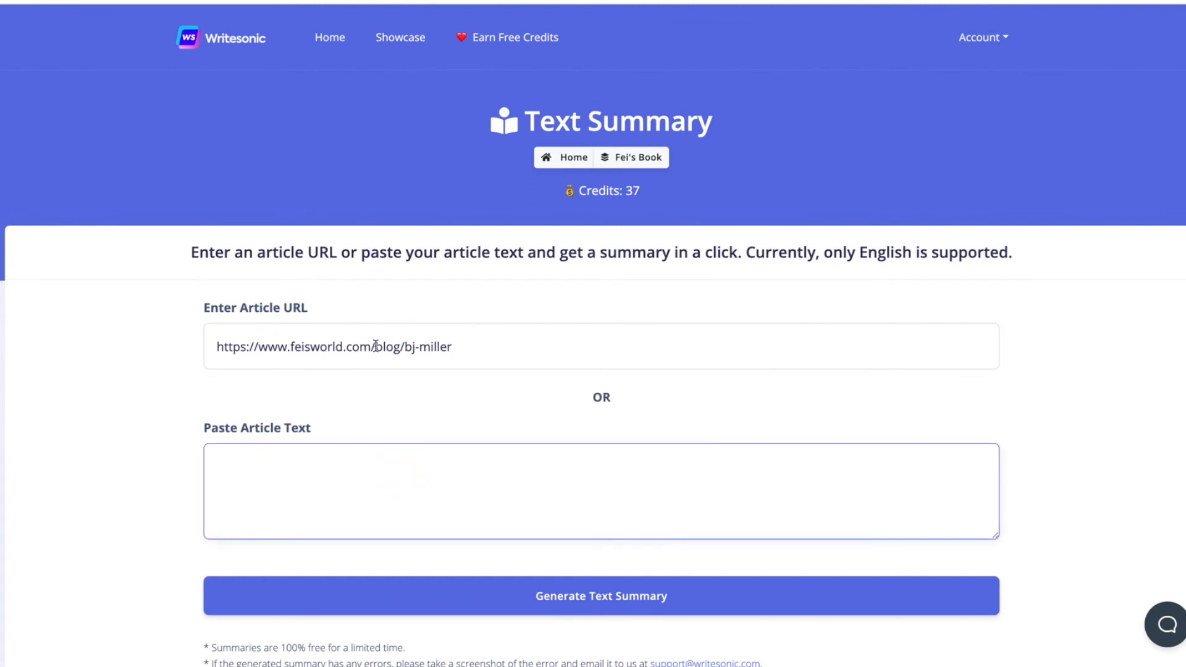
# Generate a text summary from the BJ Miller post URL and read through it.
pyautogui.tripleClick(334, 346)
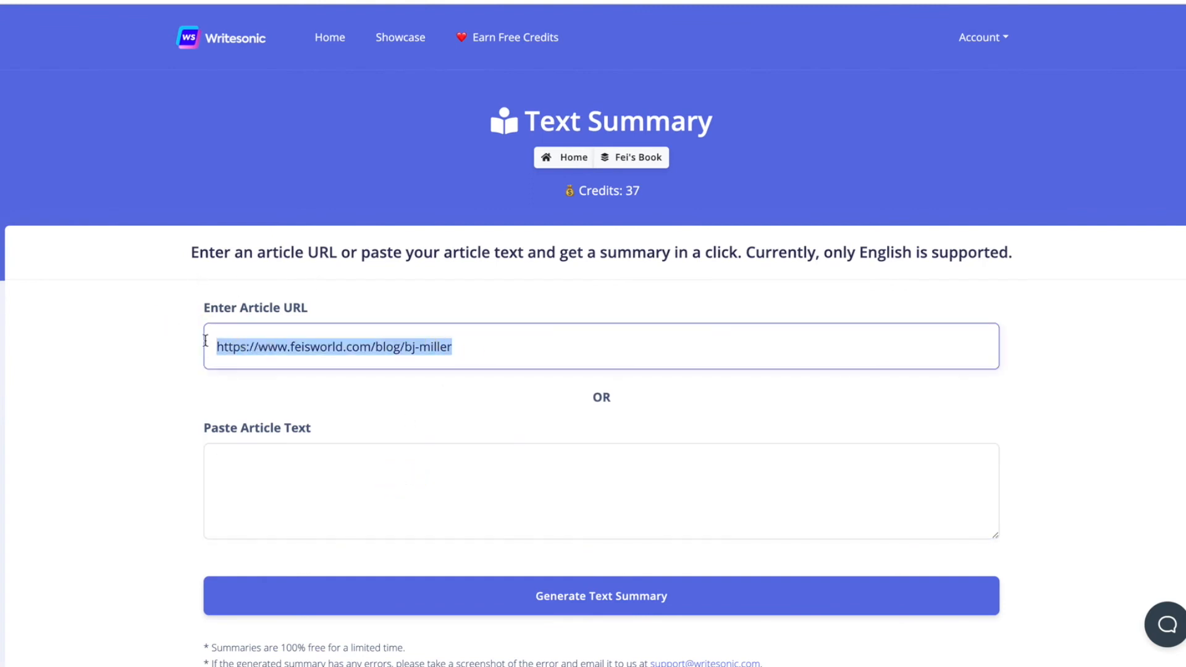
pyautogui.moveTo(303, 493)
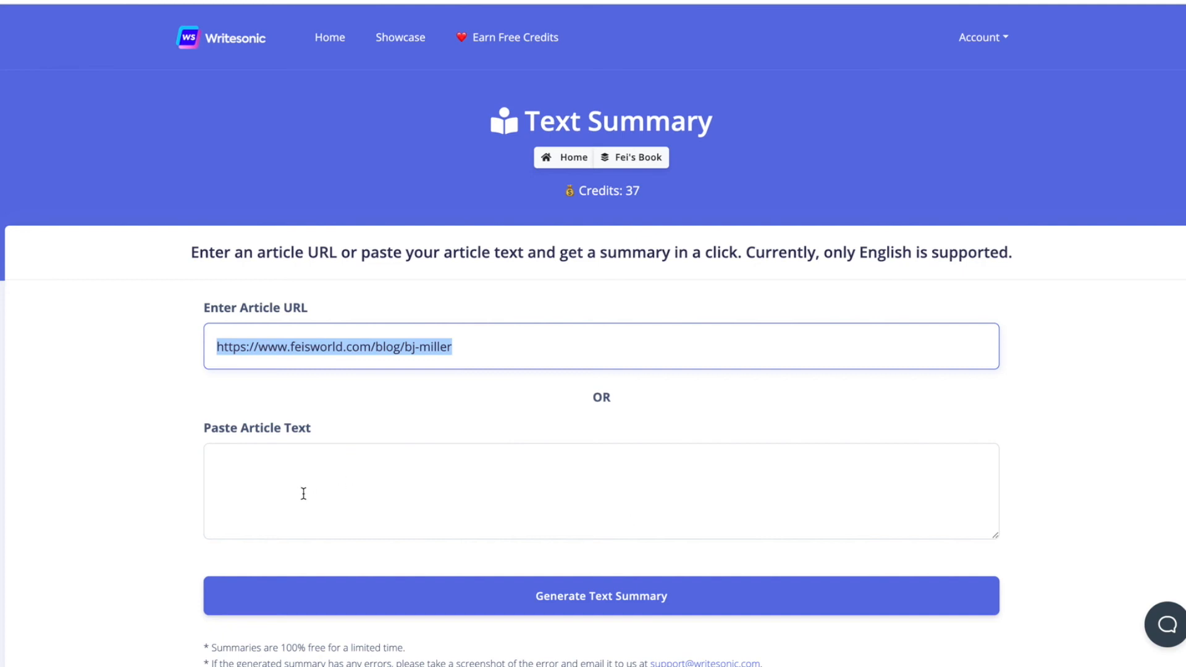
pyautogui.click(600, 595)
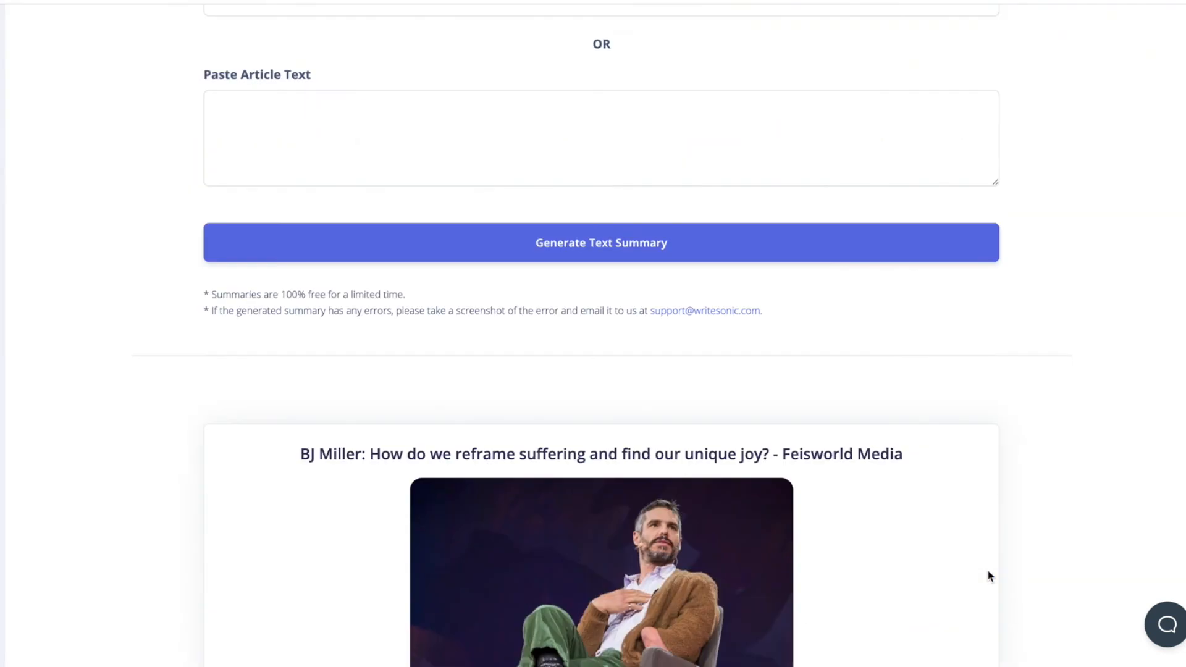
pyautogui.scroll(-3)
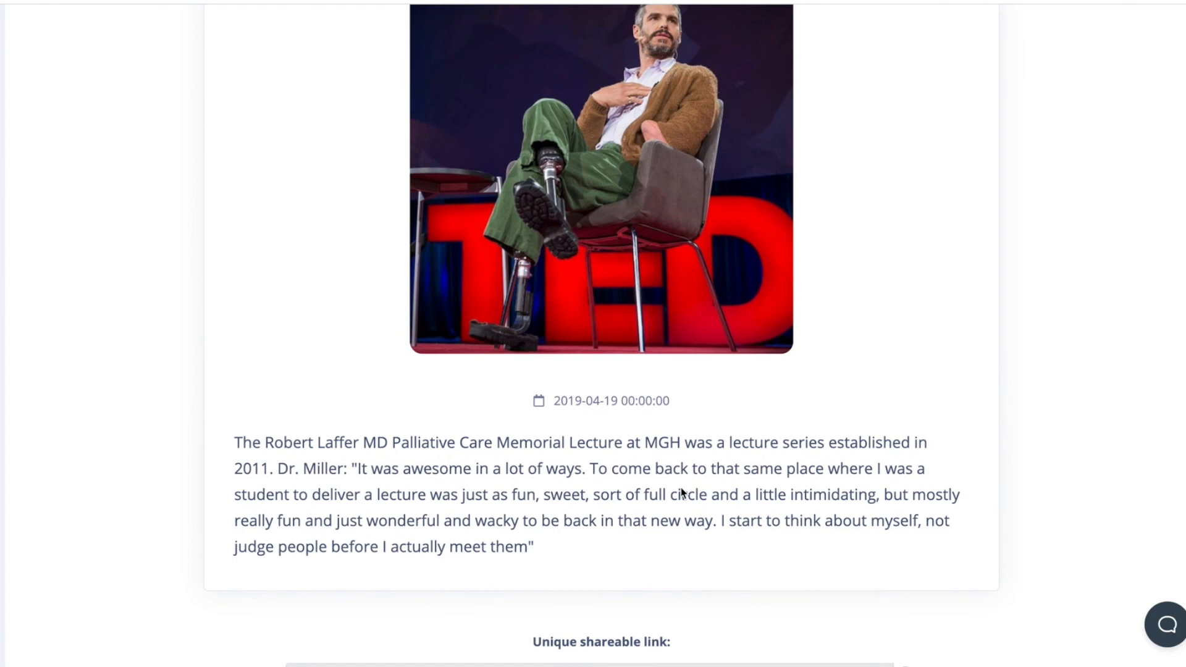
pyautogui.scroll(-3)
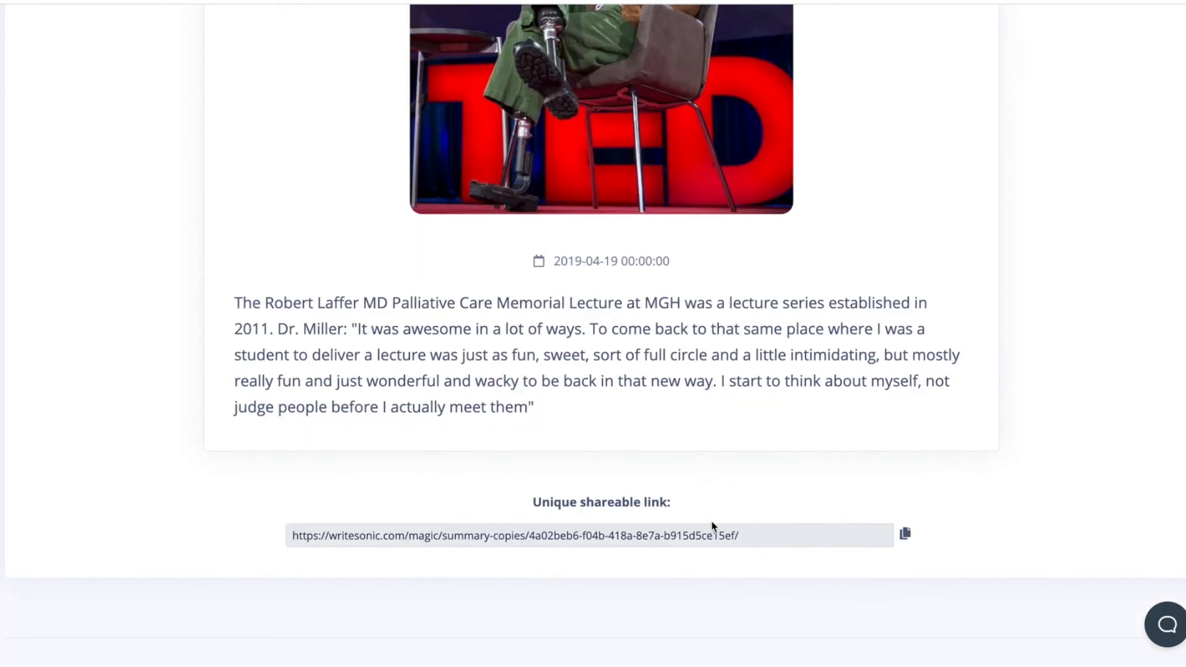
pyautogui.moveTo(623, 436)
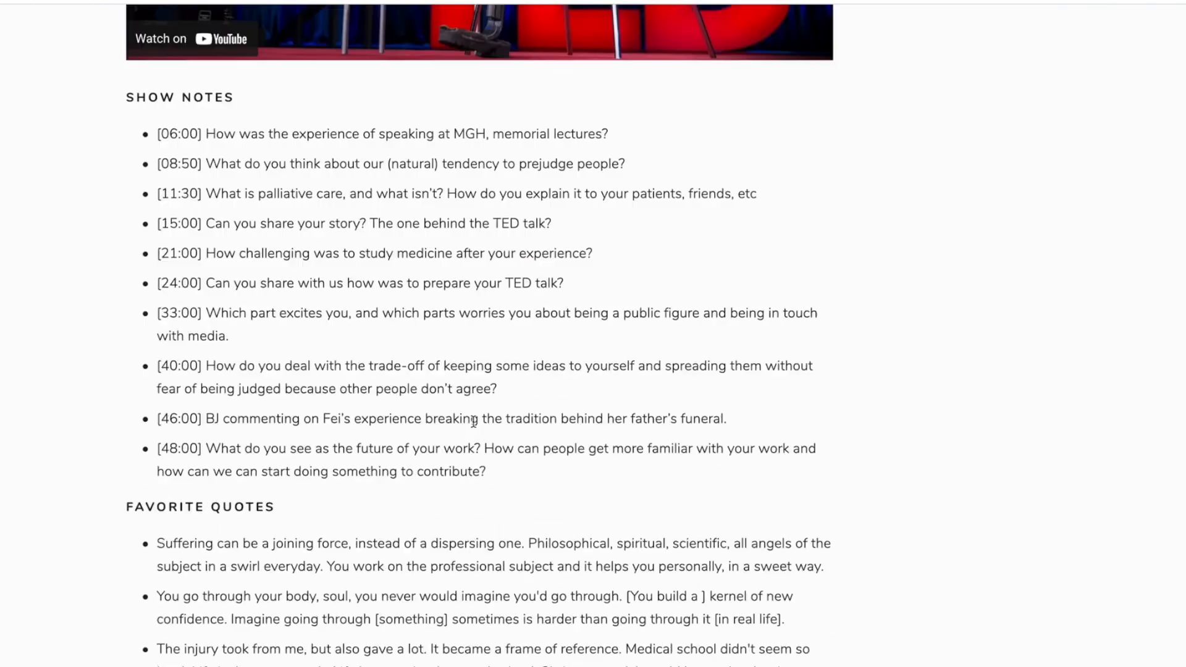
pyautogui.scroll(3)
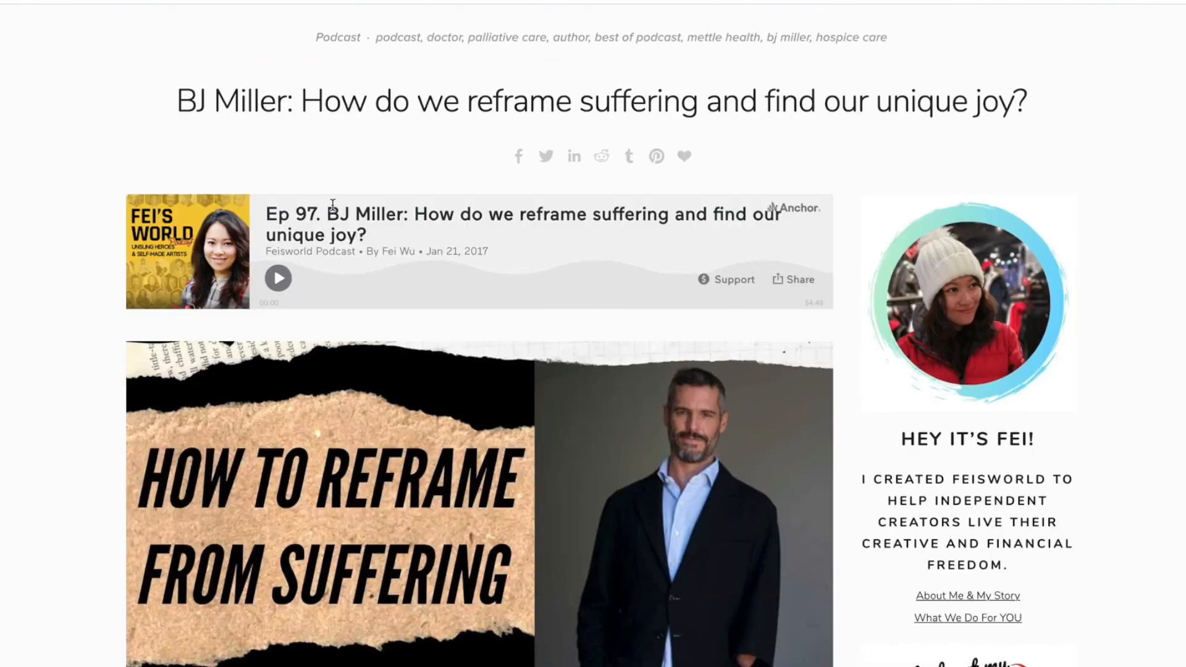
pyautogui.scroll(3)
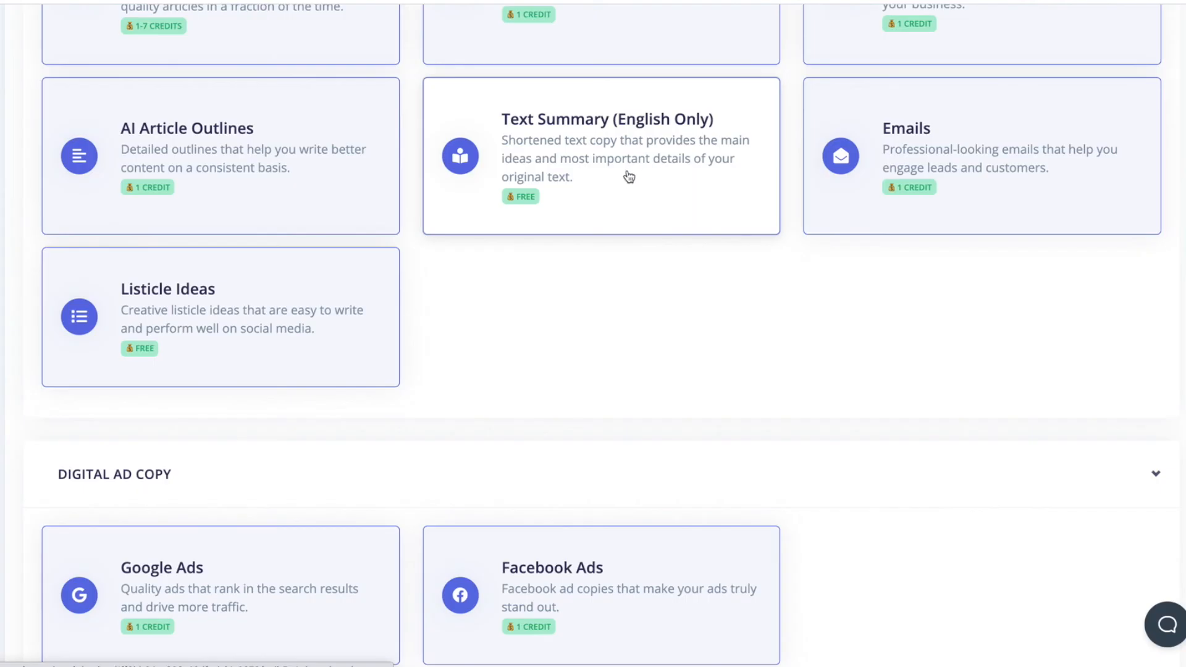
pyautogui.moveTo(725, 178)
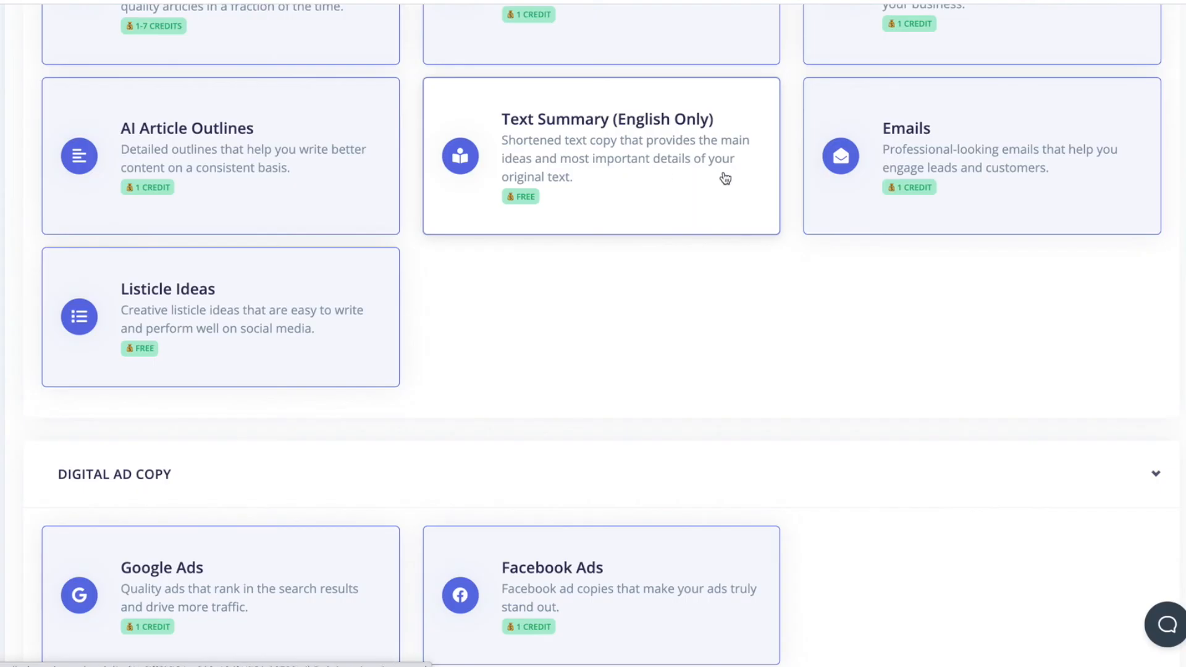
pyautogui.moveTo(746, 174)
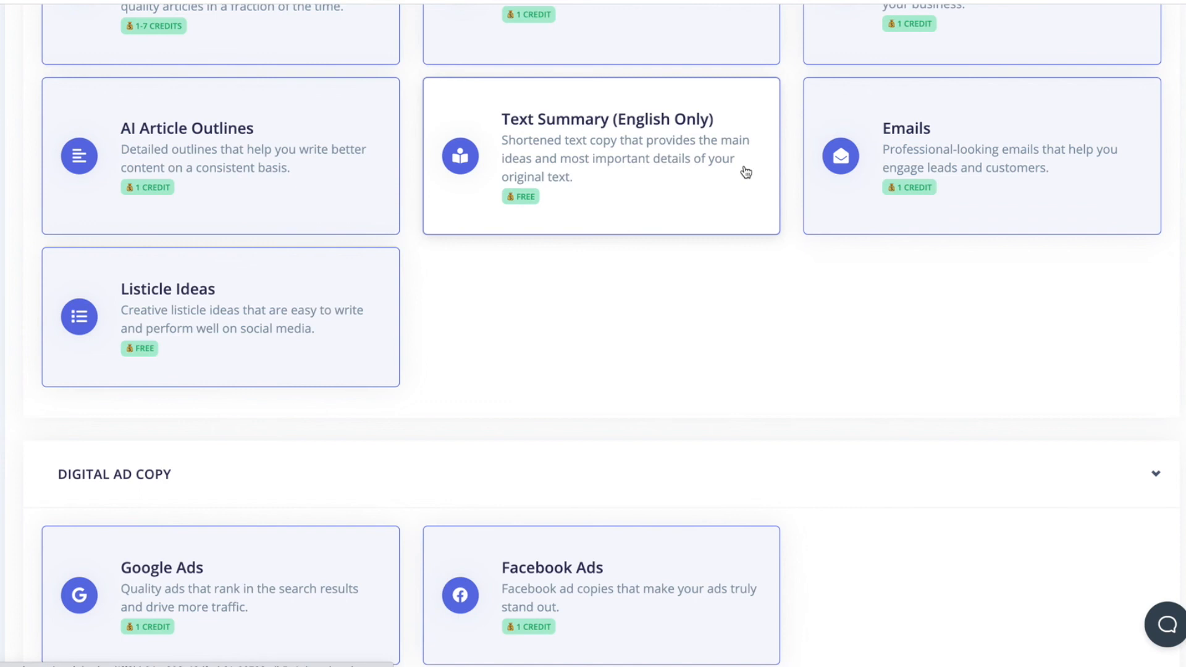
# Scroll back up through the Writesonic writing tools catalogue.
pyautogui.scroll(3)
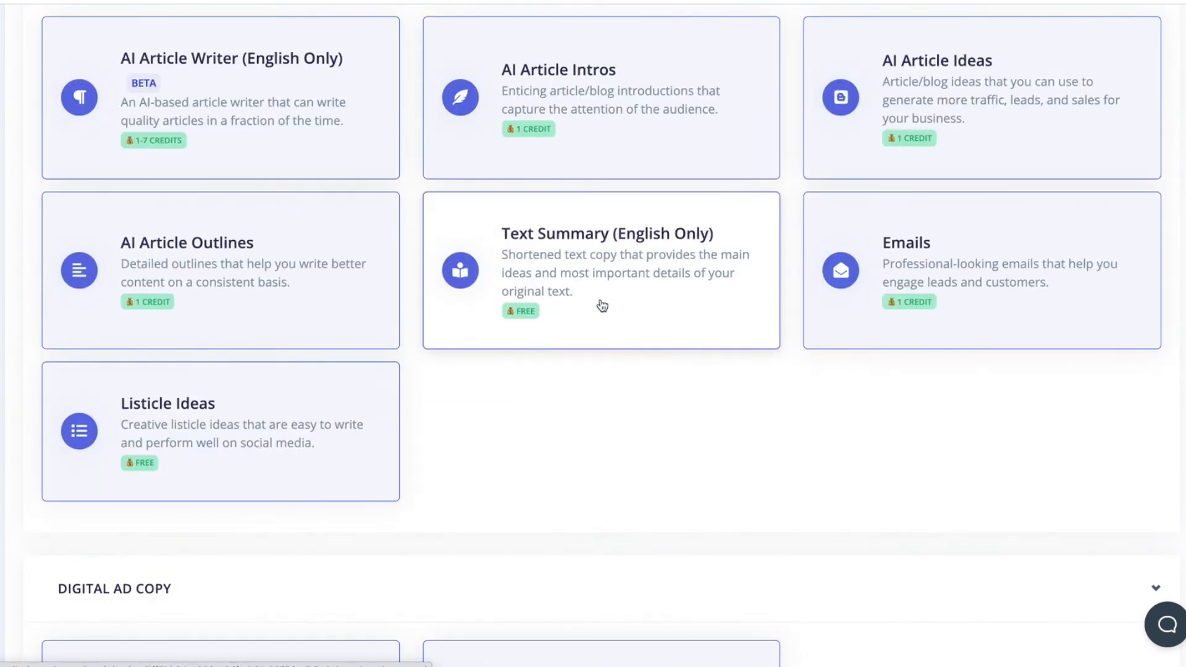
pyautogui.moveTo(590, 311)
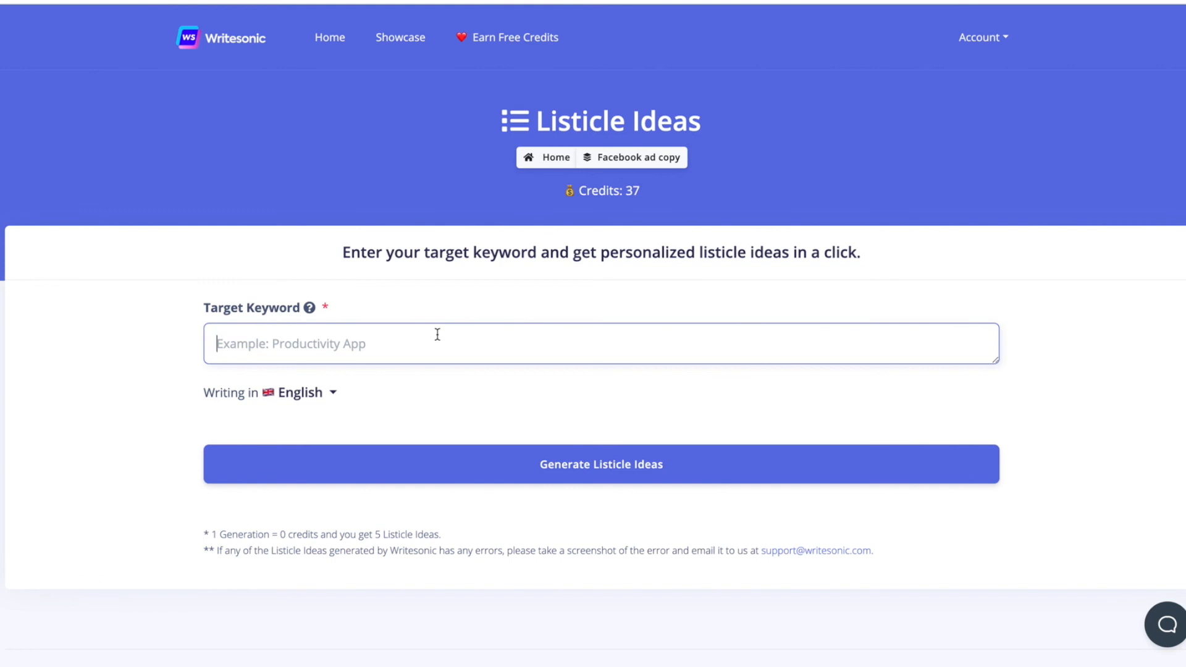
# Generate listicle ideas for the keyword 'how to start podcasting'.
pyautogui.write('how to start')
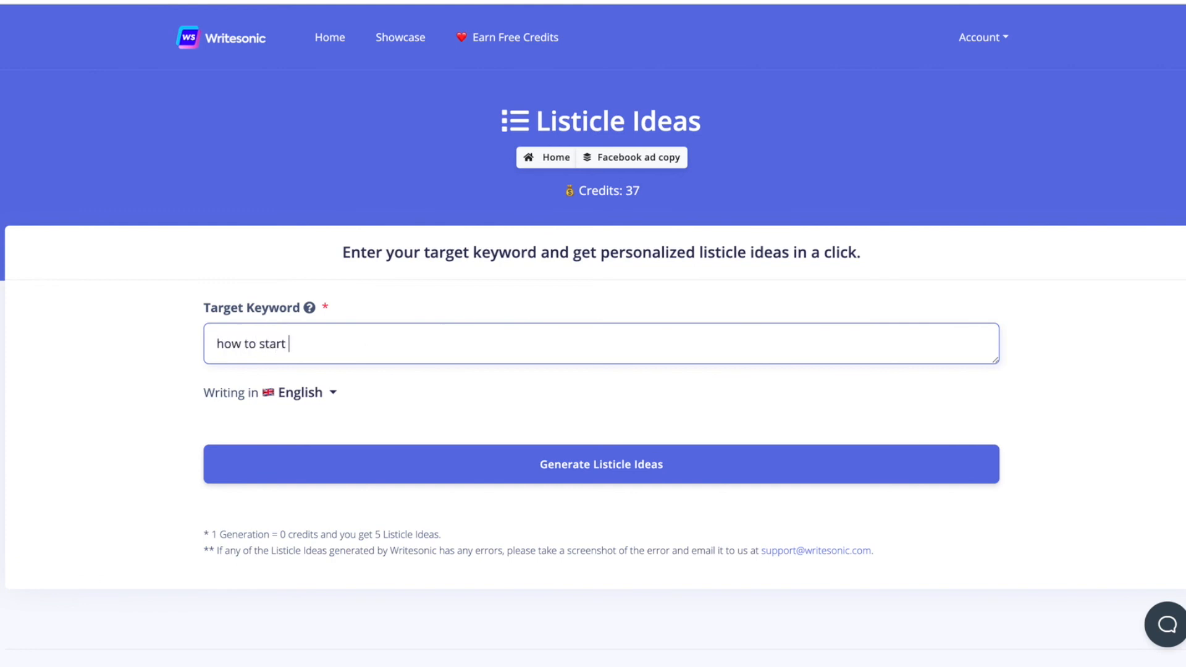
pyautogui.write('podcasti')
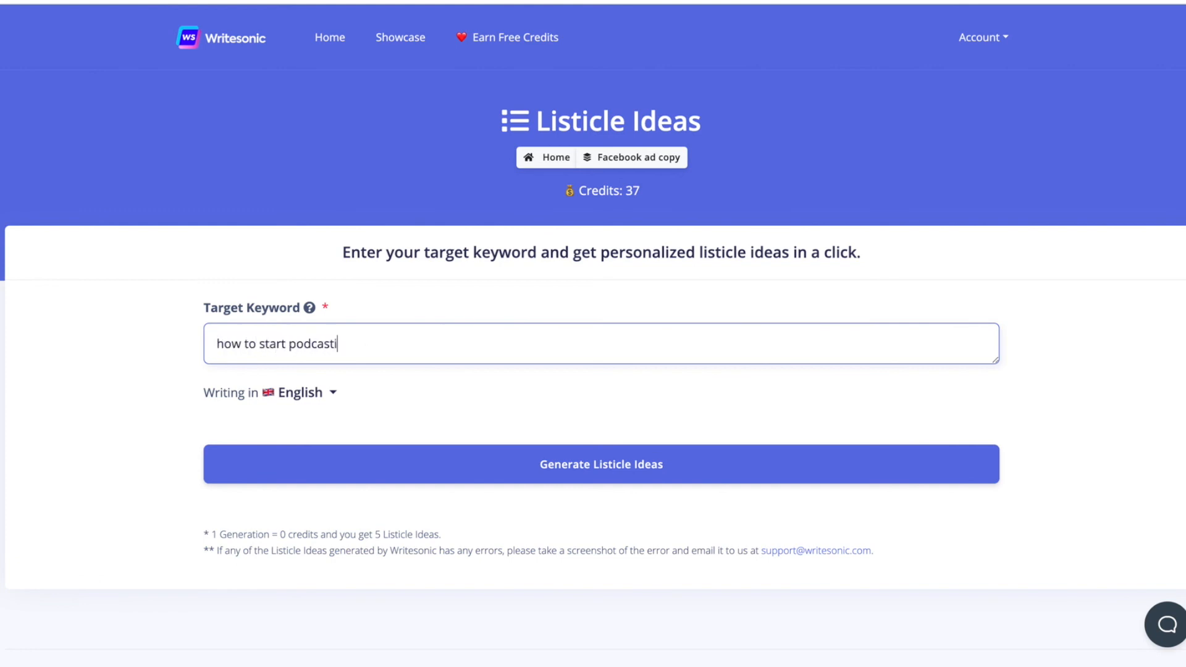
pyautogui.write('ng')
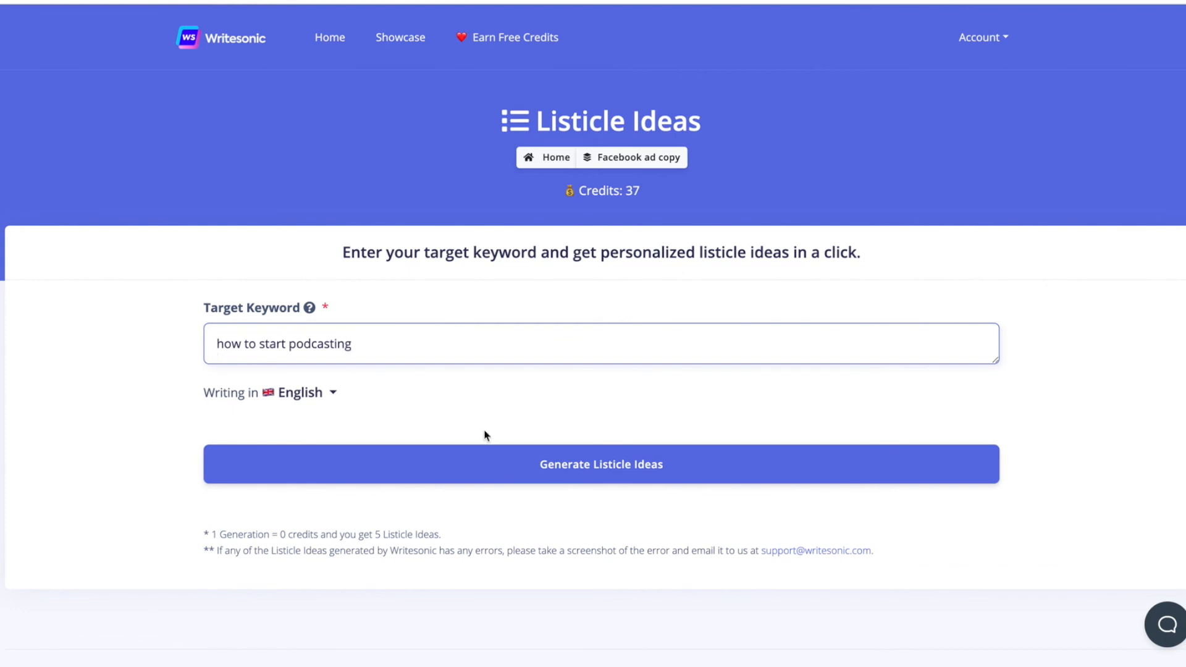
pyautogui.click(601, 465)
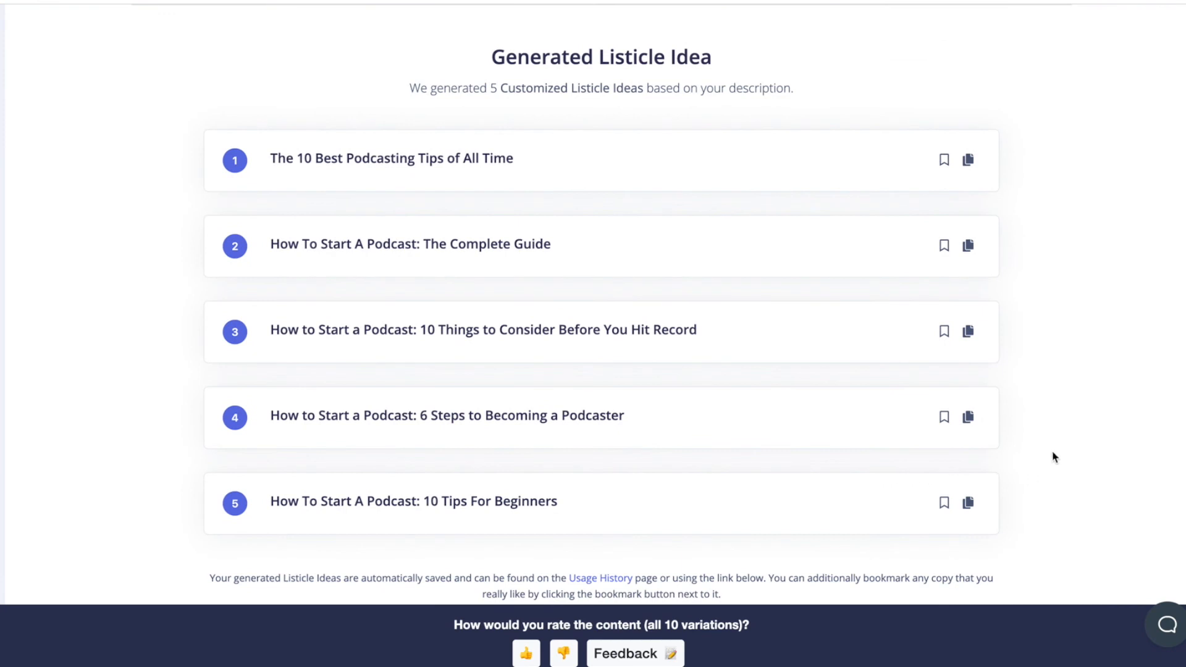
pyautogui.moveTo(441, 360)
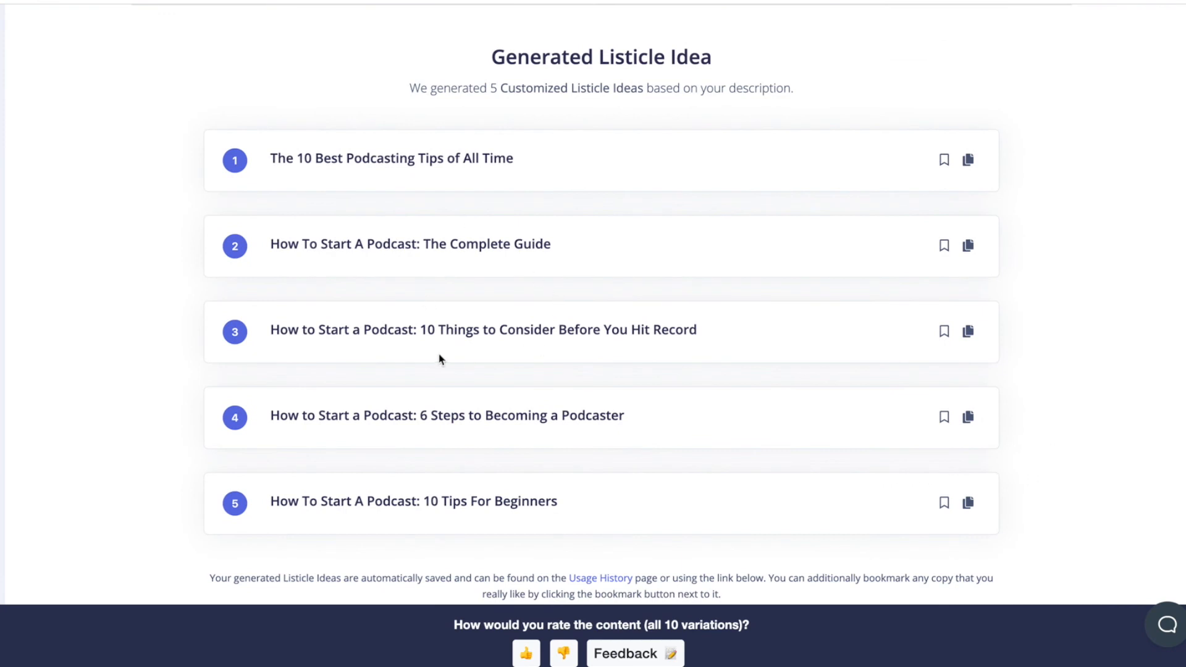
pyautogui.moveTo(748, 353)
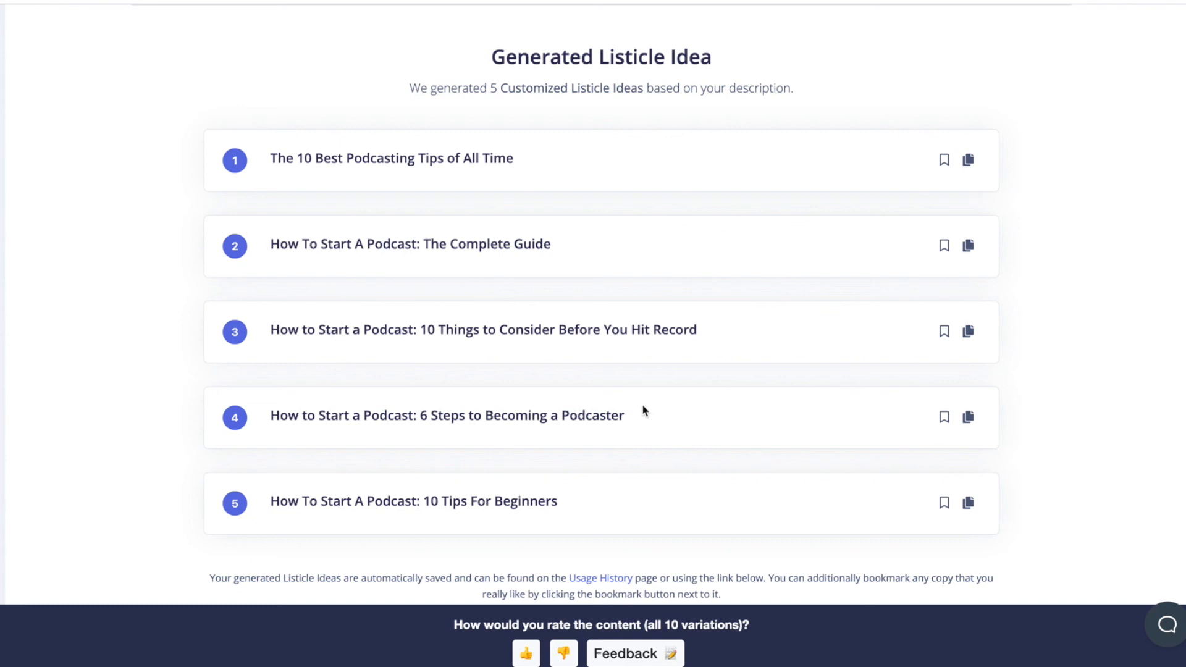
pyautogui.moveTo(467, 436)
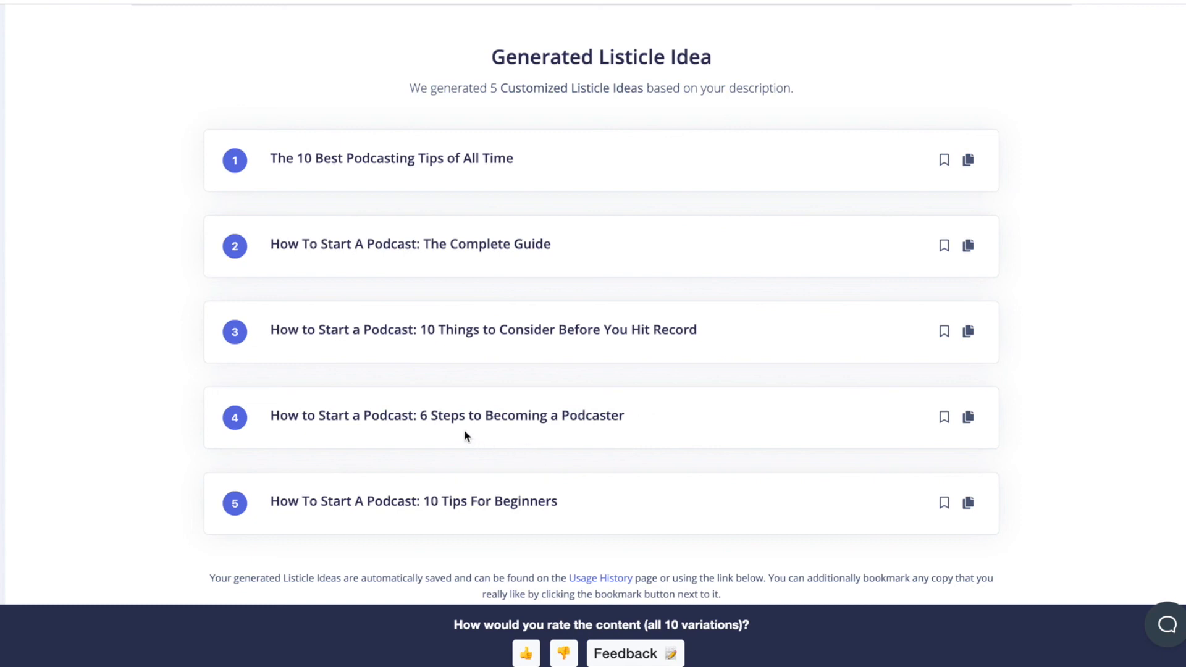
pyautogui.moveTo(440, 270)
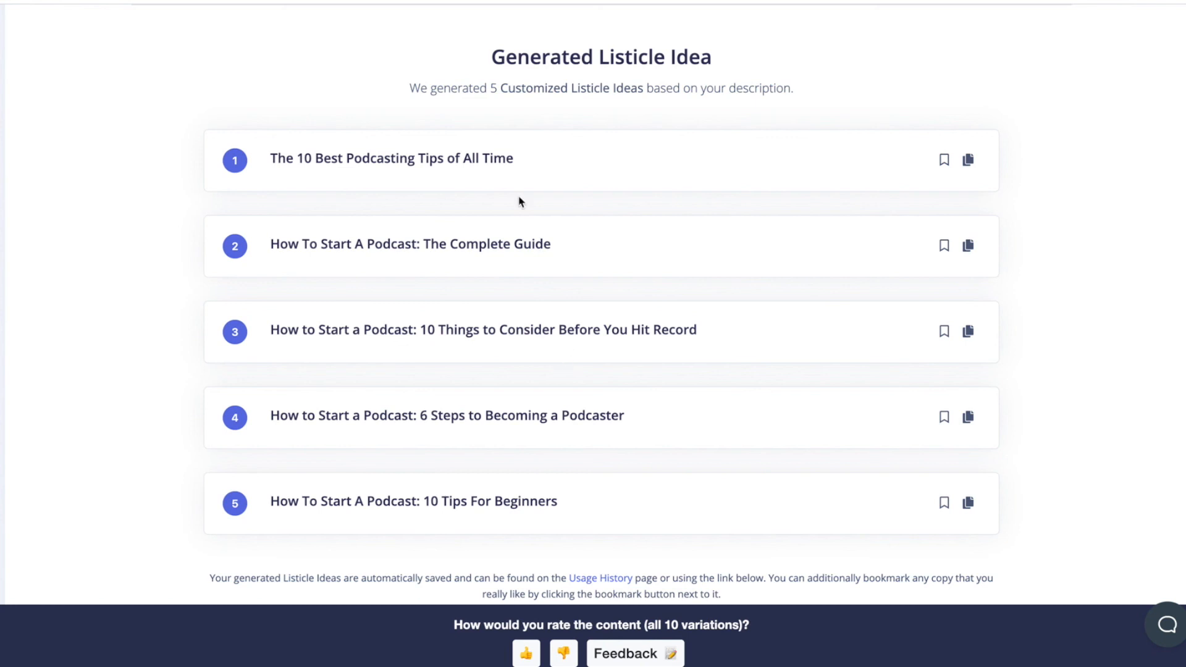
pyautogui.moveTo(556, 269)
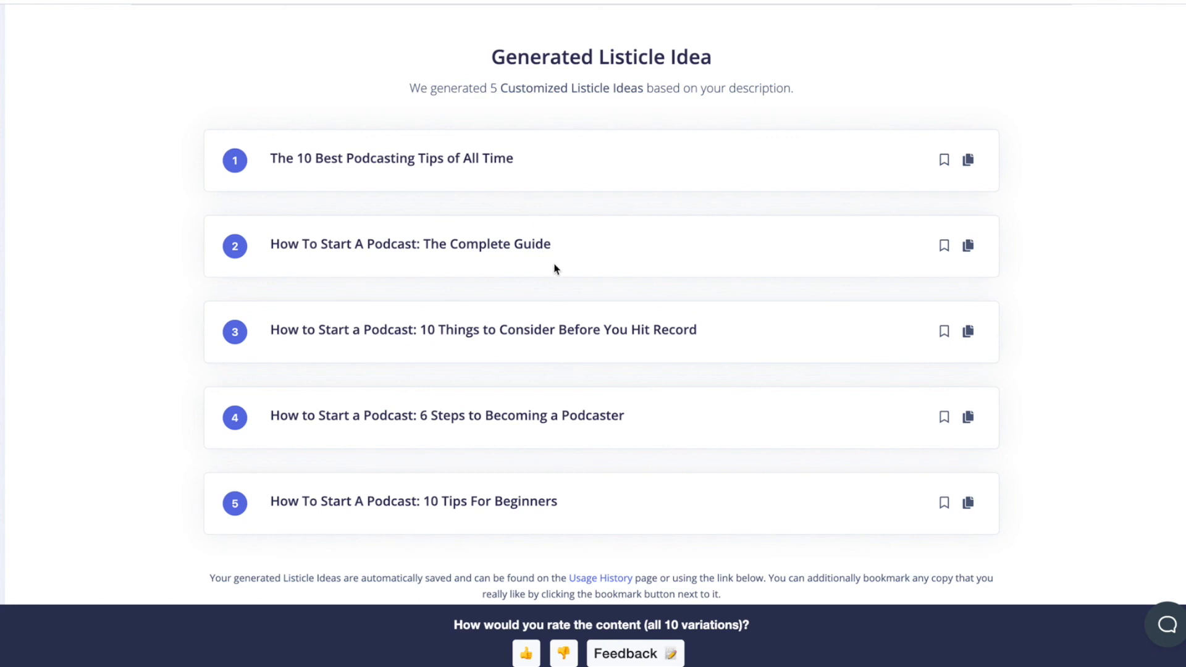
pyautogui.moveTo(554, 273)
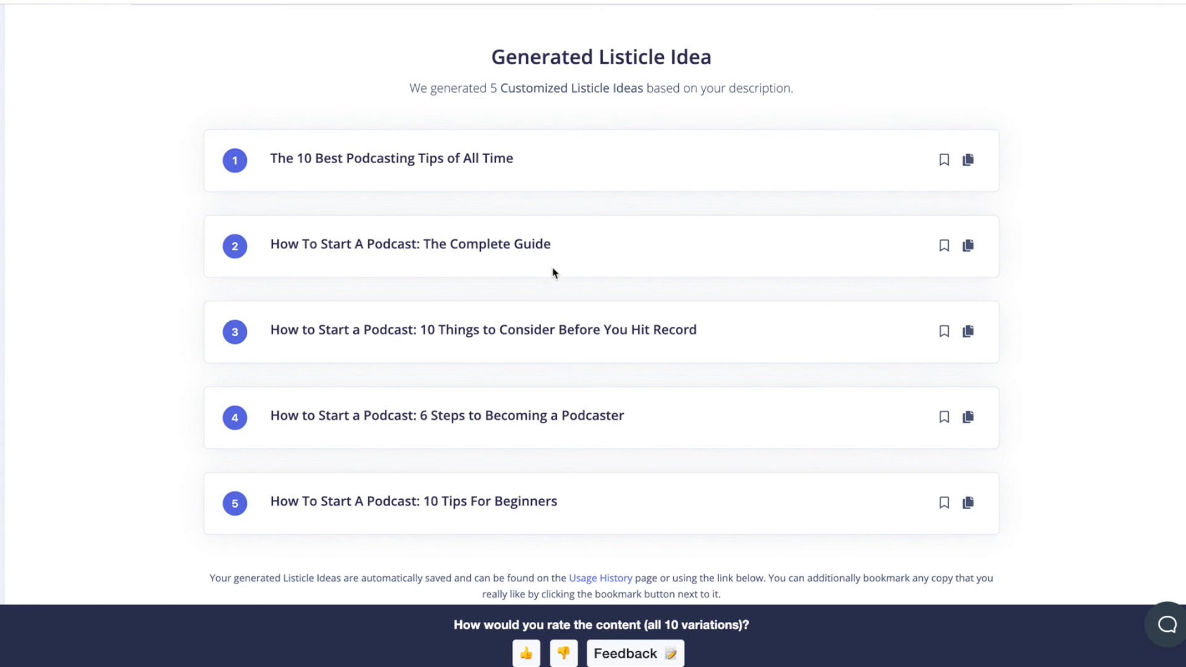
pyautogui.moveTo(450, 149)
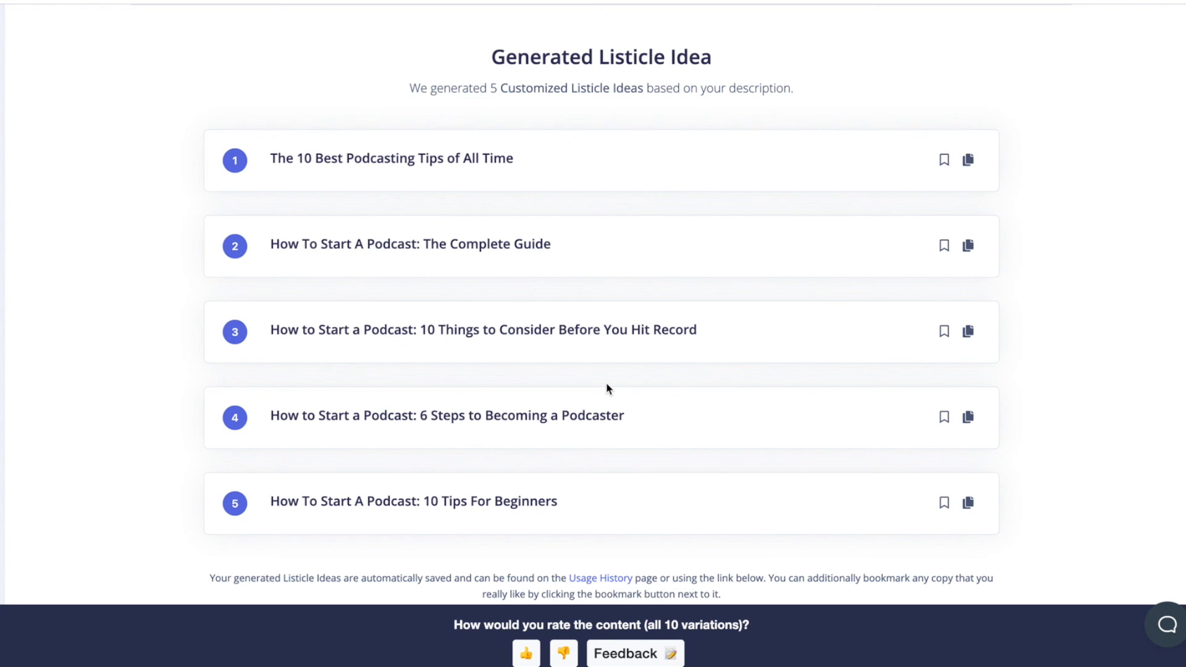
pyautogui.moveTo(427, 295)
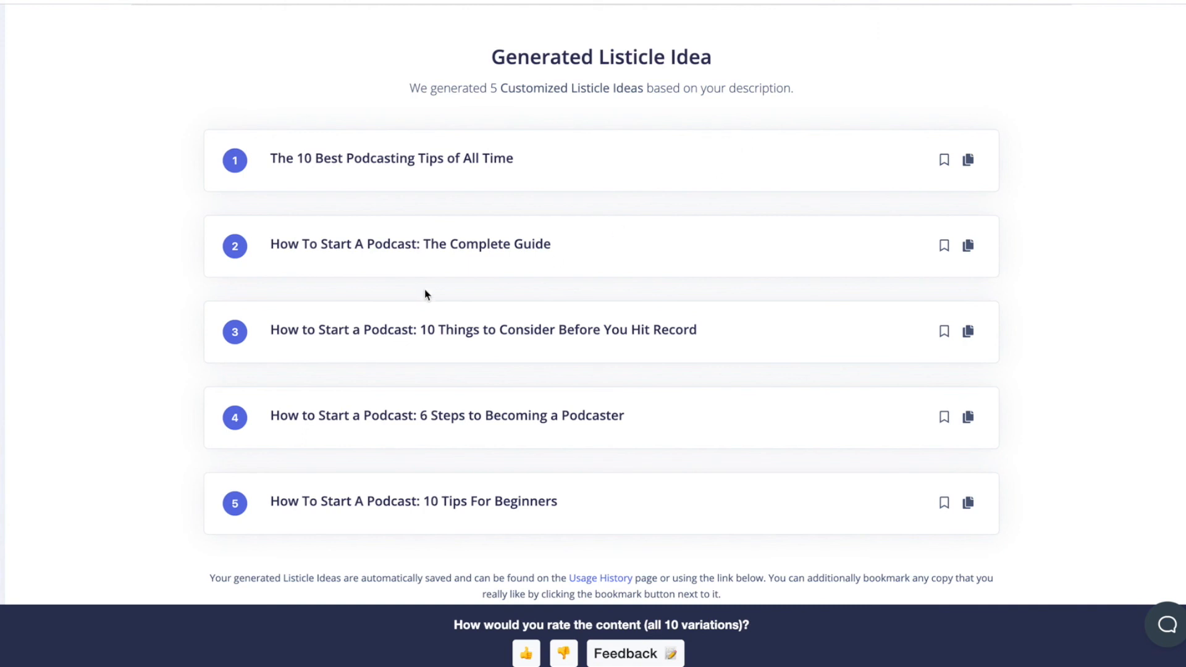
pyautogui.moveTo(428, 109)
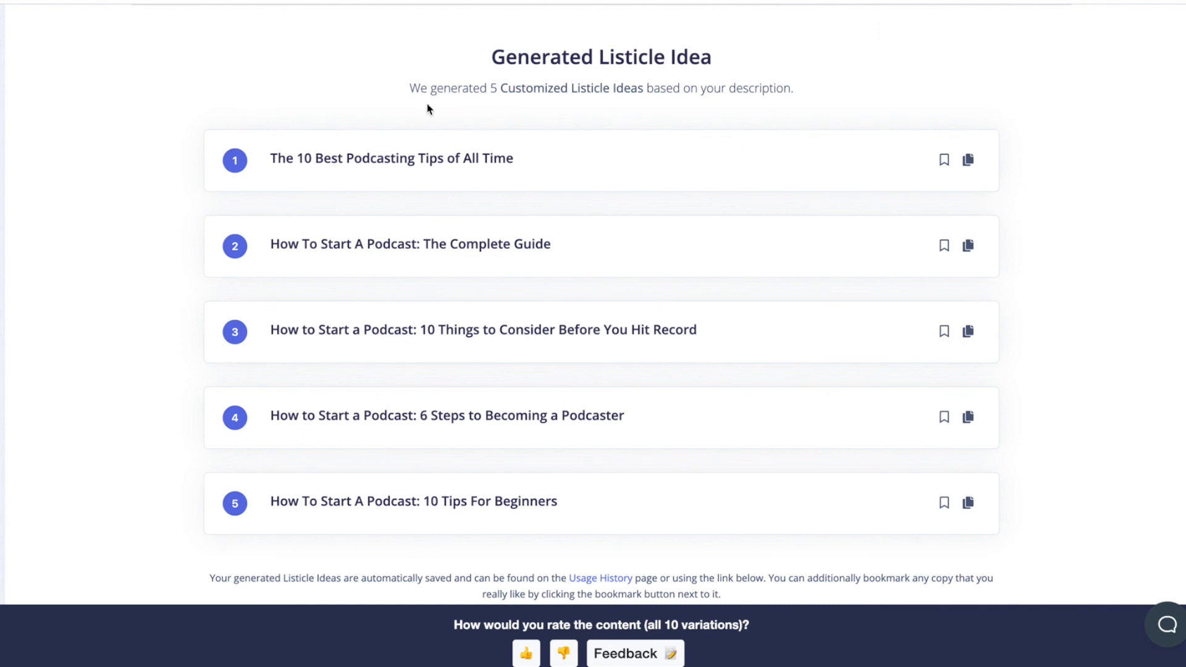
pyautogui.moveTo(772, 110)
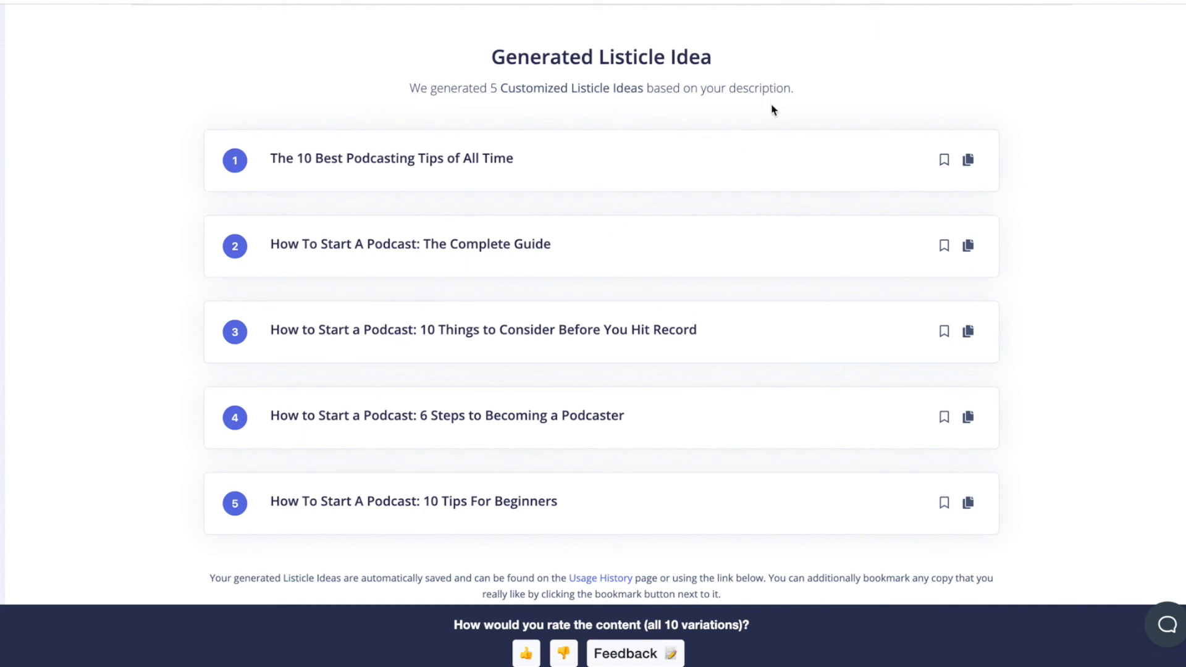
pyautogui.moveTo(1013, 81)
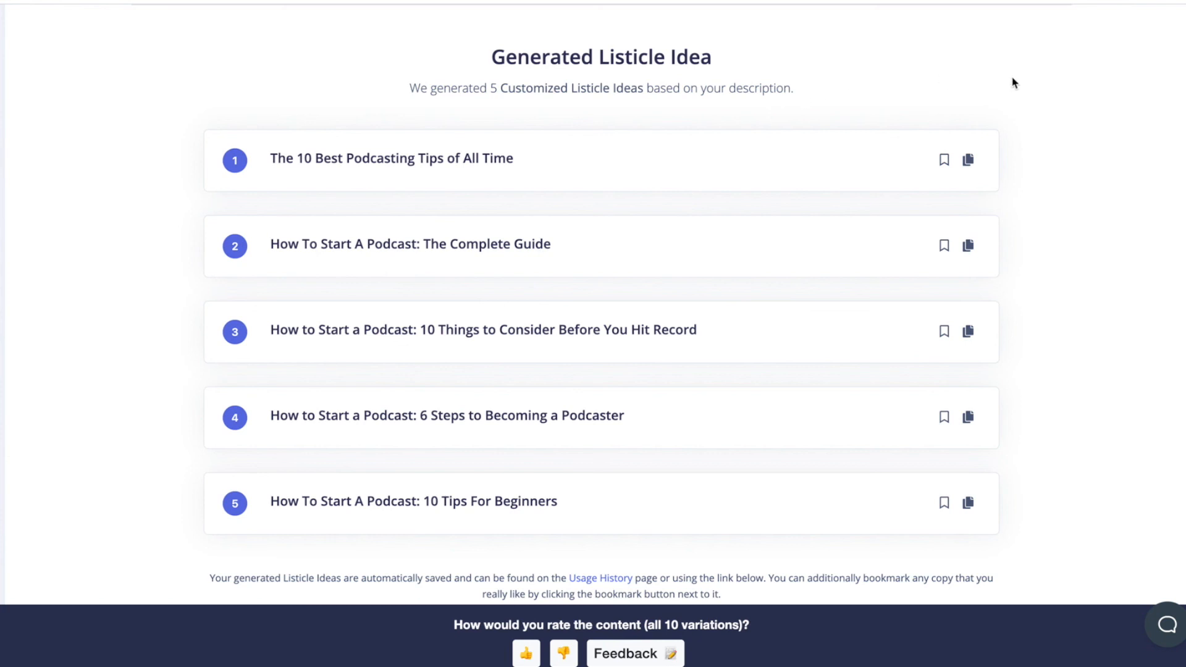
pyautogui.moveTo(1022, 83)
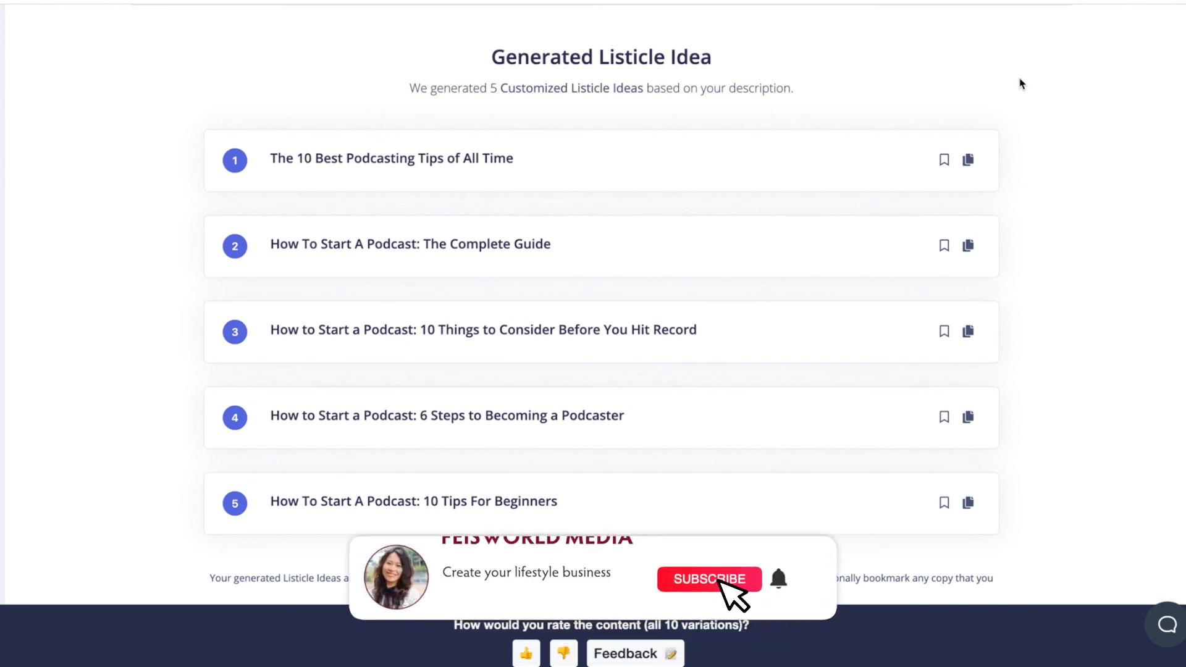
# Review the five podcasting listicle ideas, ending with 'How To Start A Podcast: 10 Tips For Beginners'.
pyautogui.click(709, 579)
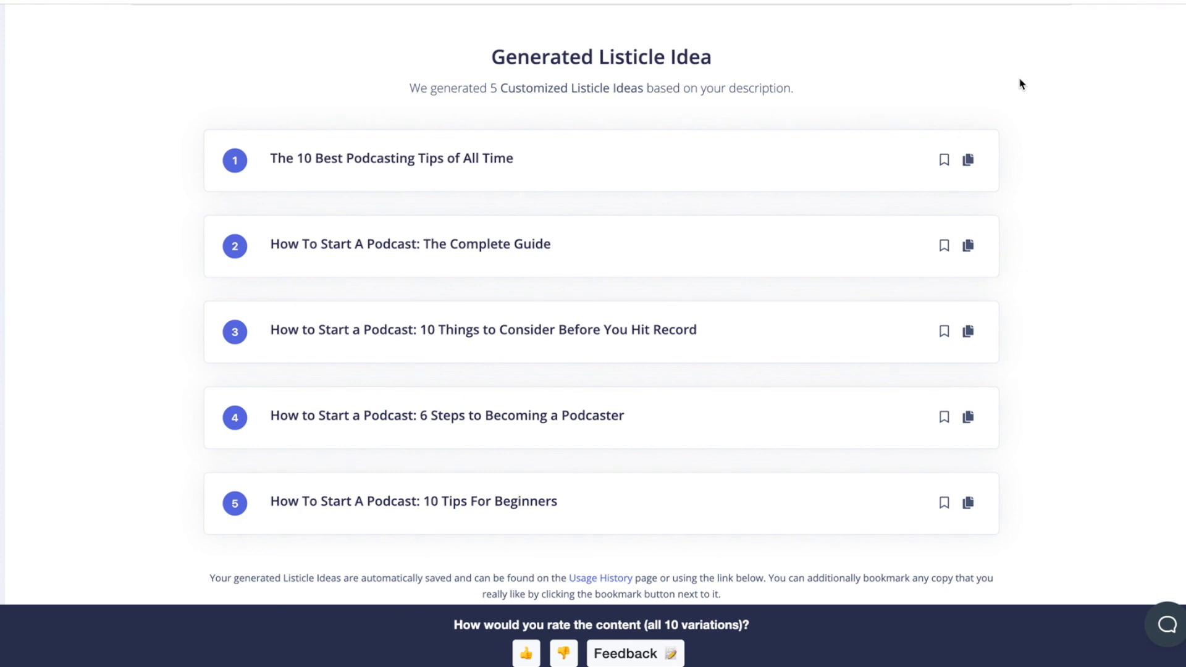
pyautogui.moveTo(1008, 32)
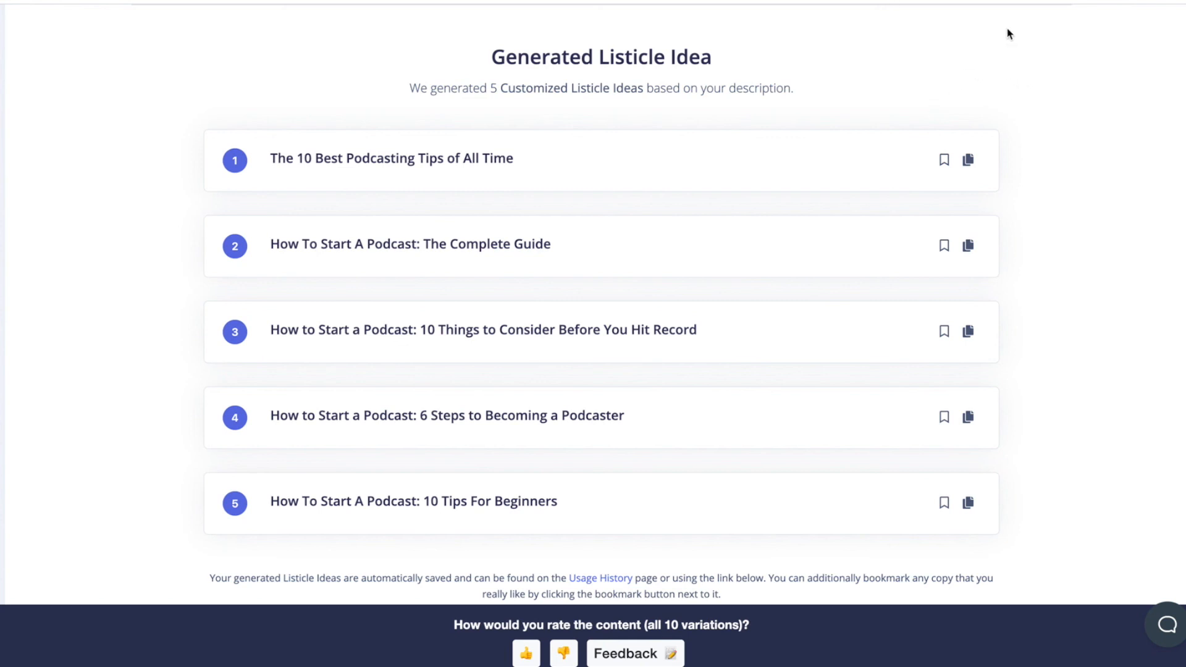
pyautogui.moveTo(1053, 35)
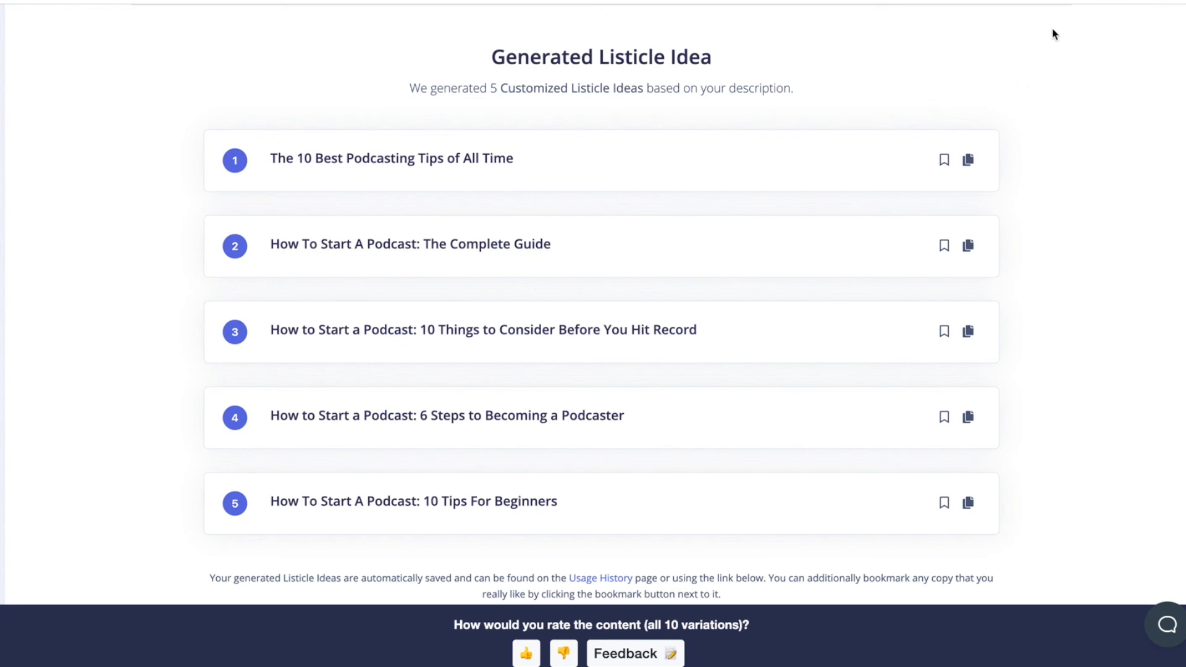
pyautogui.moveTo(1119, 45)
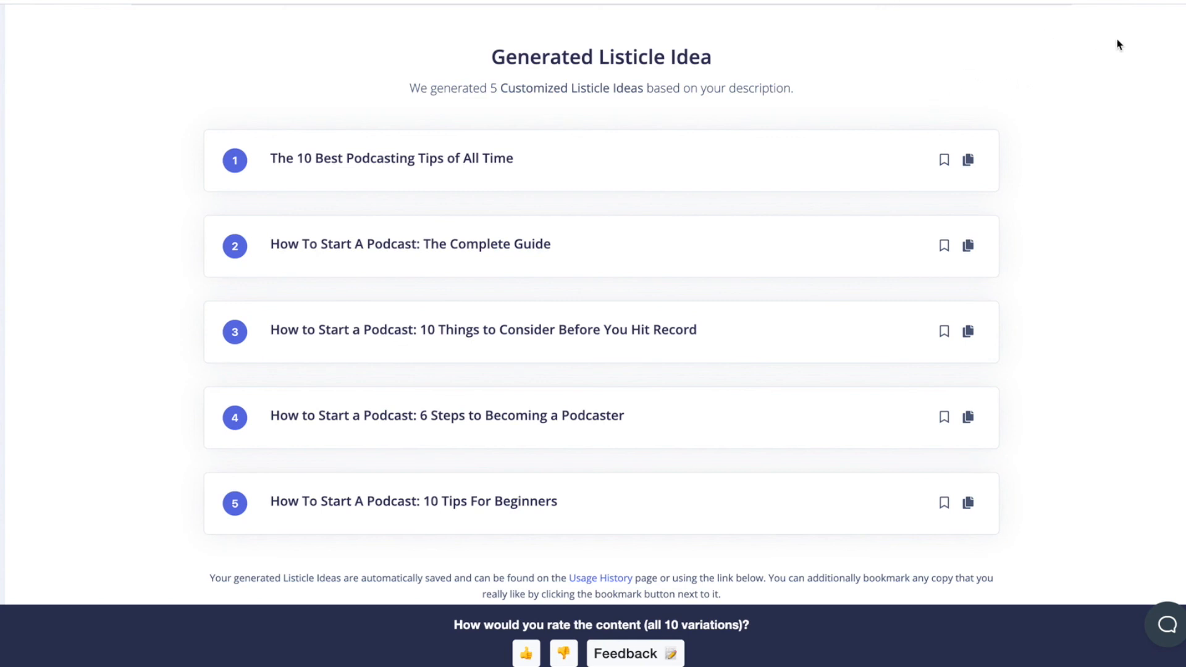
pyautogui.moveTo(1118, 49)
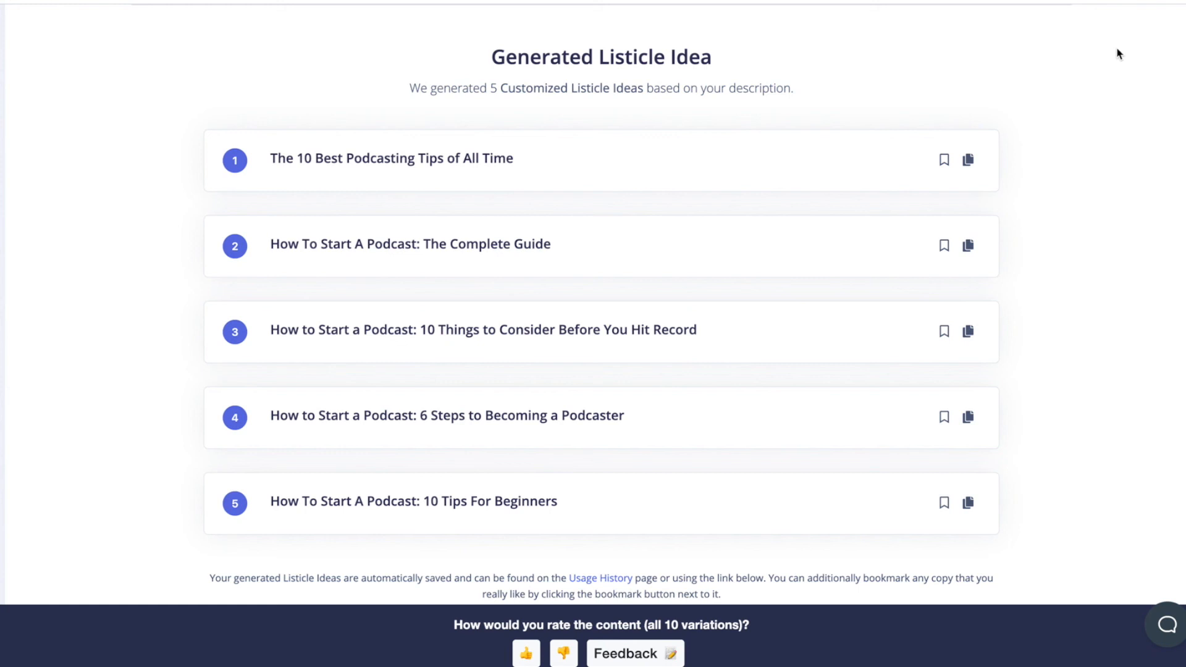
pyautogui.moveTo(1071, 110)
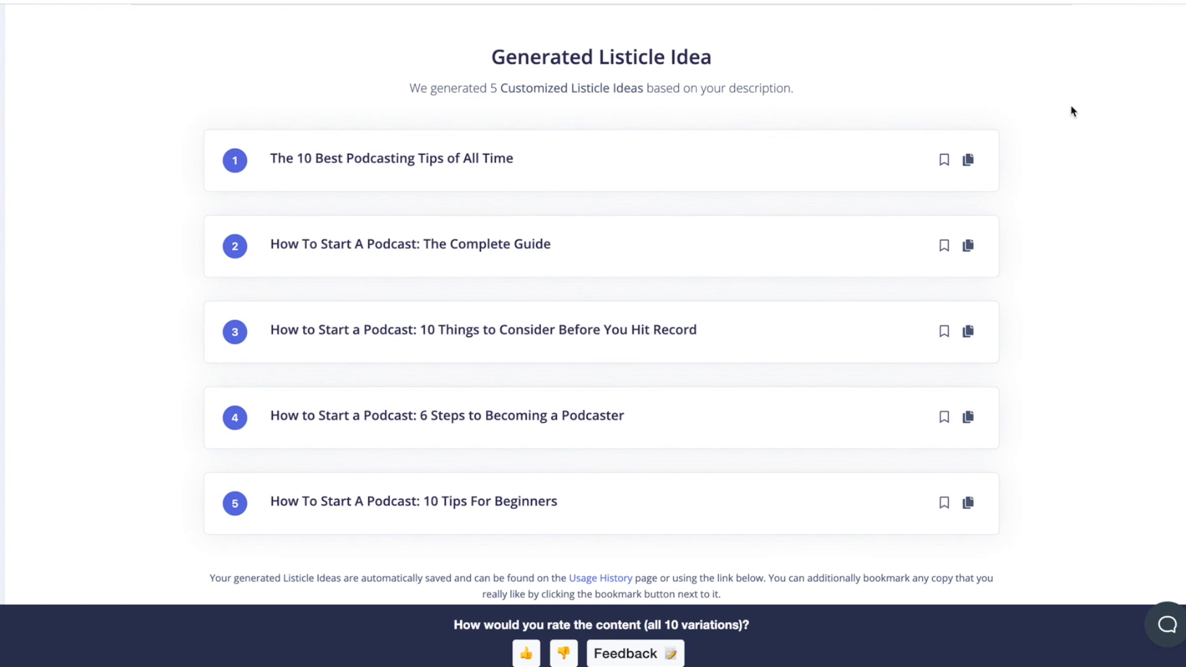
pyautogui.moveTo(1098, 106)
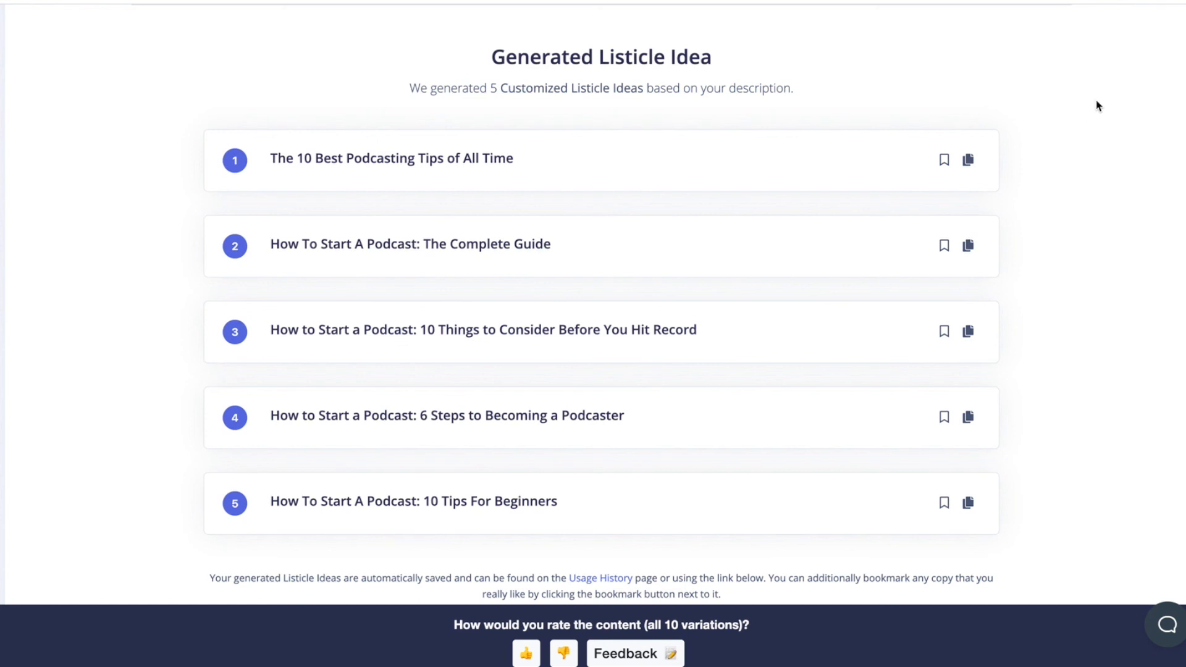
pyautogui.moveTo(1109, 106)
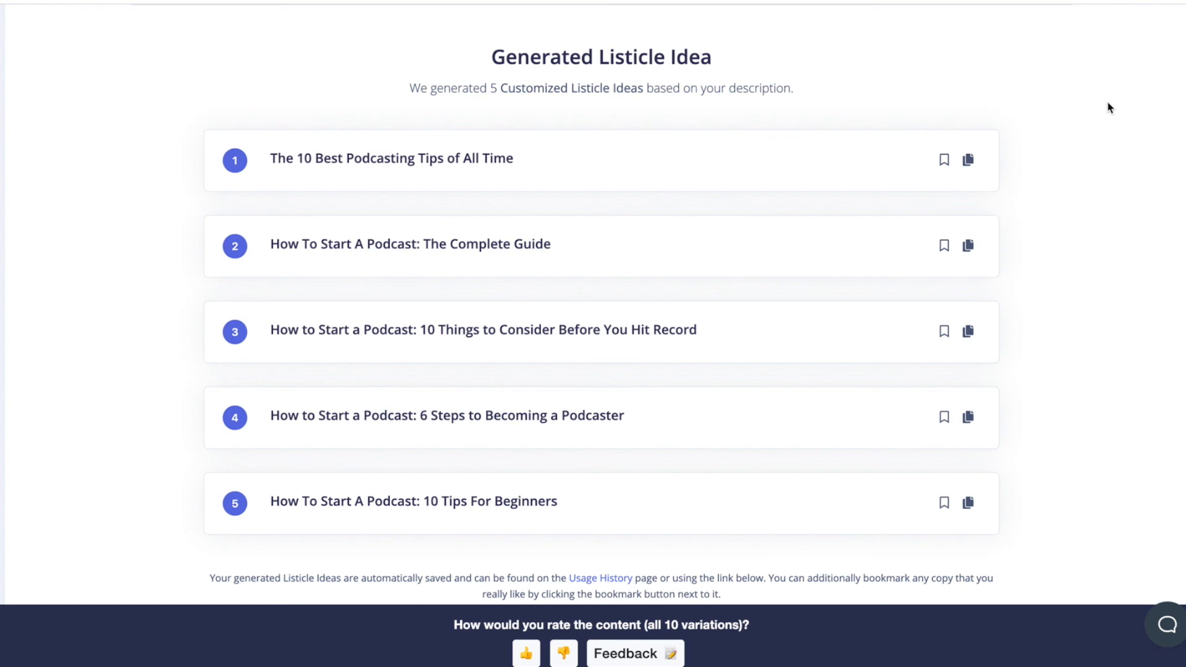
pyautogui.moveTo(1115, 62)
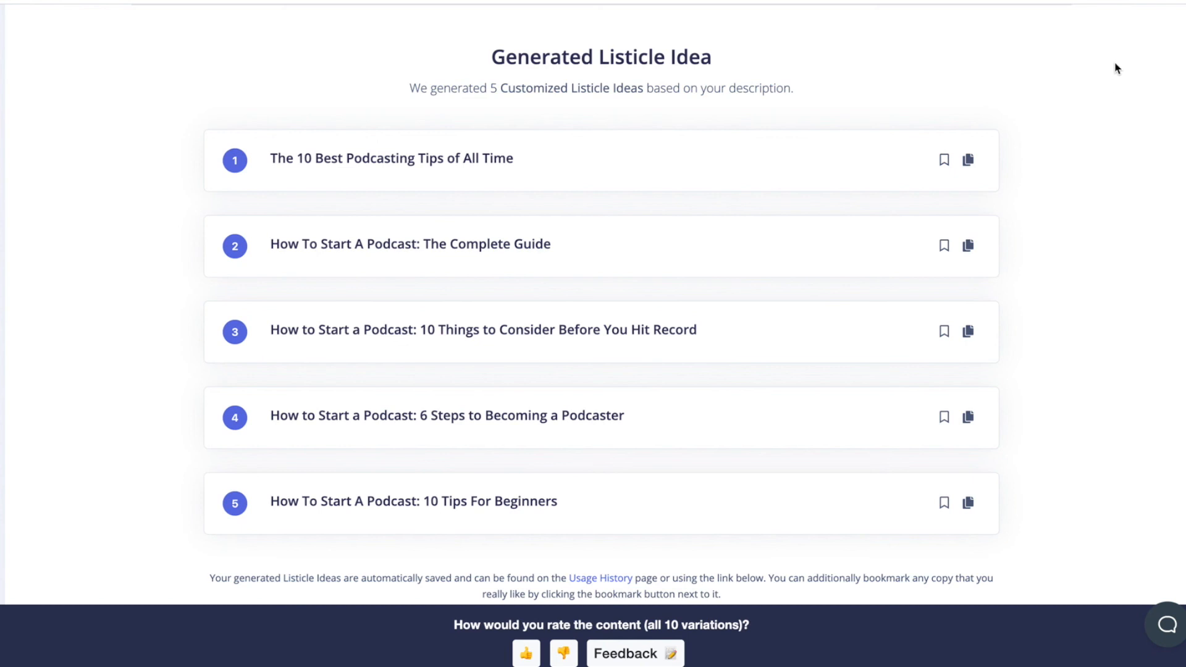
pyautogui.moveTo(1047, 75)
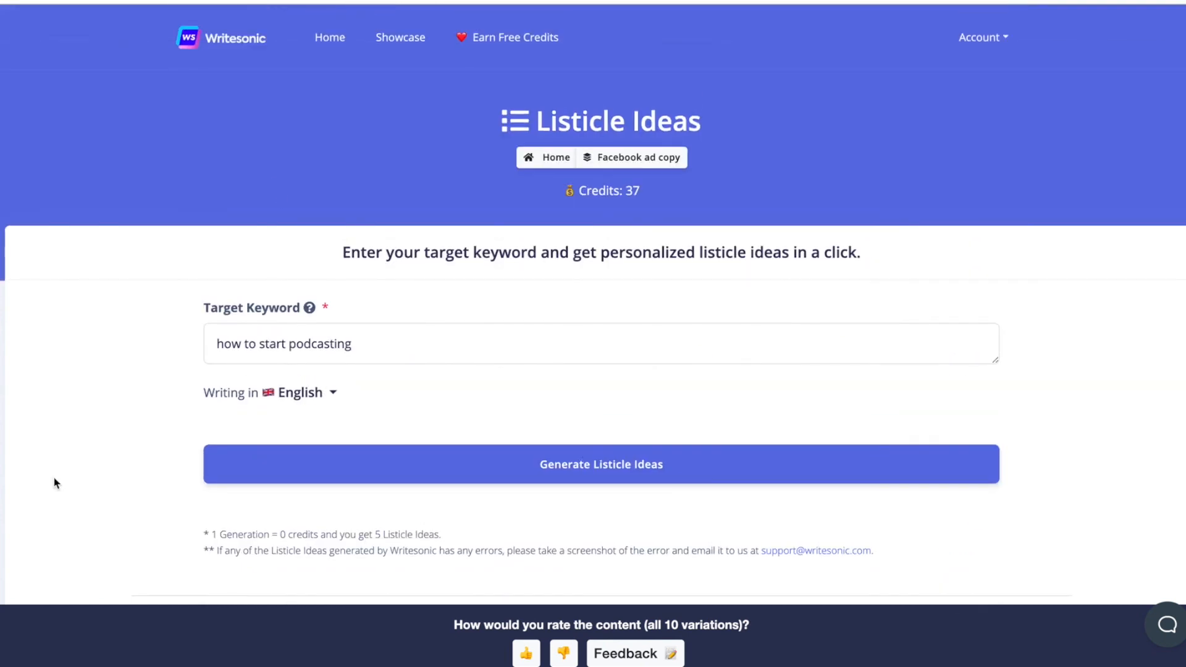
pyautogui.moveTo(207, 248)
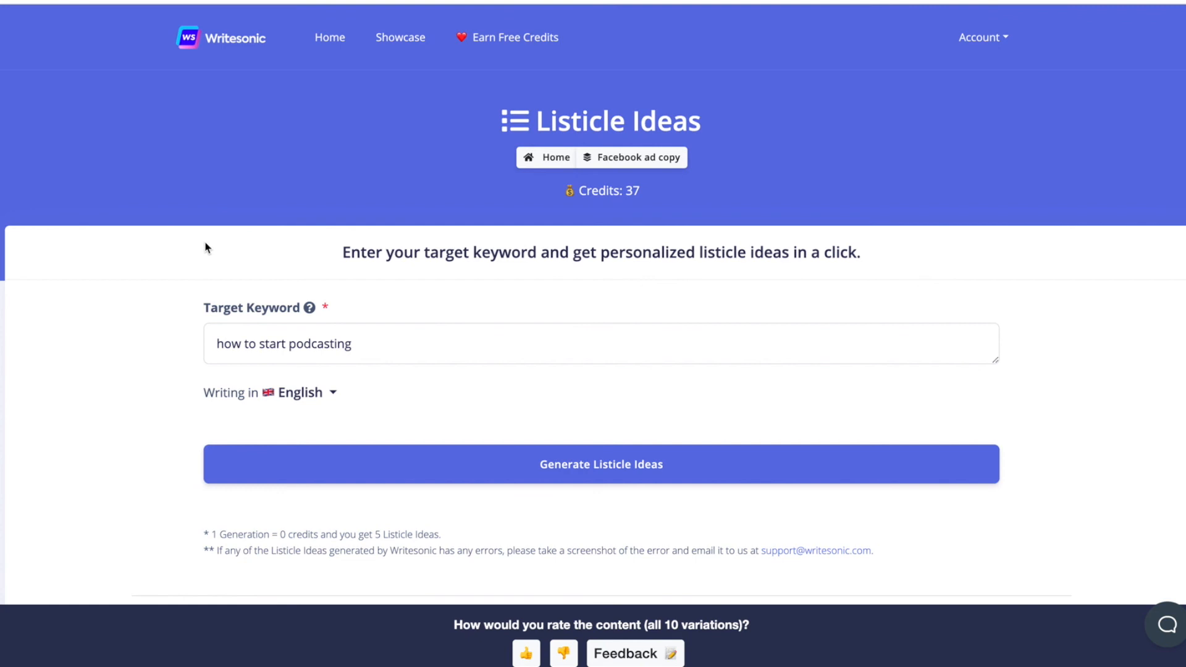